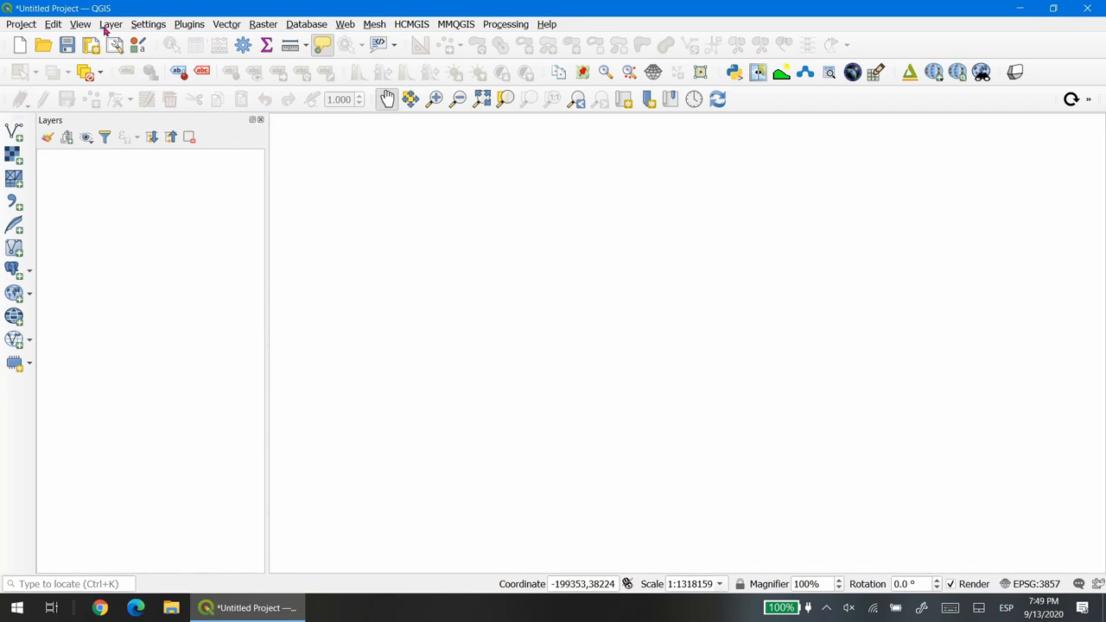
Show the Layer menu's Create Layer choices (GeoPackage, shapefile, temporary scratch)
left_click(93, 26)
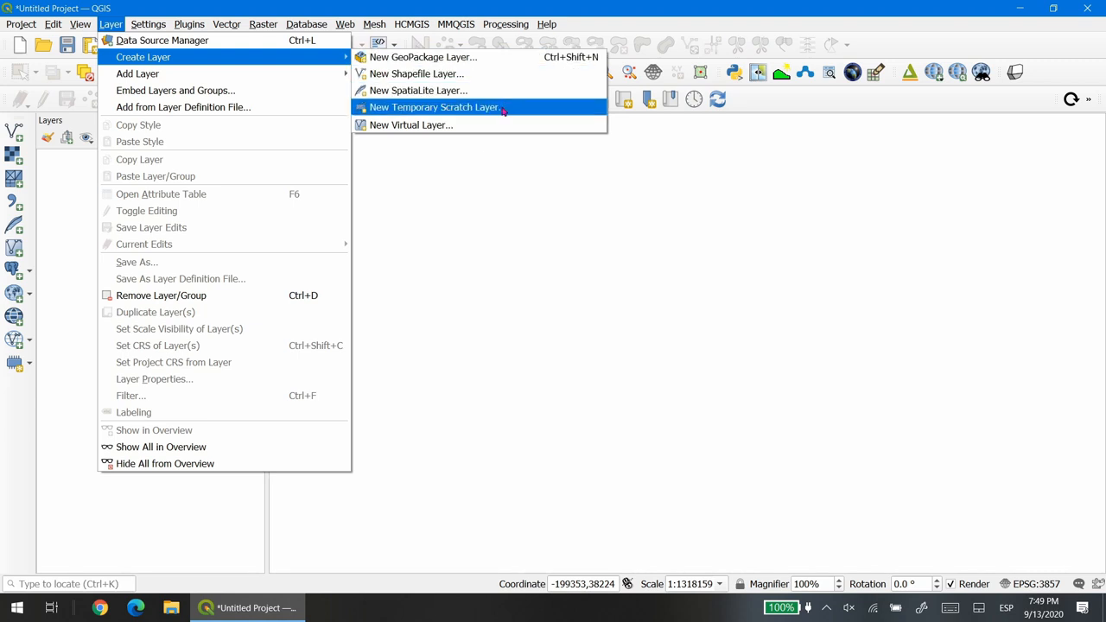
mouse_move(525, 110)
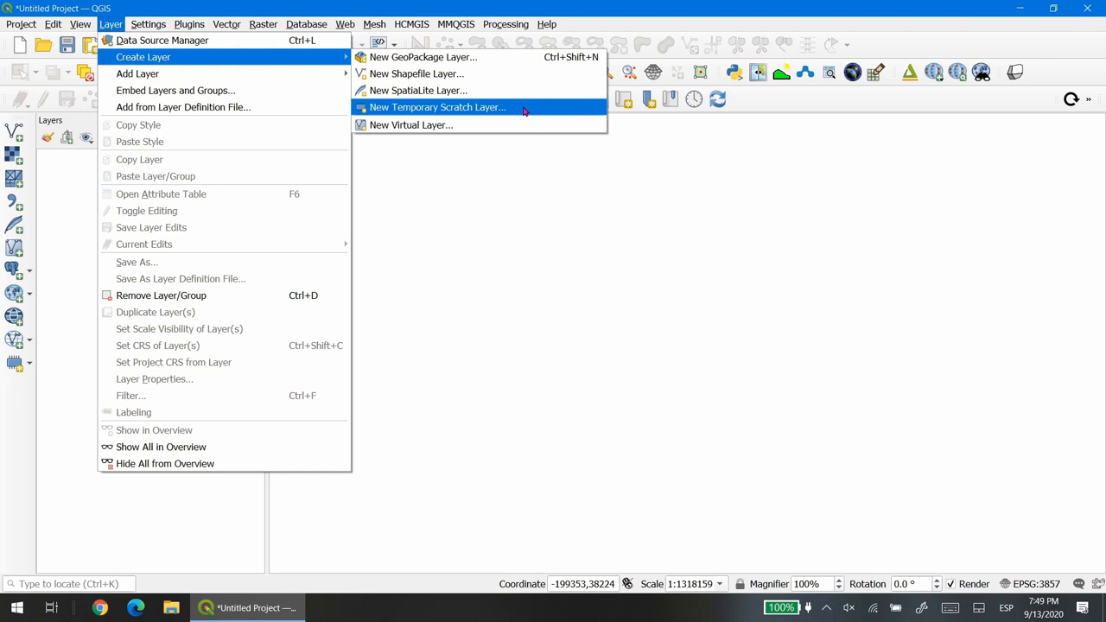
mouse_move(522, 111)
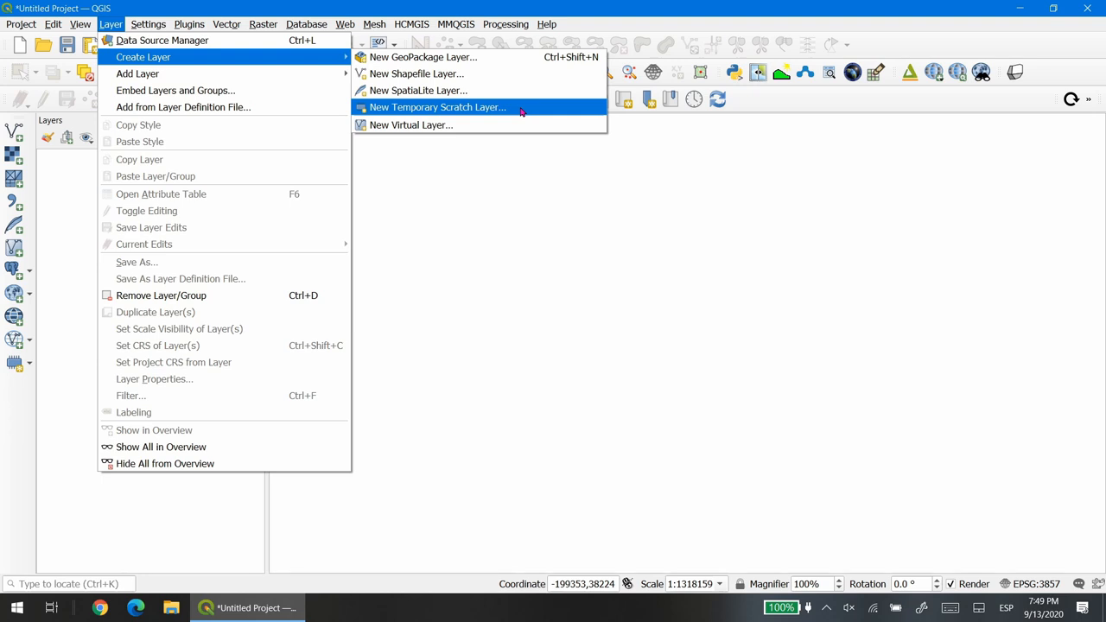
mouse_move(487, 111)
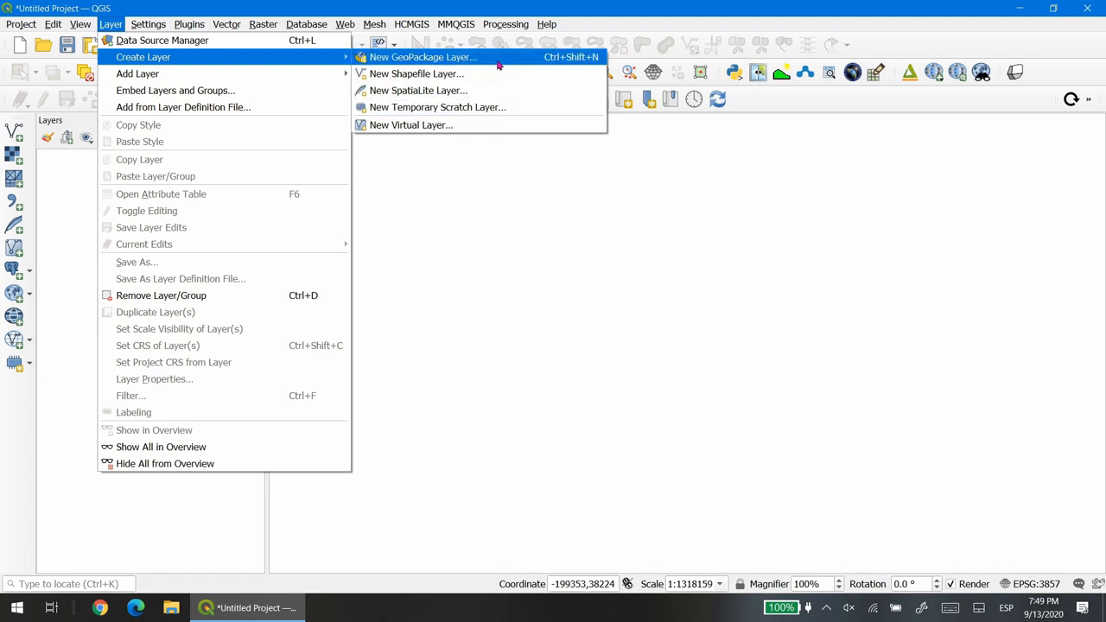
mouse_move(487, 107)
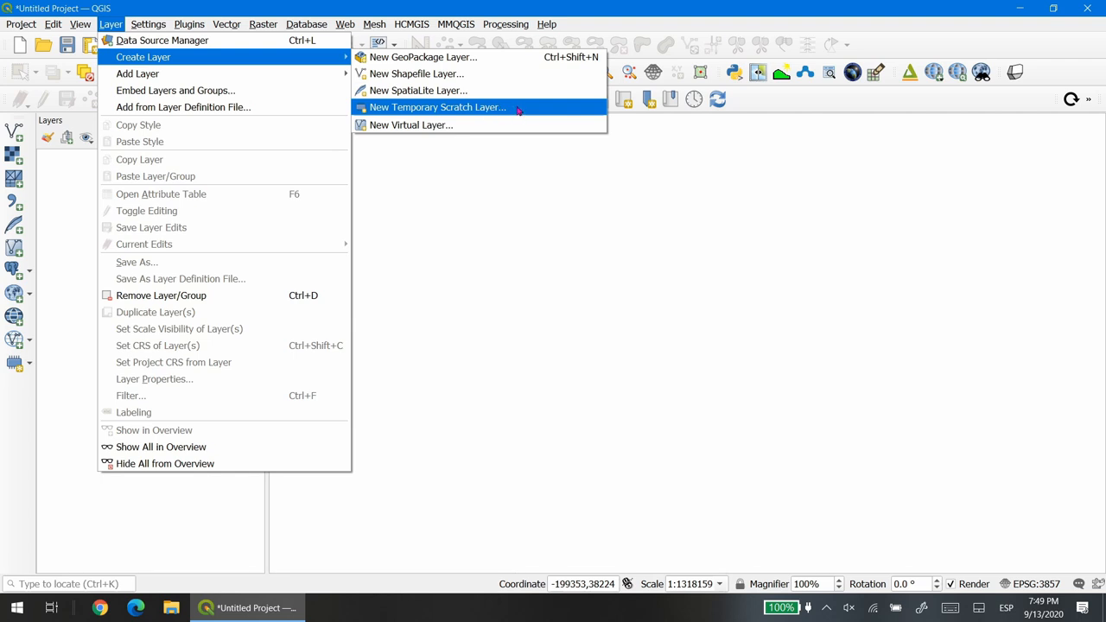
Start a new temporary scratch layer and name it 'points'
left_click(436, 107)
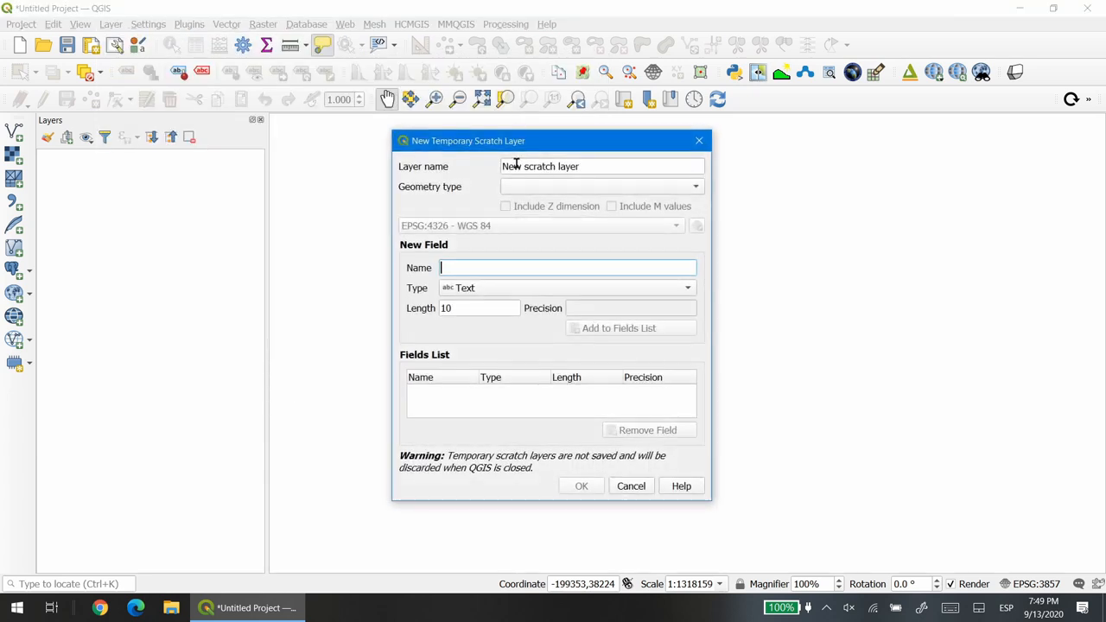
triple_click(539, 166)
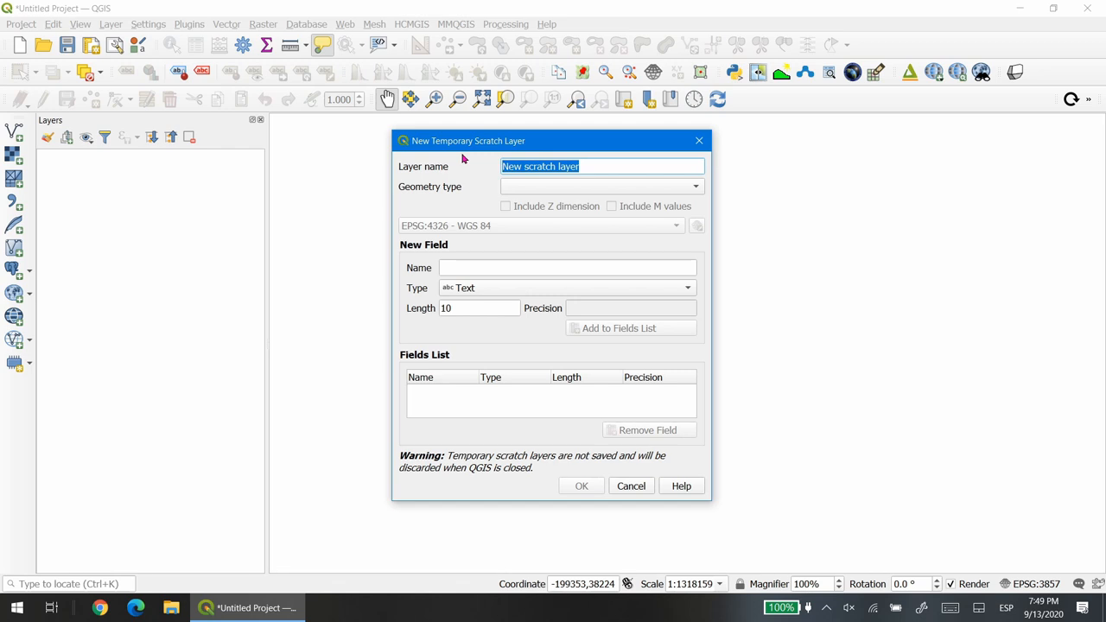
type("points")
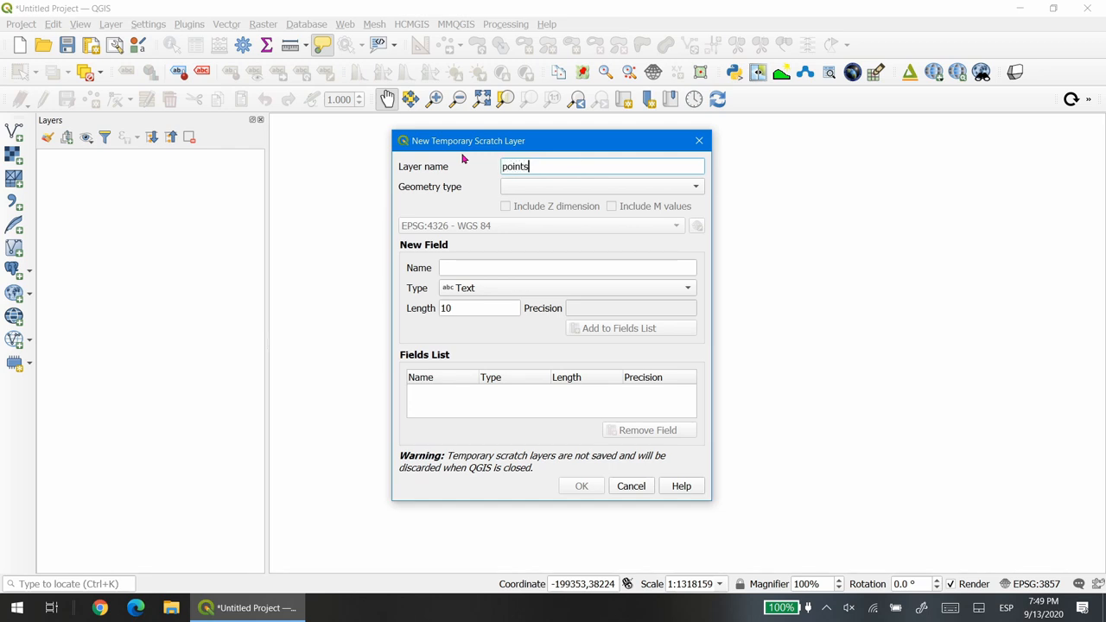
mouse_move(451, 200)
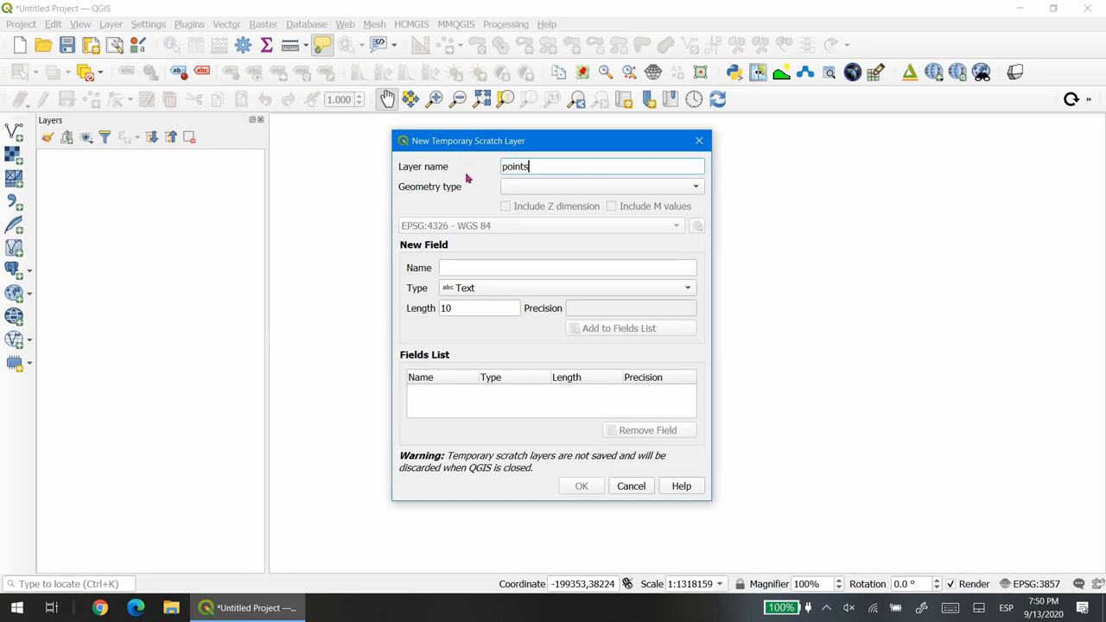
mouse_move(463, 194)
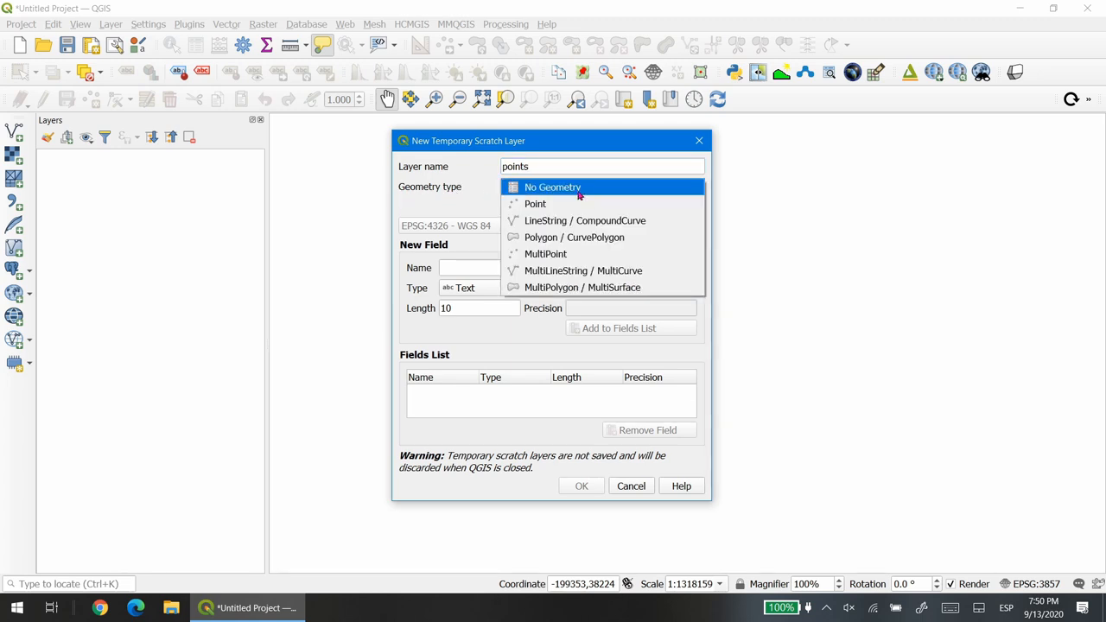
Give the points layer Point geometry in the project CRS EPSG:3857 Pseudo-Mercator
left_click(536, 204)
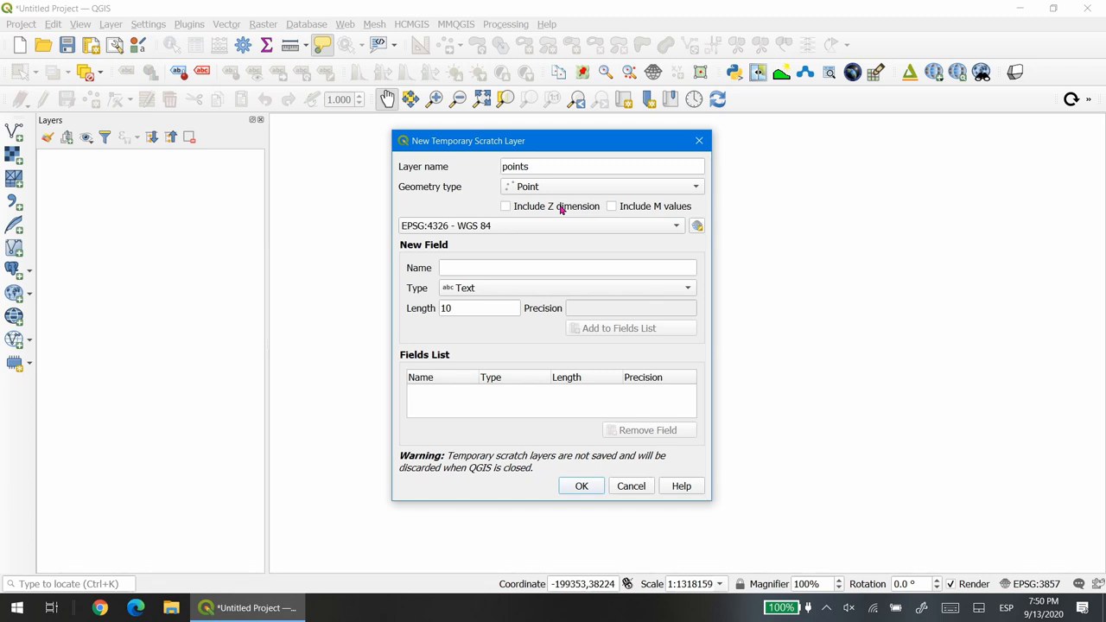
mouse_move(539, 214)
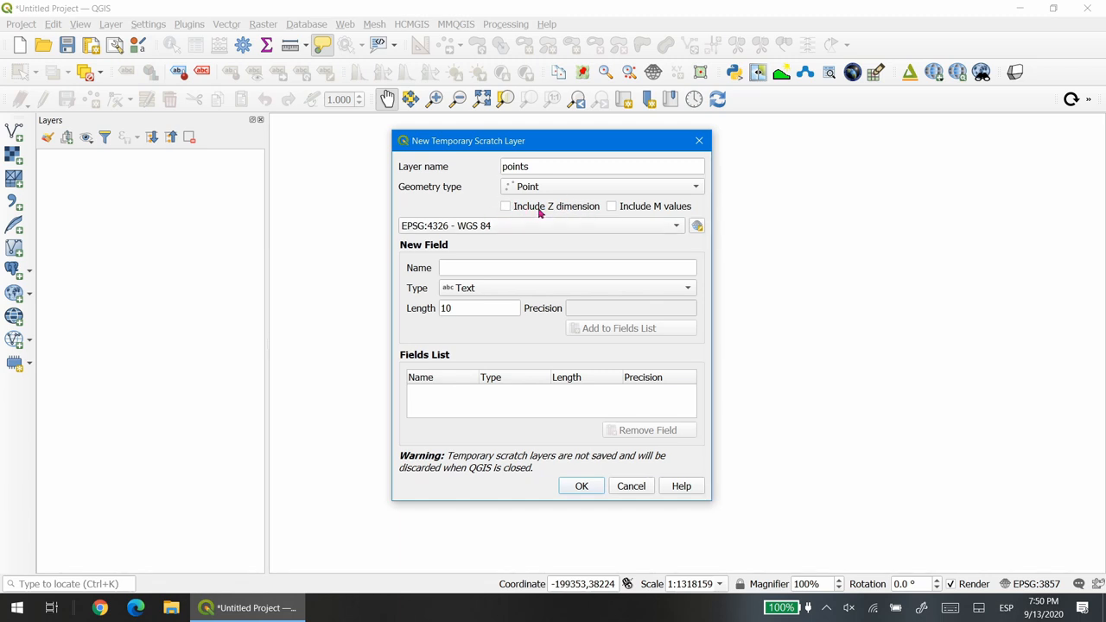
mouse_move(574, 214)
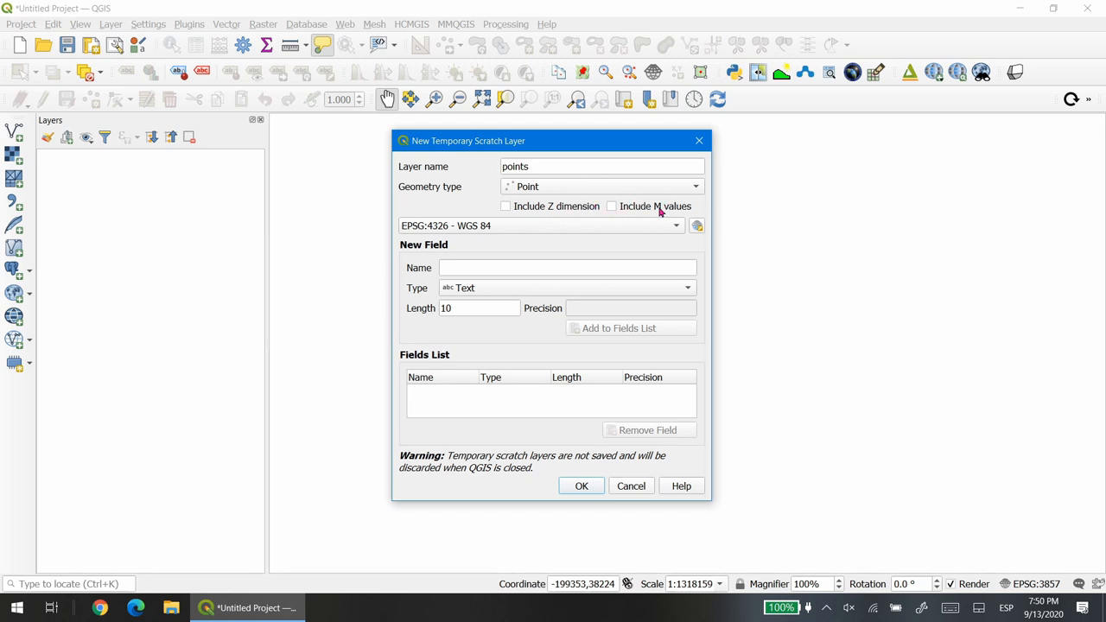
mouse_move(625, 217)
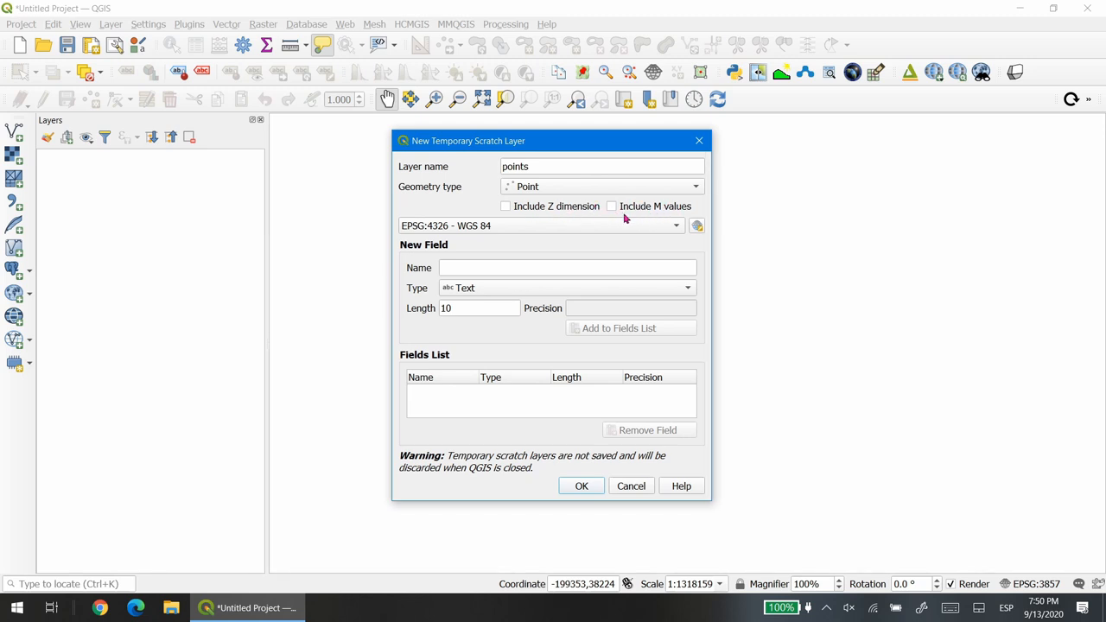
mouse_move(635, 209)
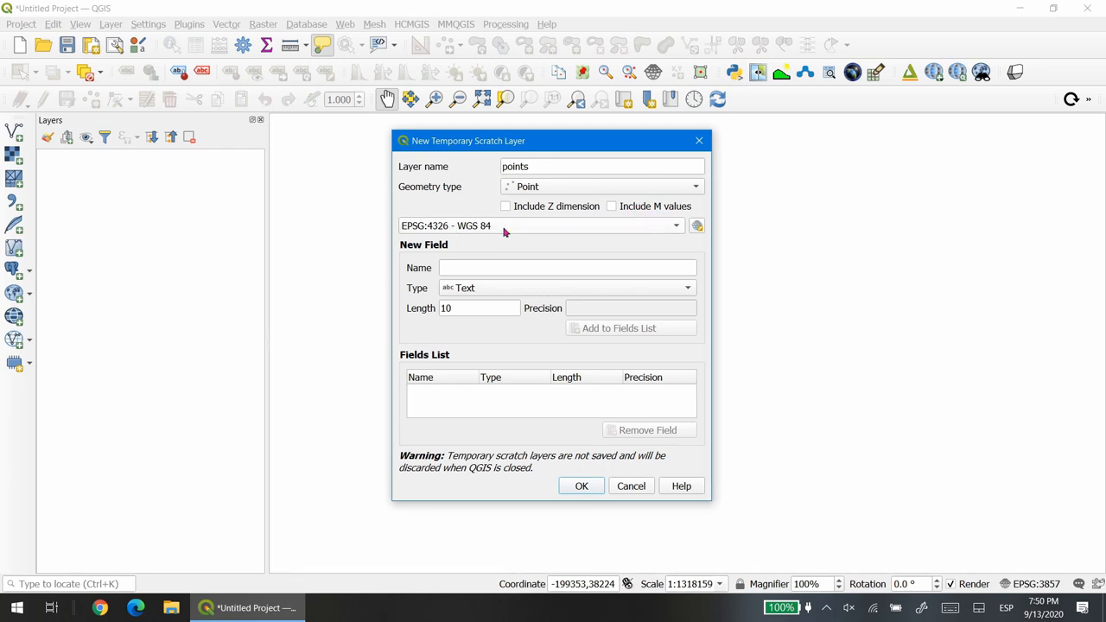
mouse_move(667, 257)
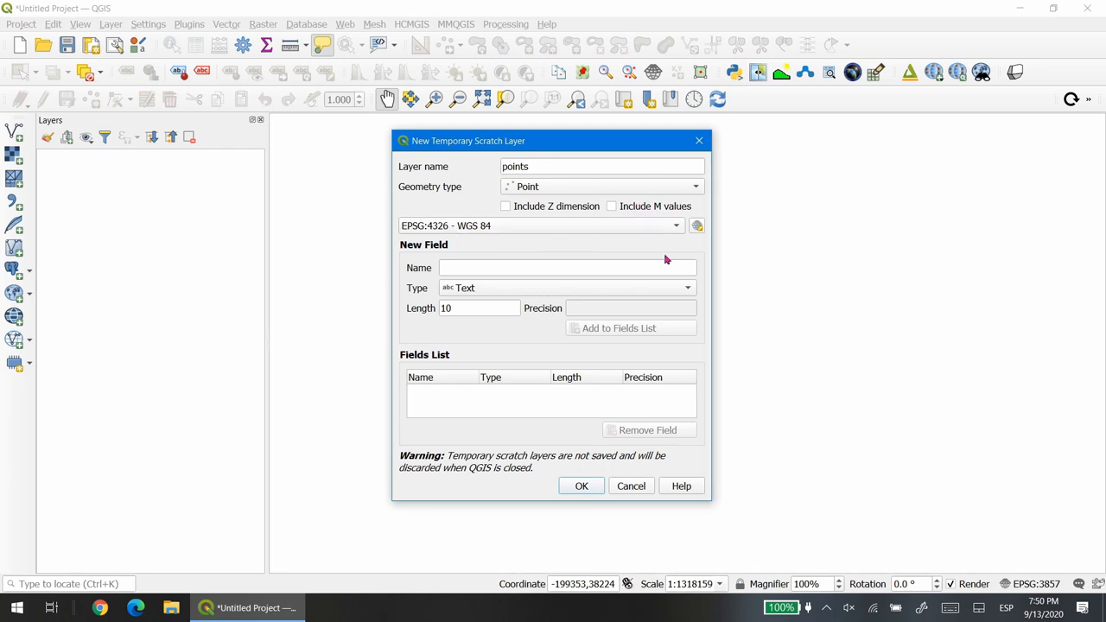
mouse_move(705, 366)
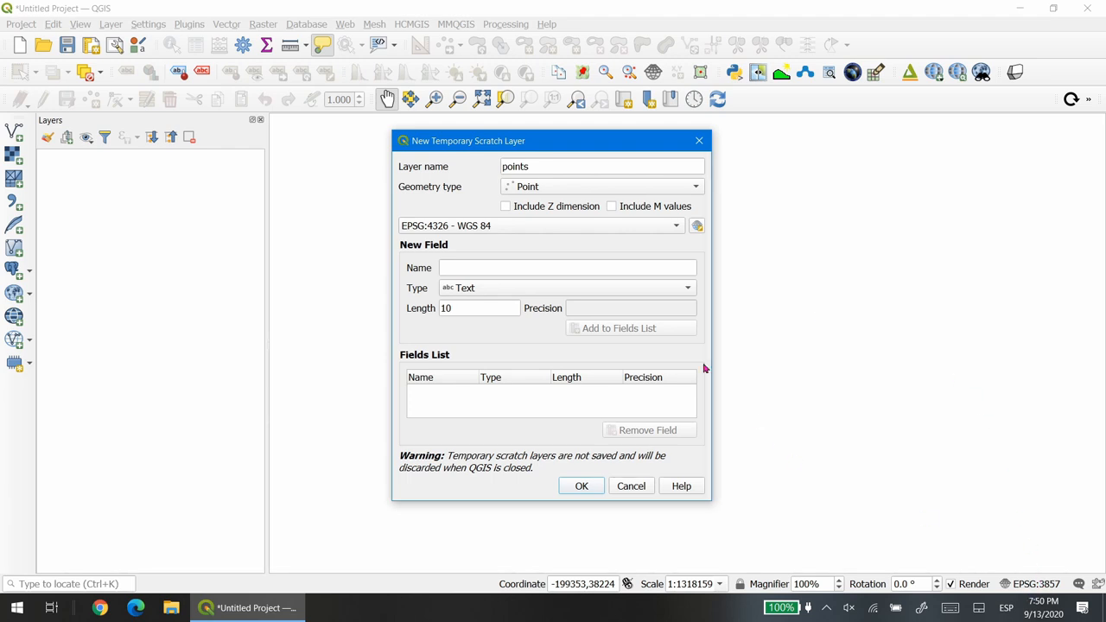
mouse_move(498, 225)
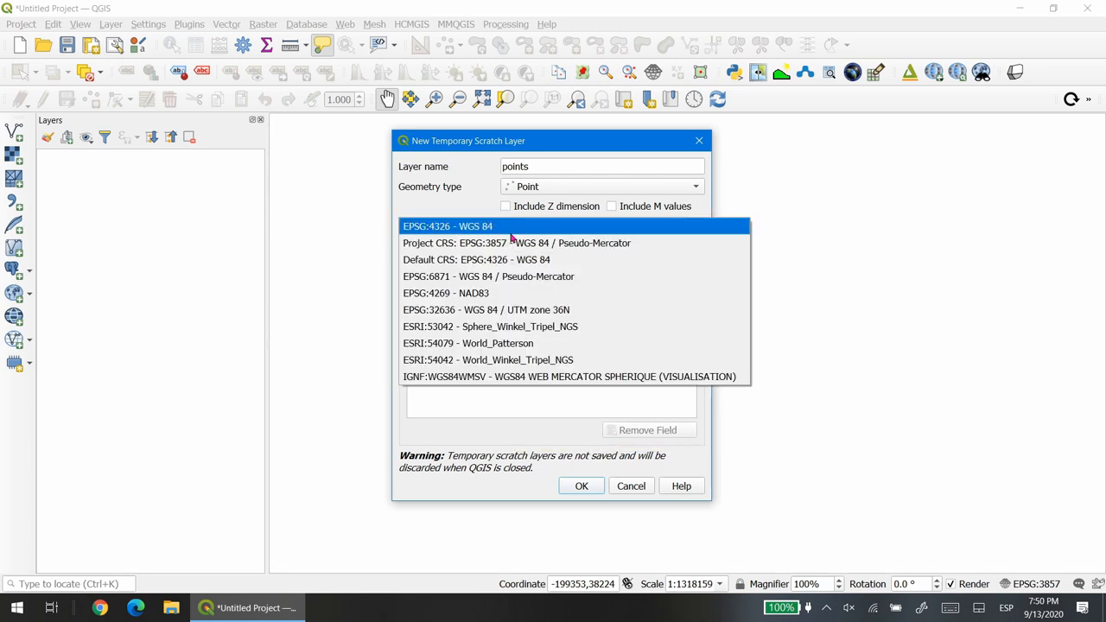
left_click(511, 242)
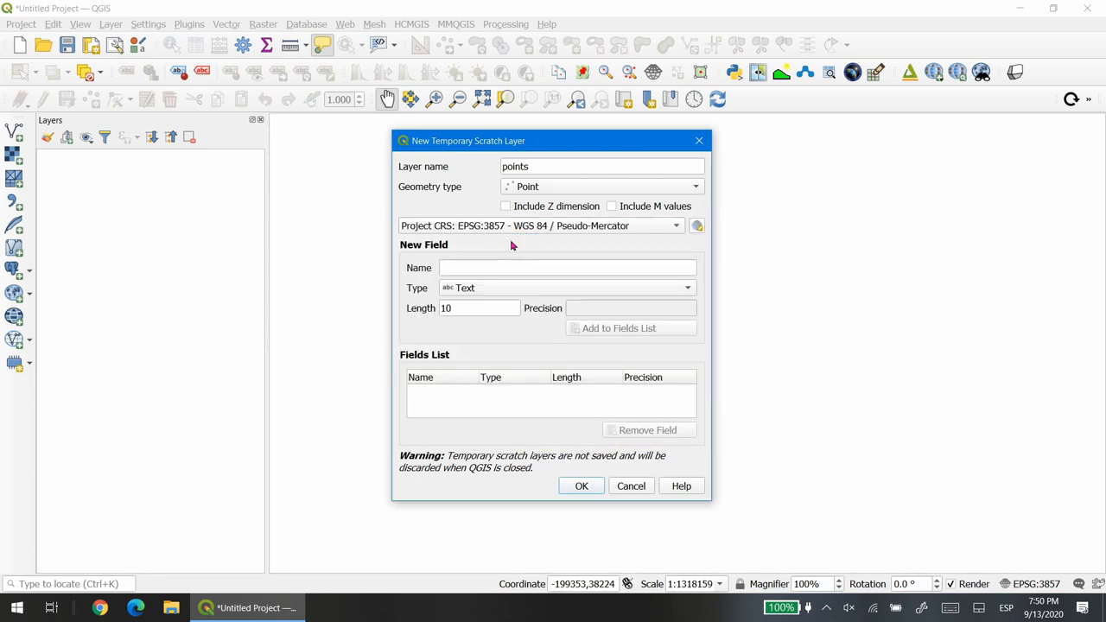
mouse_move(704, 400)
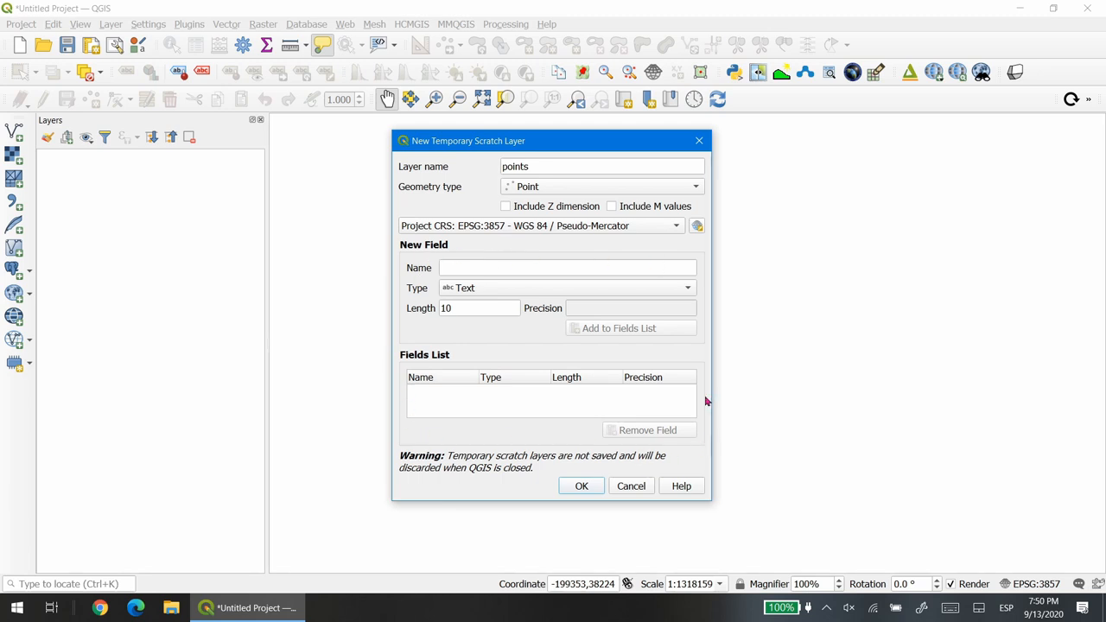
left_click(566, 266)
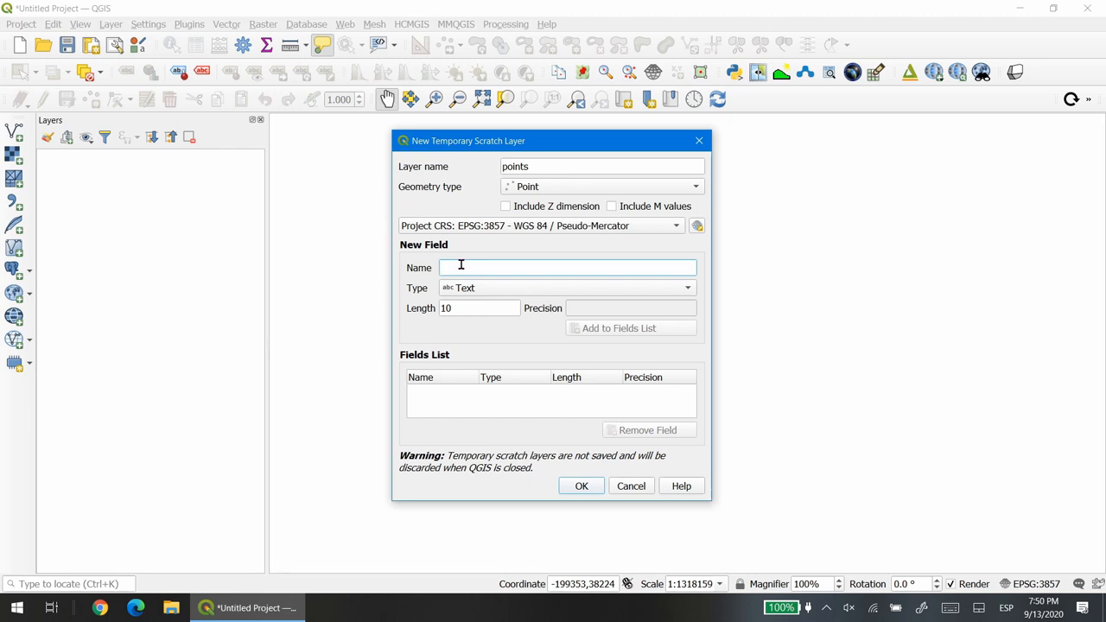
Define an 'id' field of Whole Number type for the points layer
type("id")
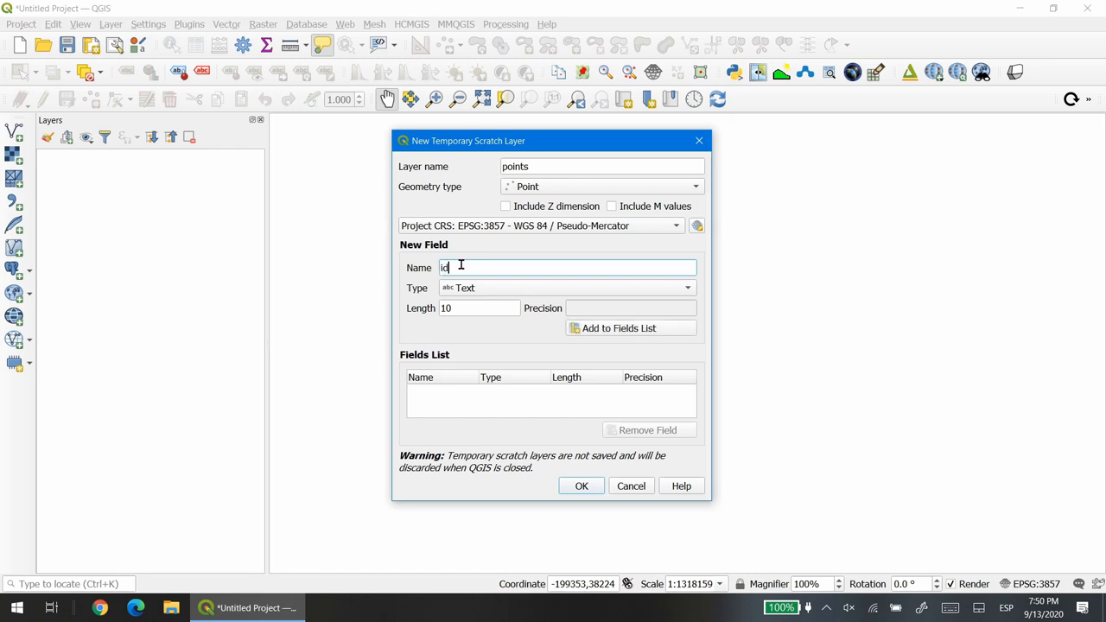
mouse_move(465, 267)
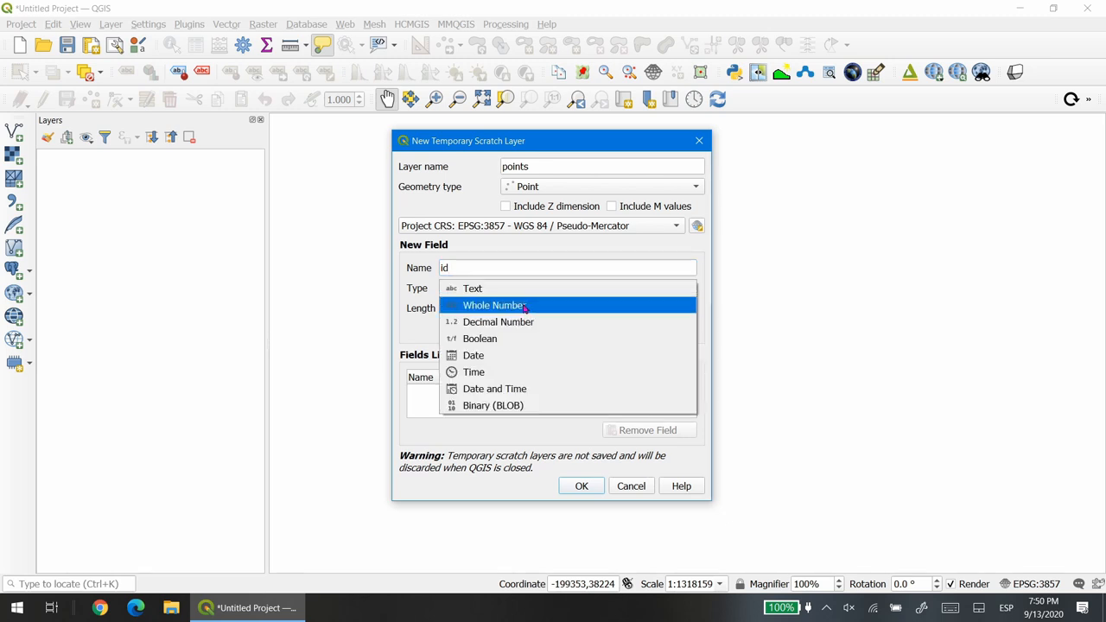
mouse_move(542, 308)
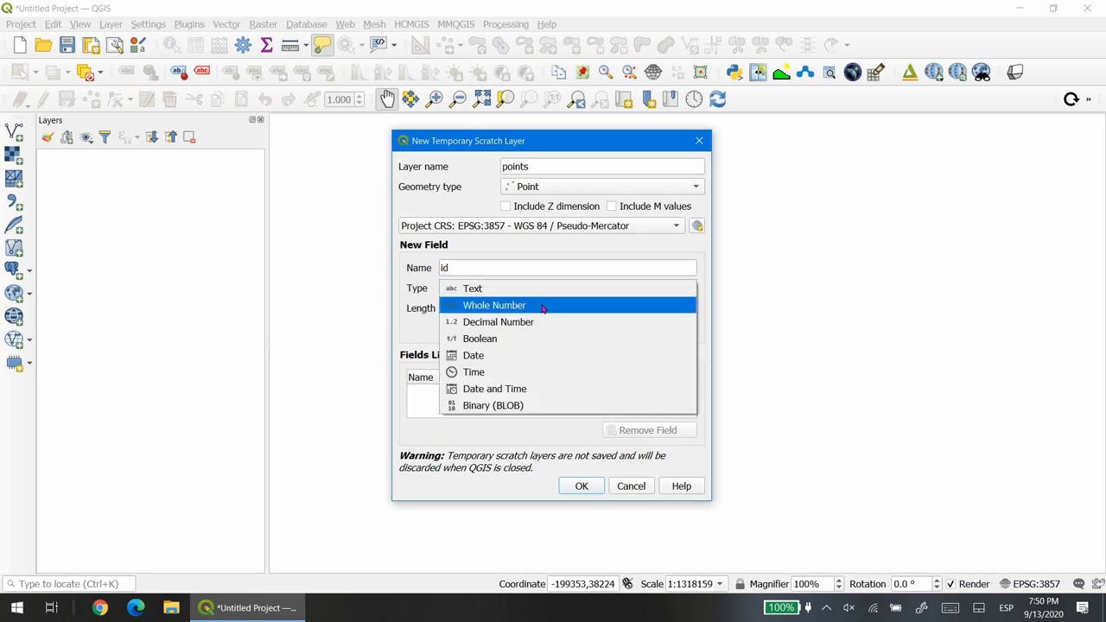
left_click(494, 305)
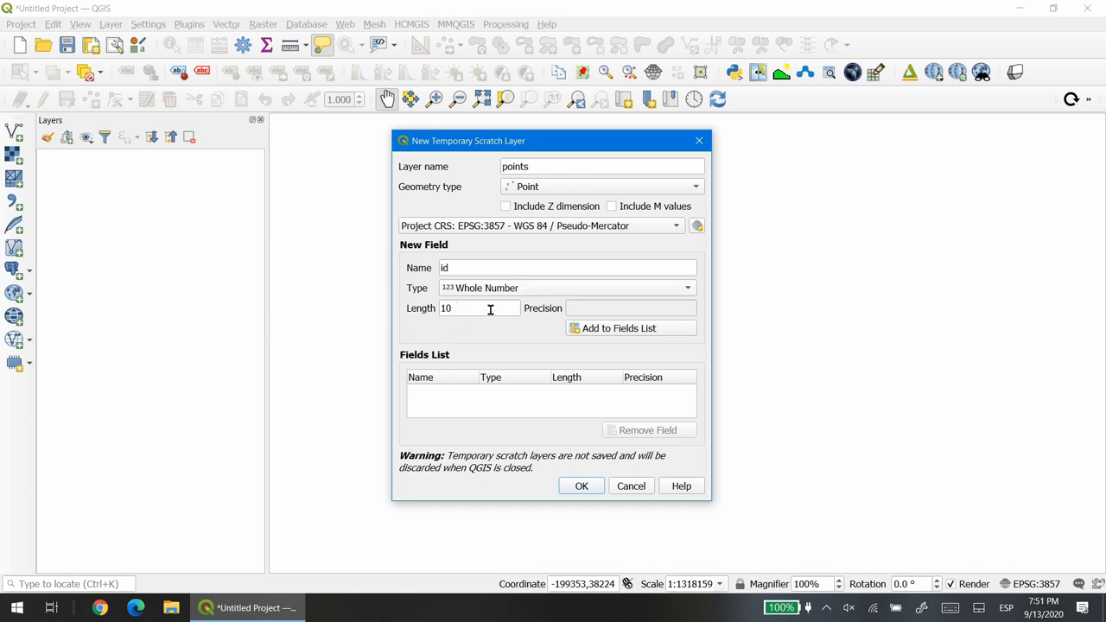
mouse_move(453, 323)
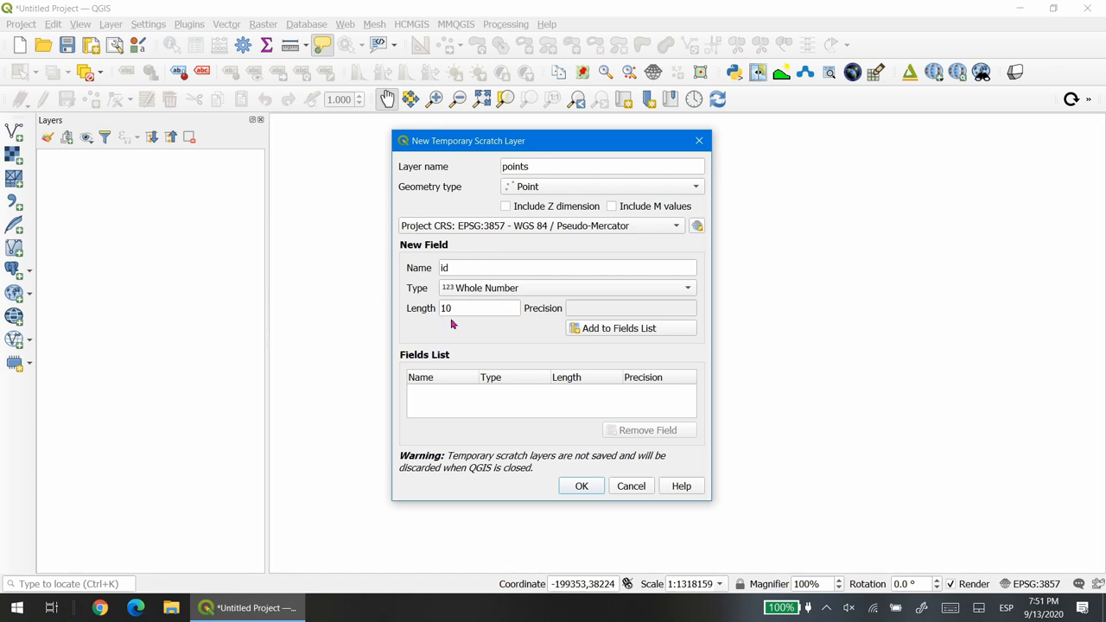
mouse_move(703, 332)
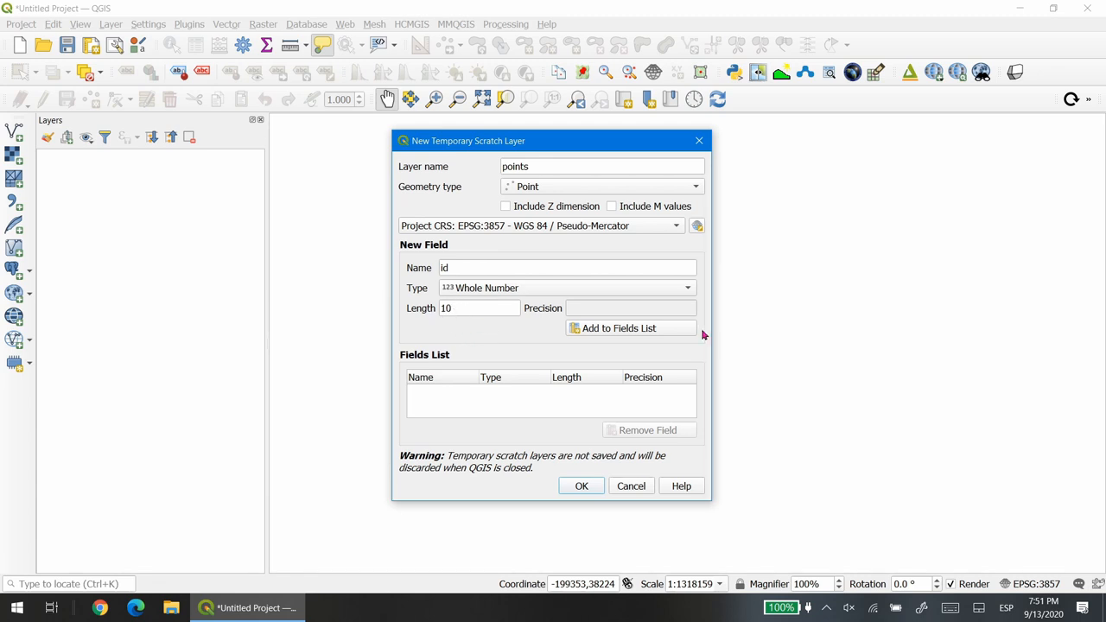
mouse_move(615, 335)
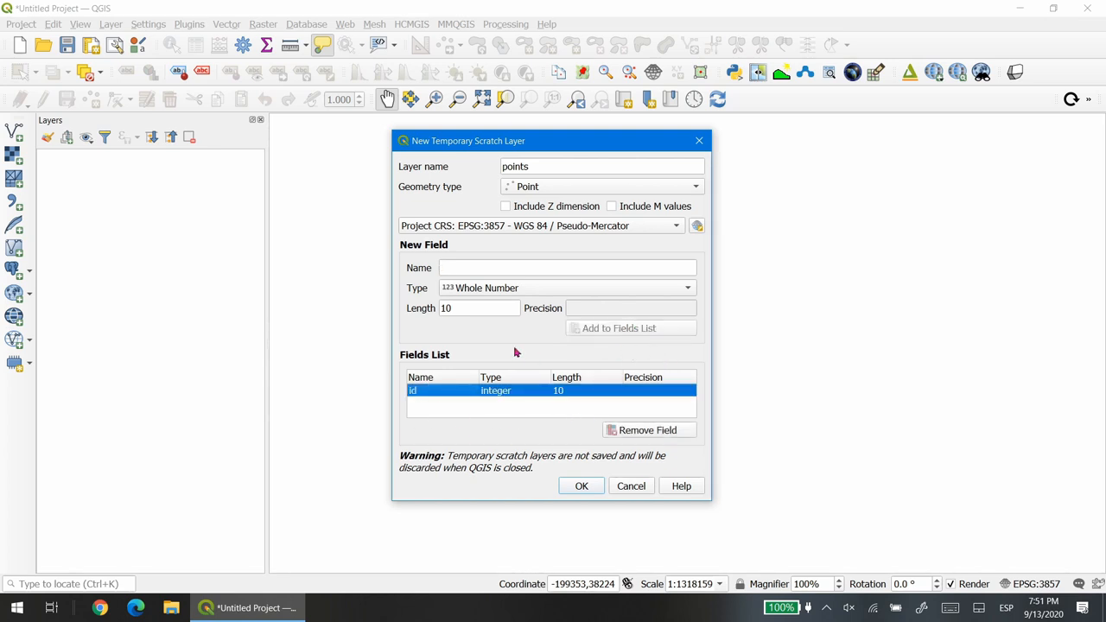
mouse_move(637, 435)
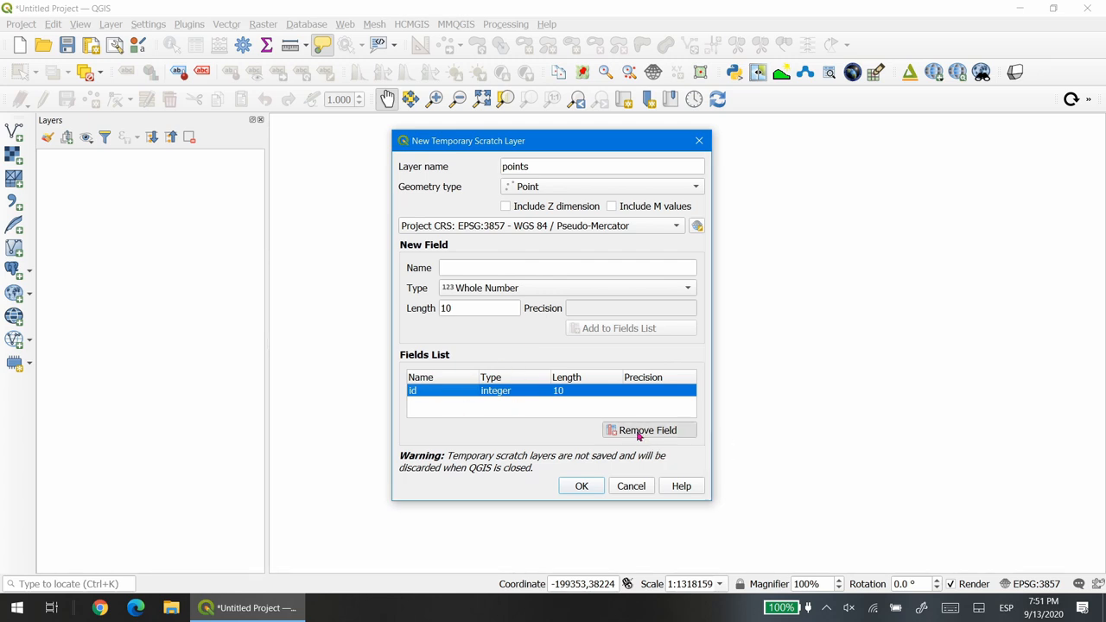
Add the integer 'id' field to the list and define a Text field called 'name'
left_click(650, 430)
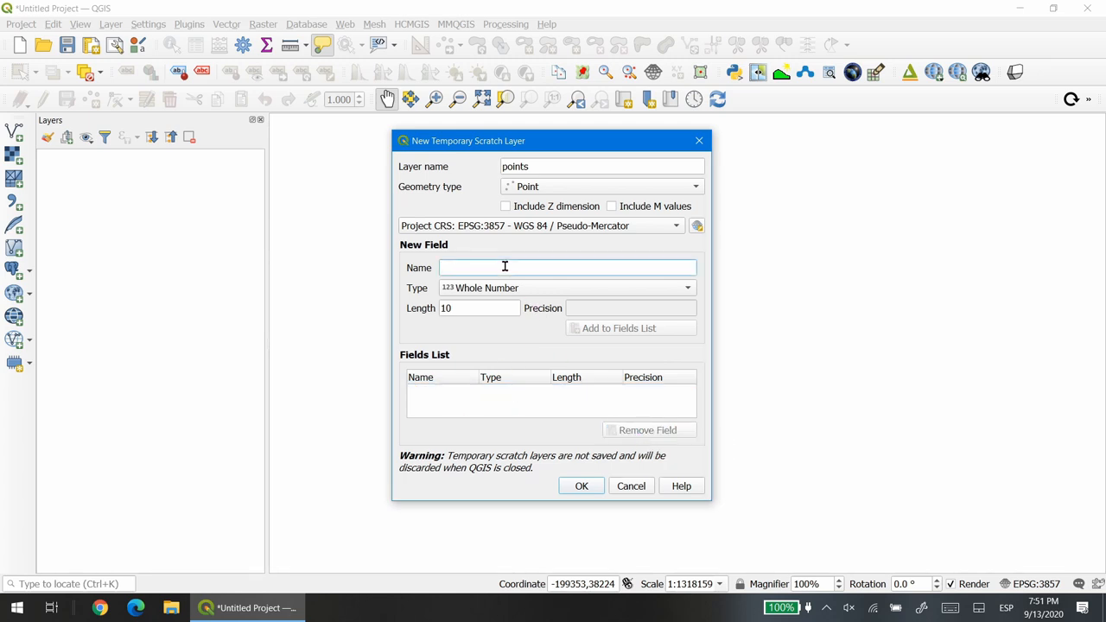
type("id")
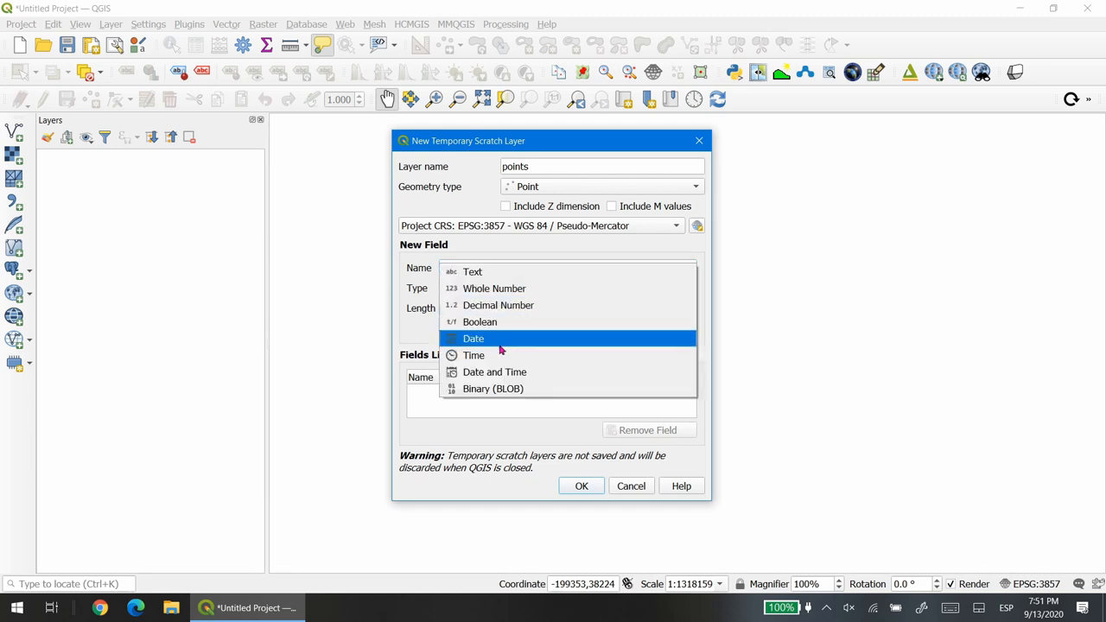
mouse_move(508, 371)
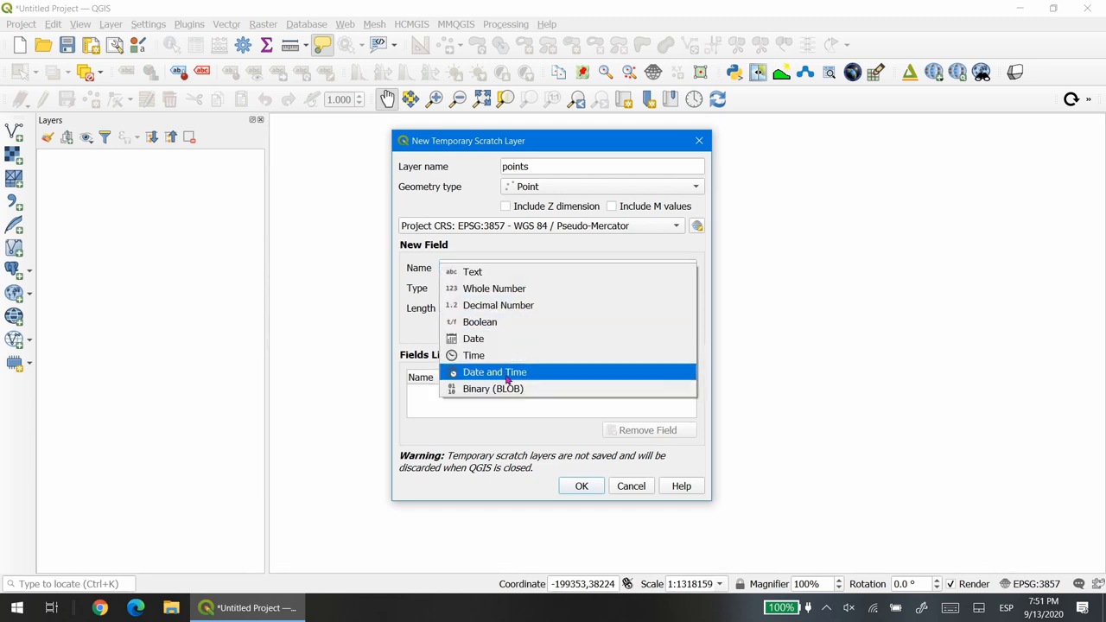
mouse_move(521, 288)
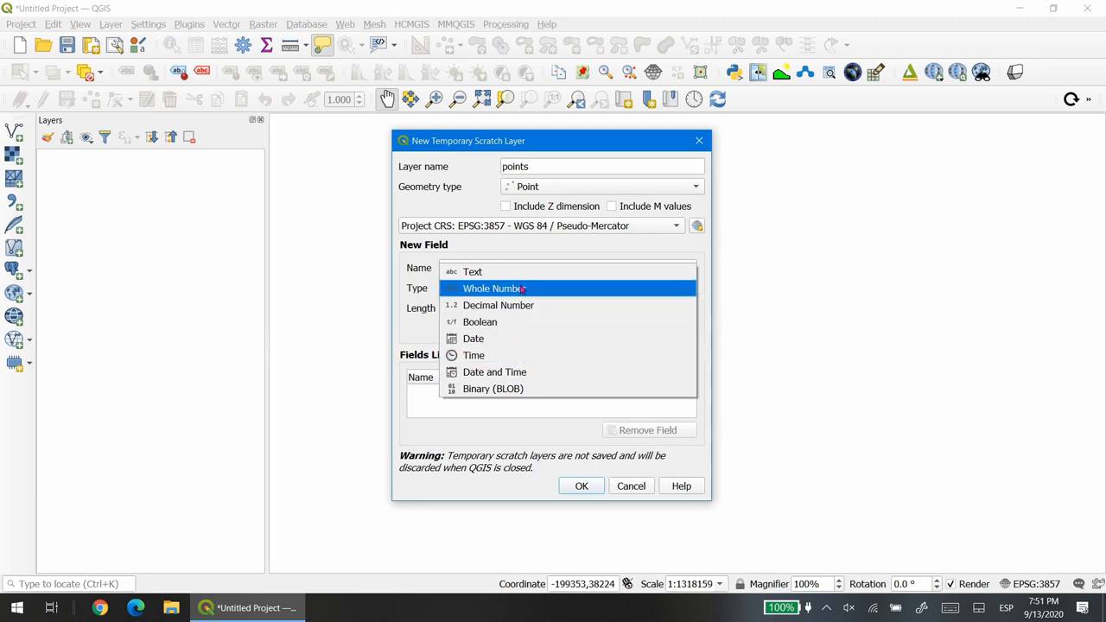
mouse_move(525, 286)
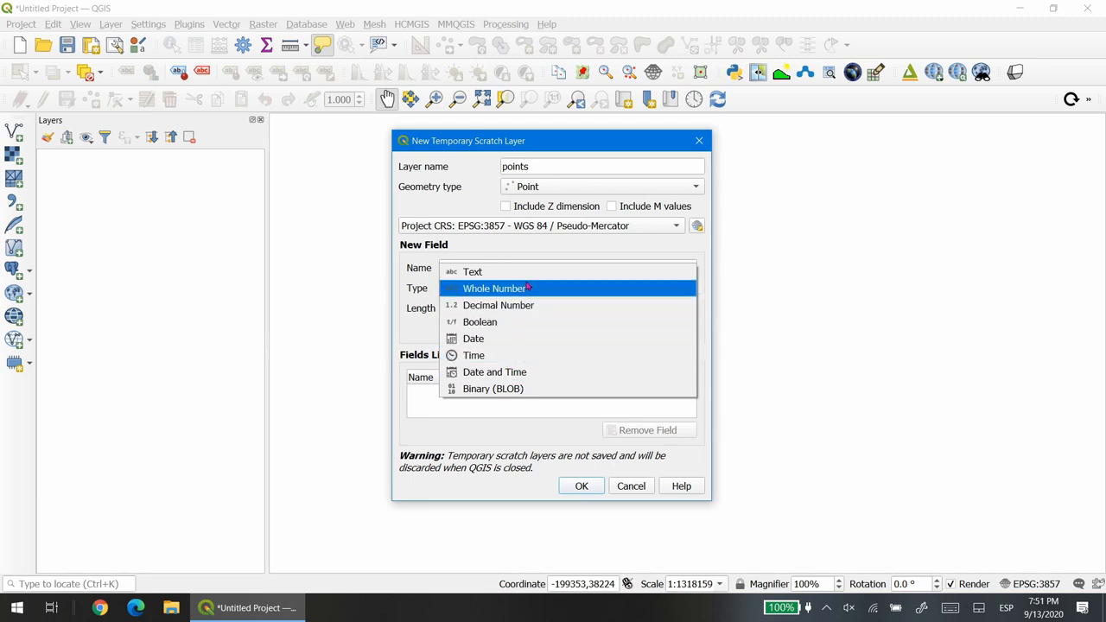
mouse_move(591, 277)
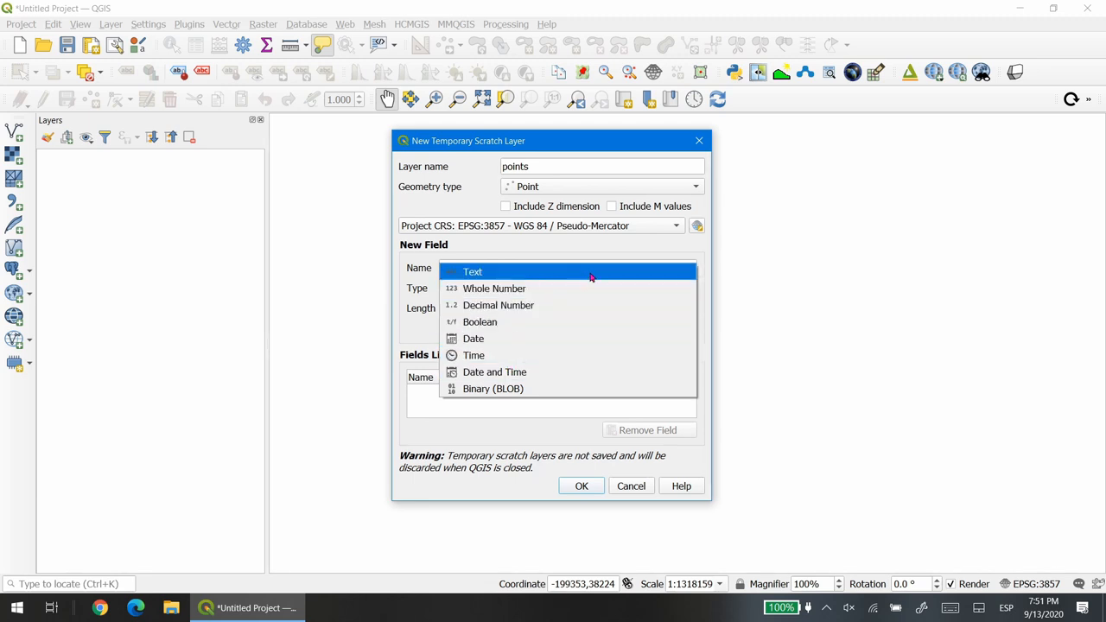
mouse_move(584, 290)
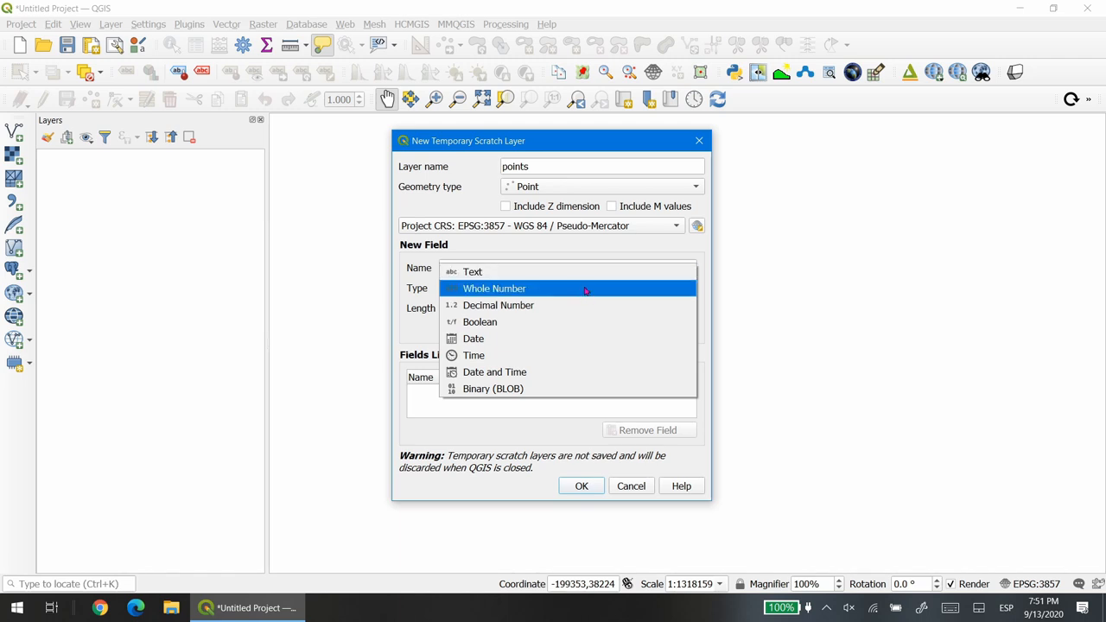
mouse_move(556, 304)
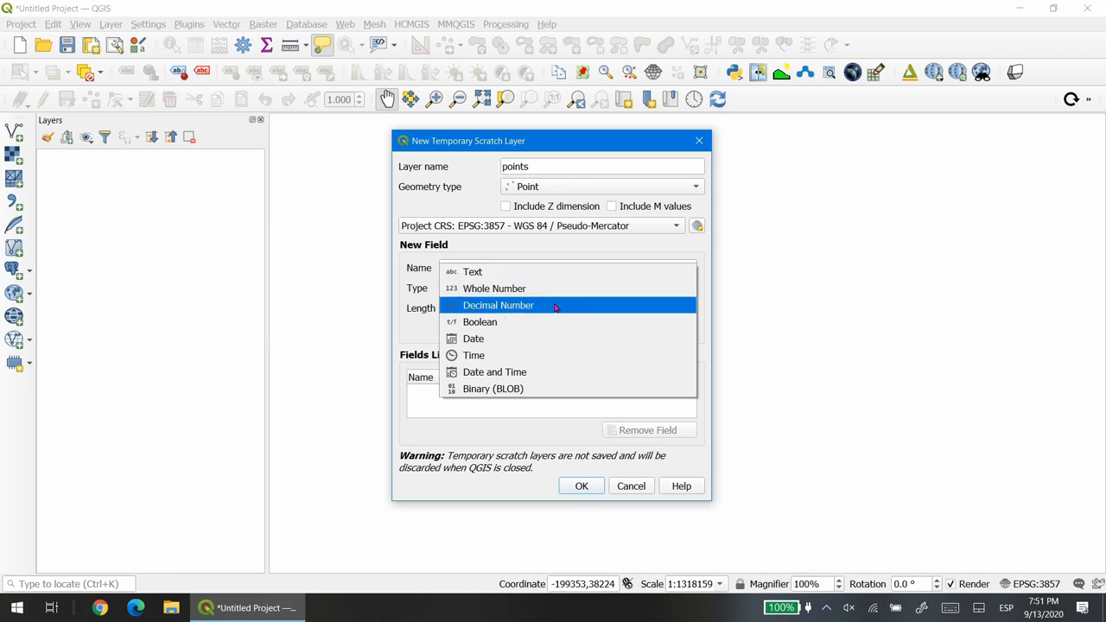
mouse_move(546, 324)
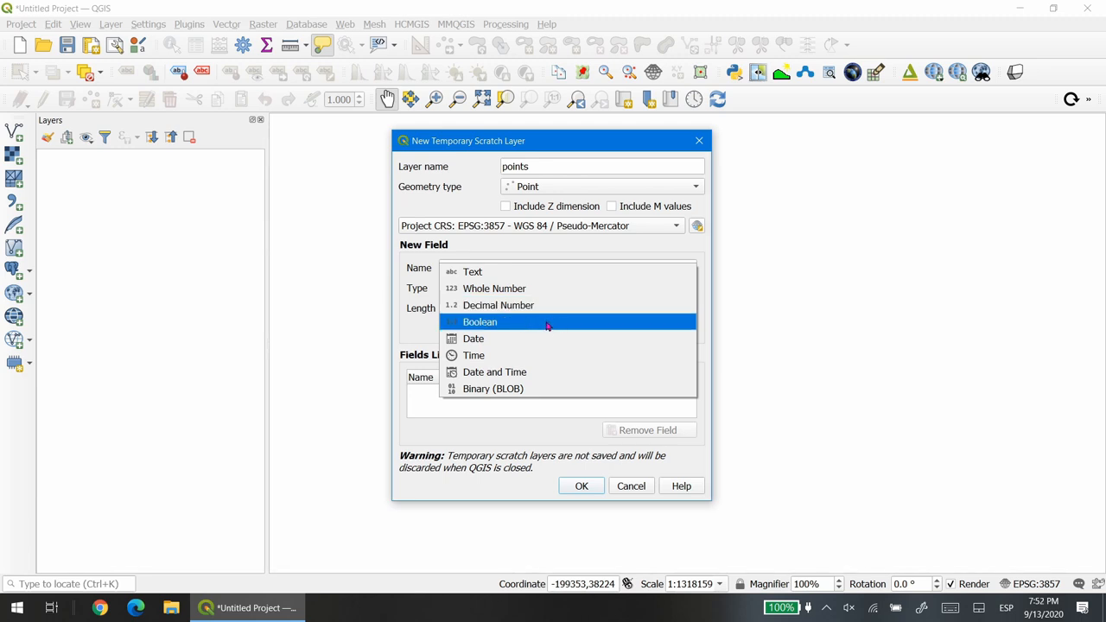
mouse_move(560, 325)
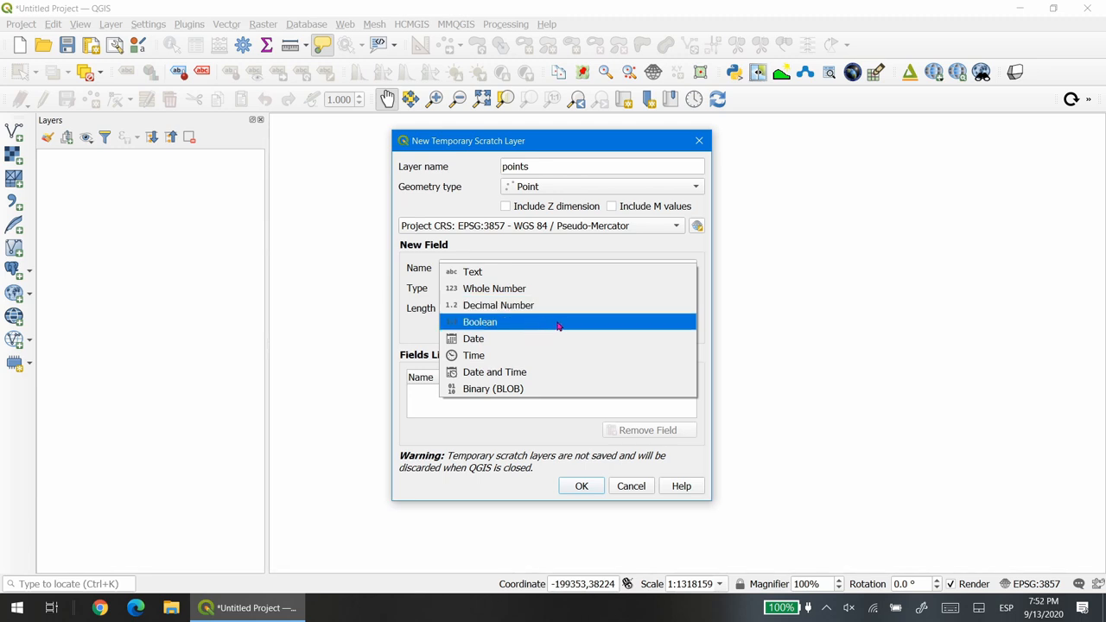
mouse_move(564, 340)
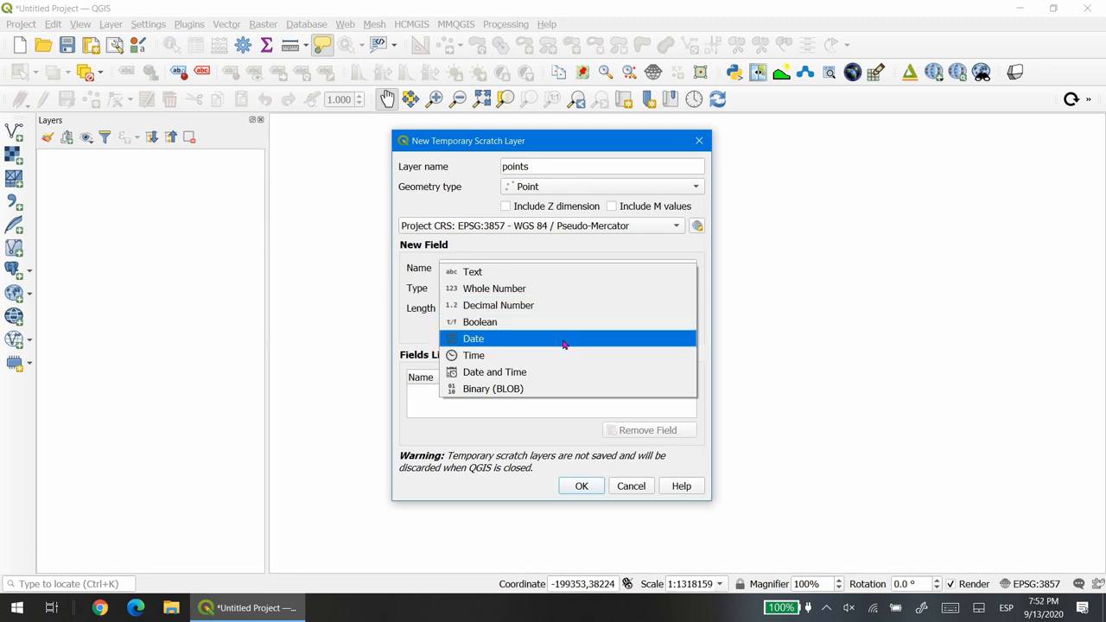
mouse_move(561, 356)
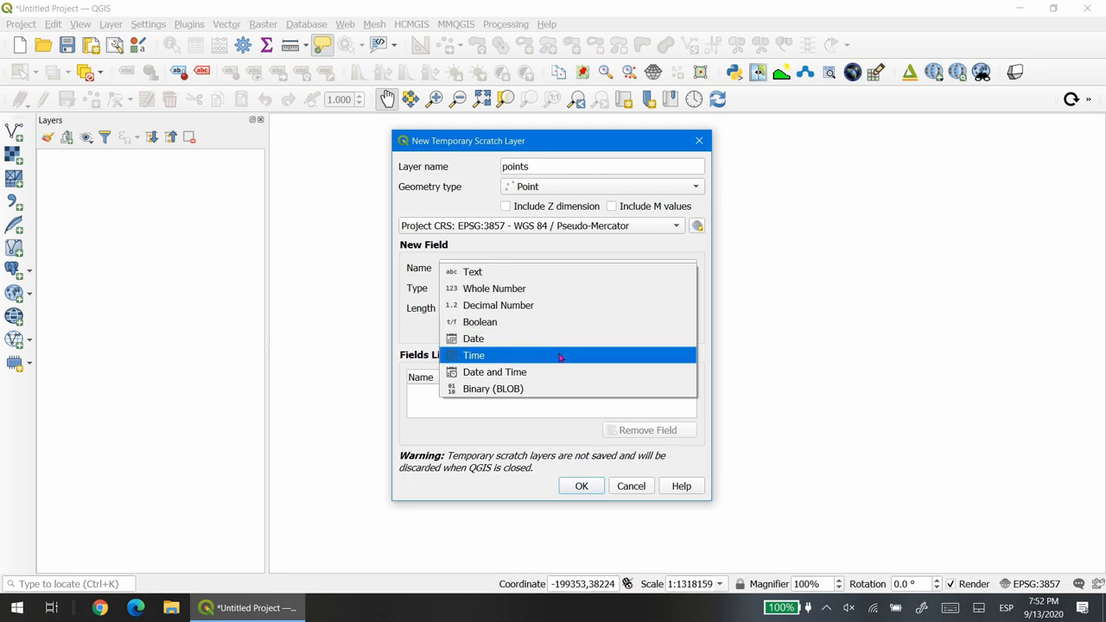
mouse_move(570, 373)
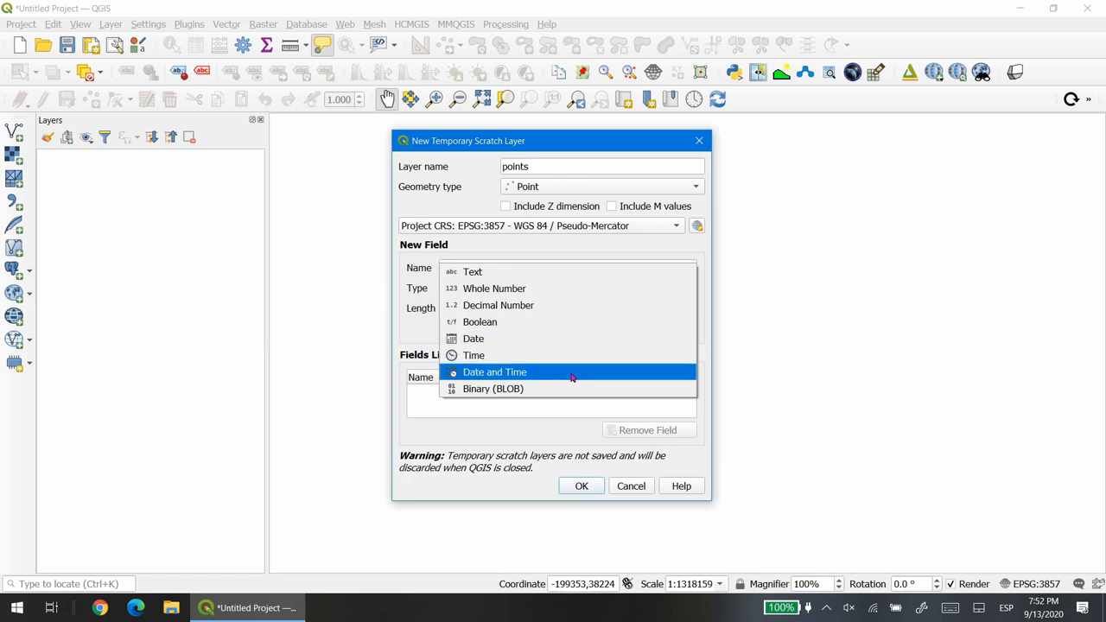
mouse_move(567, 396)
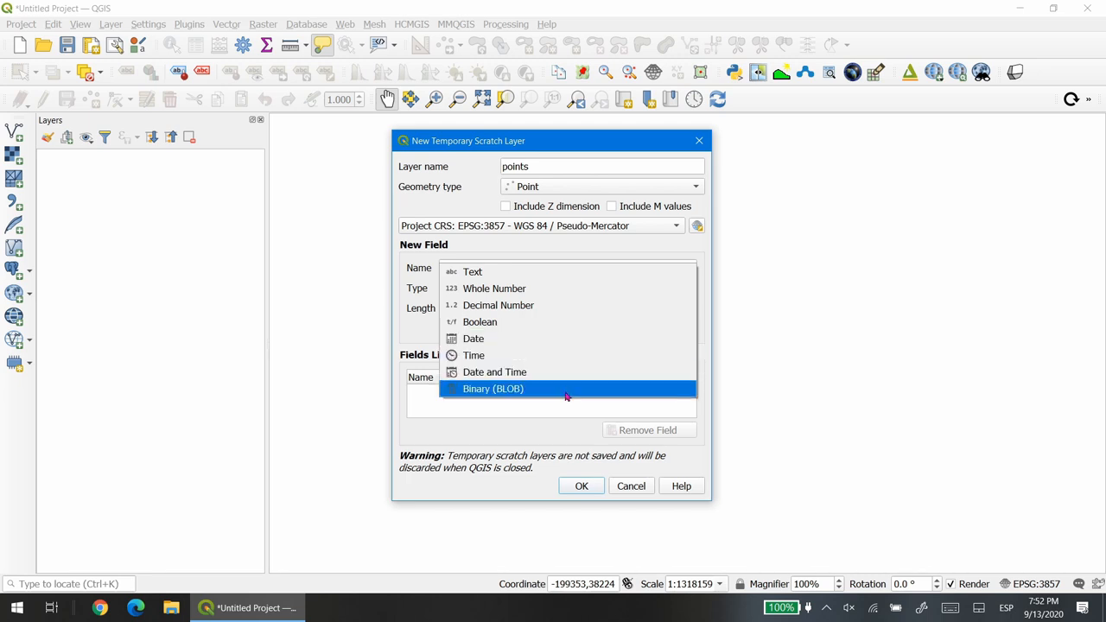
mouse_move(560, 390)
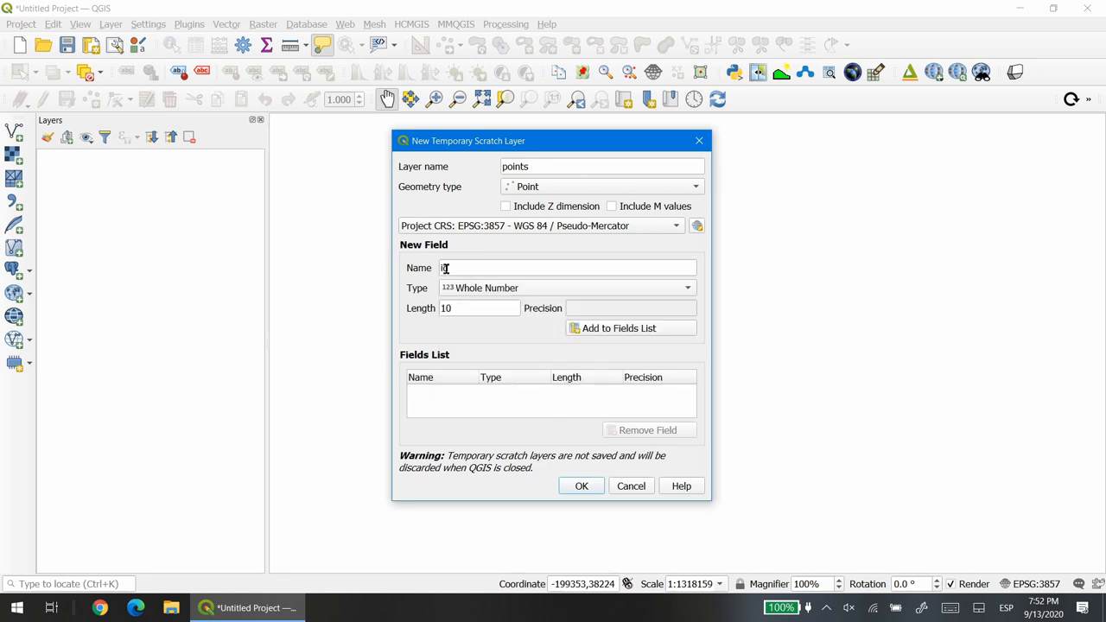
left_click(628, 329)
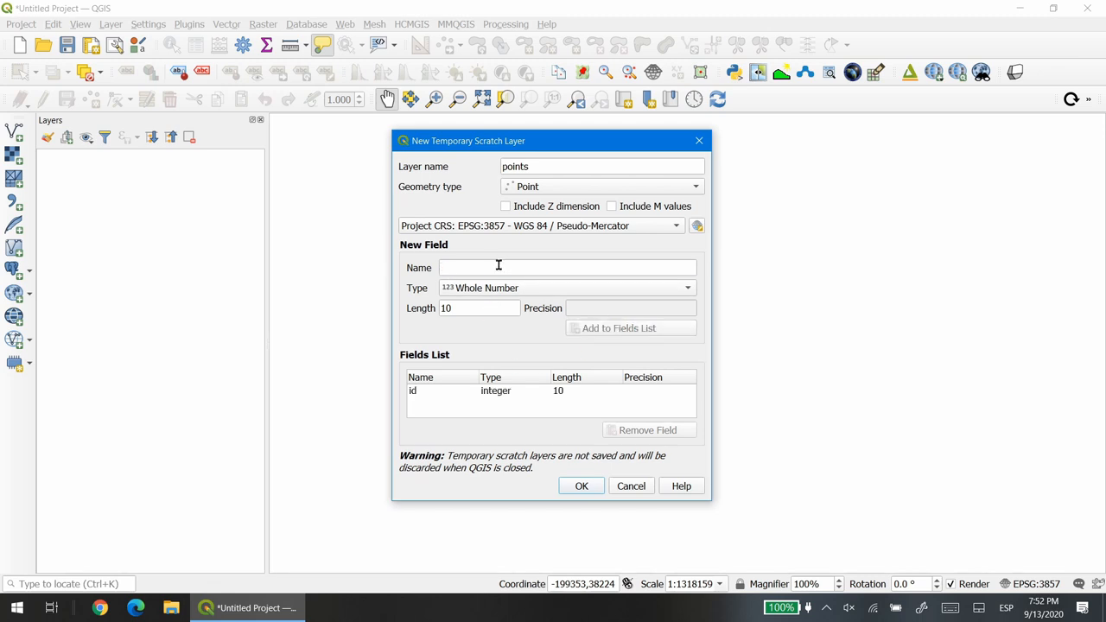
type("name")
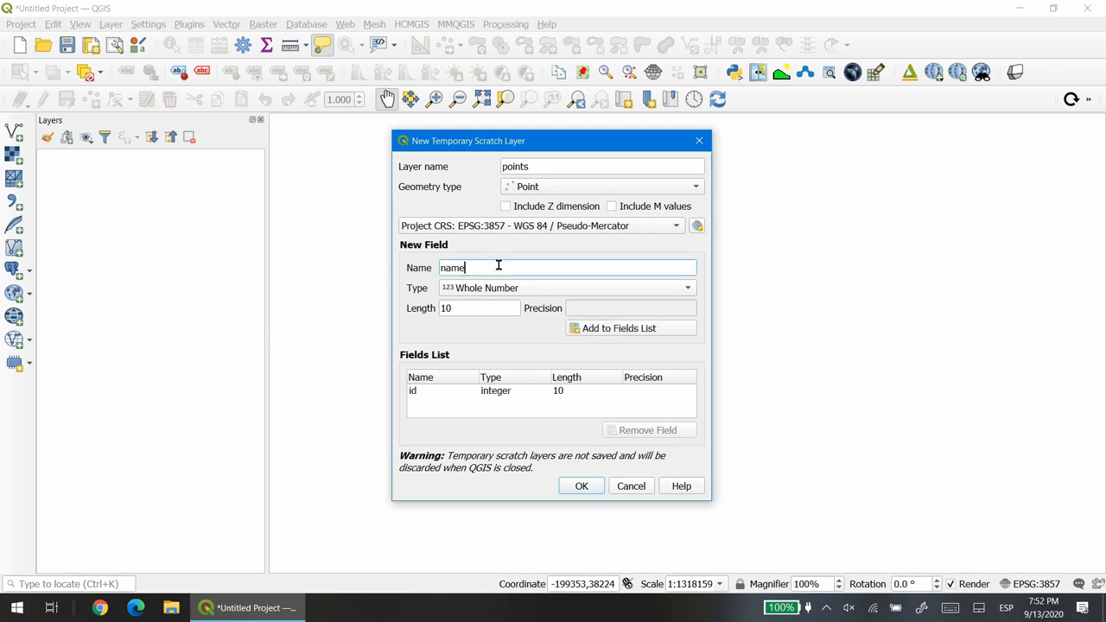
mouse_move(497, 290)
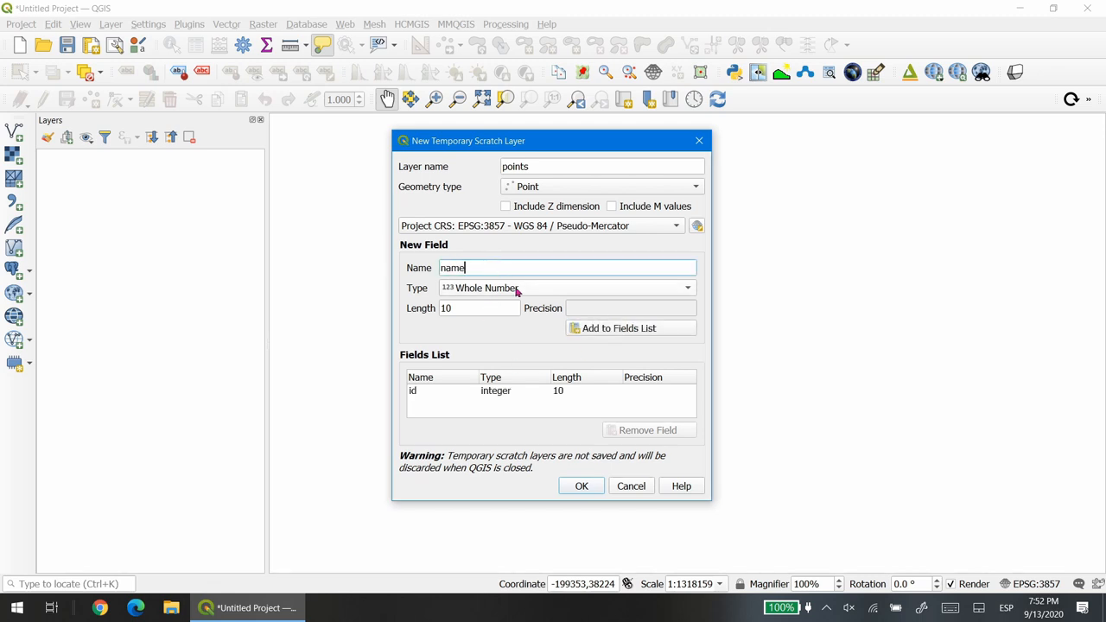
left_click(563, 287)
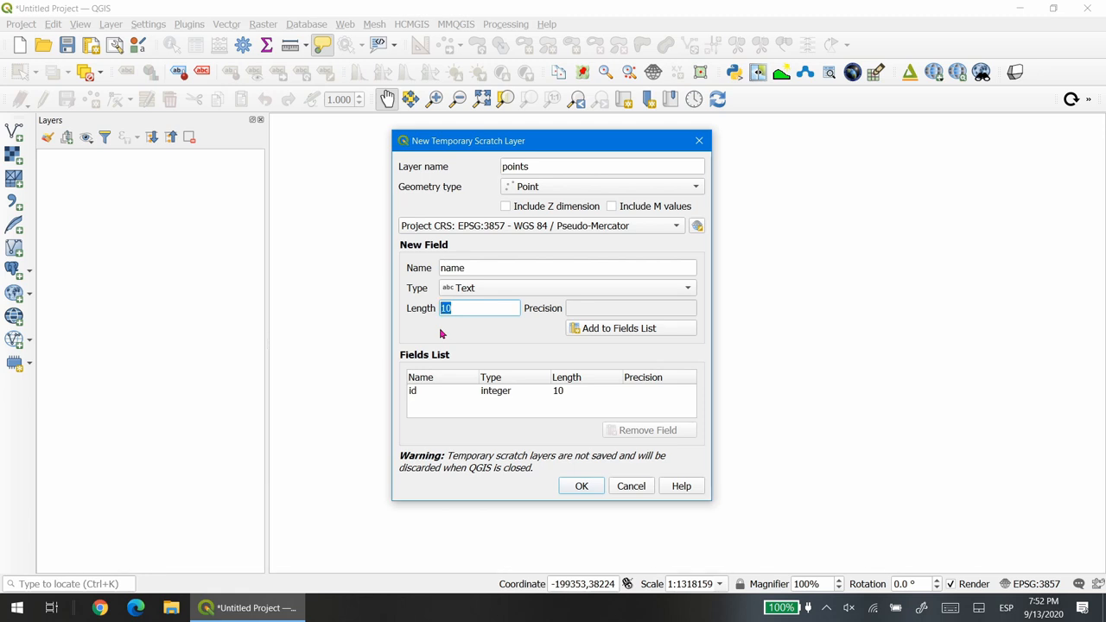
Add the 'name' text field and start an 'area' Decimal Number field
left_click(630, 328)
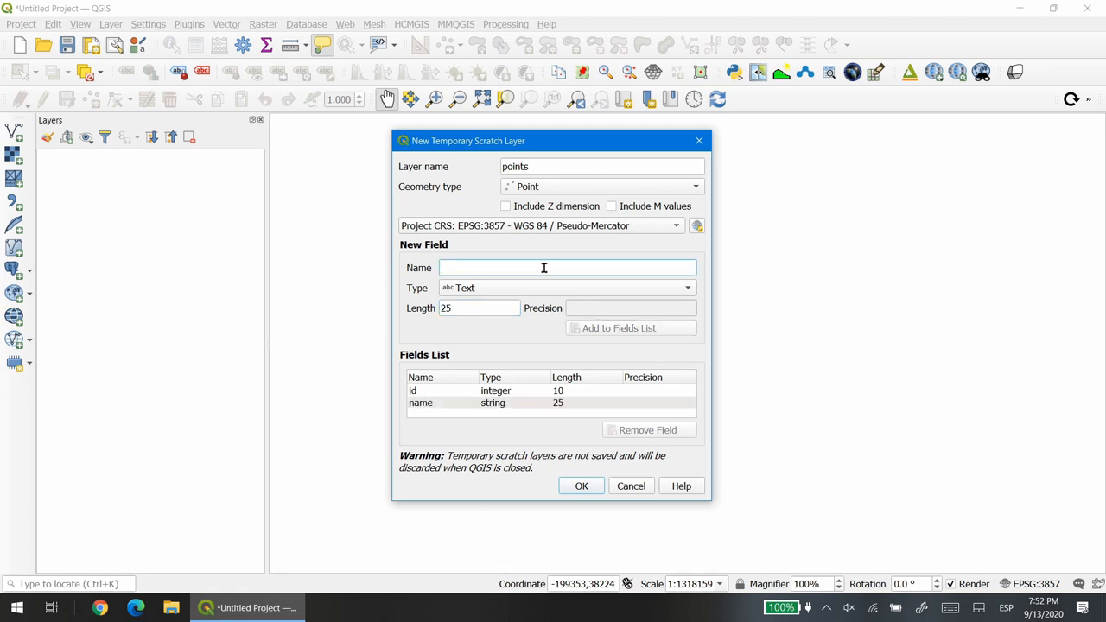
type("ar")
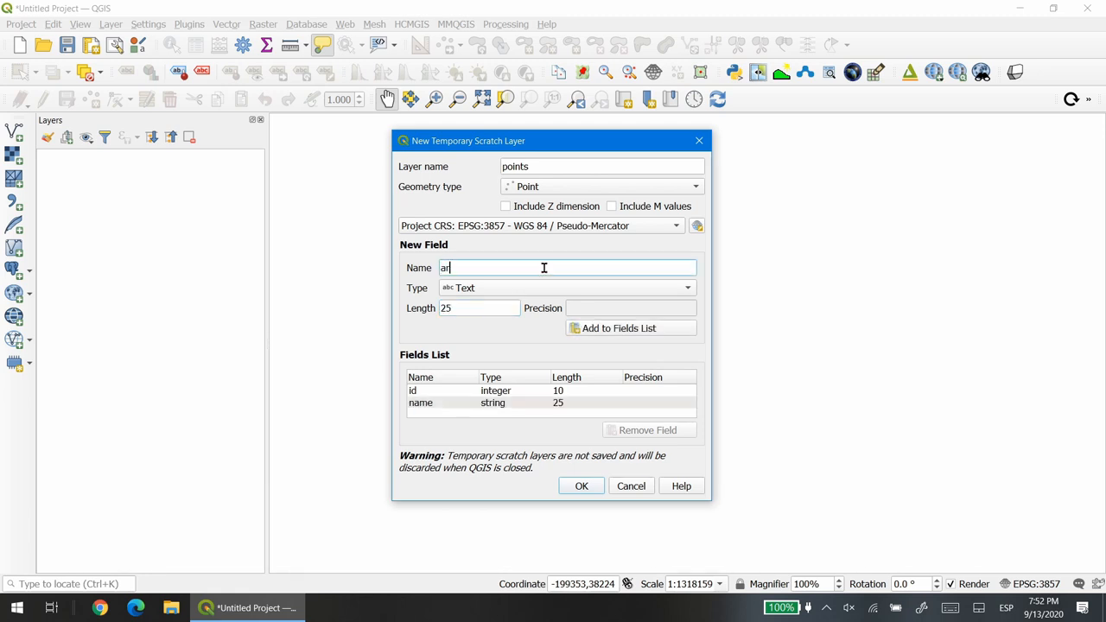
type("ea")
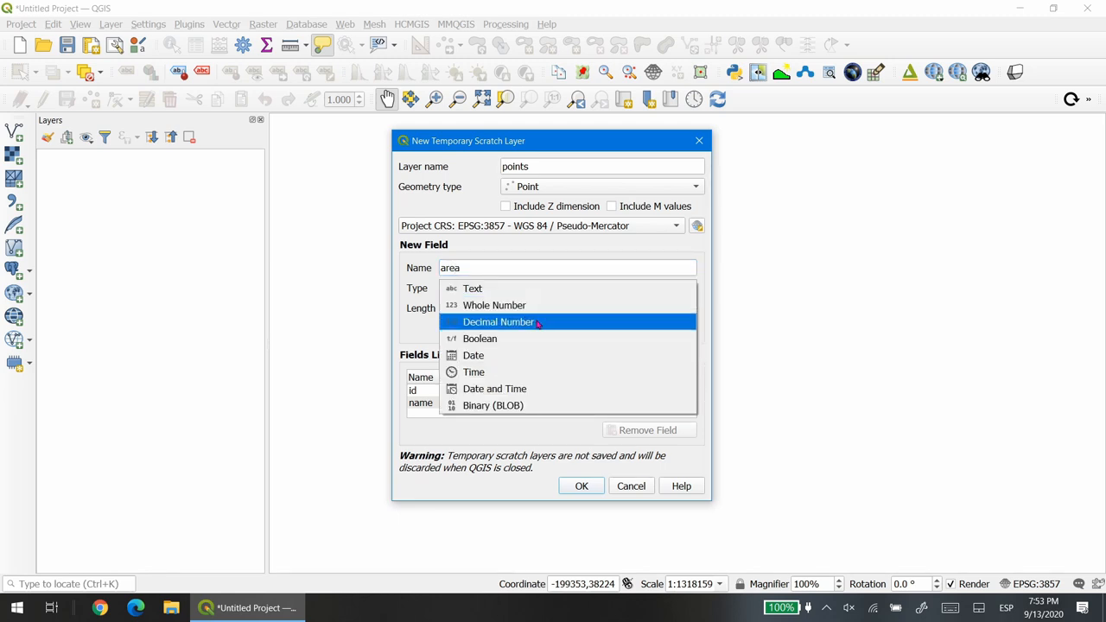
left_click(497, 322)
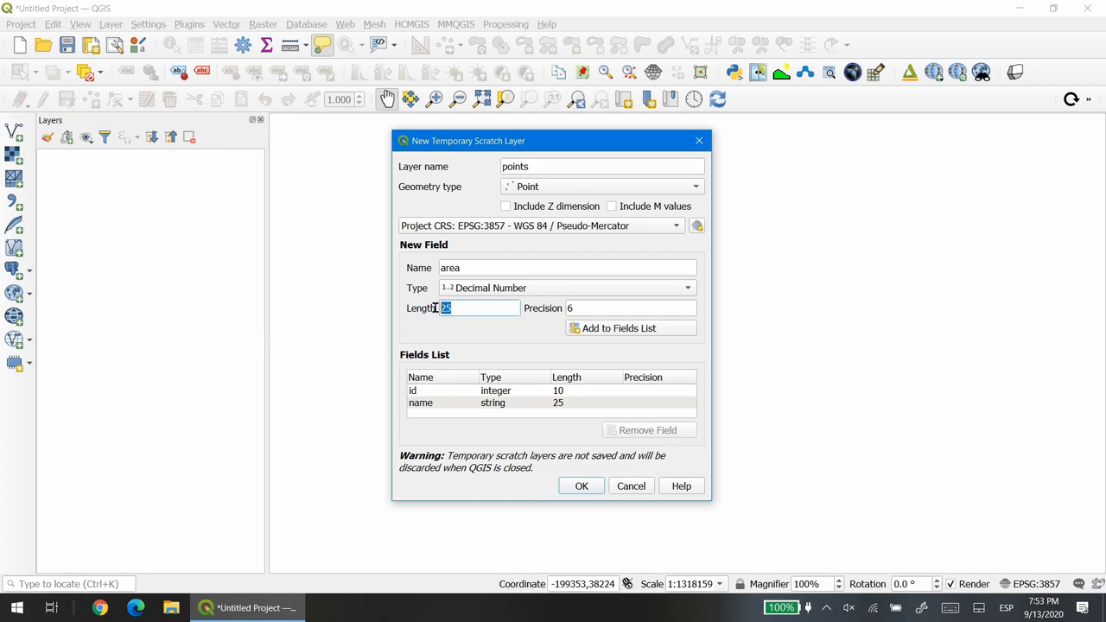
mouse_move(457, 324)
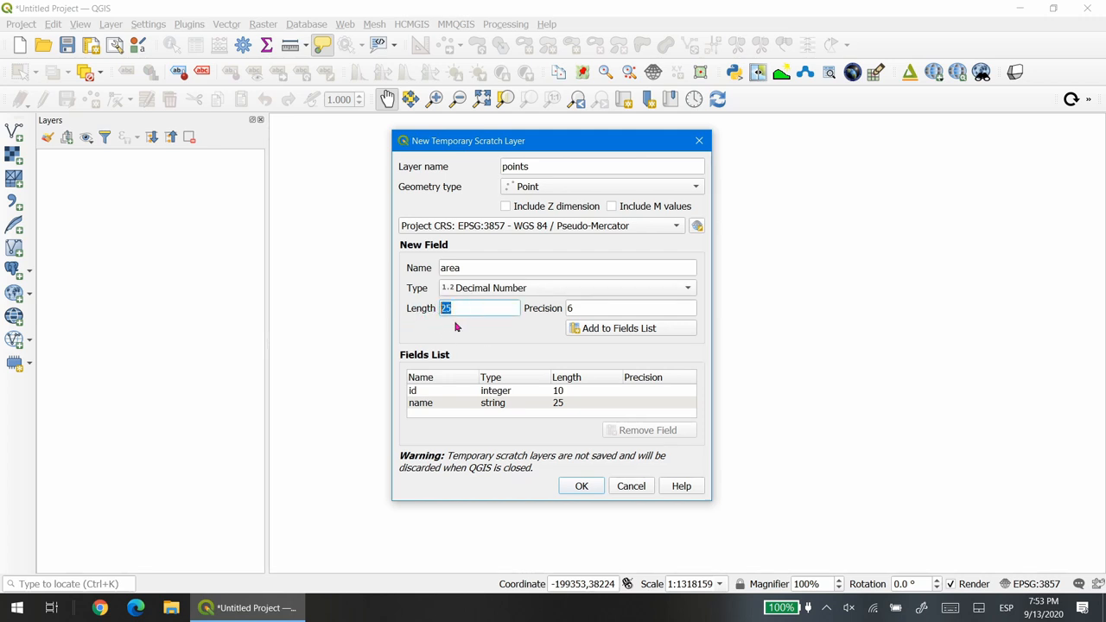
mouse_move(490, 331)
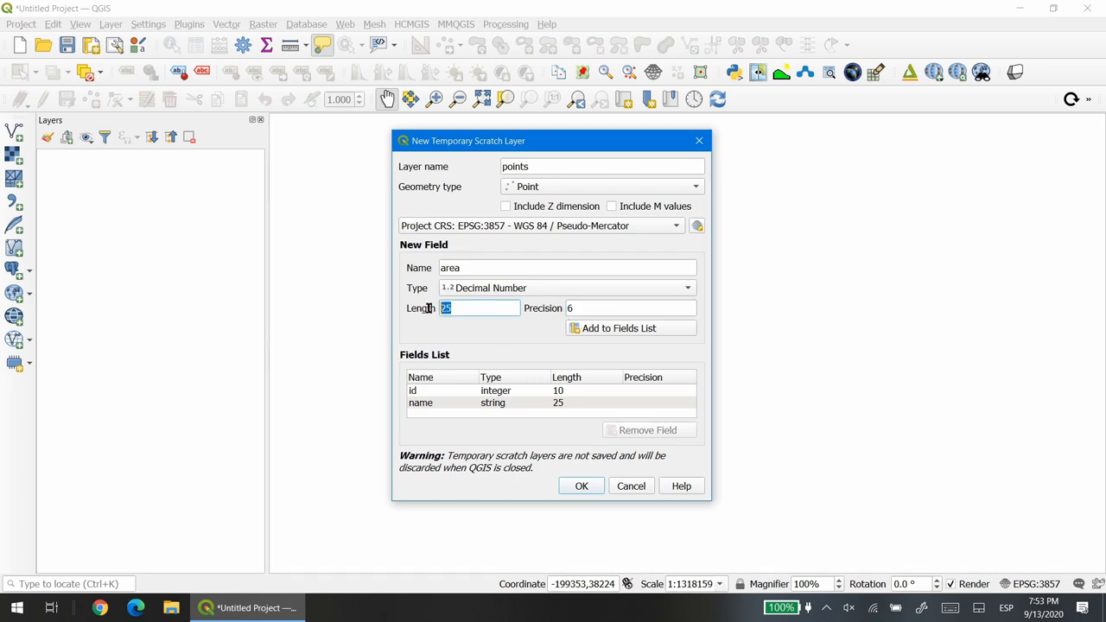
mouse_move(456, 324)
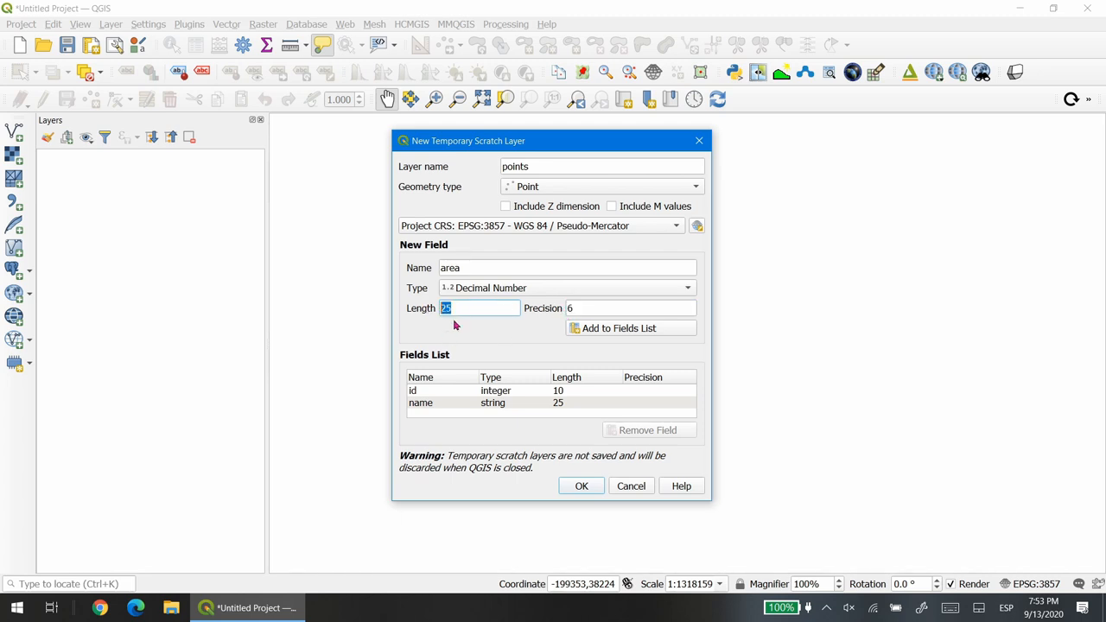
Adjust the 'area' field's length and precision and add it to the fields list
type("6")
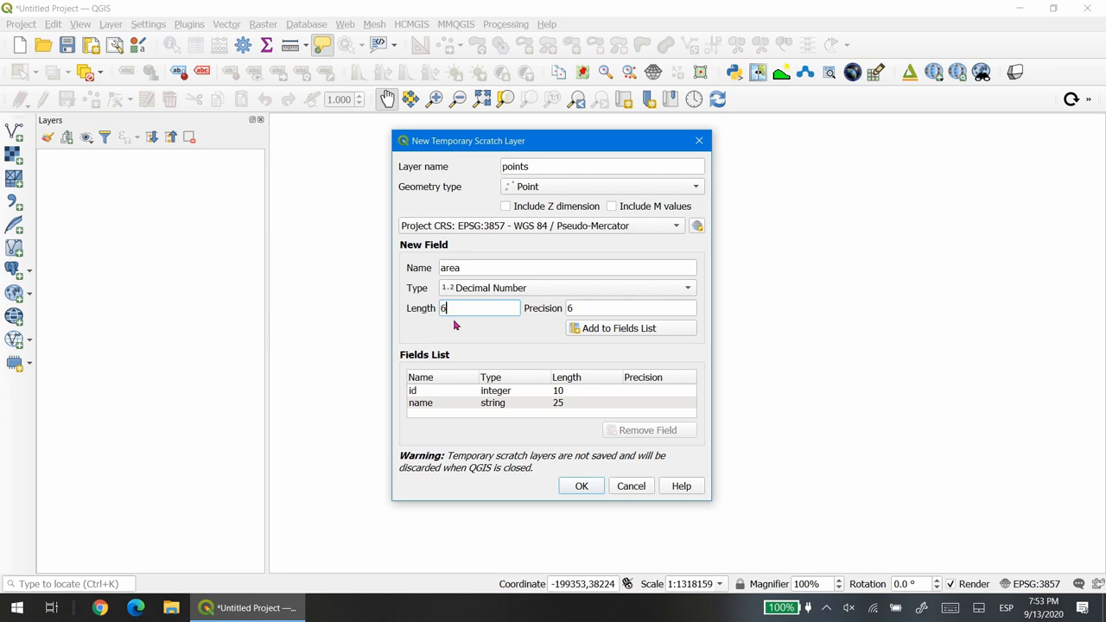
mouse_move(511, 347)
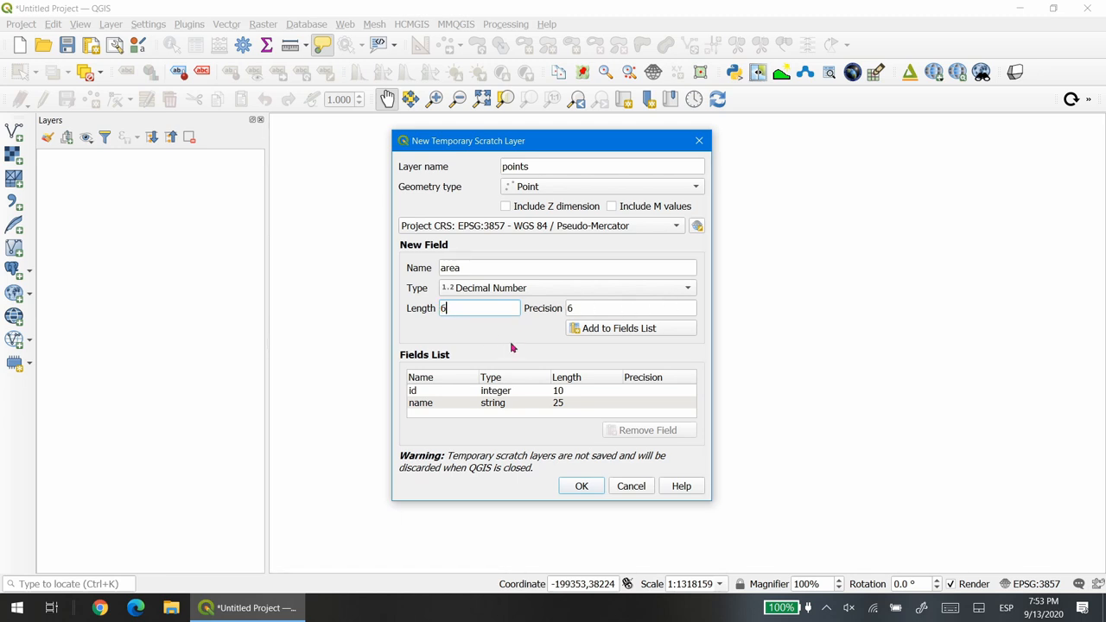
mouse_move(511, 342)
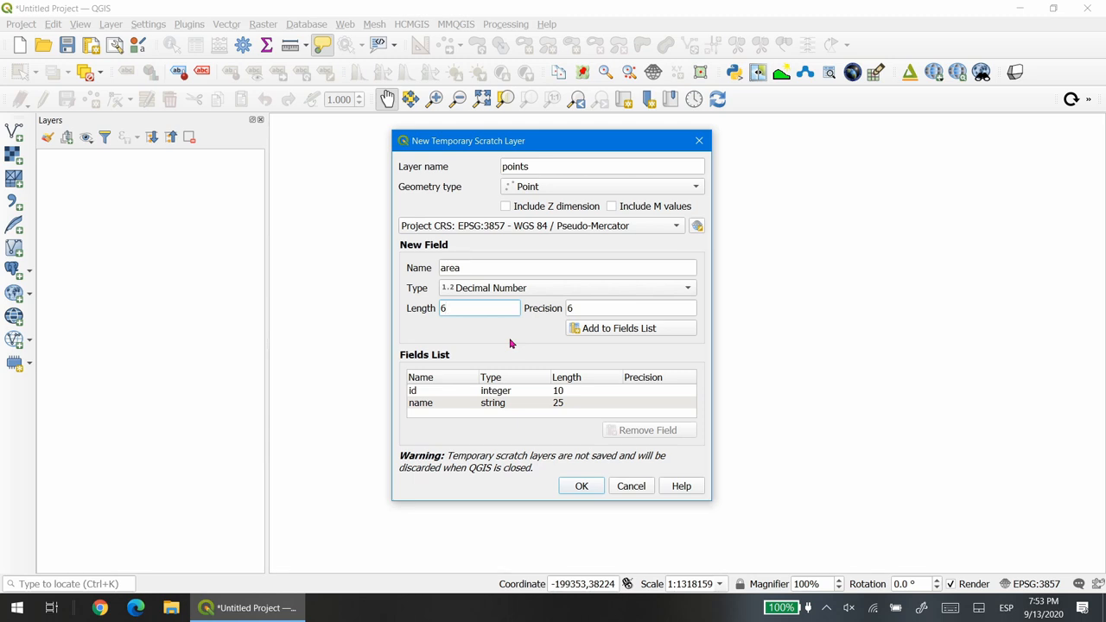
left_click(478, 308)
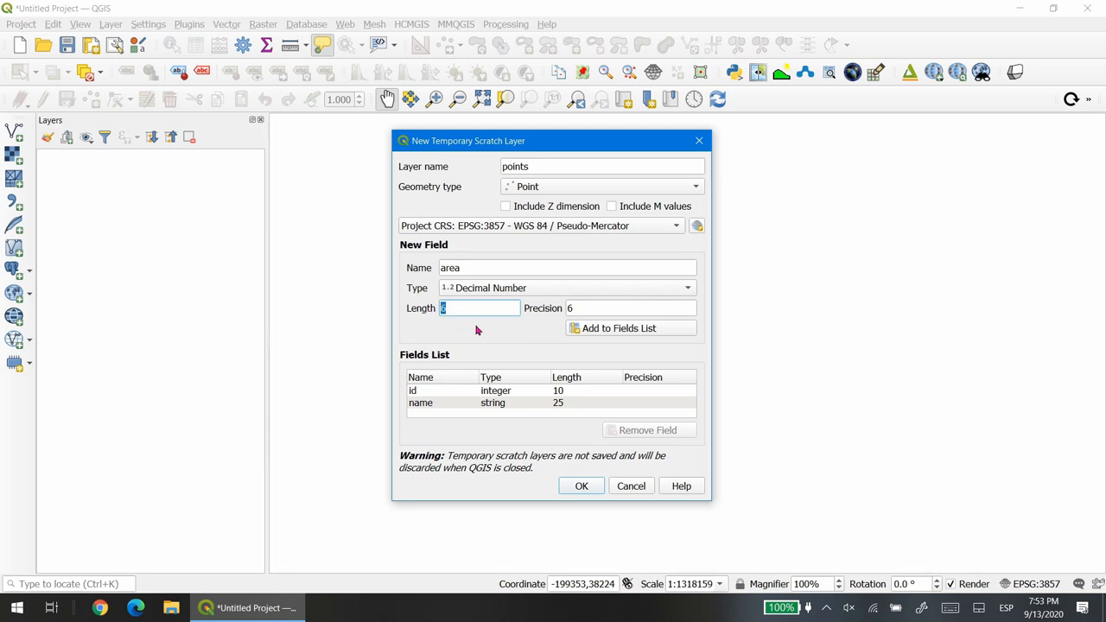
type("7")
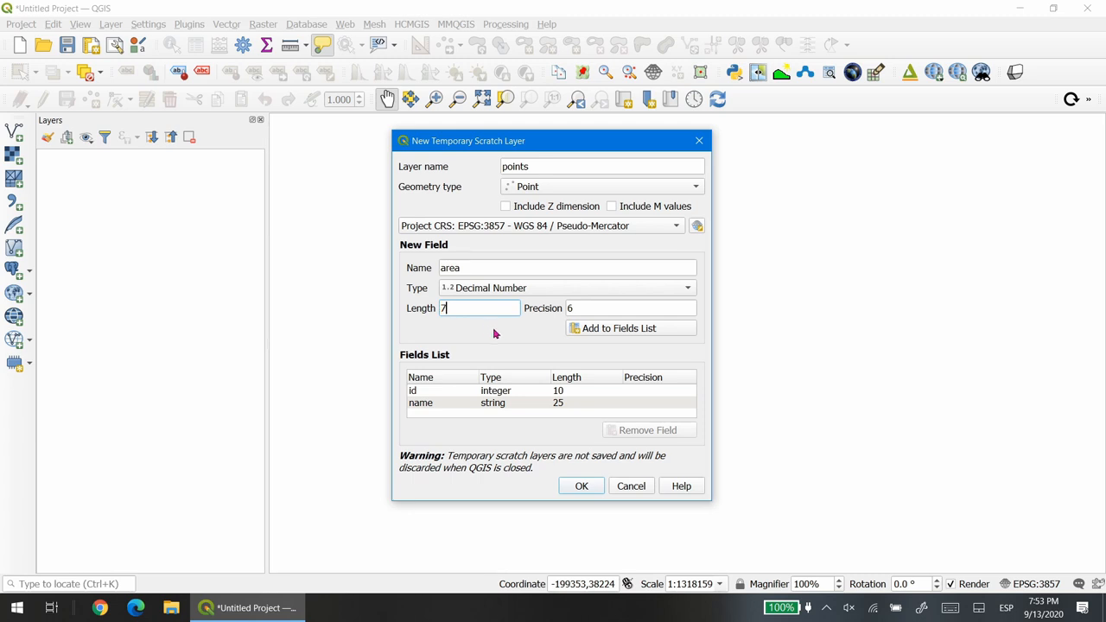
mouse_move(529, 328)
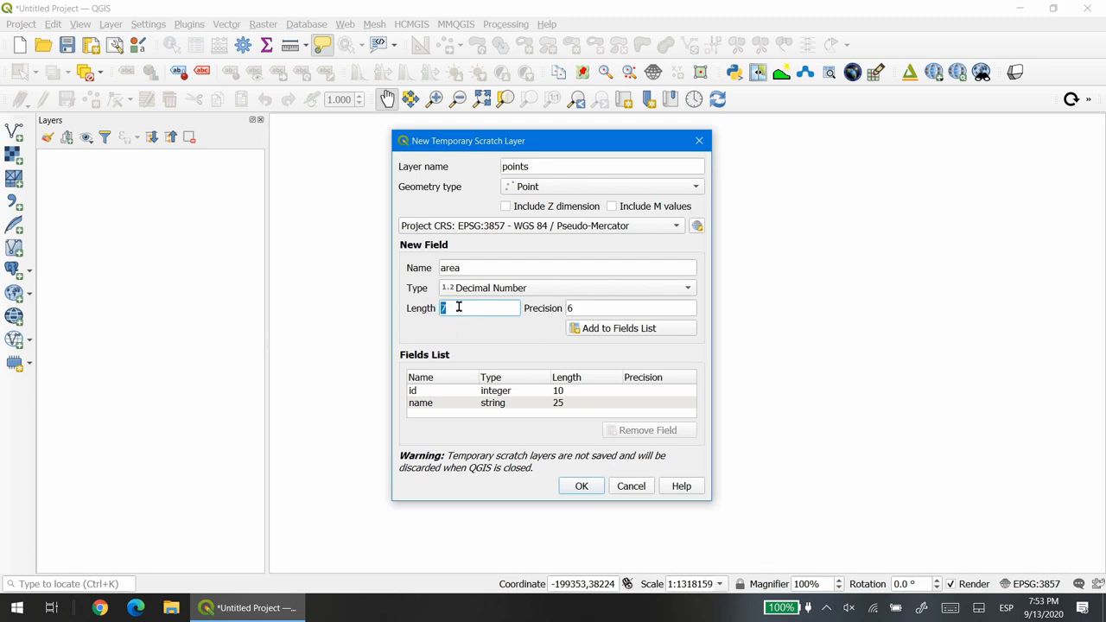
left_click(630, 307)
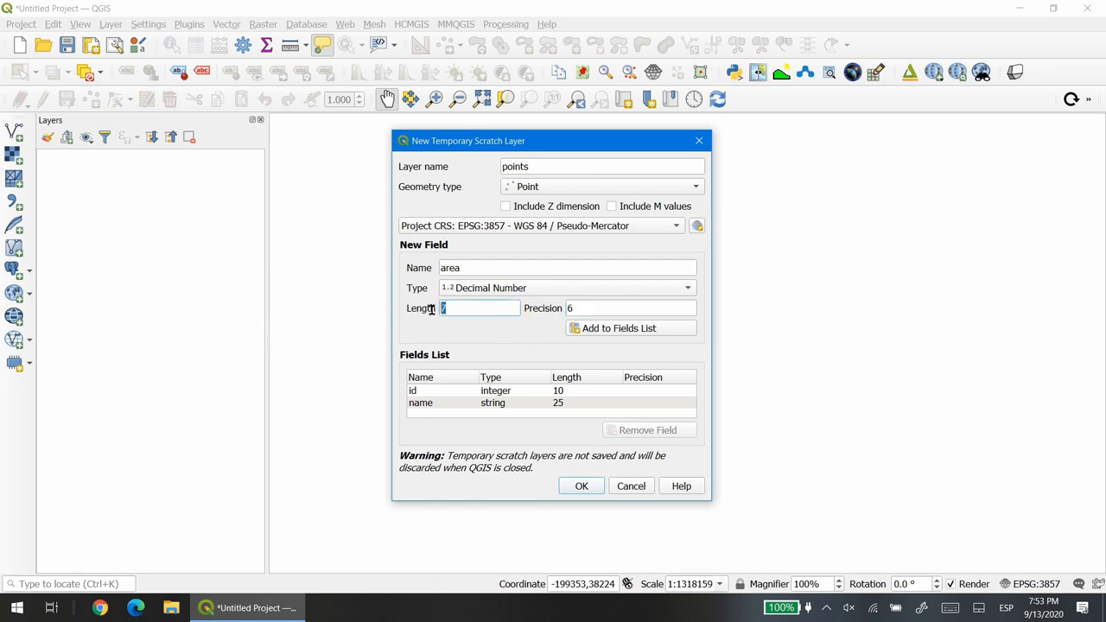
mouse_move(458, 330)
type("3")
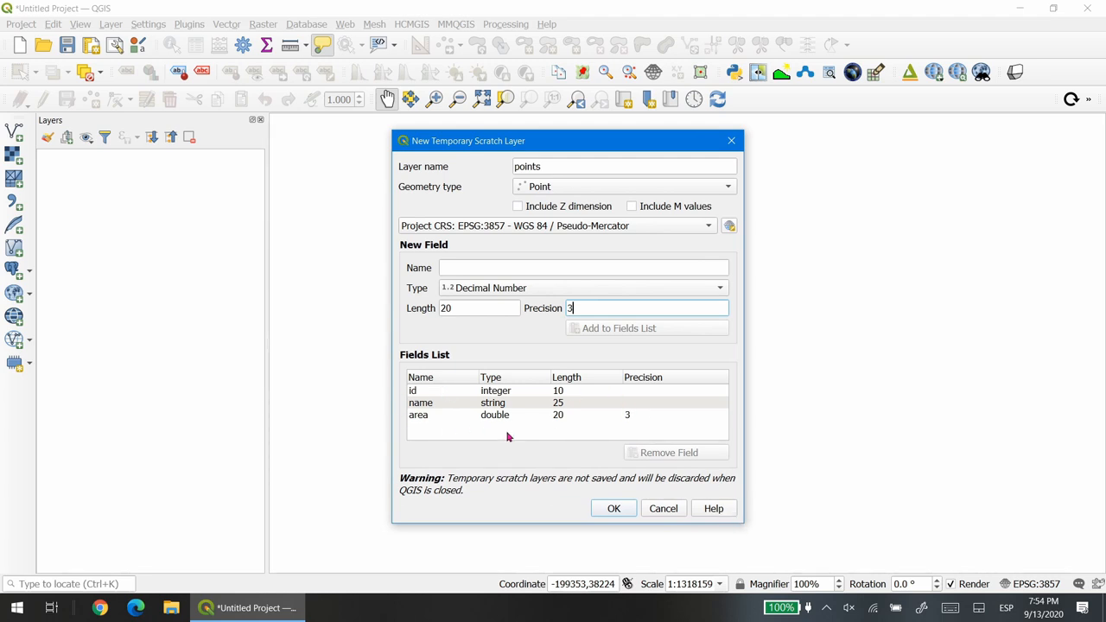
Create the points scratch layer and select it in the Layers panel for editing
left_click(613, 508)
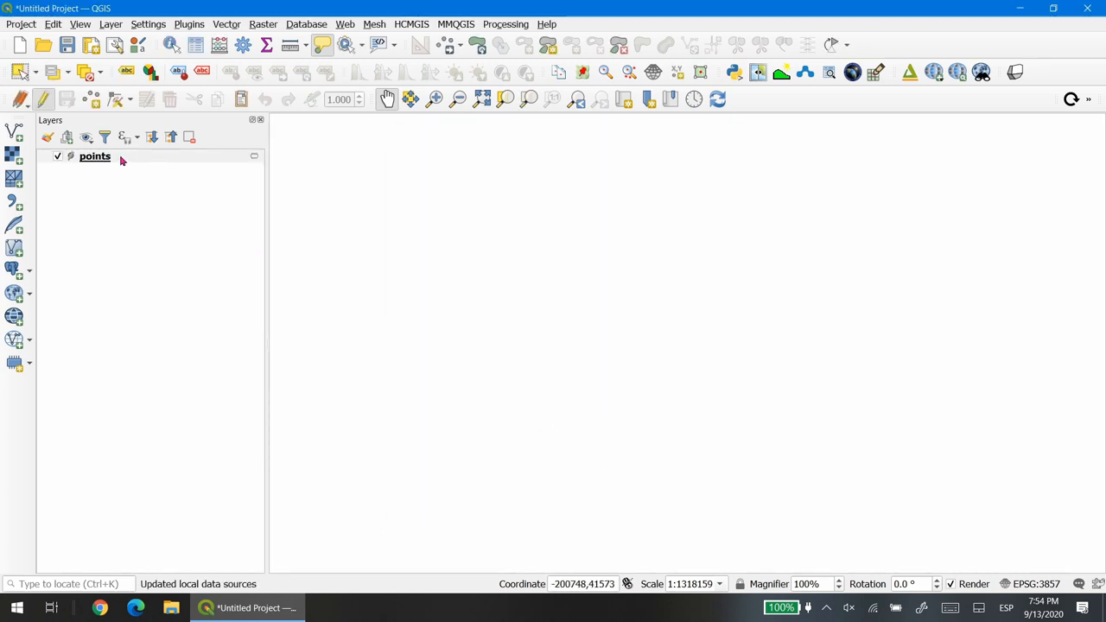
left_click(93, 156)
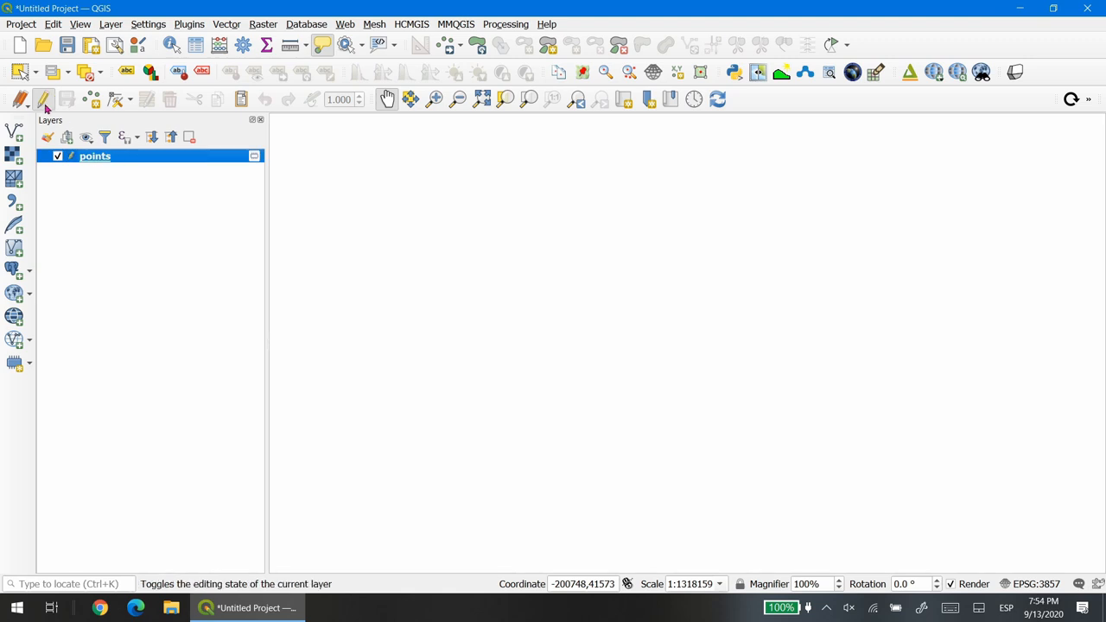
left_click(43, 96)
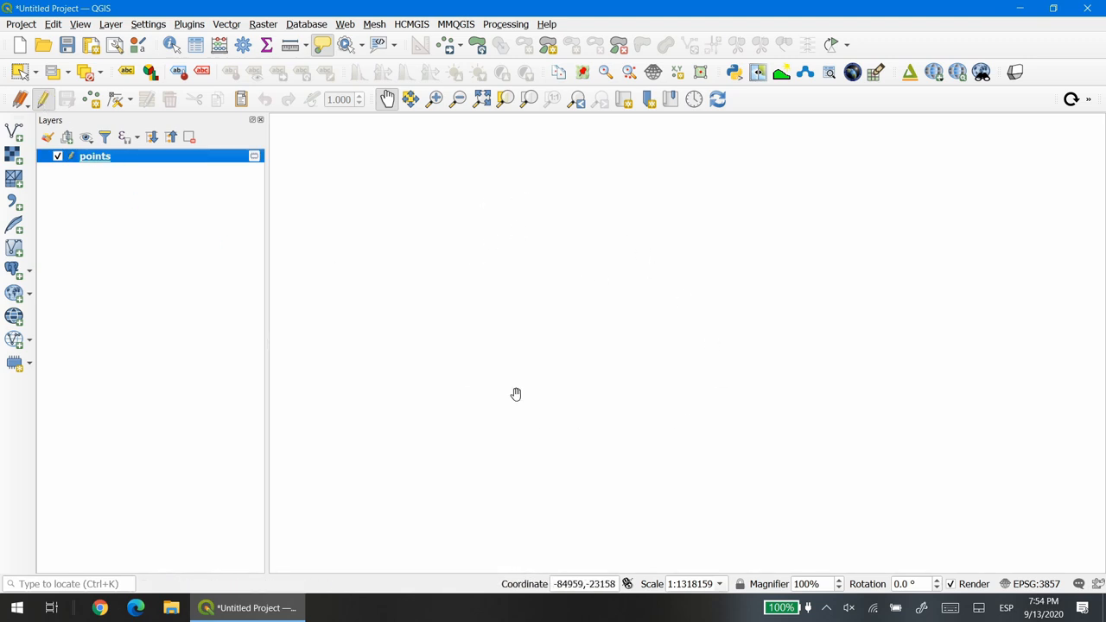
mouse_move(639, 287)
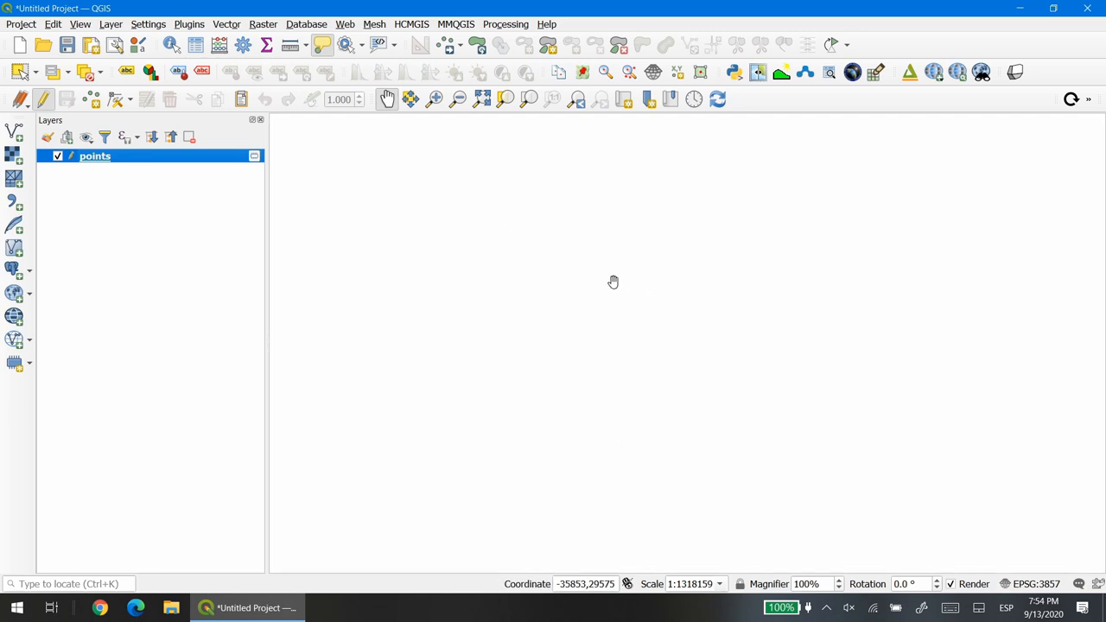
mouse_move(525, 280)
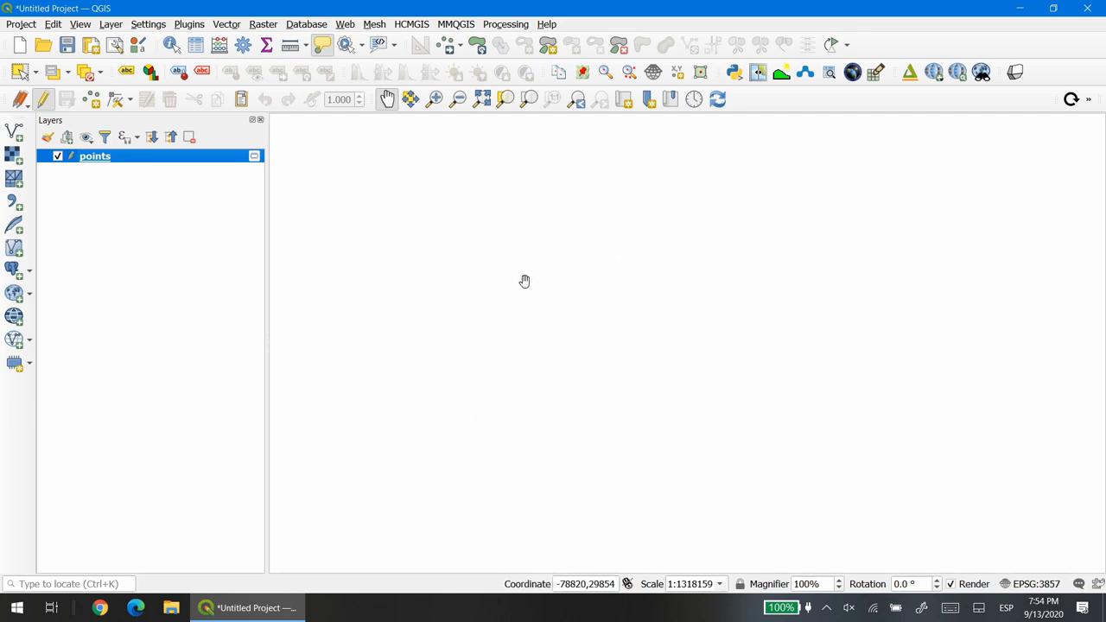
Start a 'lines' scratch layer with LineString geometry and an integer 'id' field
left_click(101, 24)
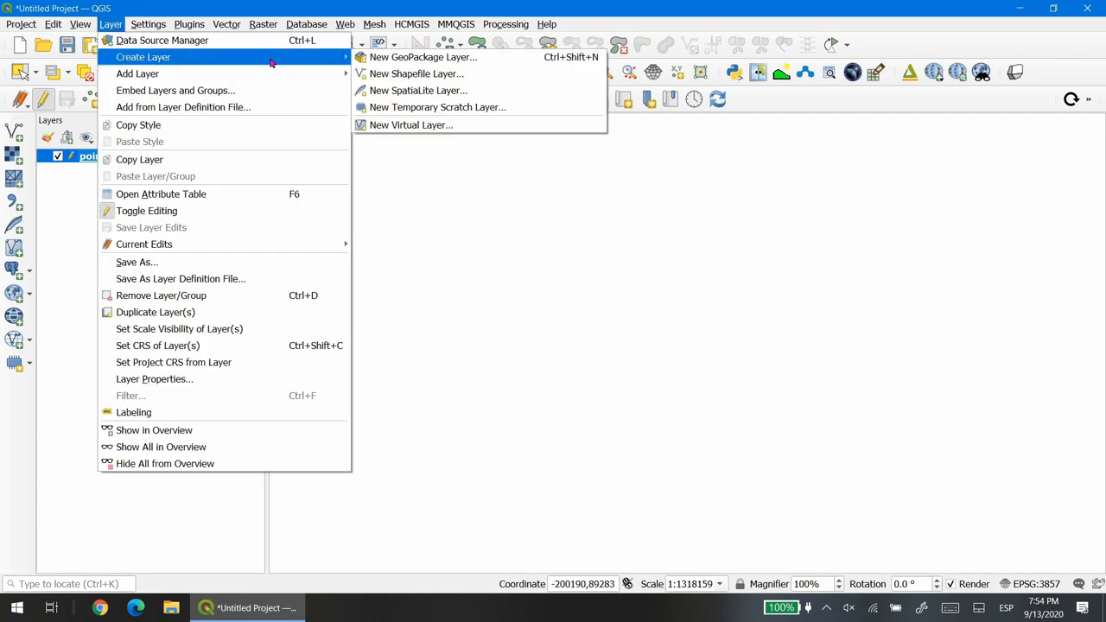
left_click(435, 107)
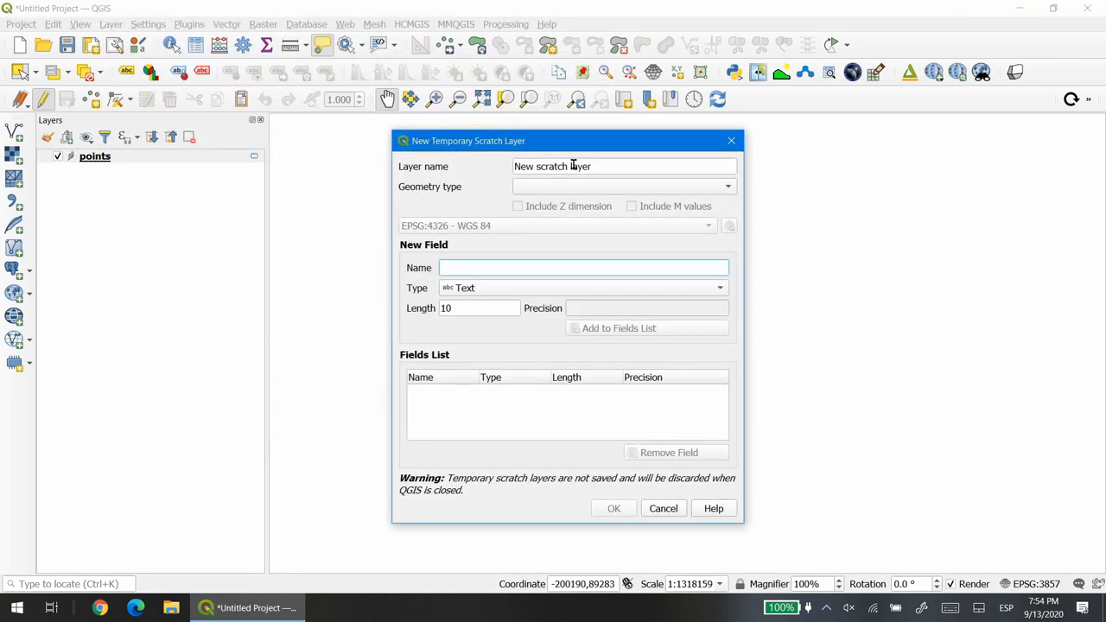
type("lines")
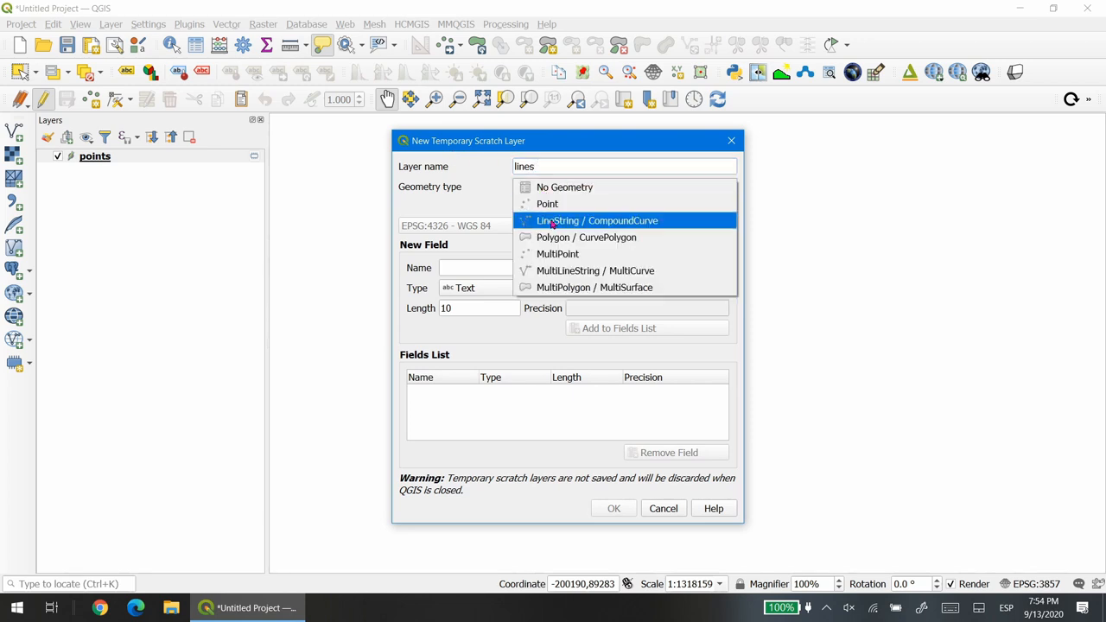
left_click(598, 221)
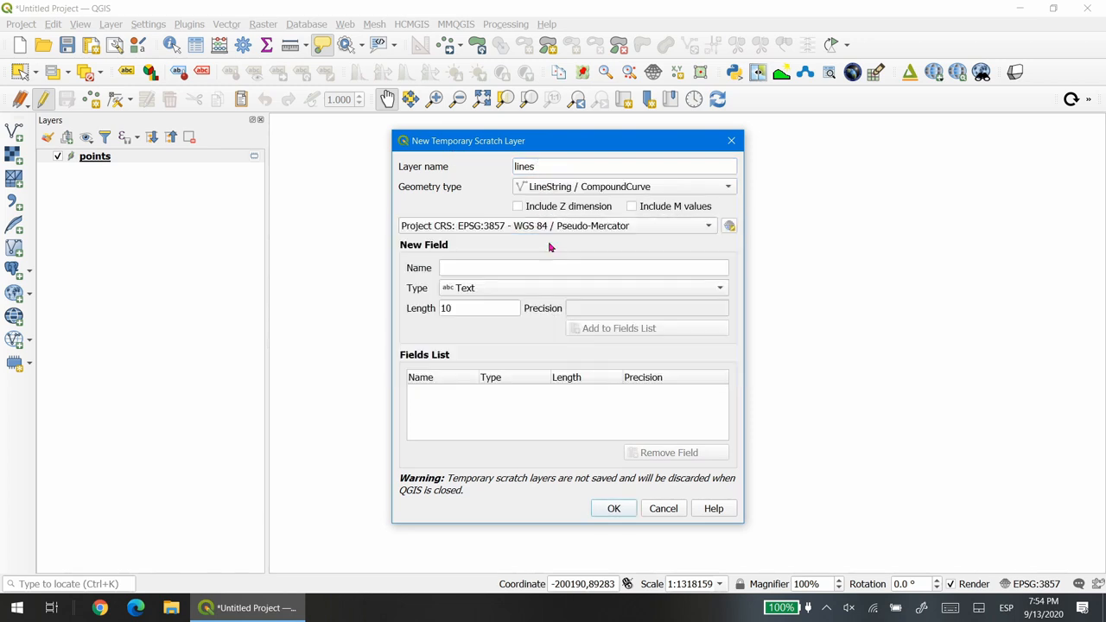
type("id")
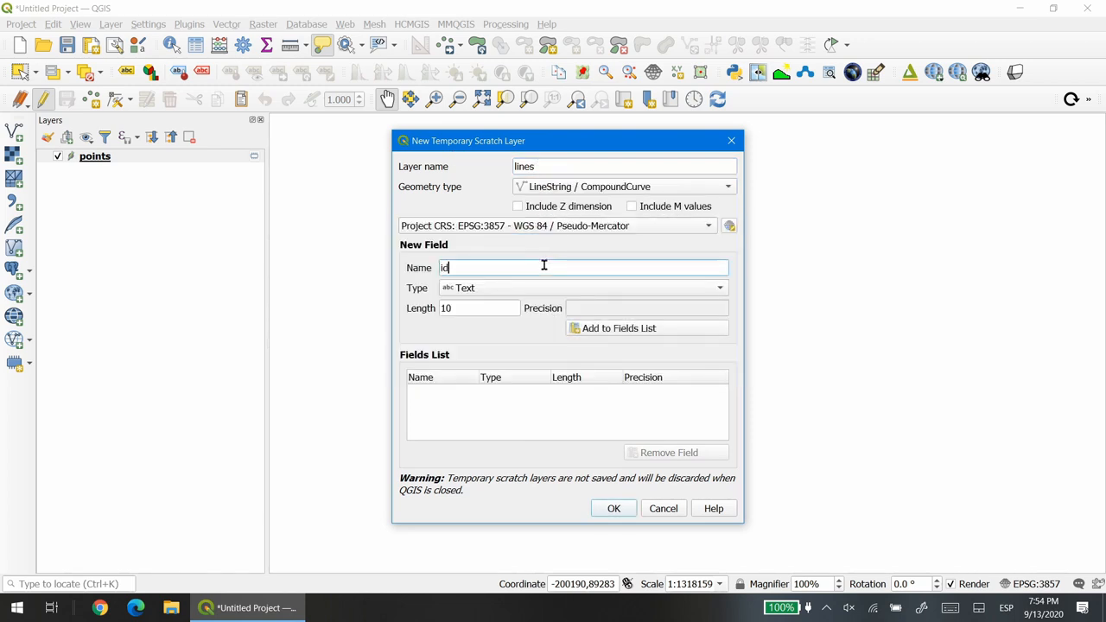
left_click(582, 287)
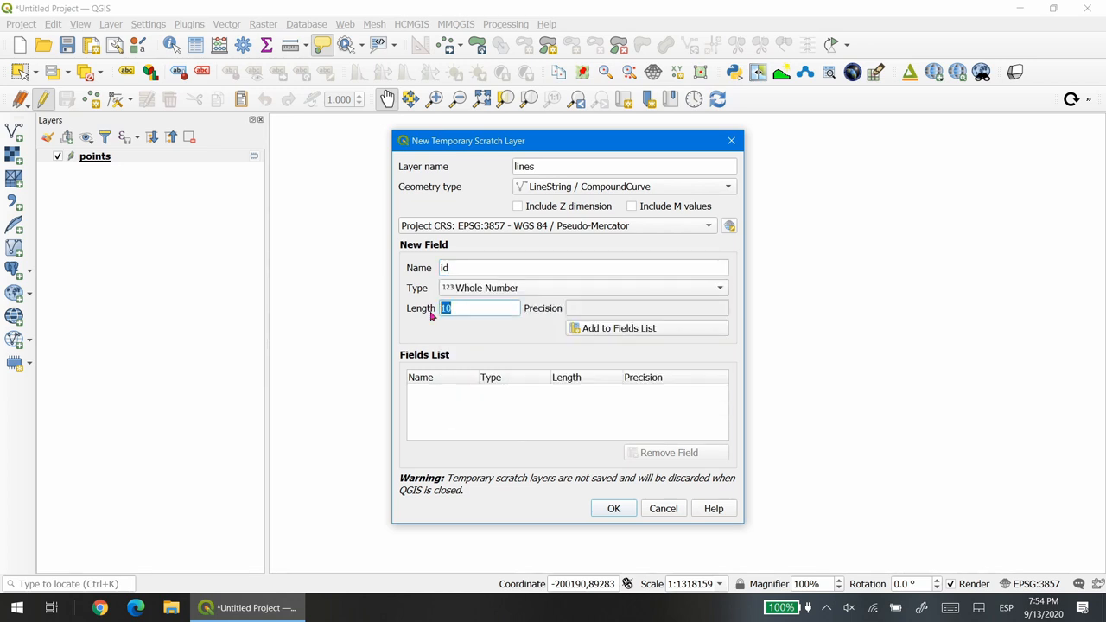
left_click(618, 328)
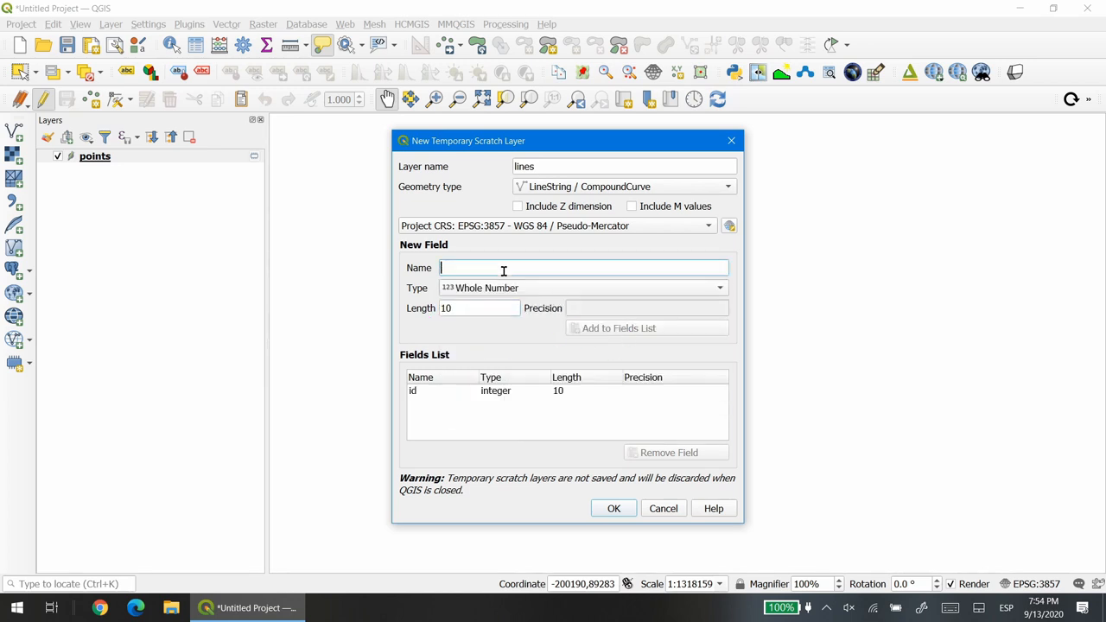
Add a text 'name' field and a decimal 'lenght' field of length 20, then create the lines layer
type("name")
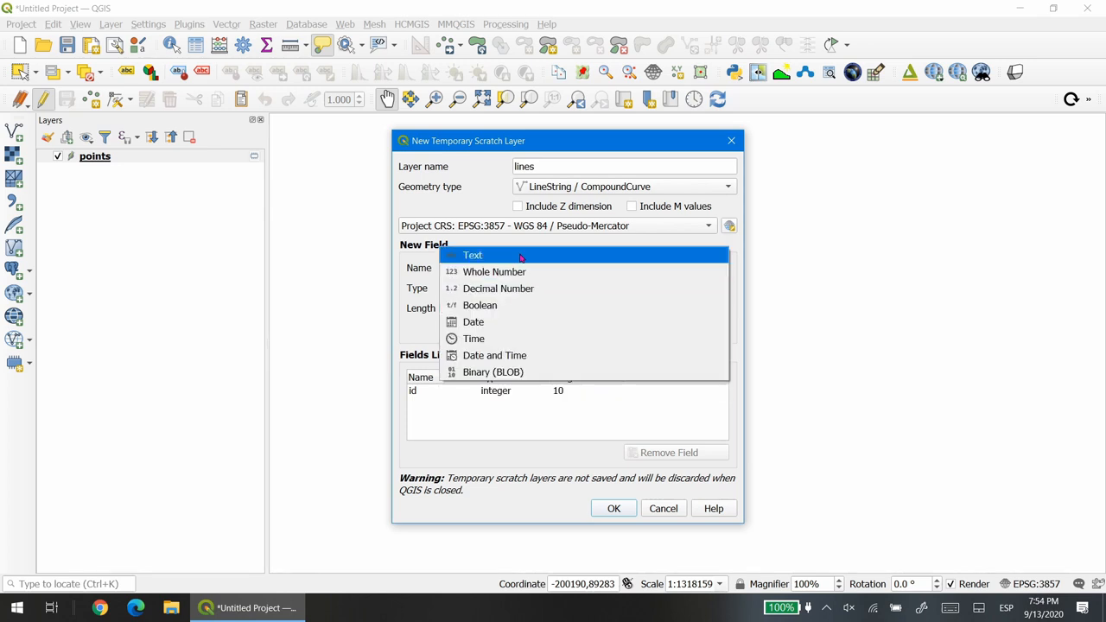
left_click(473, 254)
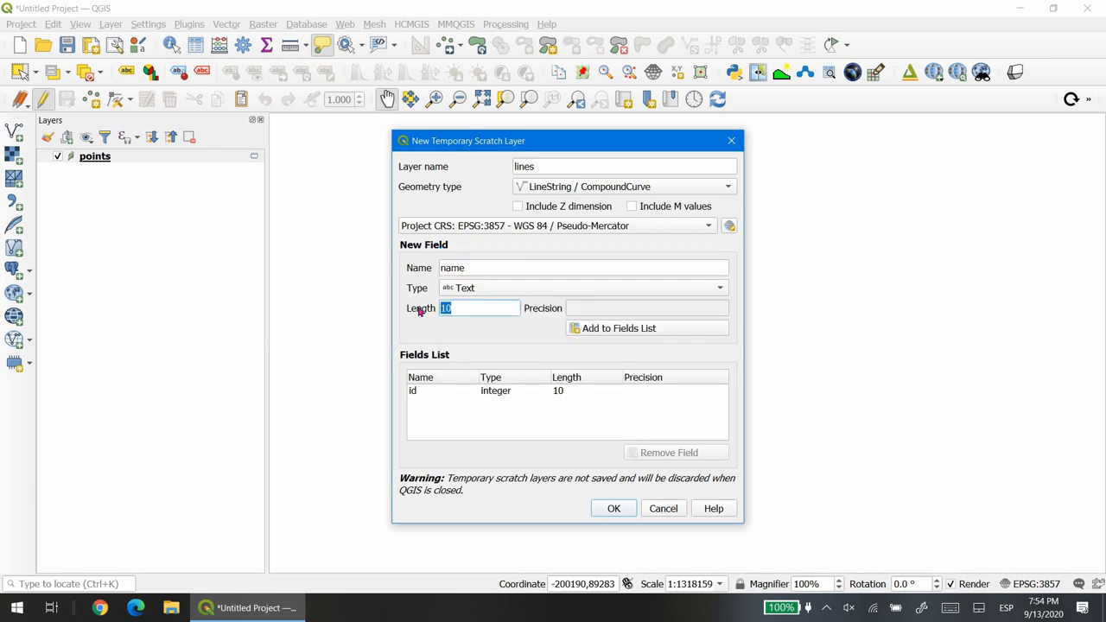
left_click(618, 328)
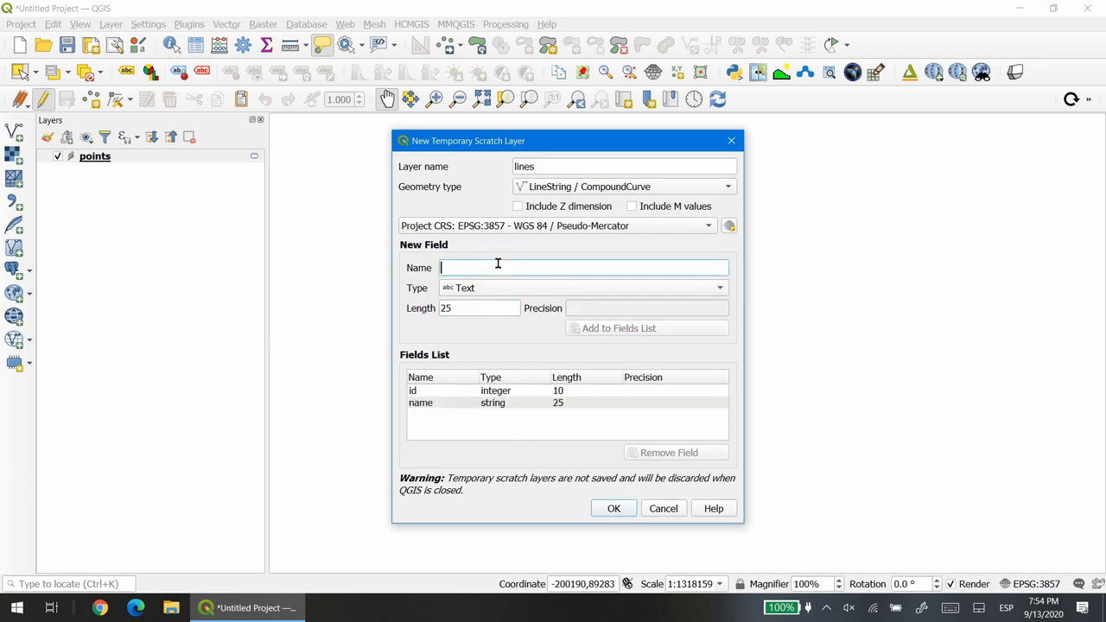
type("lenght")
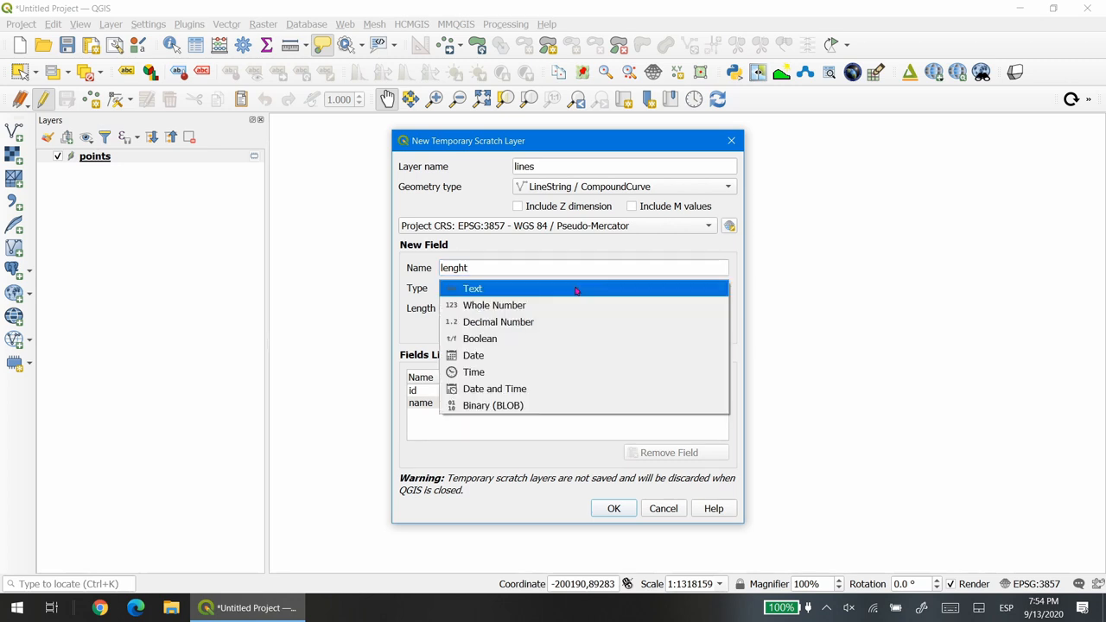
left_click(497, 321)
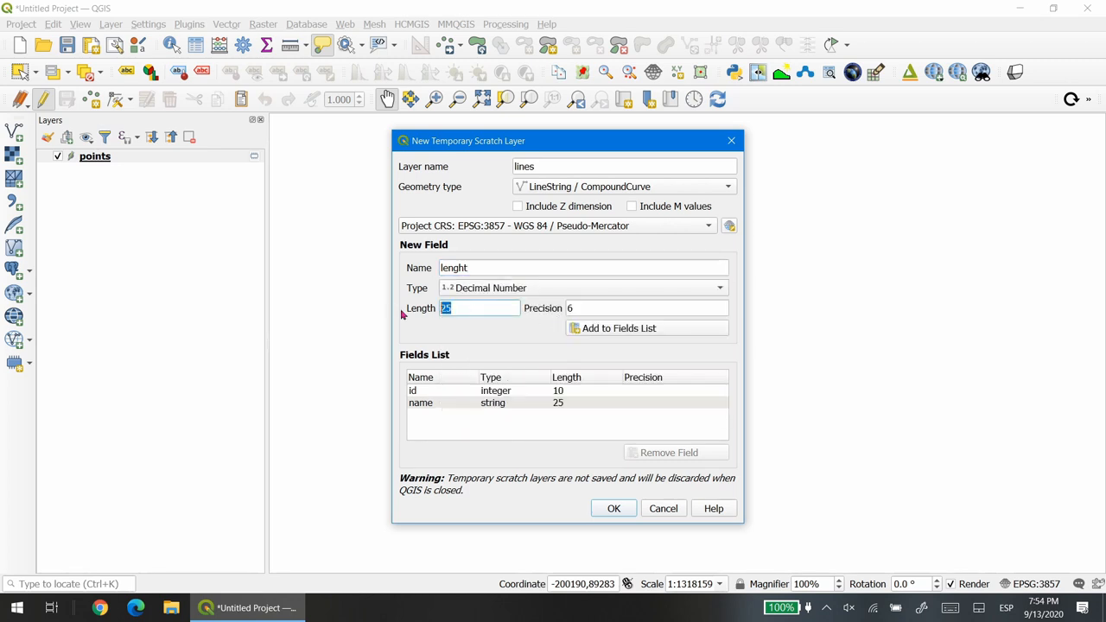
type("20")
left_click(646, 308)
type("3")
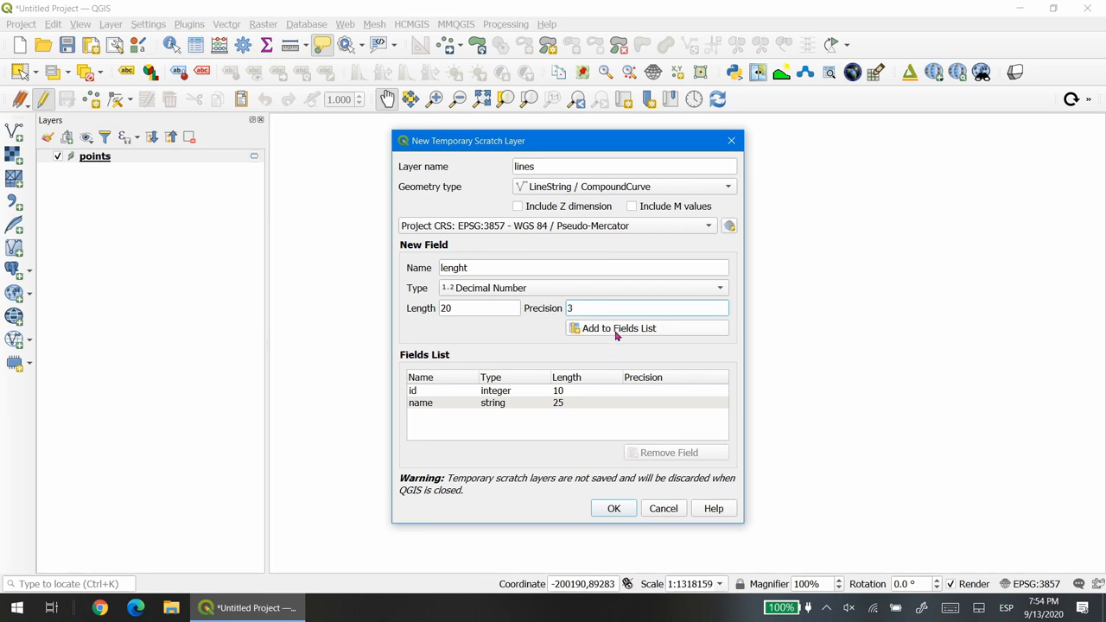
left_click(613, 507)
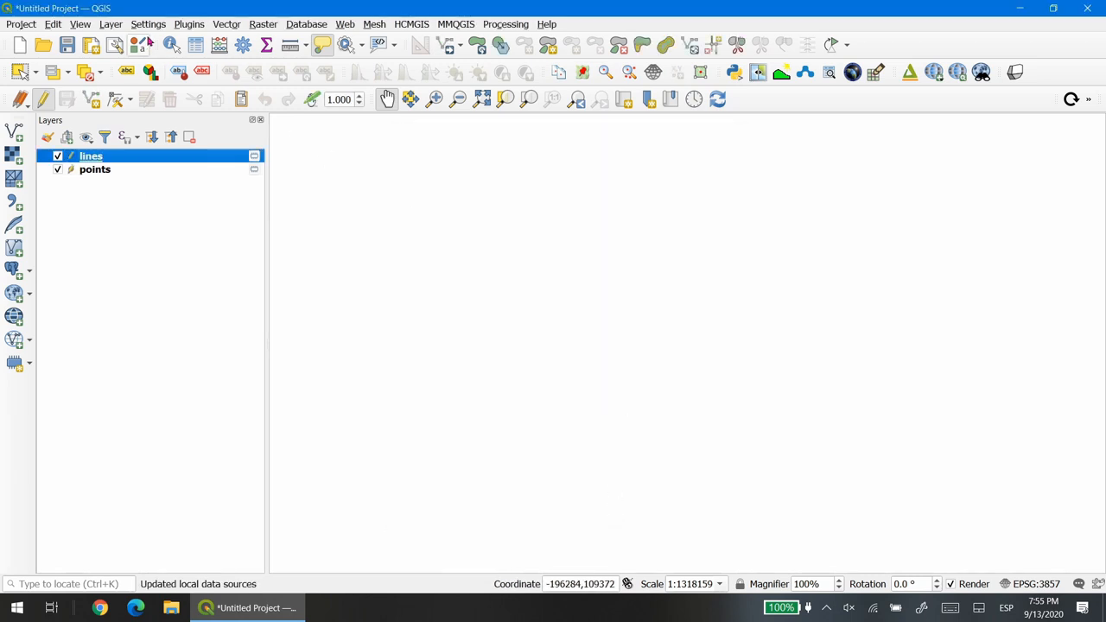
Create a 'polygons' scratch layer in EPSG:3857 with id, name and area fields
left_click(94, 24)
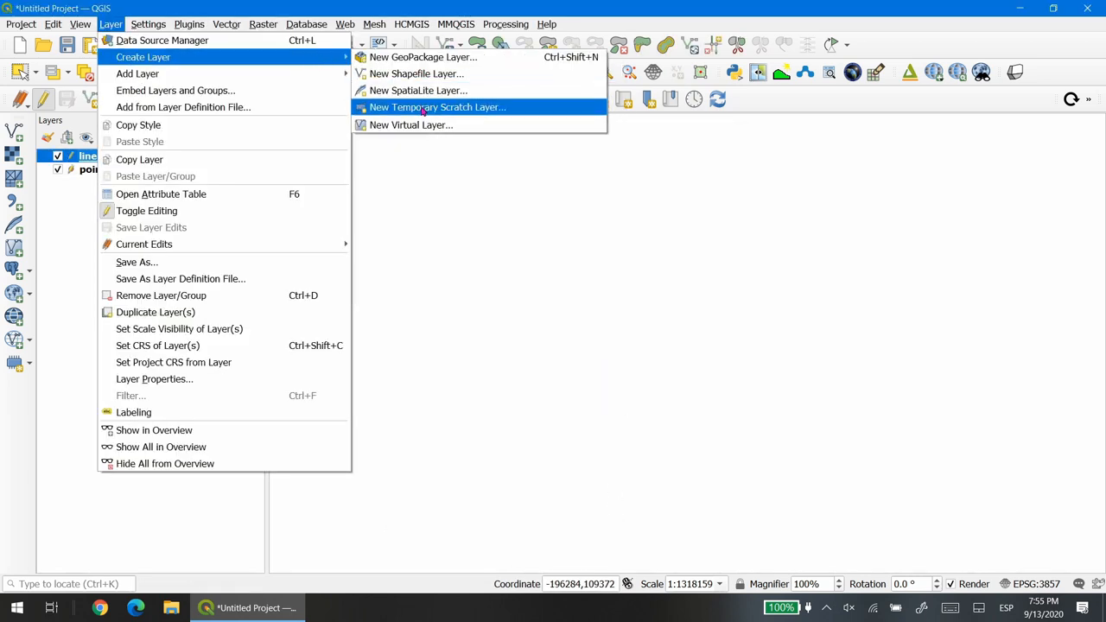
left_click(432, 107)
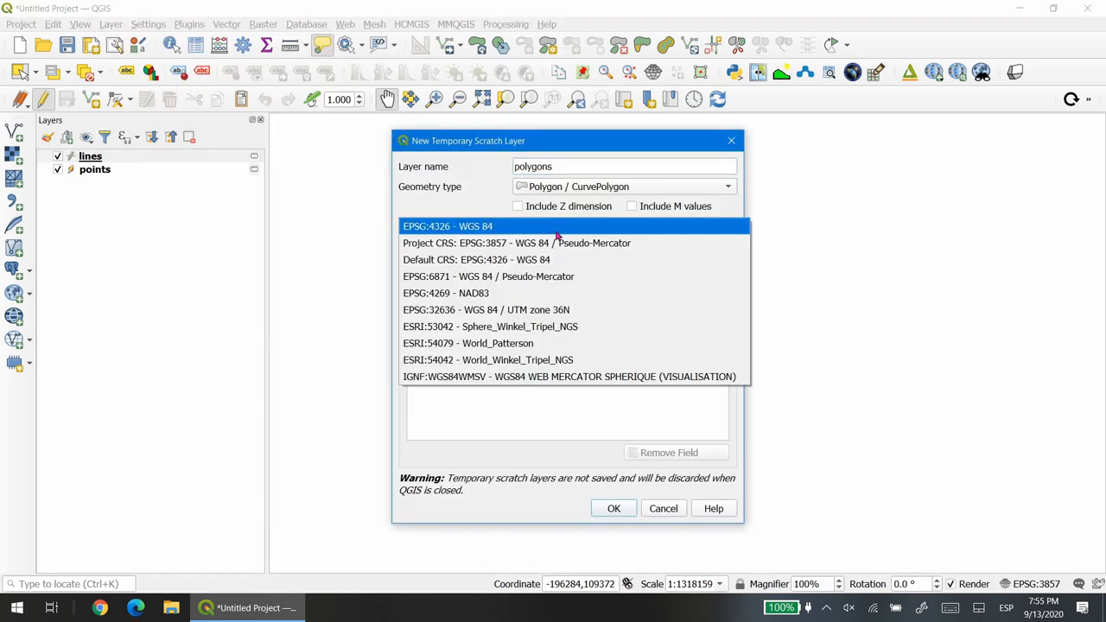
left_click(514, 241)
type("2")
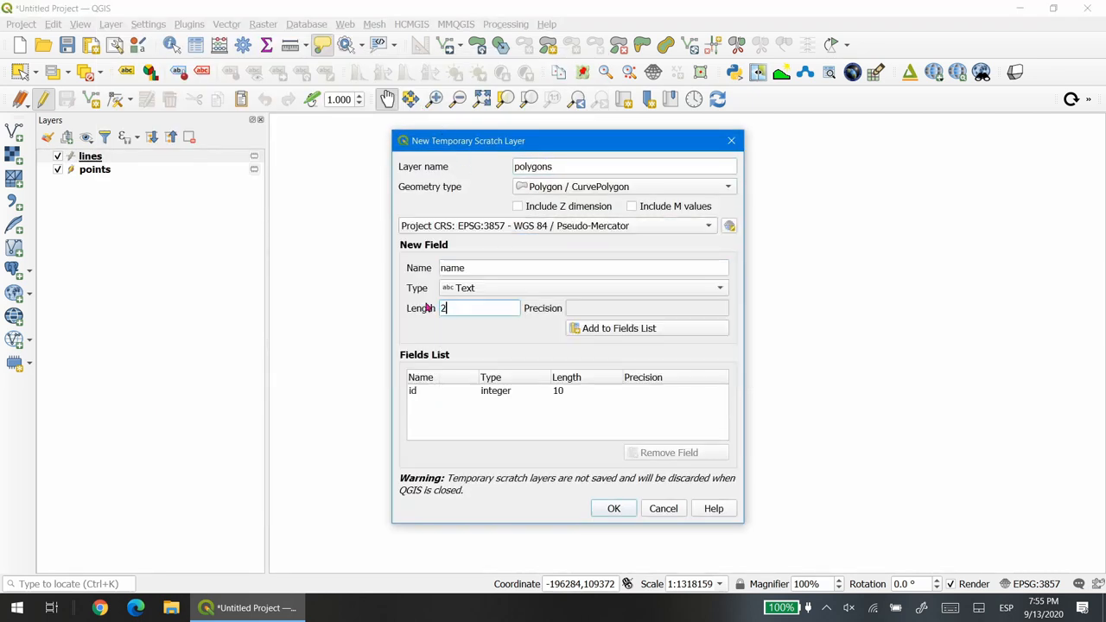
left_click(619, 328)
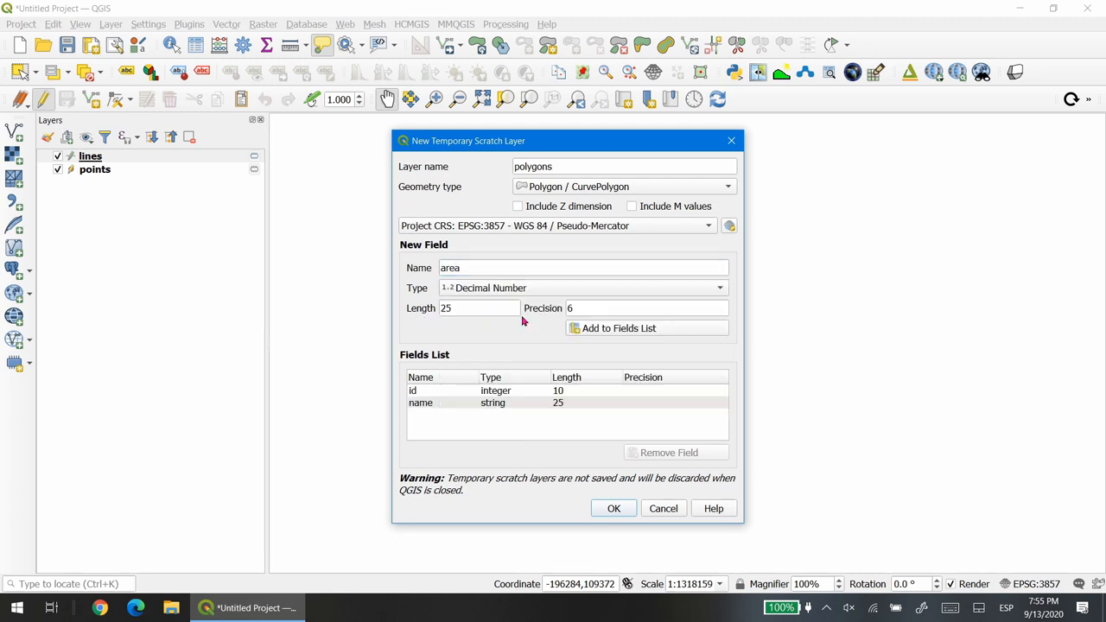
left_click(613, 508)
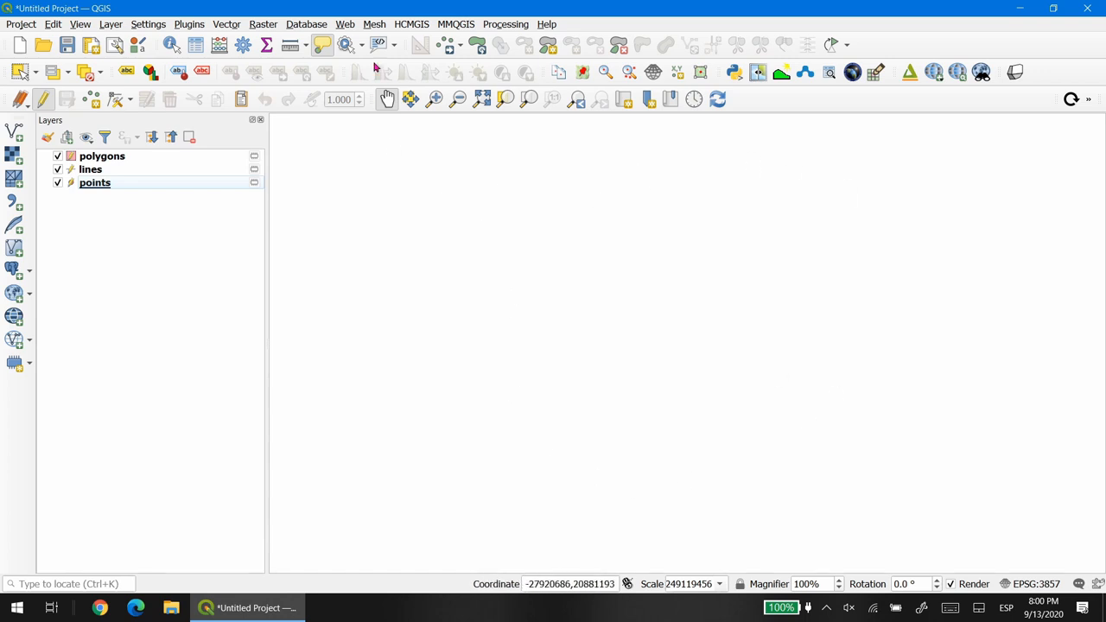
Add Google Satellite imagery from QuickMapServices as a basemap
left_click(346, 24)
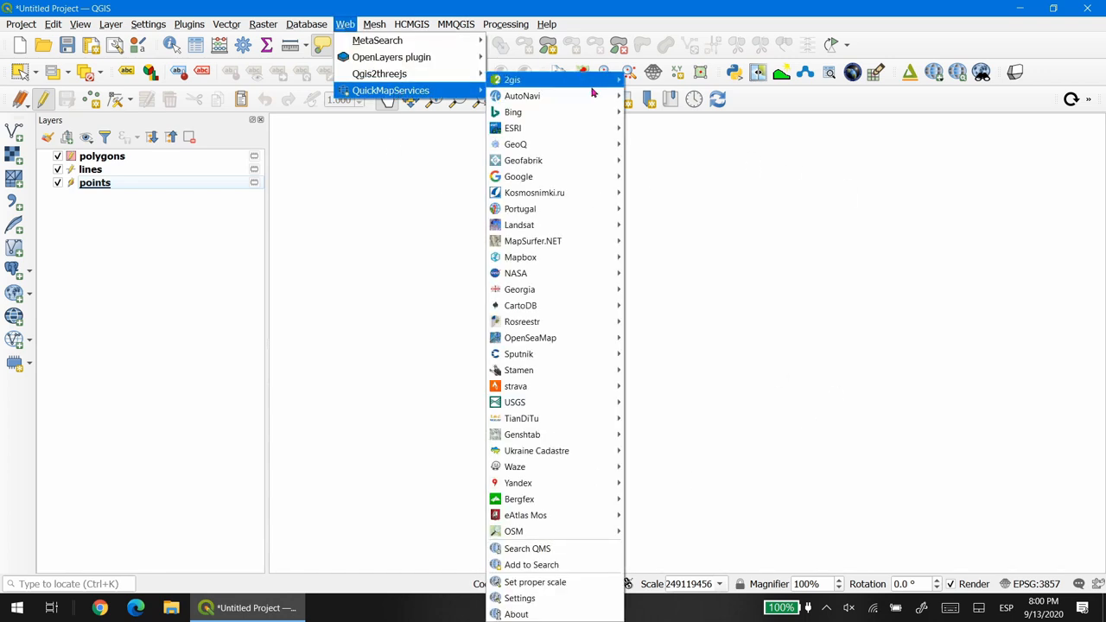
mouse_move(519, 176)
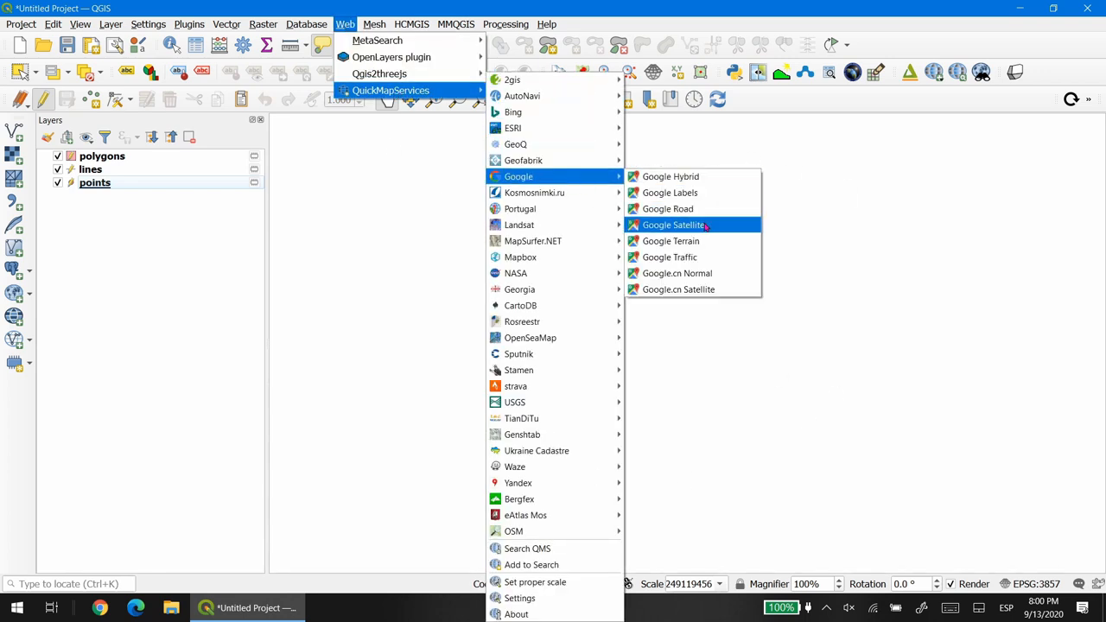
left_click(674, 224)
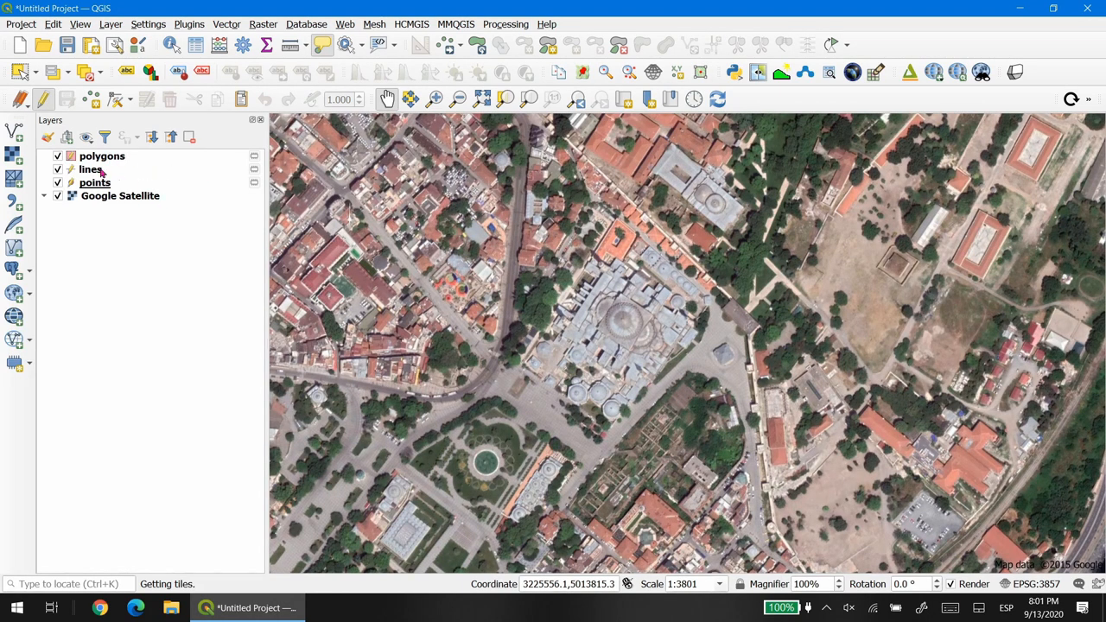
Select the points layer and place a new point on the map over the basilica
left_click(90, 170)
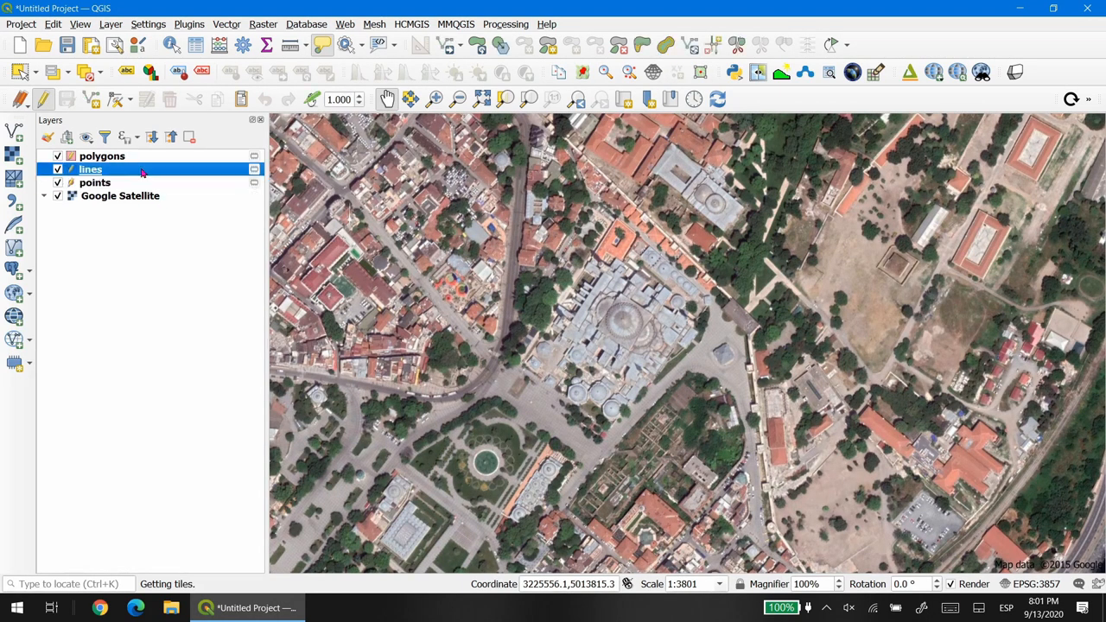
left_click(100, 156)
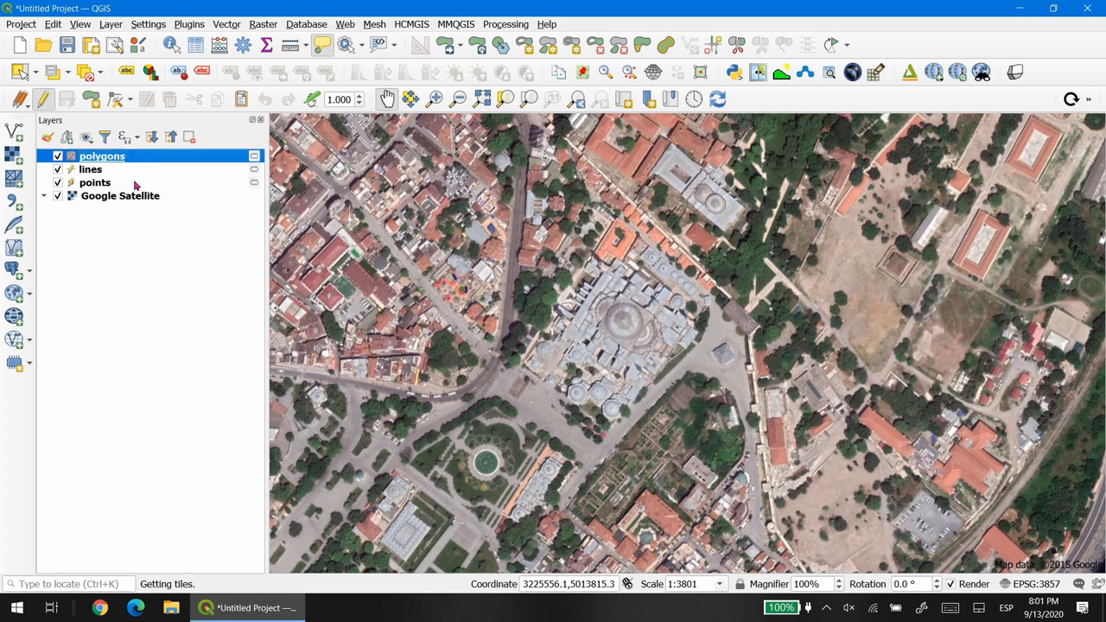
left_click(93, 183)
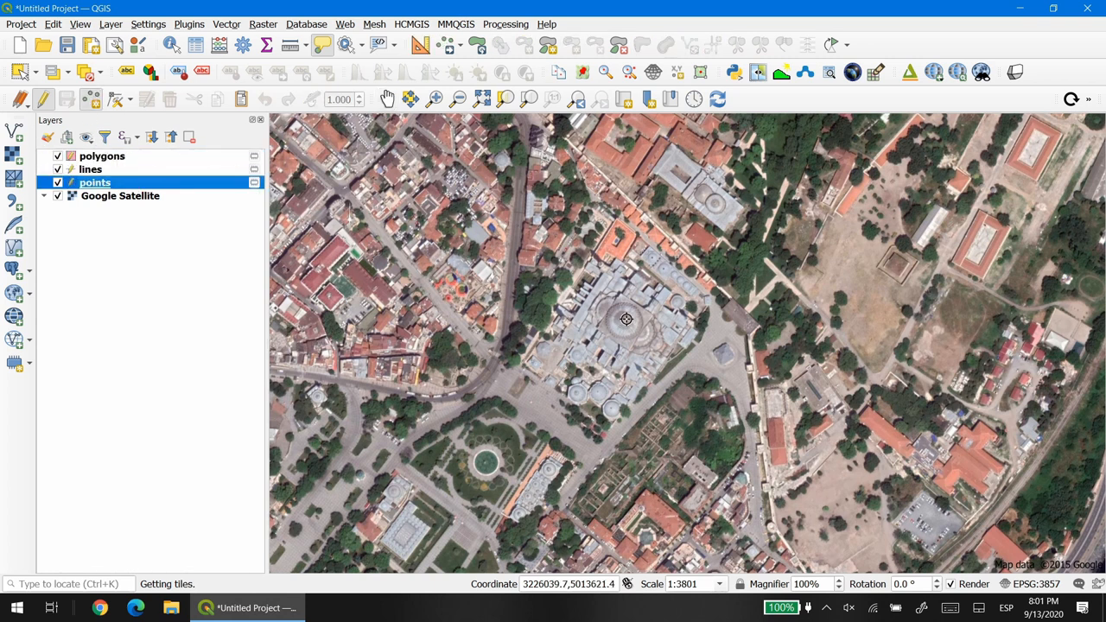
left_click(626, 319)
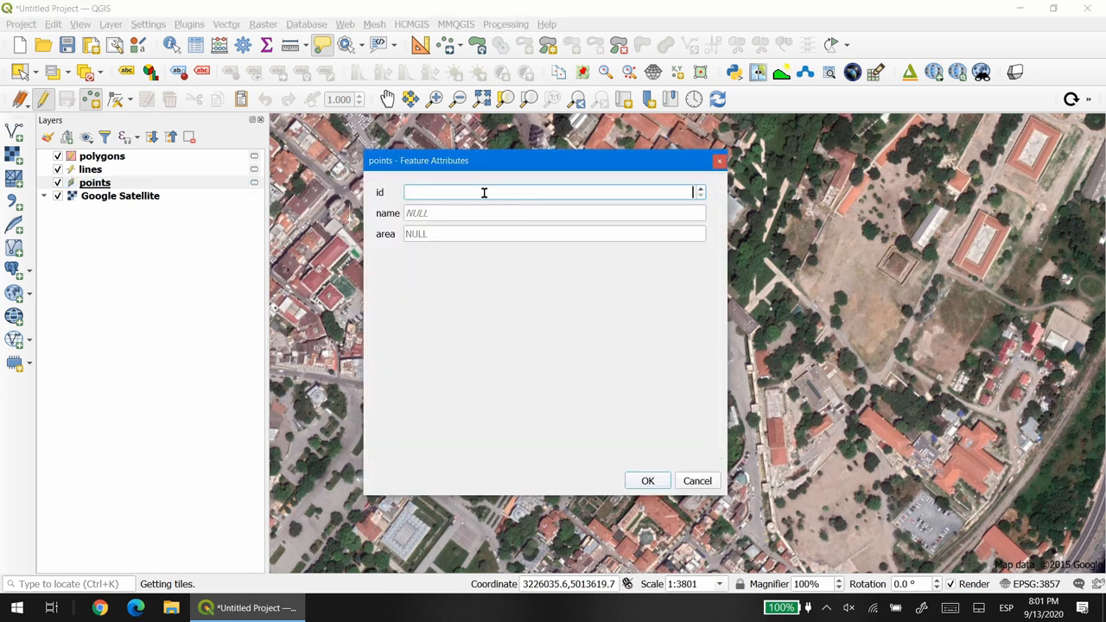
Fill the point's attributes with id 1 and name 'Hagia Sofia' and confirm
type("1")
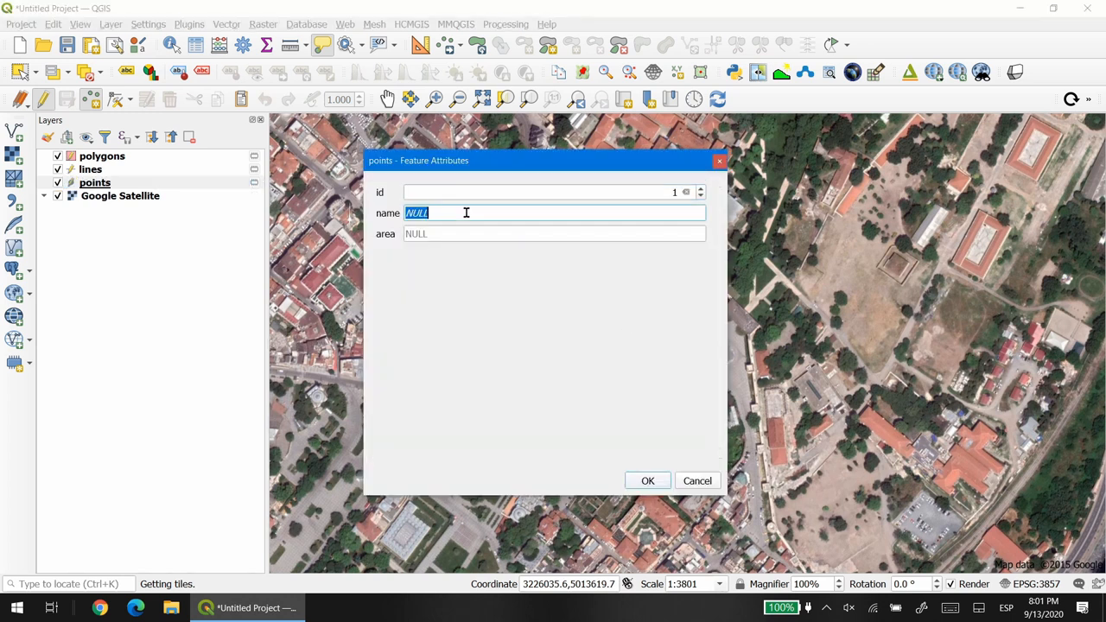
type("Hagia")
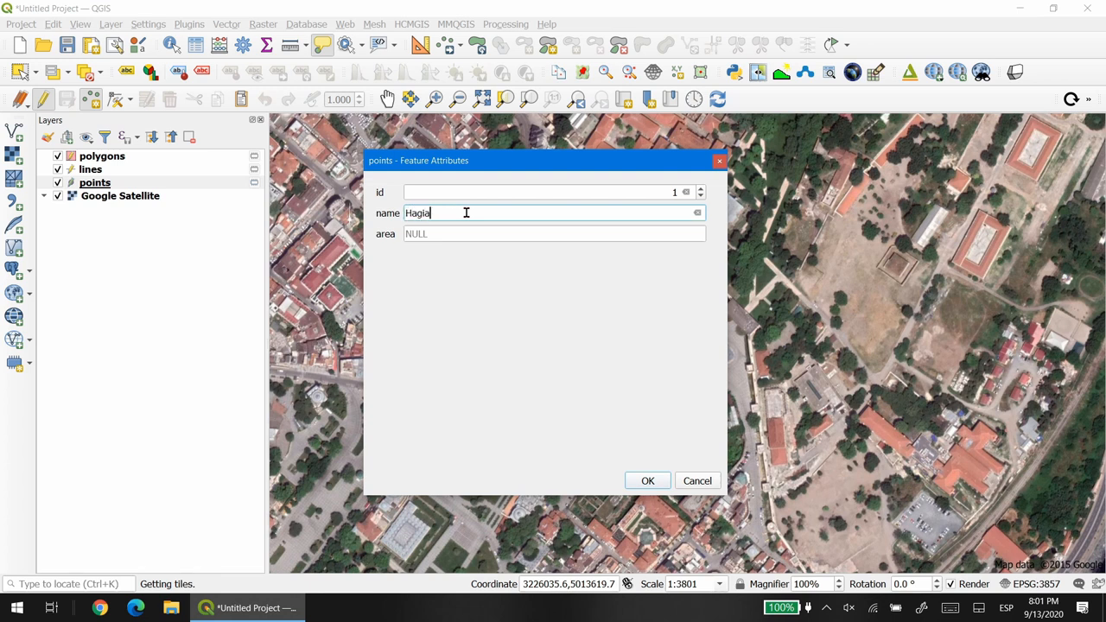
type("Sofia")
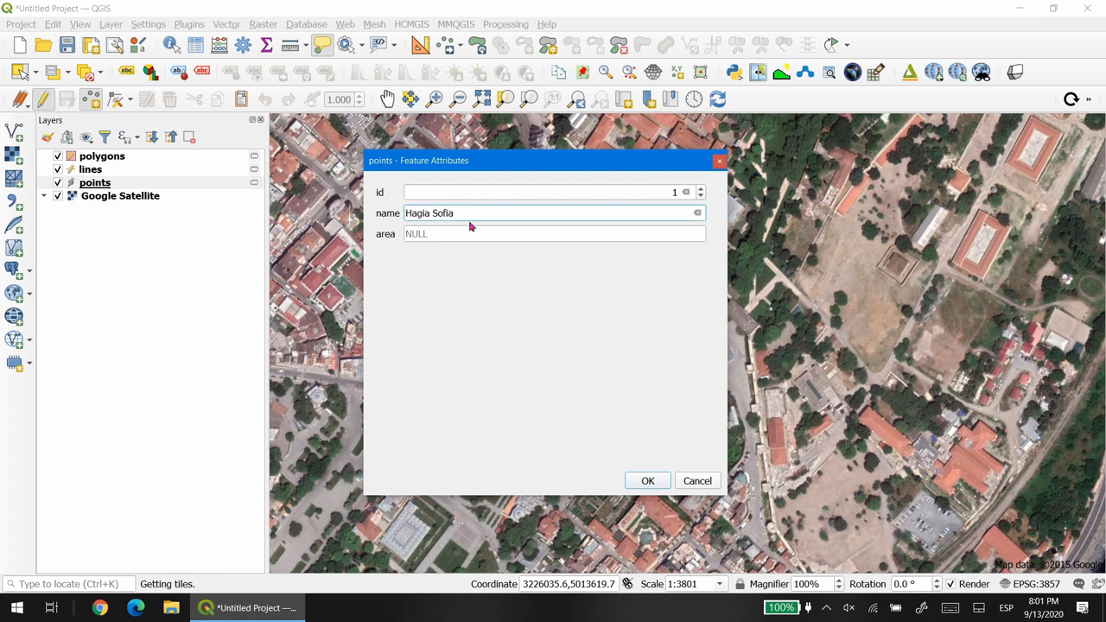
left_click(552, 233)
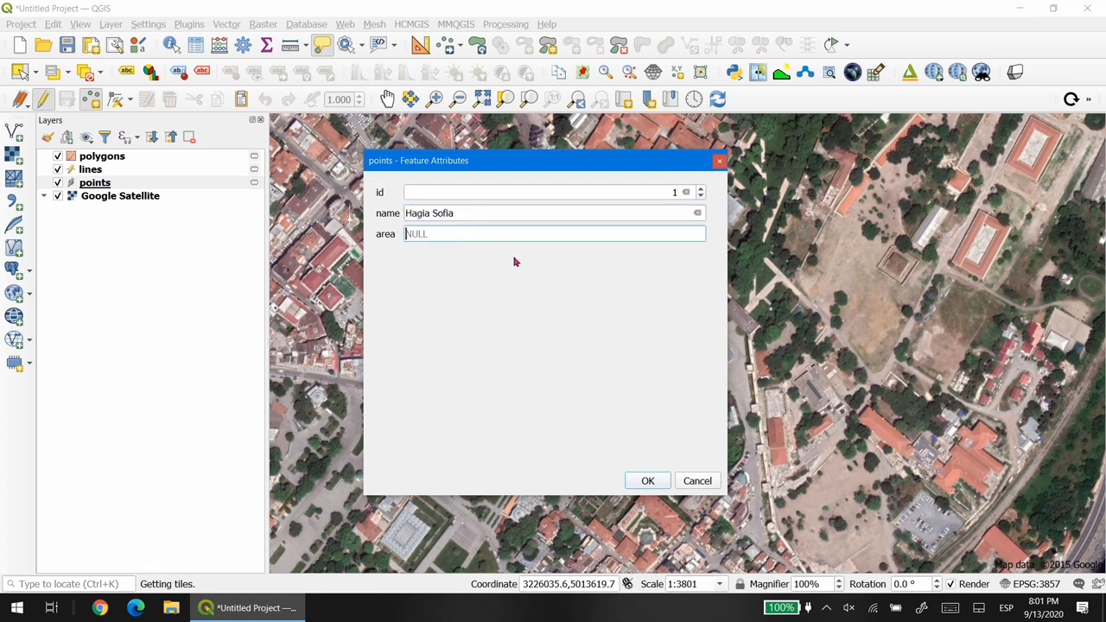
left_click(646, 480)
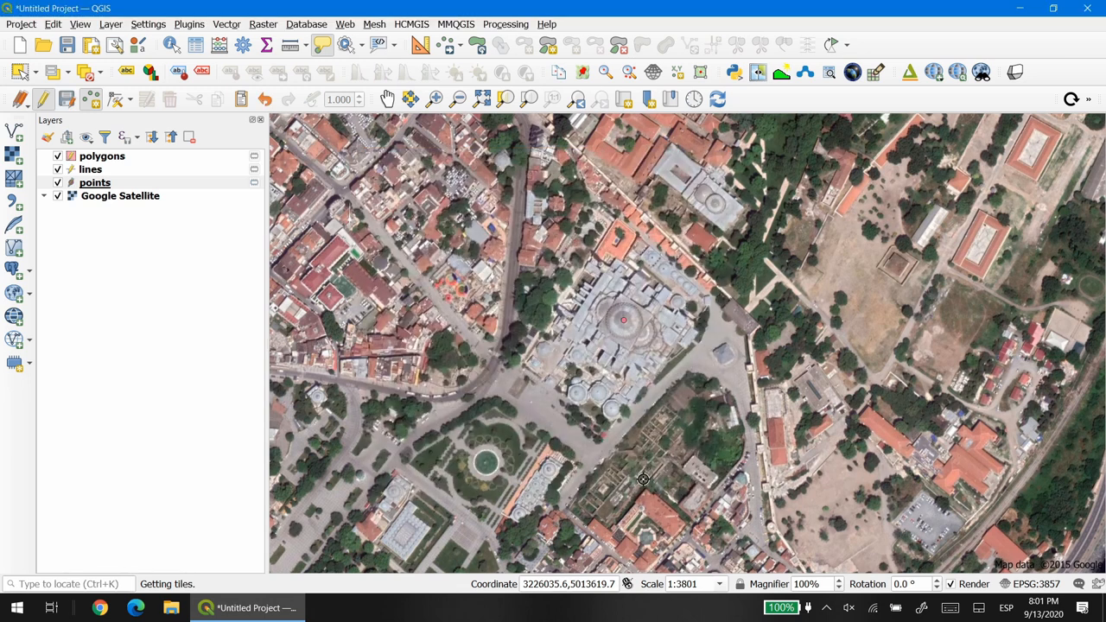
Digitize a line in the lines layer and save it with id 1 and name 'road'
left_click(90, 169)
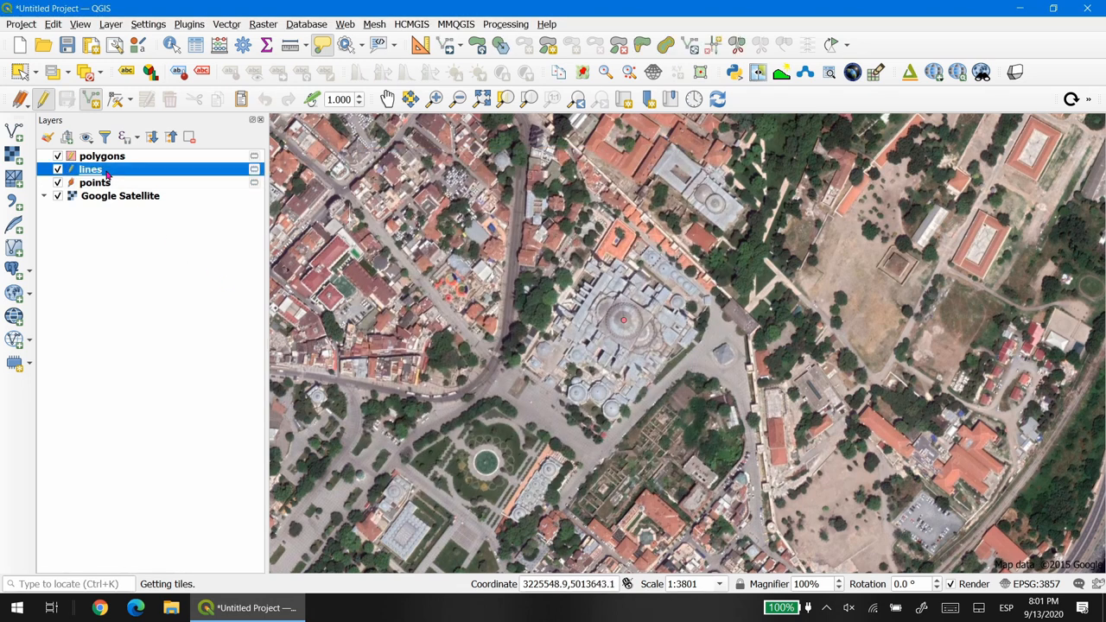
mouse_move(563, 138)
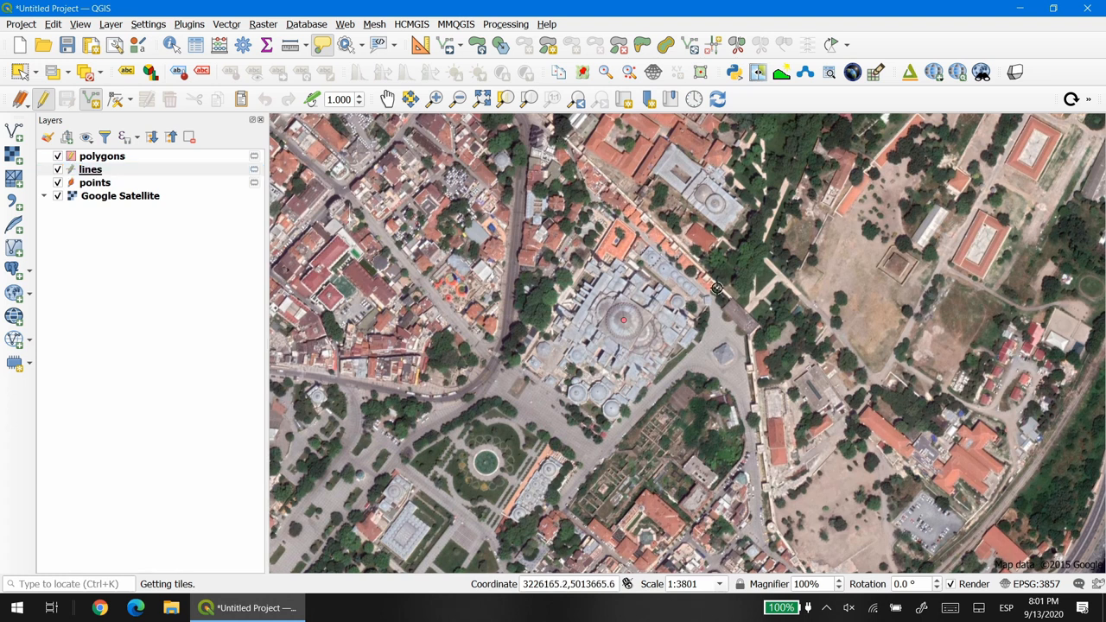
mouse_move(749, 335)
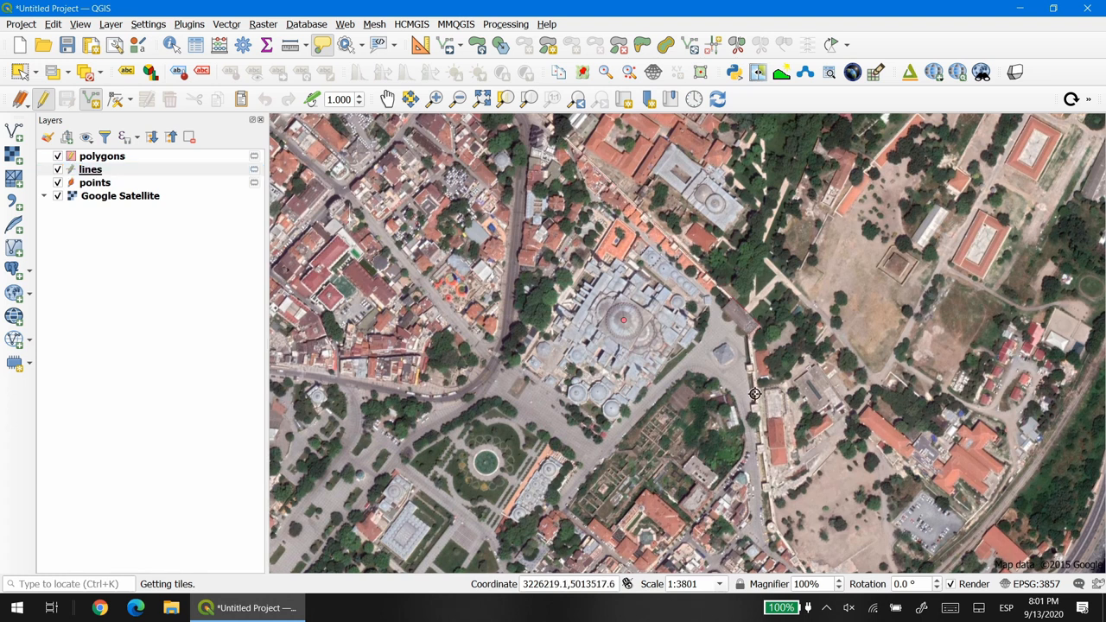
mouse_move(758, 408)
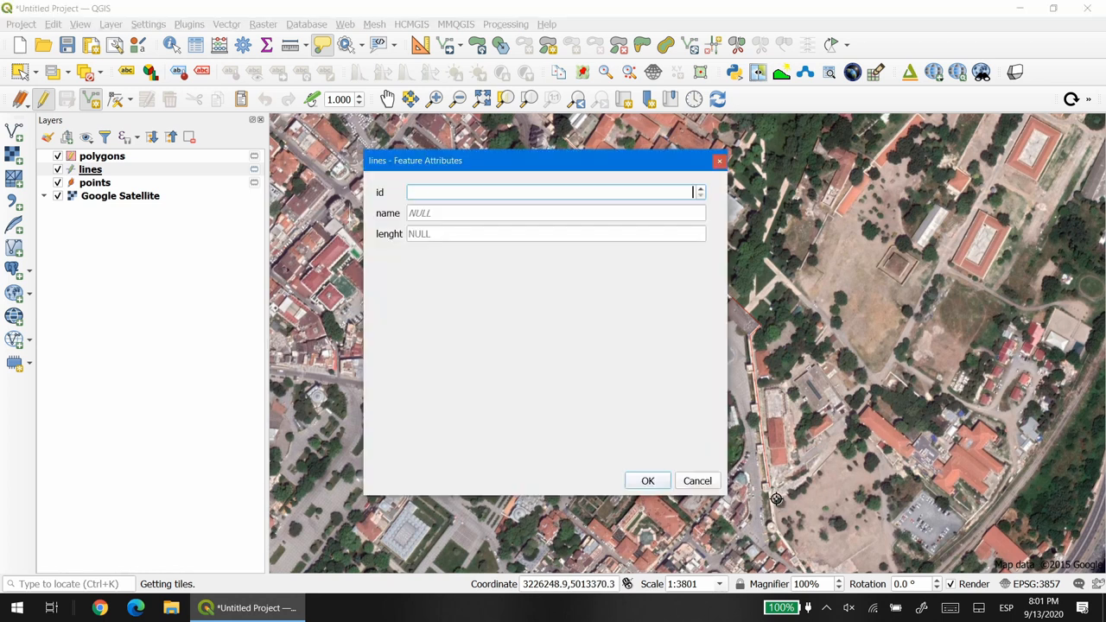
type("1")
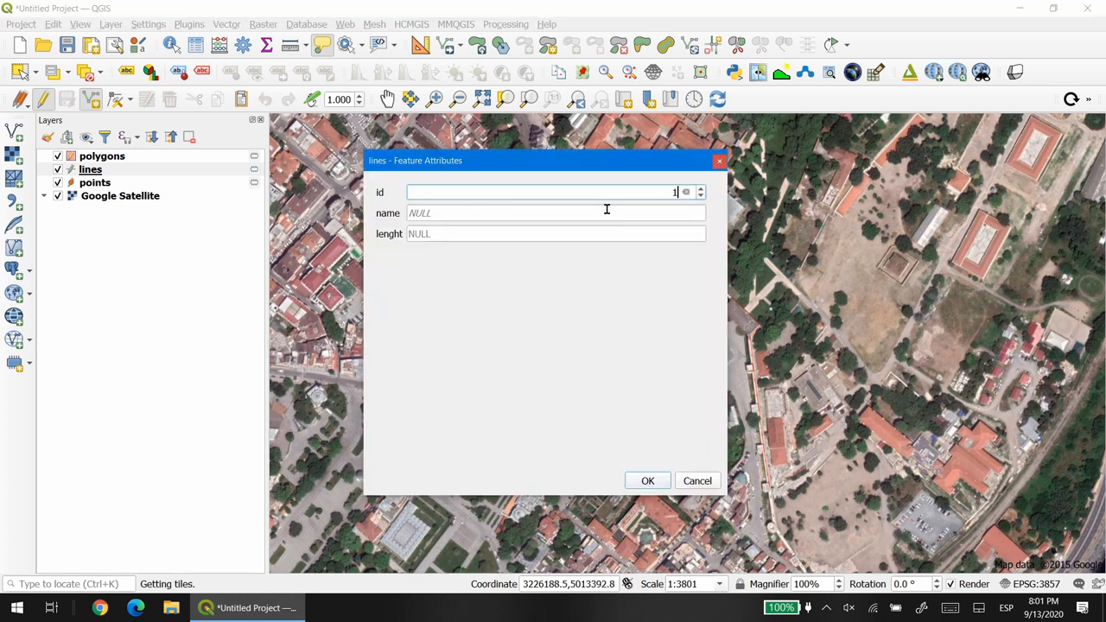
type("road")
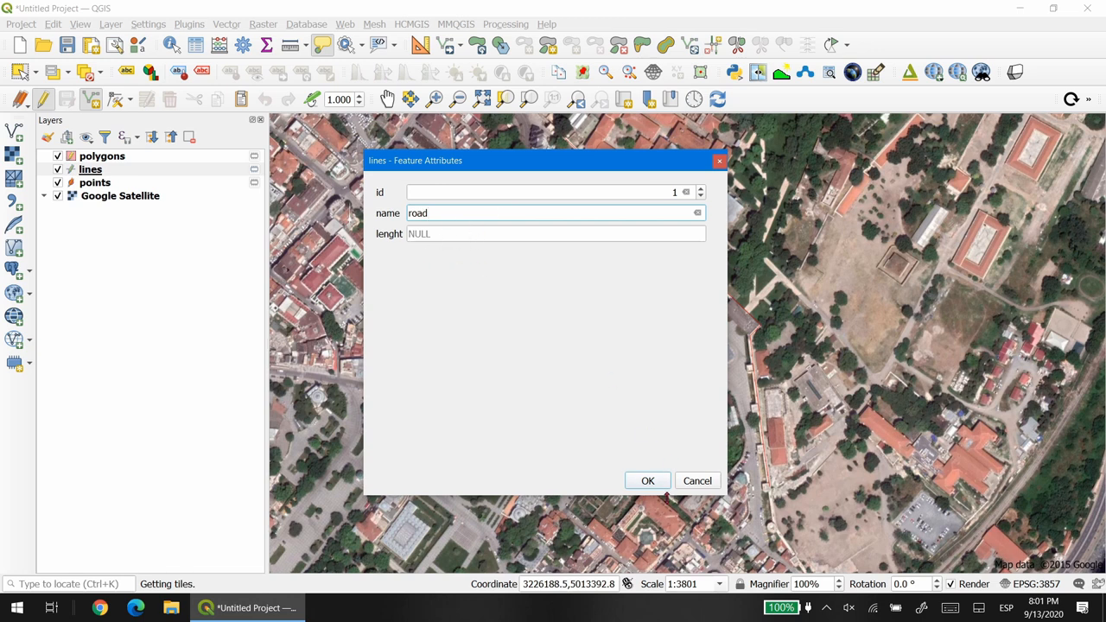
left_click(646, 480)
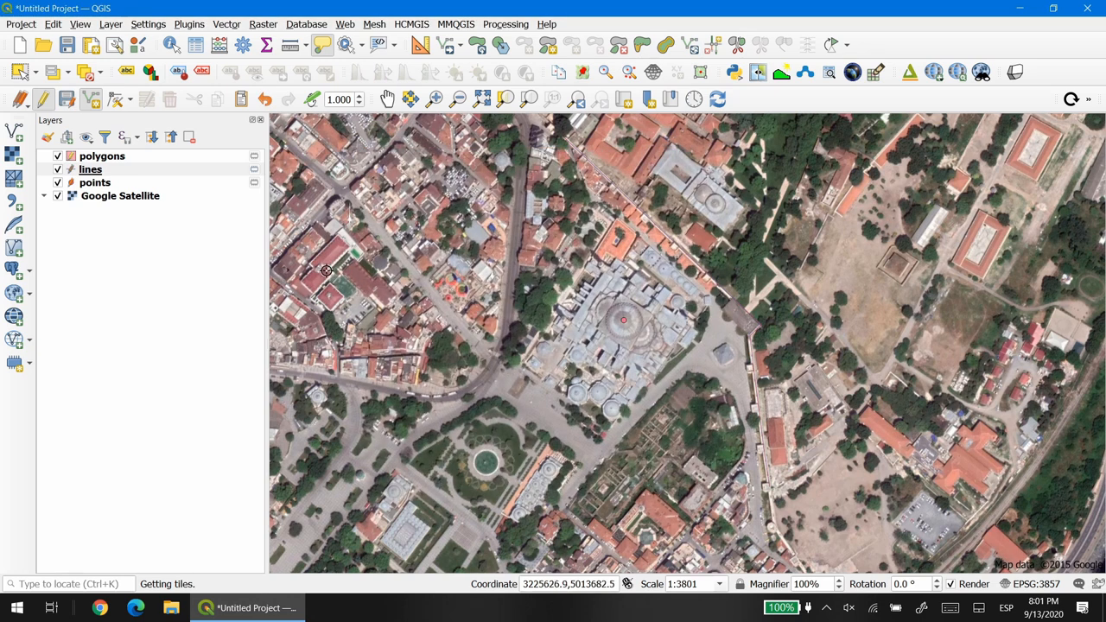
Digitize a polygon over the domed building with id 1 and name 'area basilica'
left_click(102, 156)
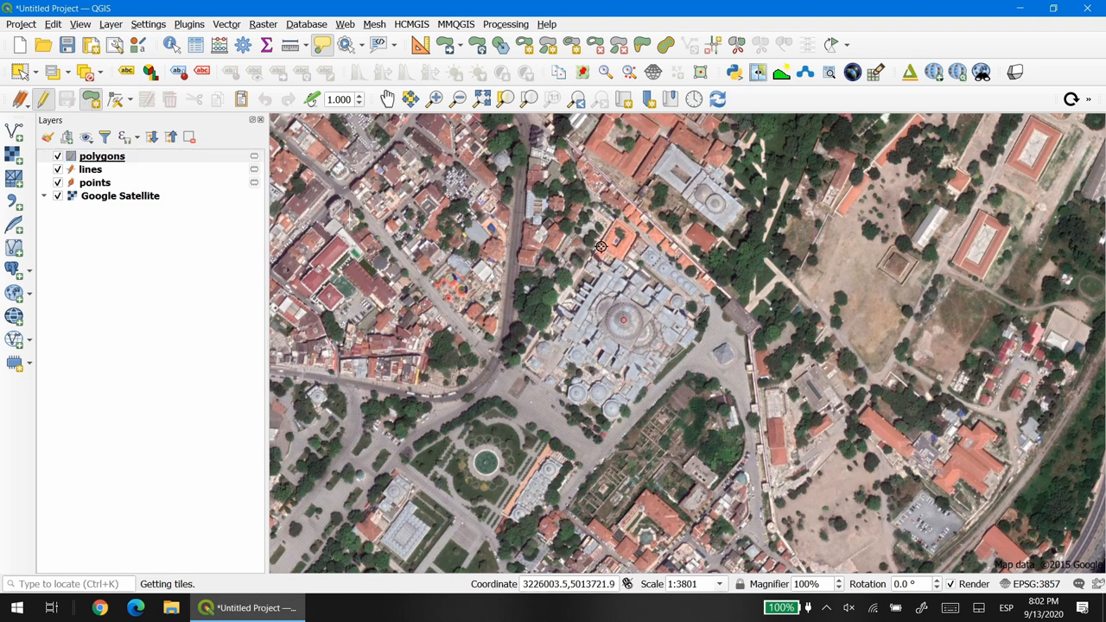
mouse_move(615, 216)
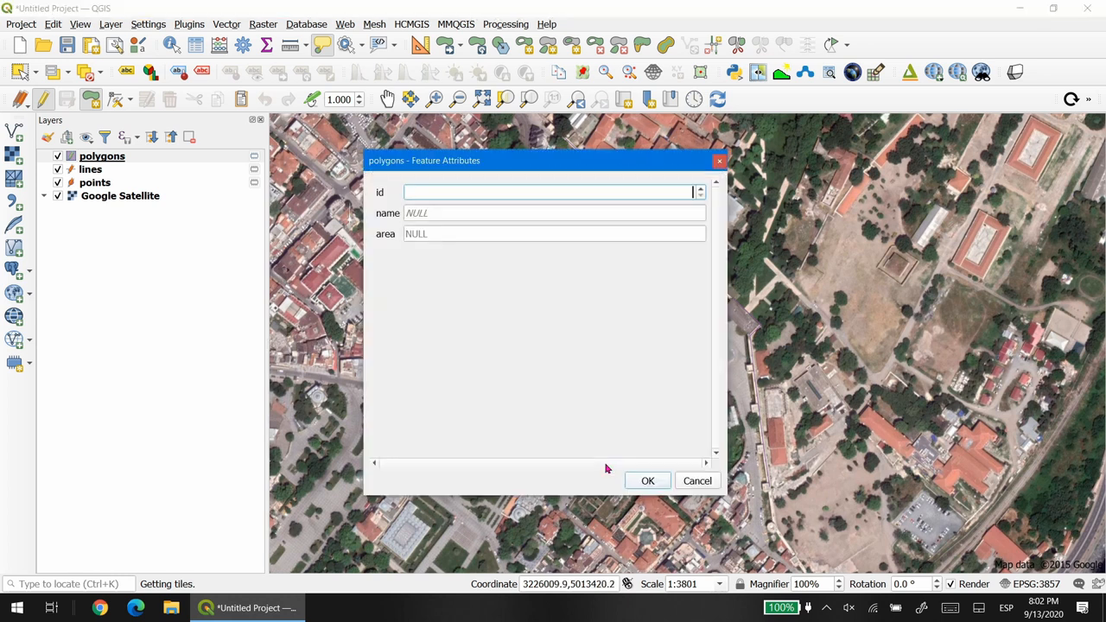
type("1")
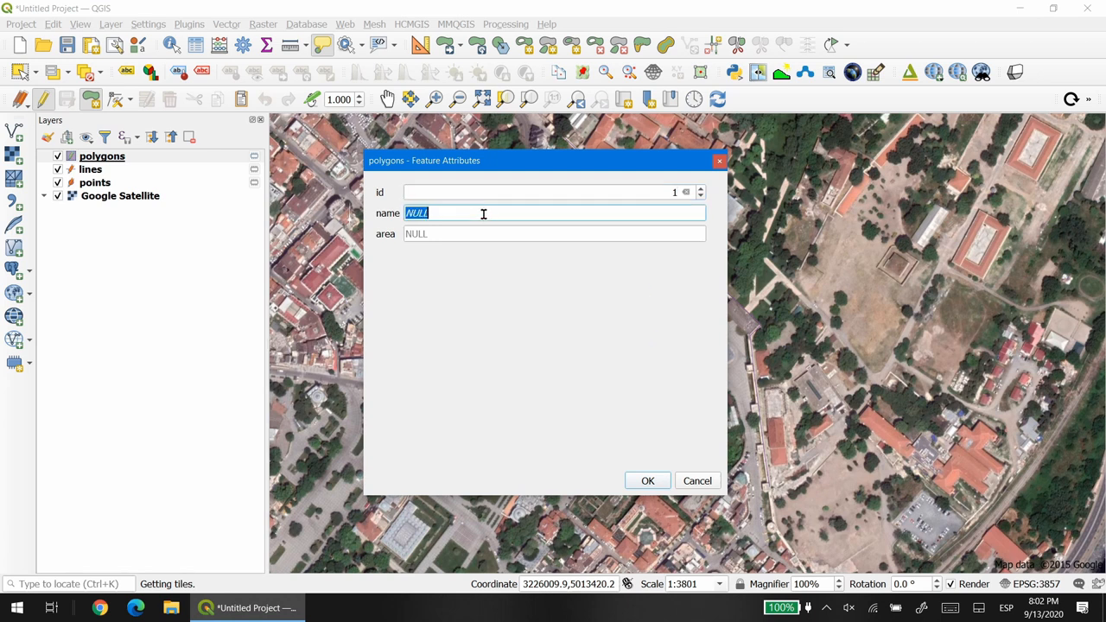
type("area")
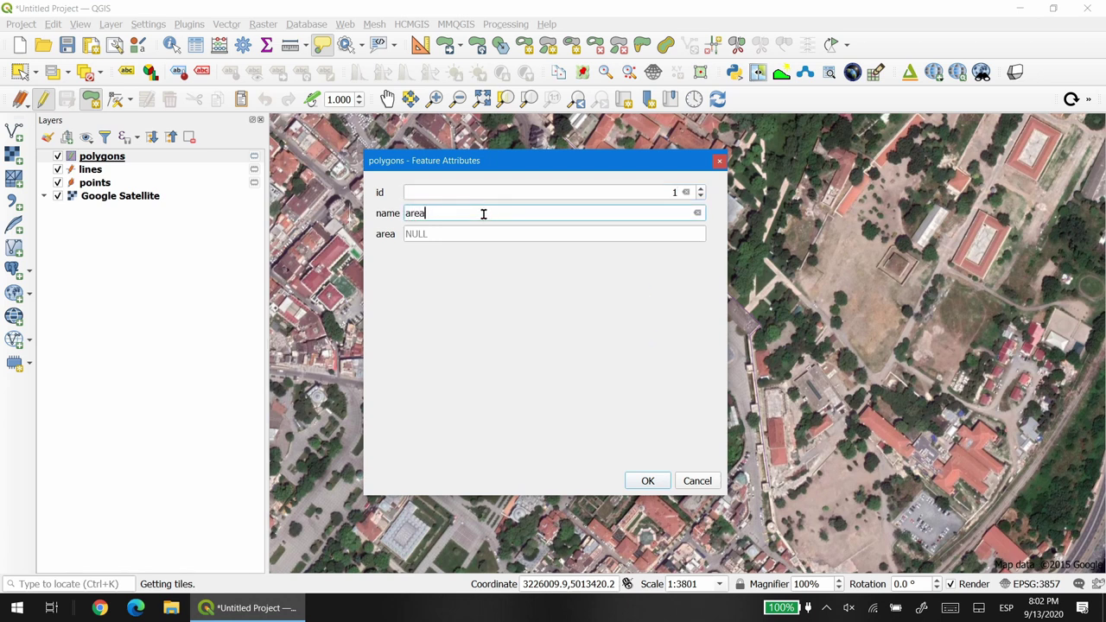
type("basilica")
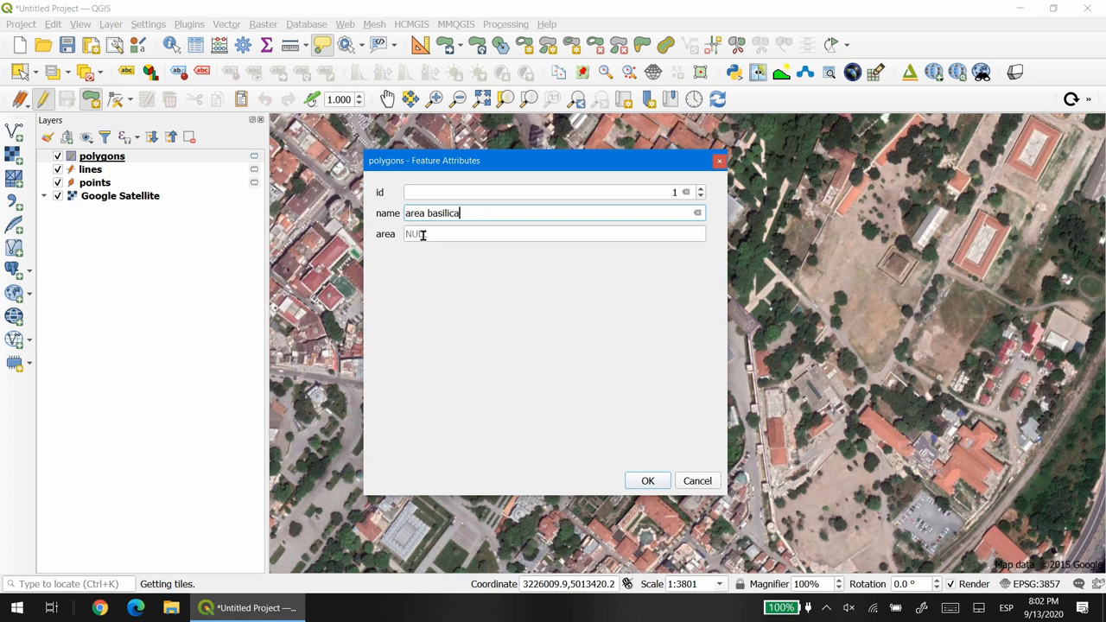
left_click(646, 480)
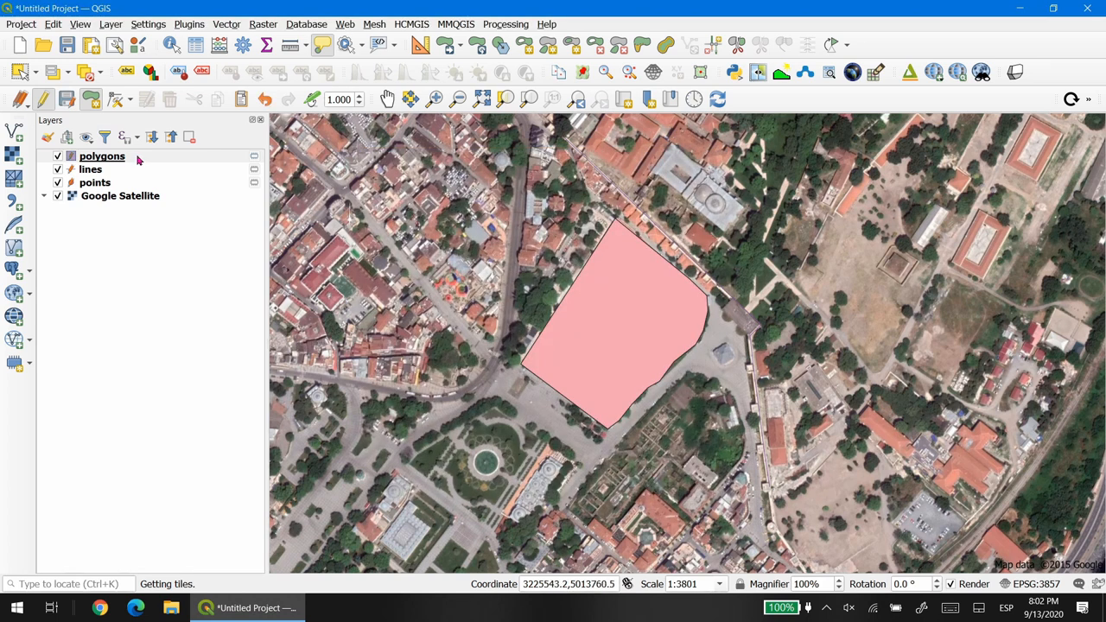
Reorder layers to points, lines, polygons and hide the Google Satellite basemap
left_click_drag(102, 155, 102, 187)
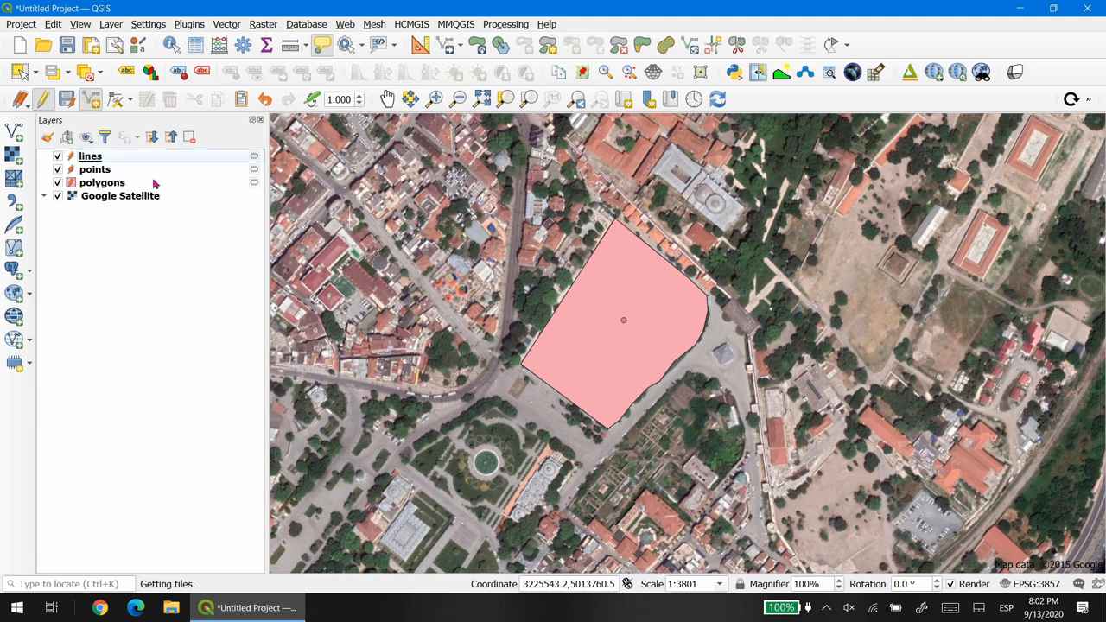
left_click_drag(95, 170, 95, 155)
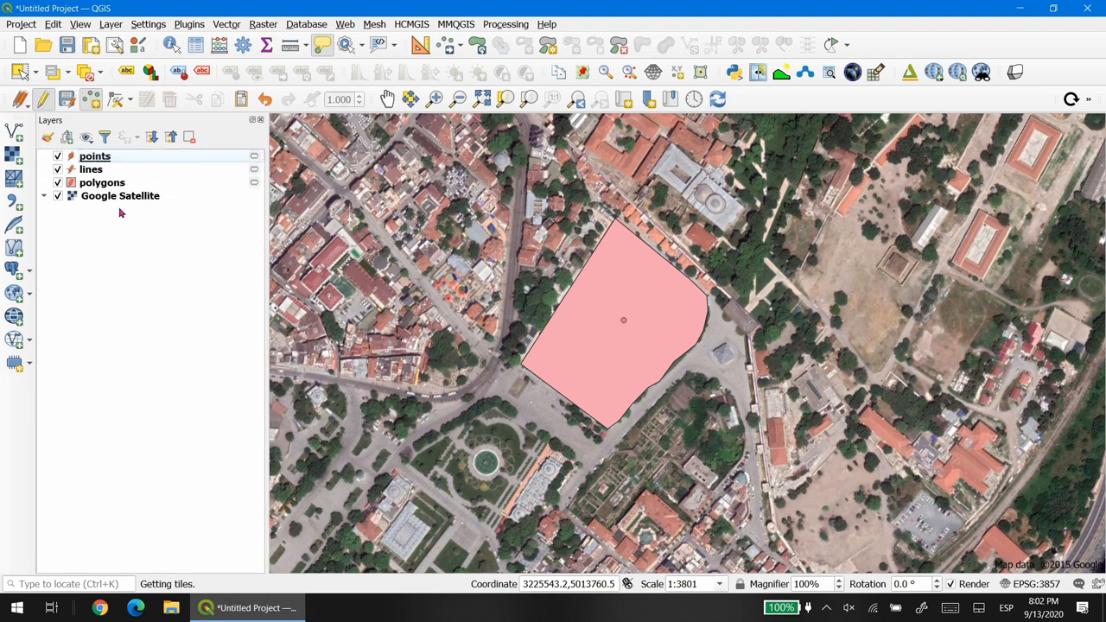
left_click(57, 196)
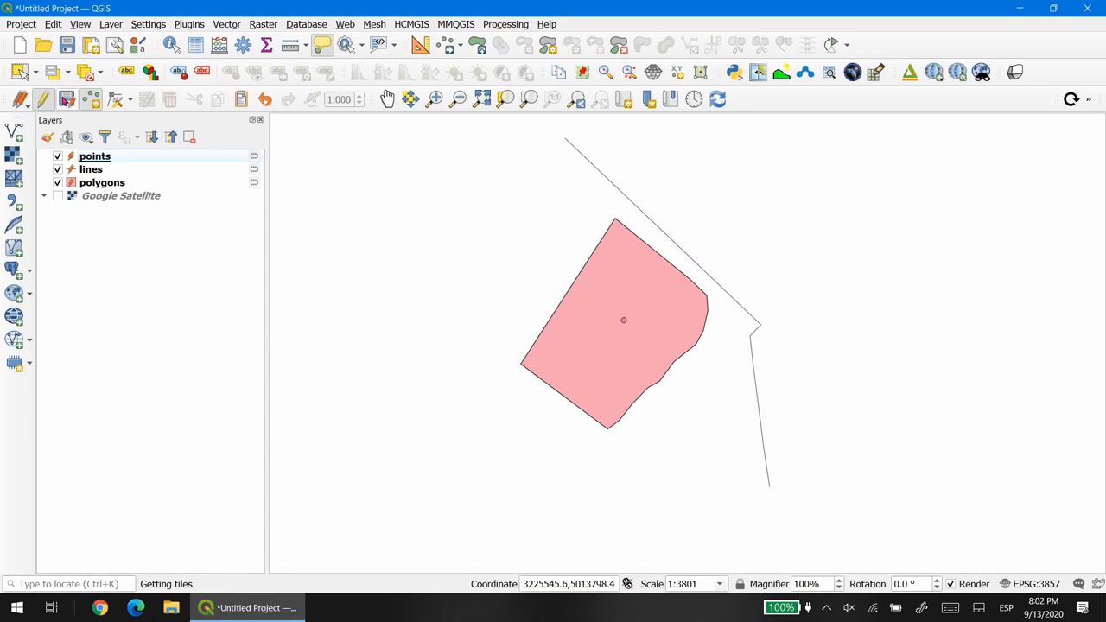
Click through the lines, polygons and points layers to review the drawn features
left_click(90, 169)
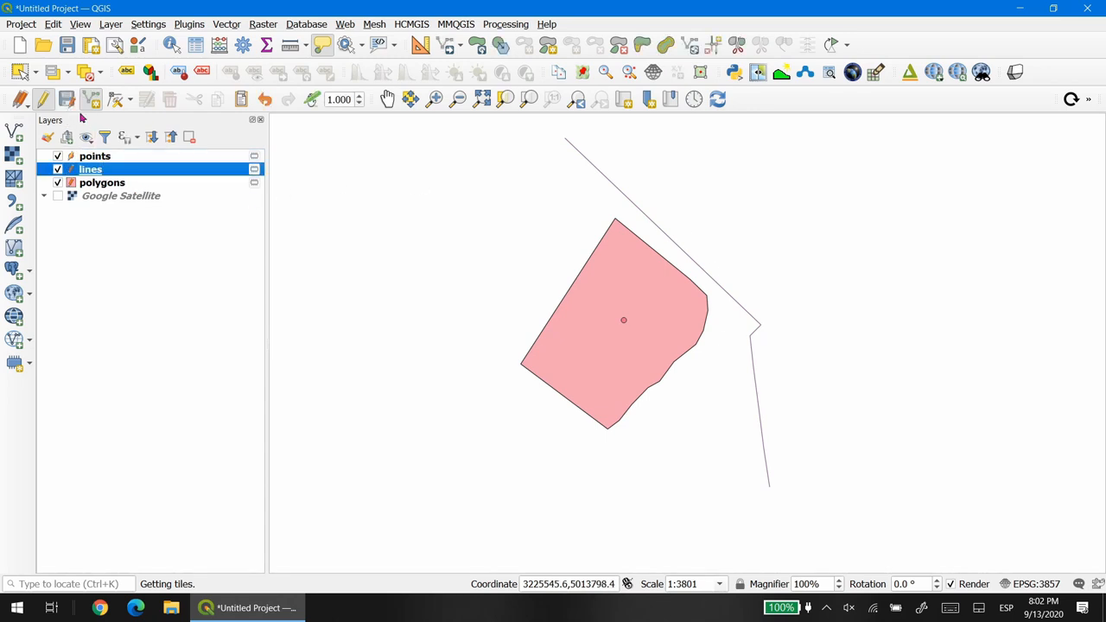
left_click(102, 183)
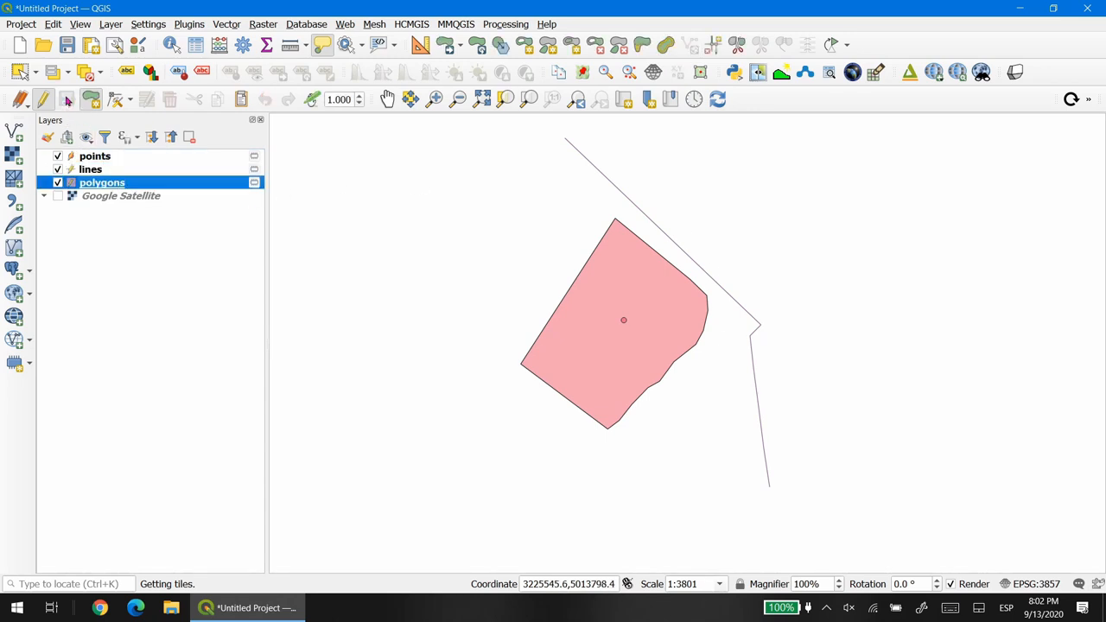
left_click(97, 156)
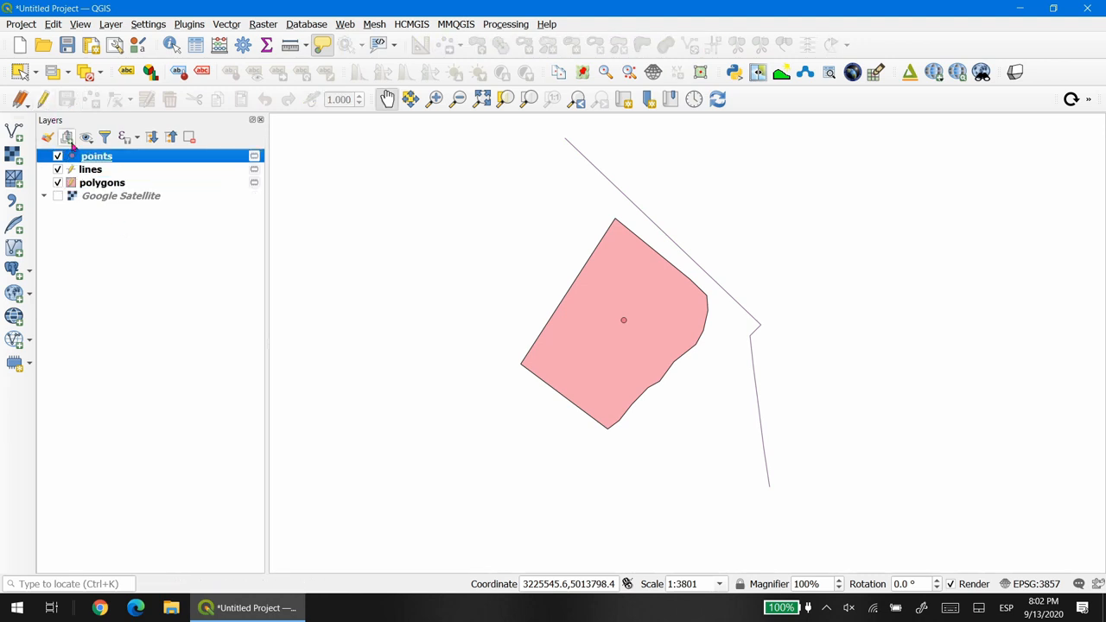
left_click(101, 183)
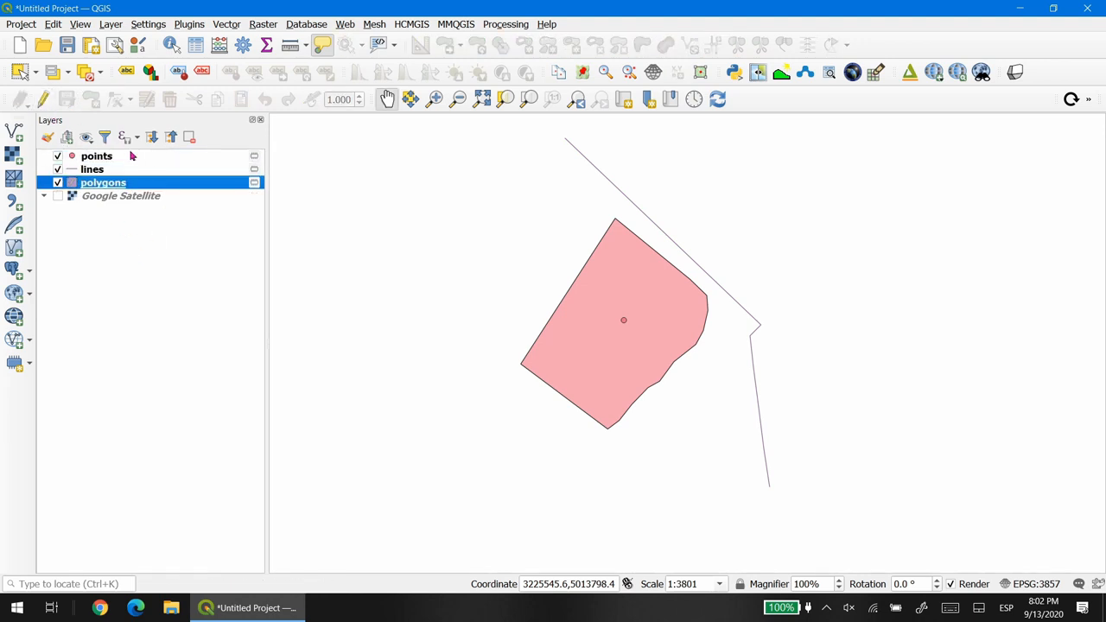
Start Make Permanent for the temporary points layer from its context menu
right_click(97, 156)
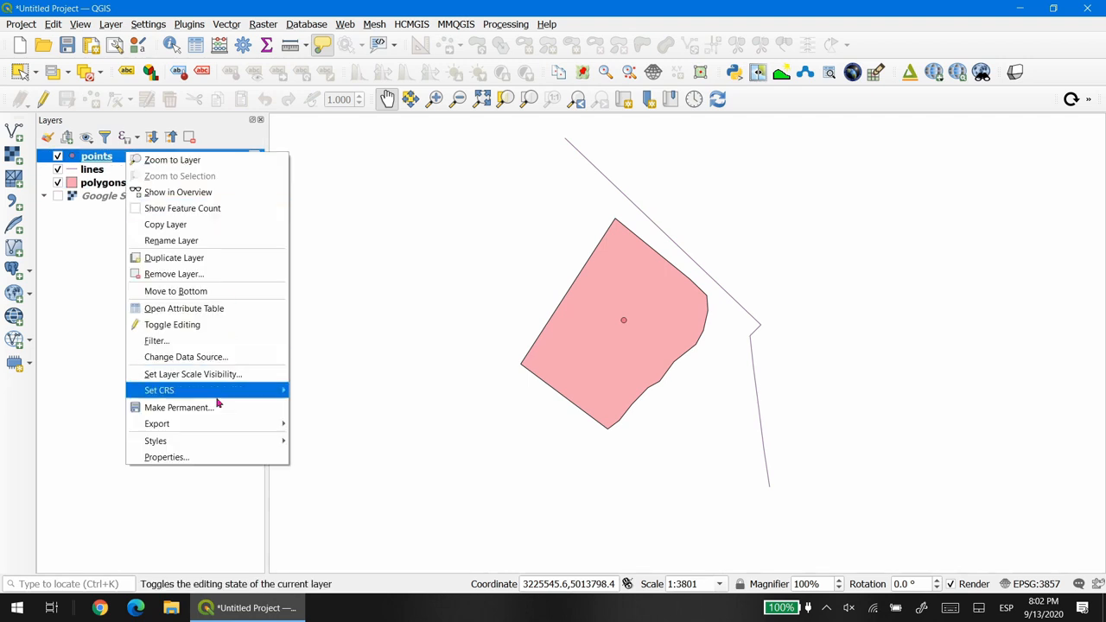
mouse_move(152, 394)
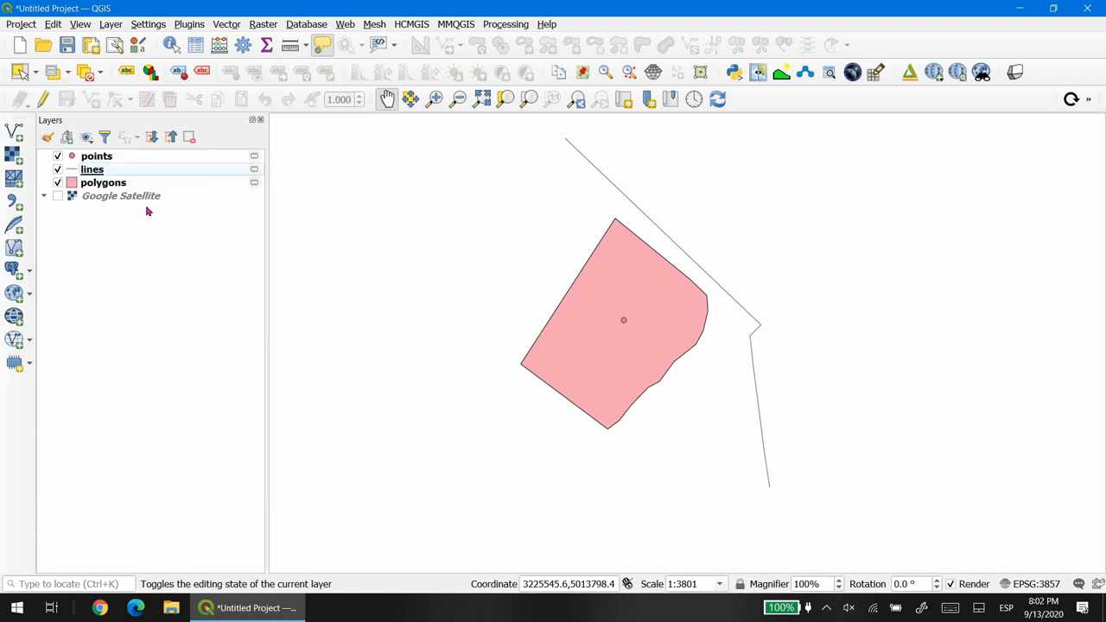
right_click(103, 183)
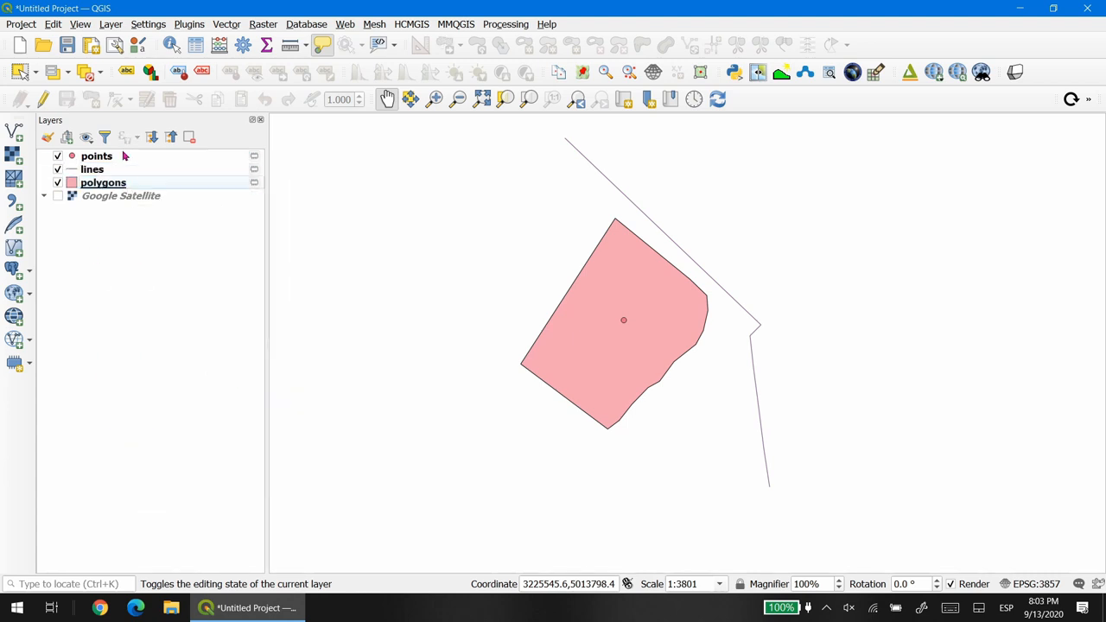
right_click(97, 156)
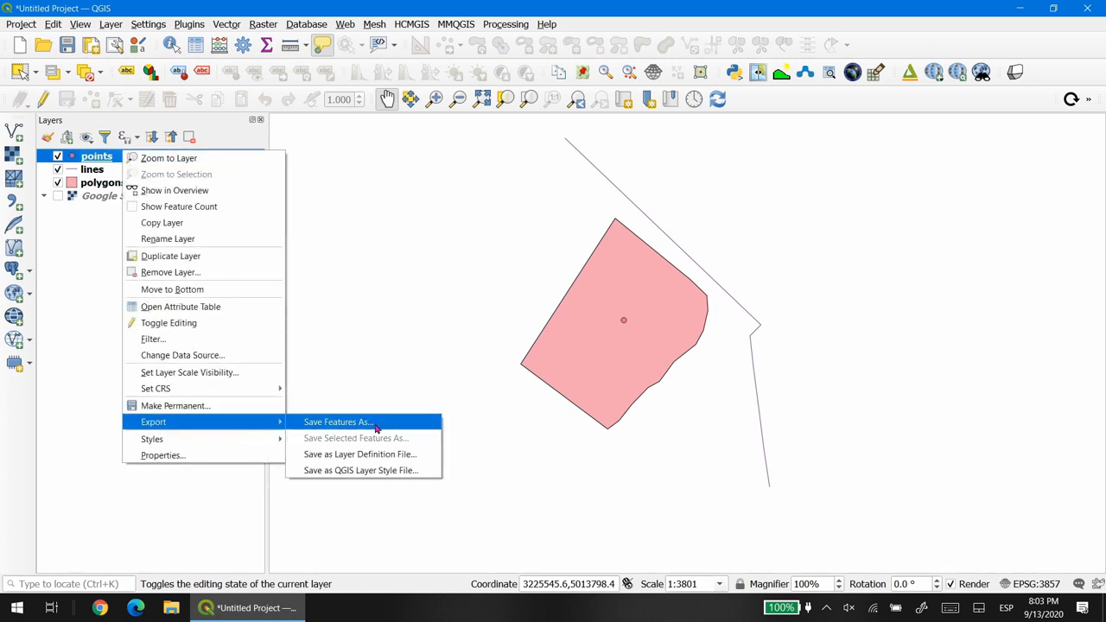
mouse_move(178, 404)
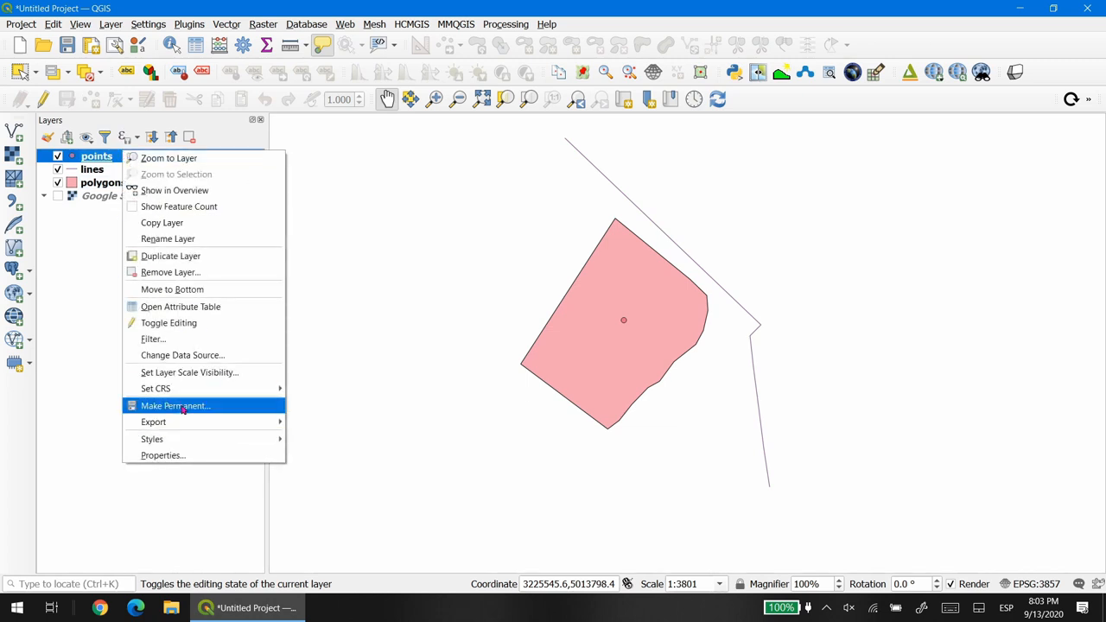
left_click(177, 406)
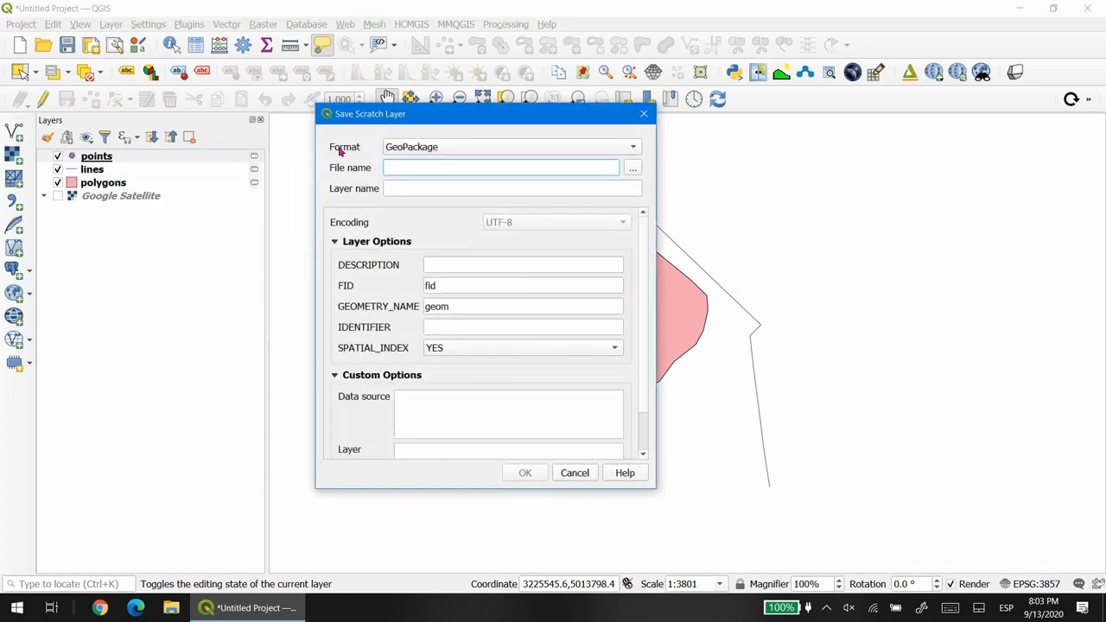
Save points as GeoPackage file 'vectors' with layer name 'points' and dismiss the success message
left_click(501, 167)
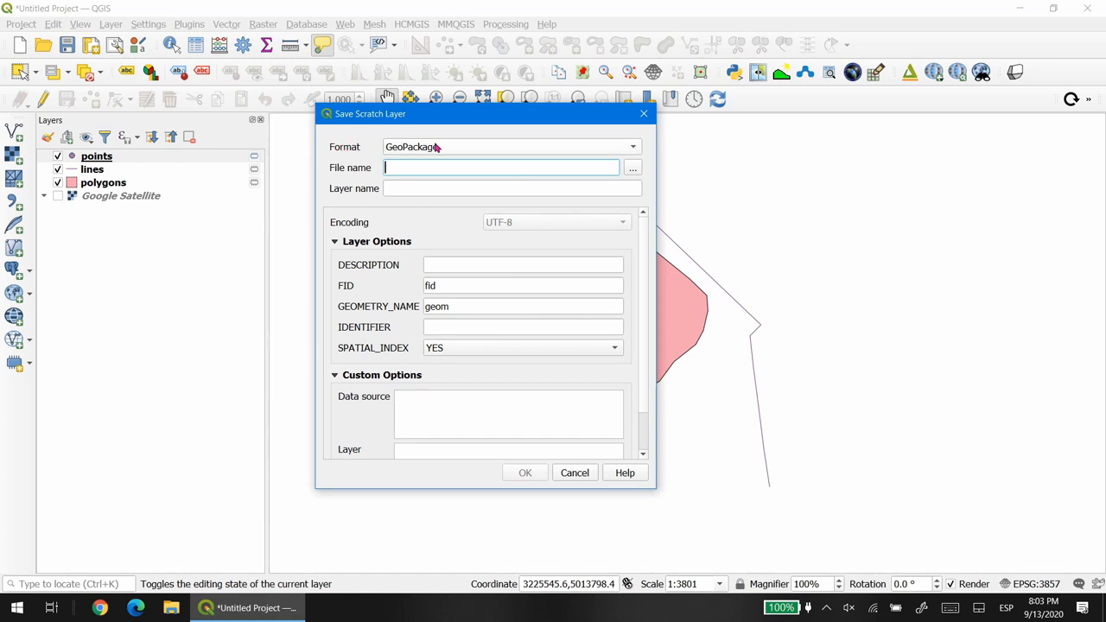
type("points")
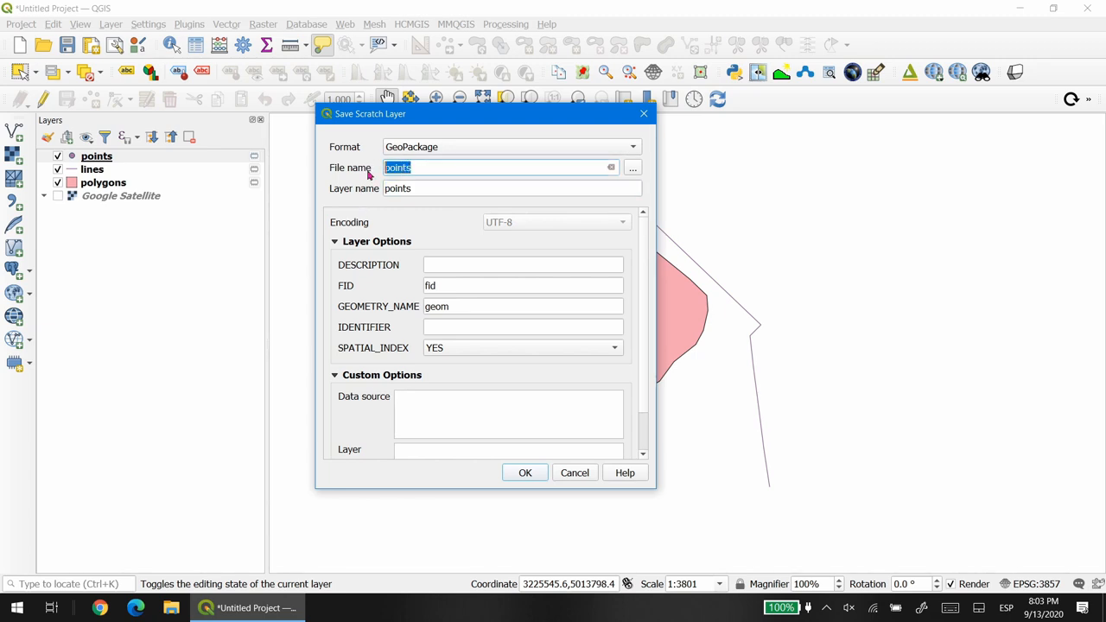
type("vector")
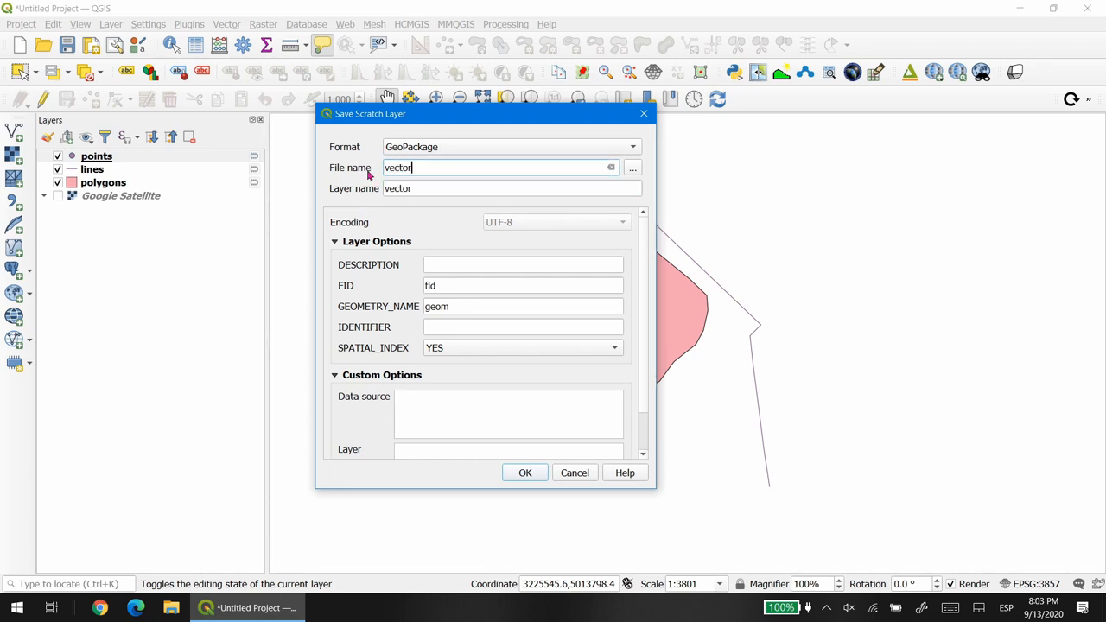
type("s")
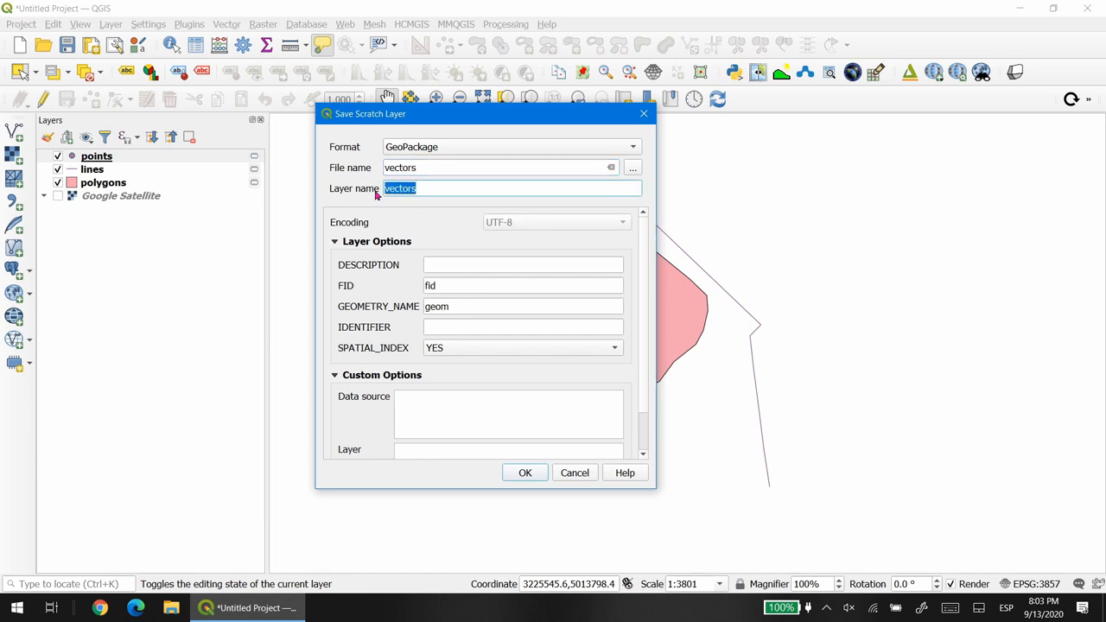
type("points")
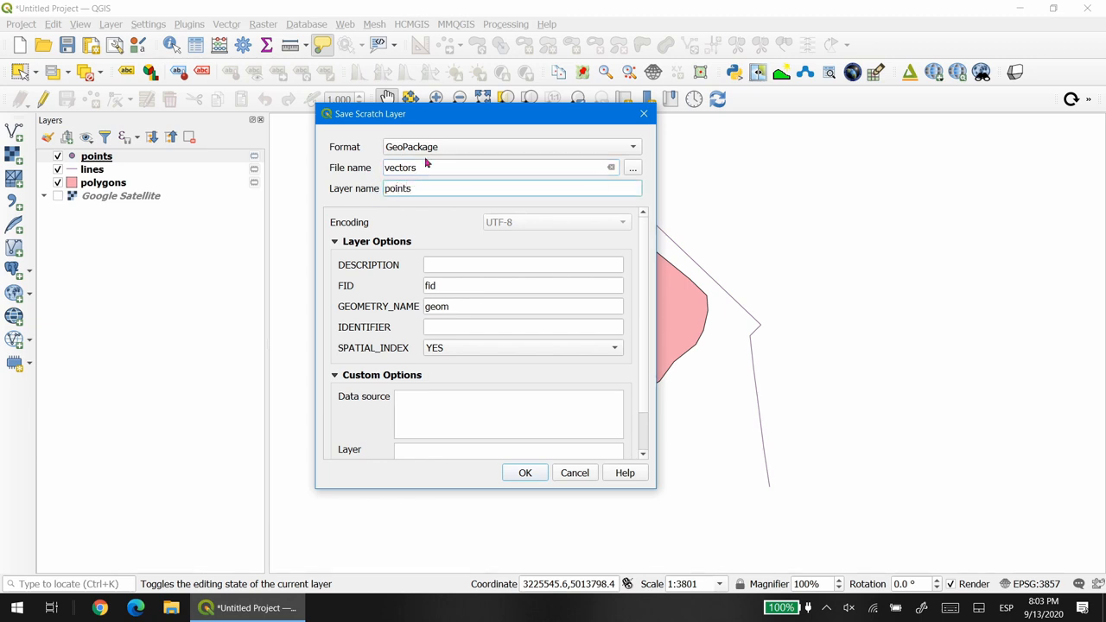
mouse_move(452, 146)
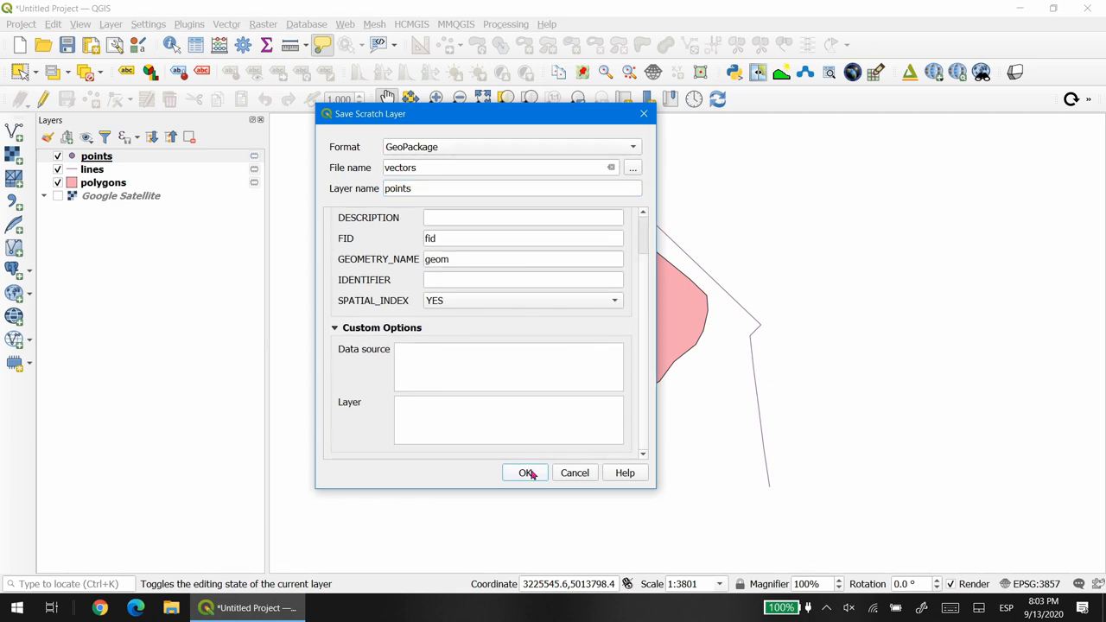
left_click(522, 474)
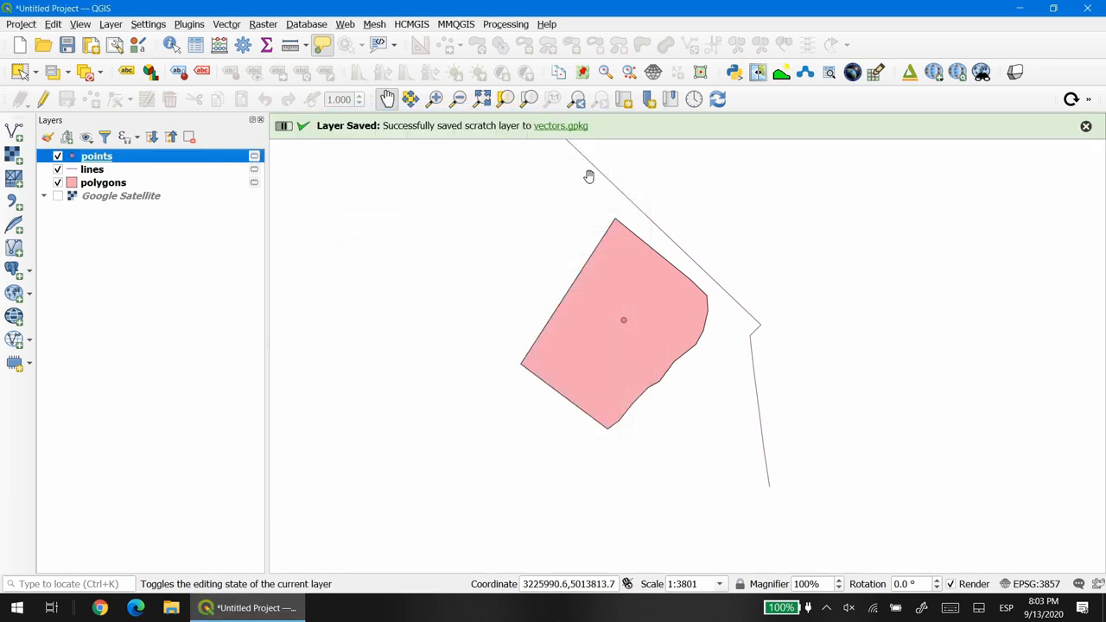
left_click(1085, 126)
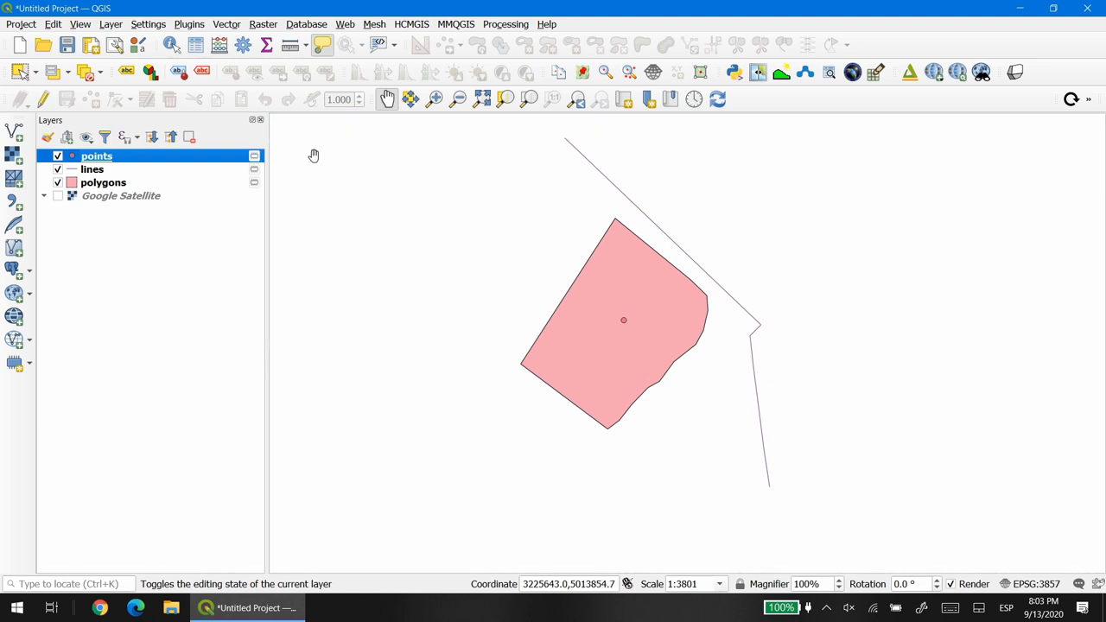
Make the lines layer permanent, browsing to the existing vectors.gpkg as destination
right_click(93, 169)
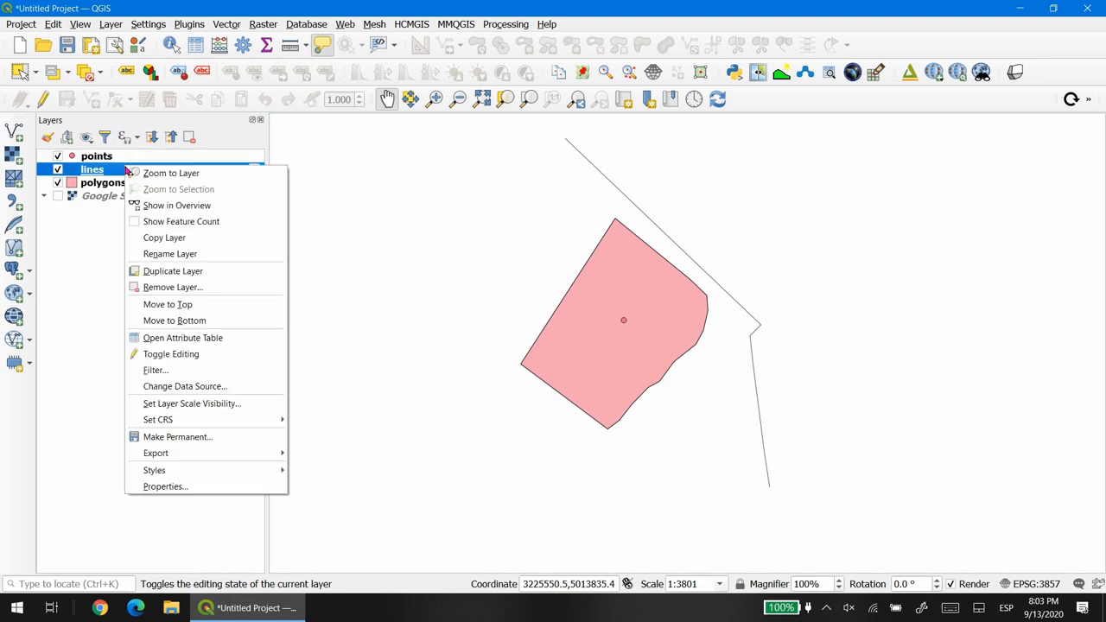
left_click(176, 436)
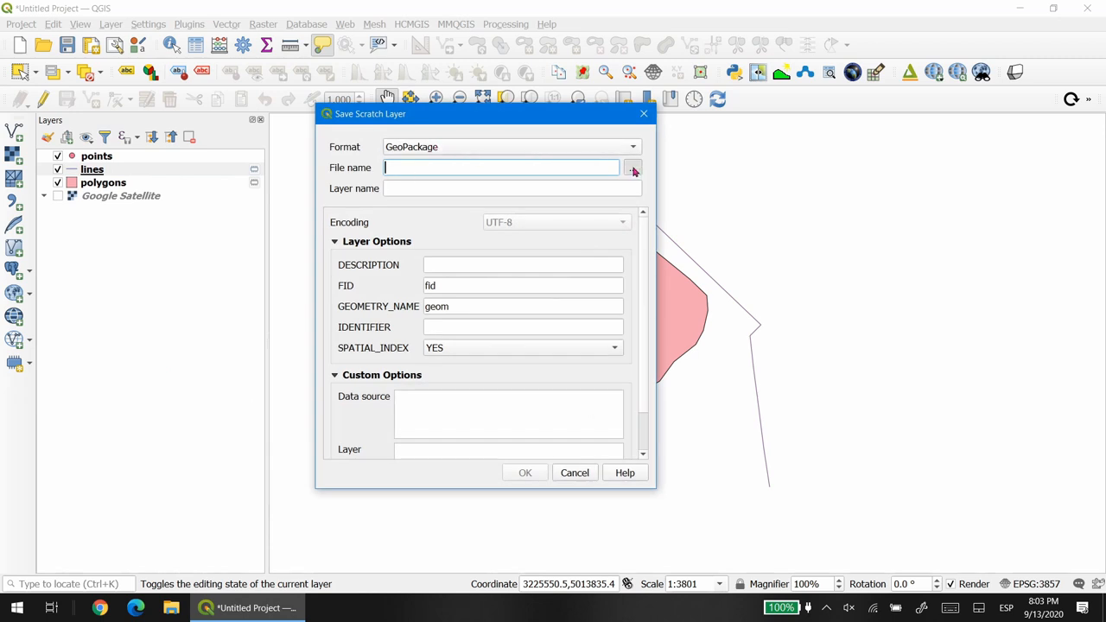
left_click(632, 168)
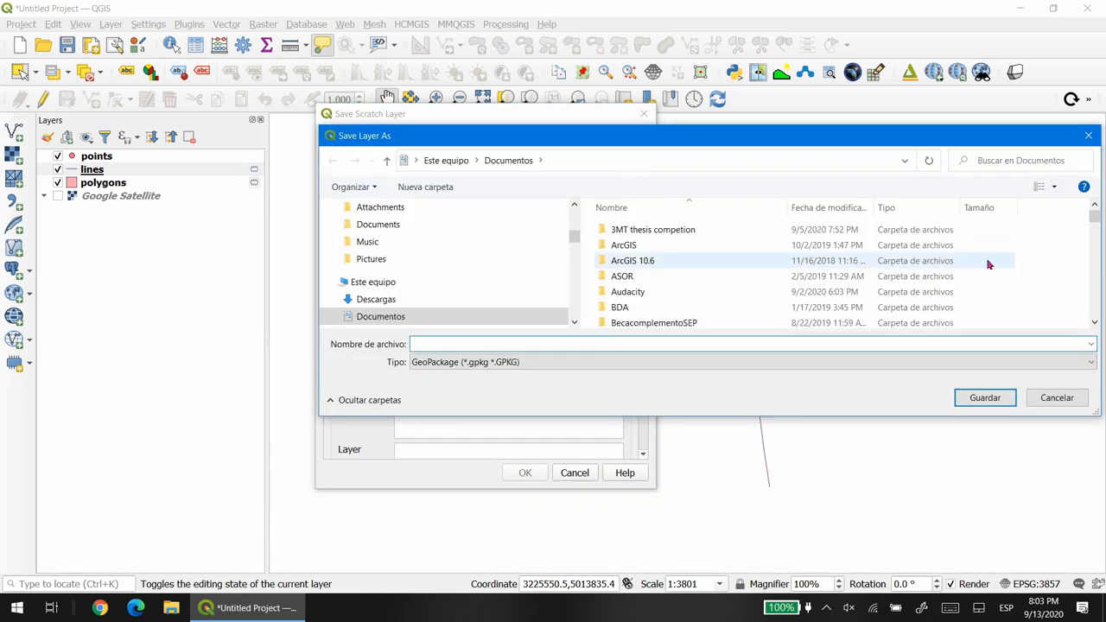
scroll("down", 3)
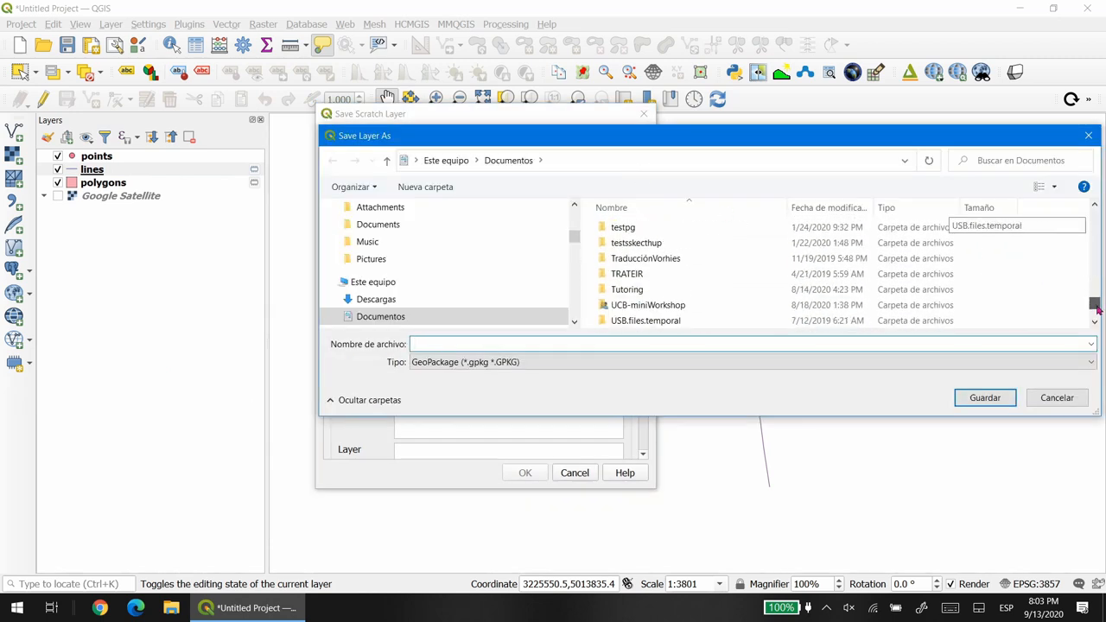
left_click(632, 320)
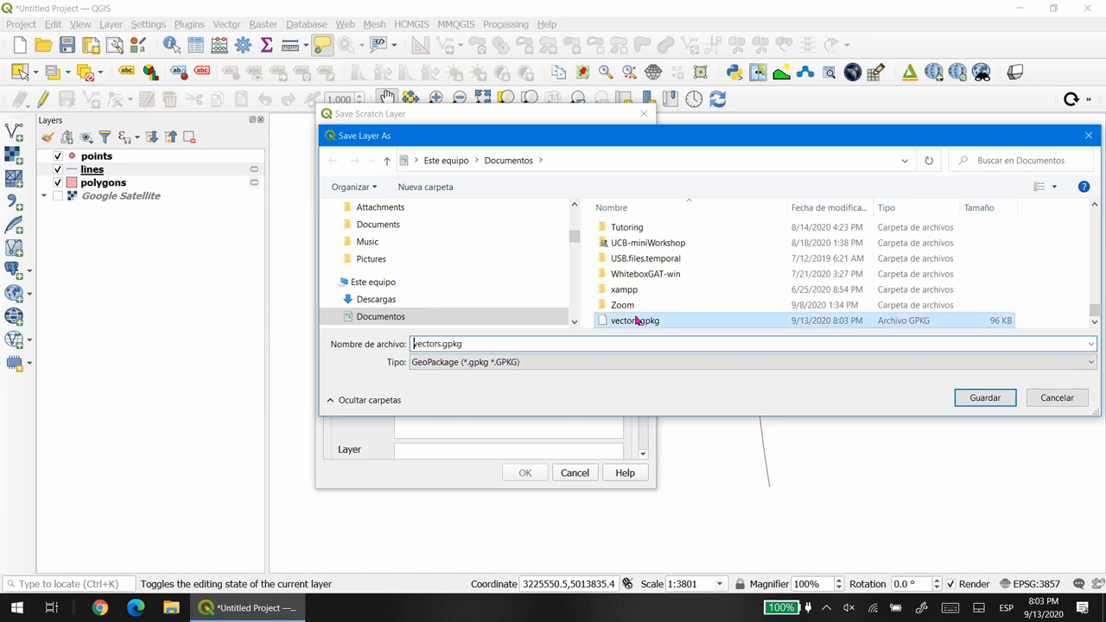
left_click(985, 397)
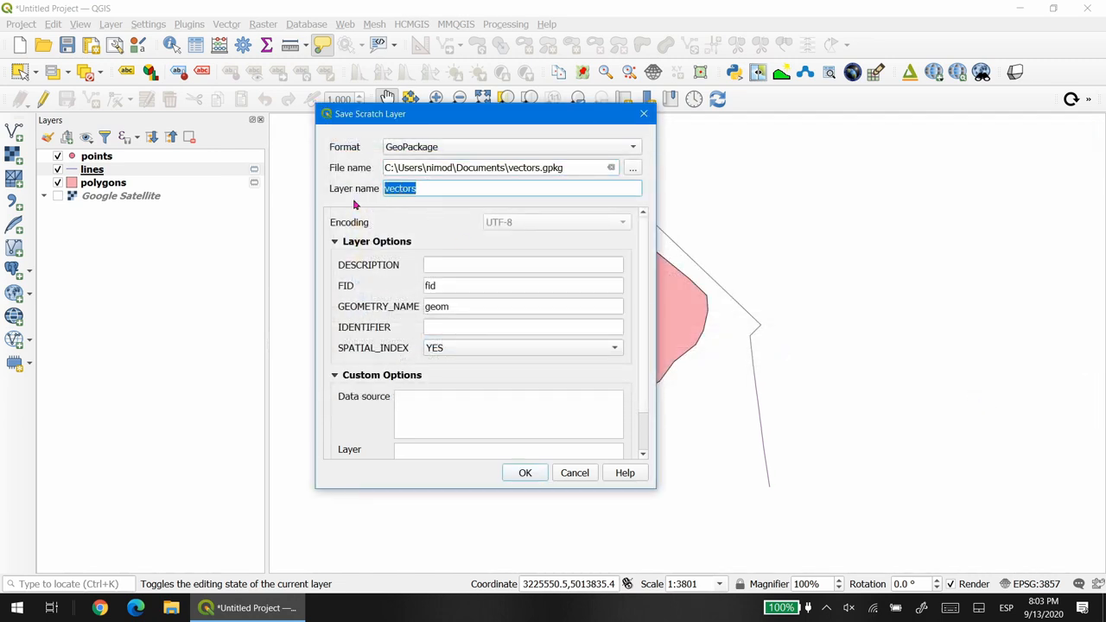
Set the layer name to 'lines' and save it into vectors.gpkg
type("lines")
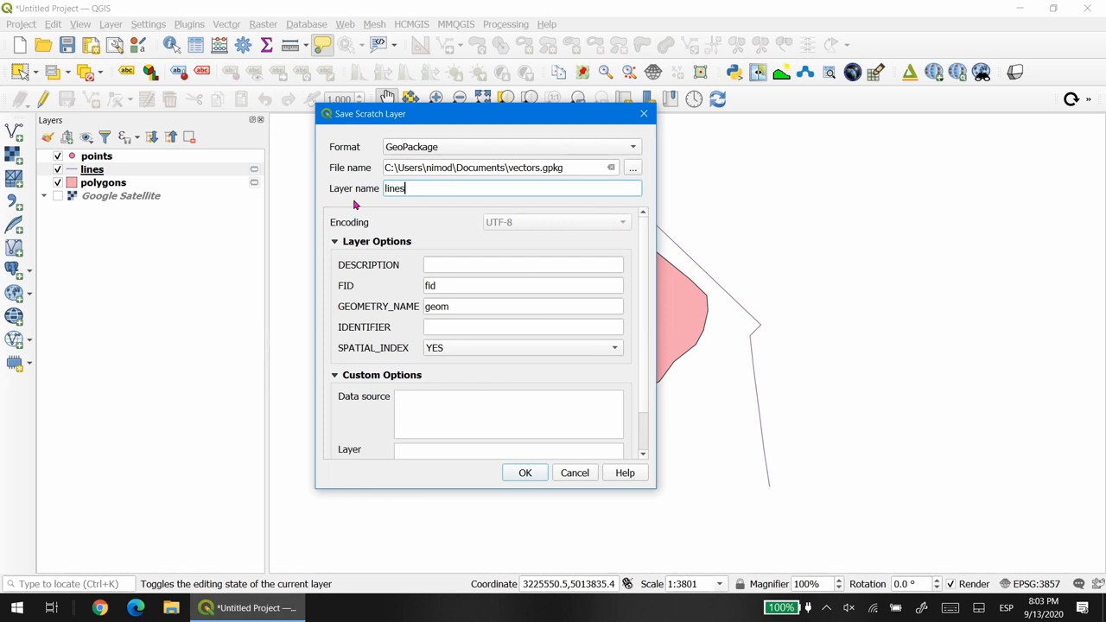
left_click(525, 474)
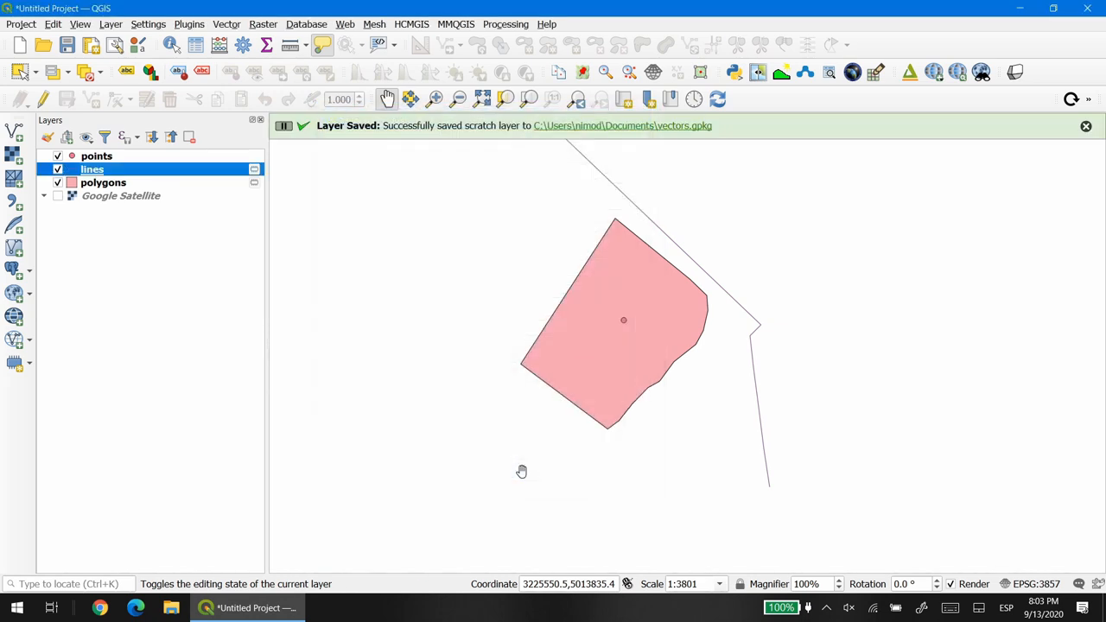
Export polygons via Save Features As into vectors.gpkg with layer name 'polygons'
right_click(104, 183)
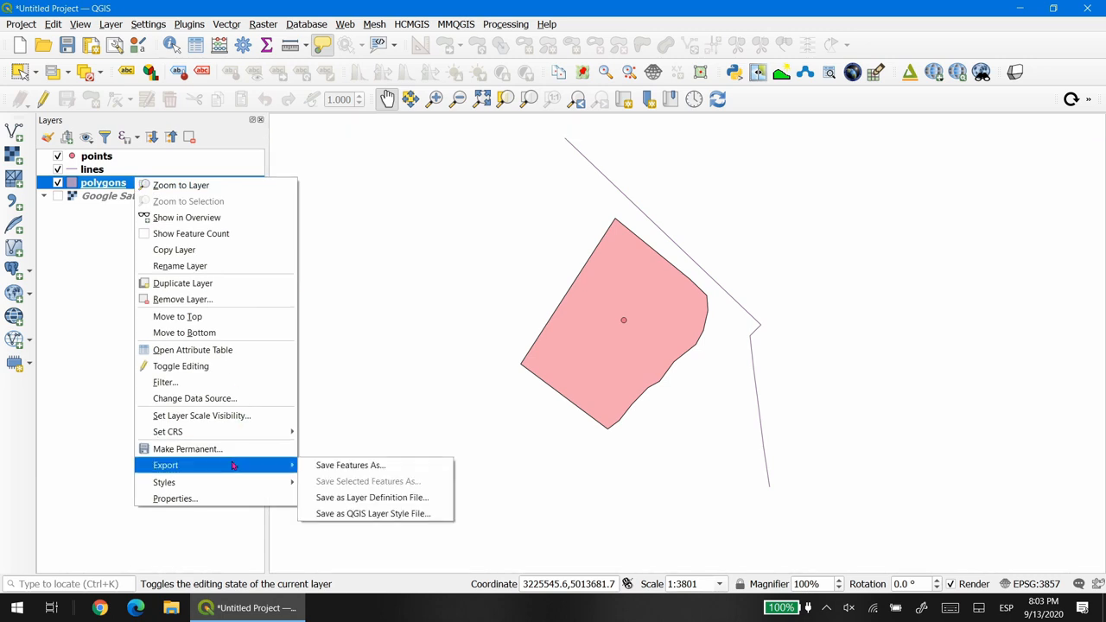
left_click(349, 465)
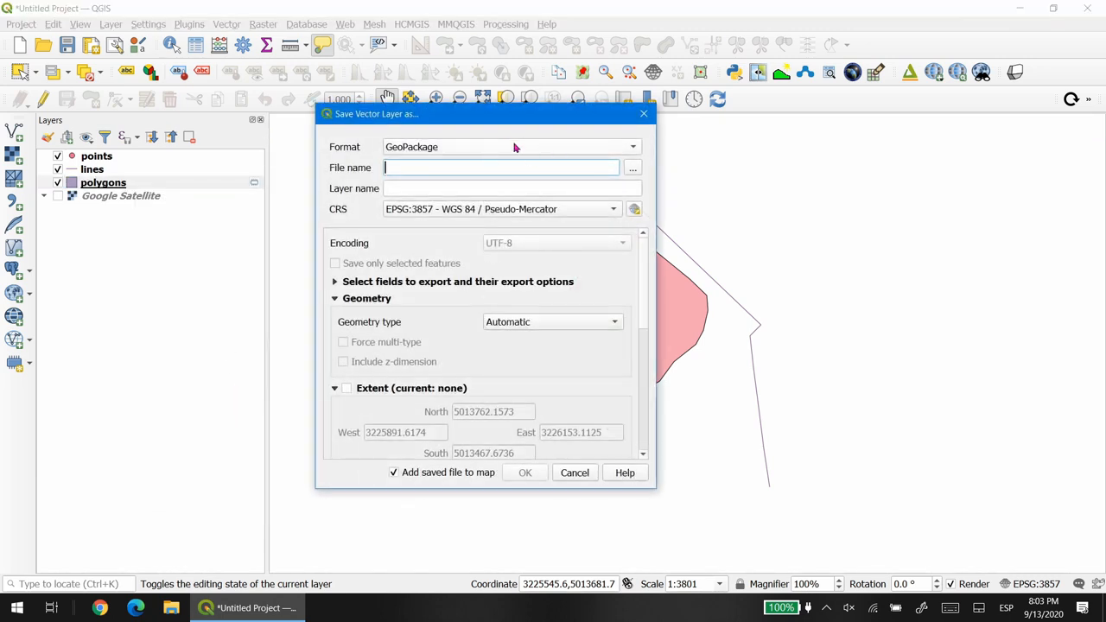
left_click(633, 167)
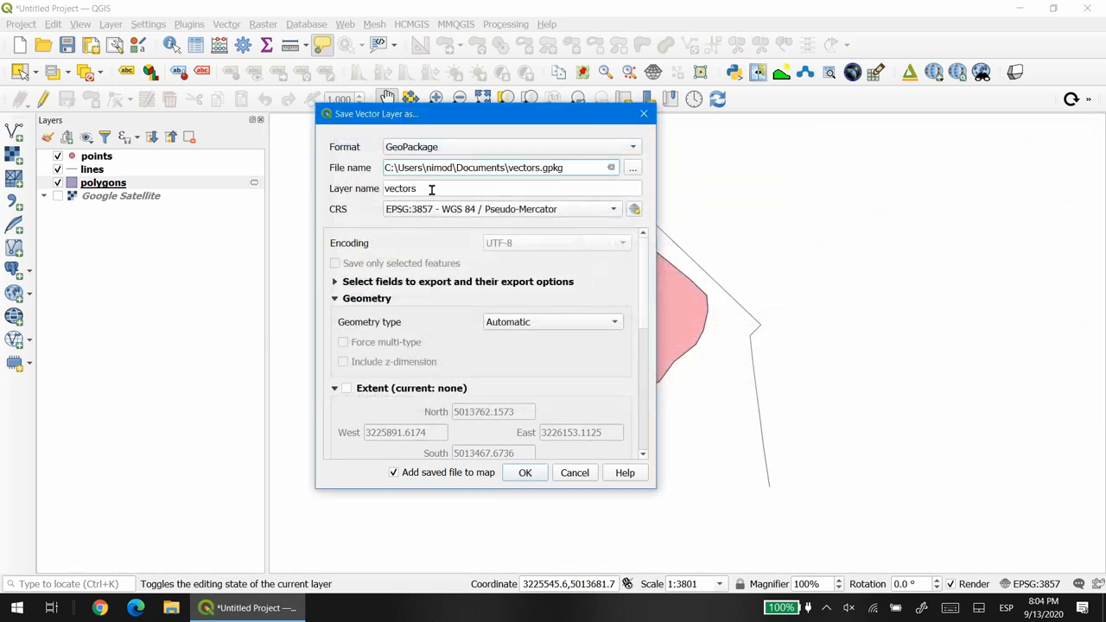
type("pol")
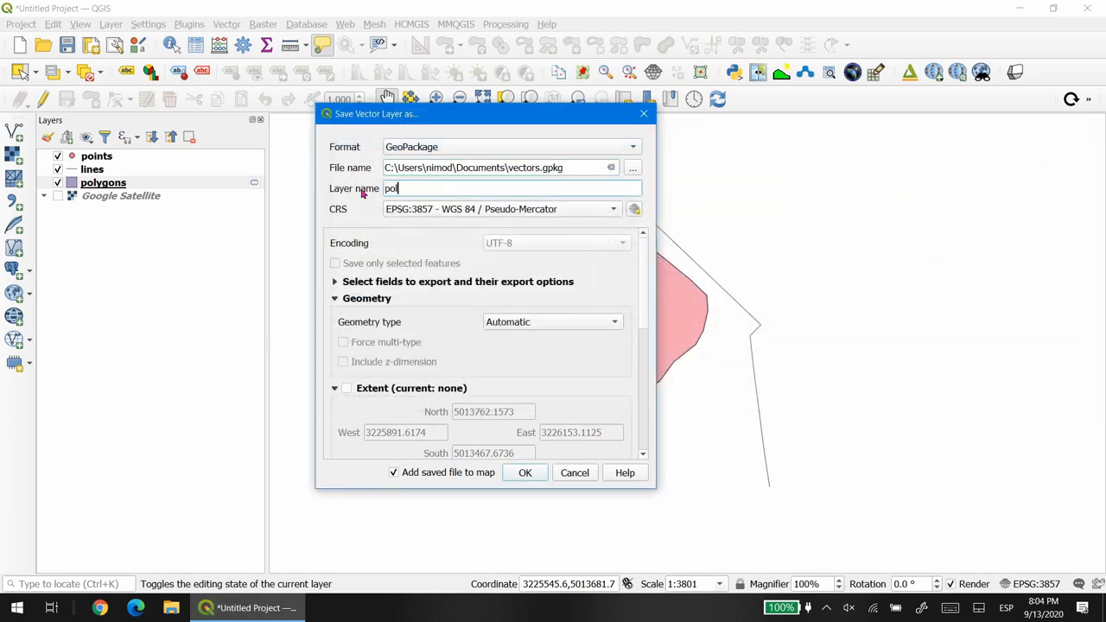
type("ygons")
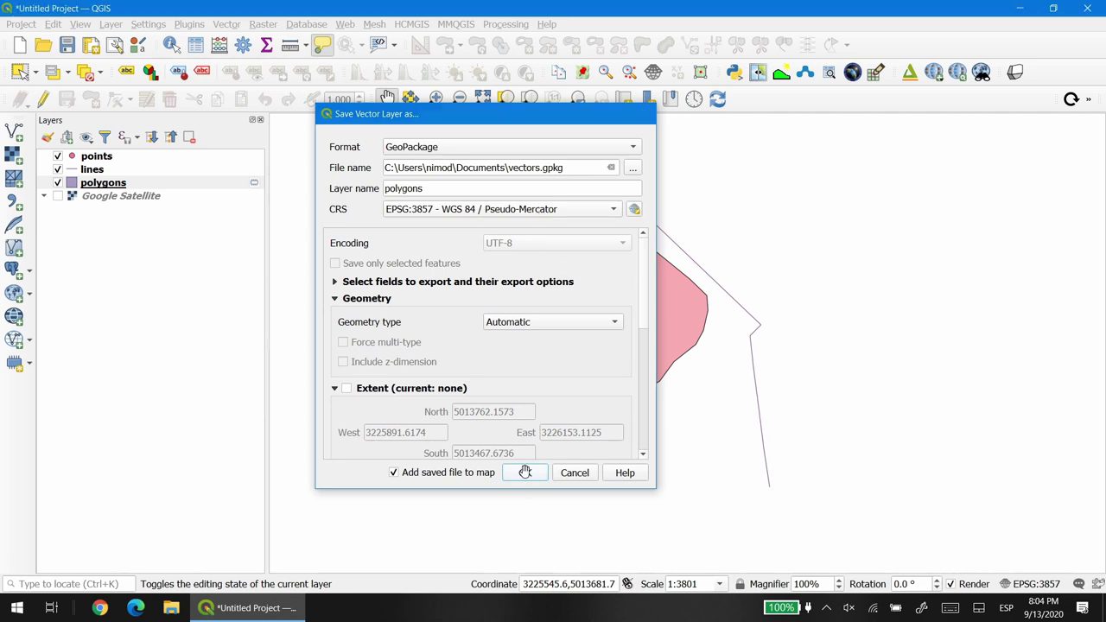
left_click(525, 473)
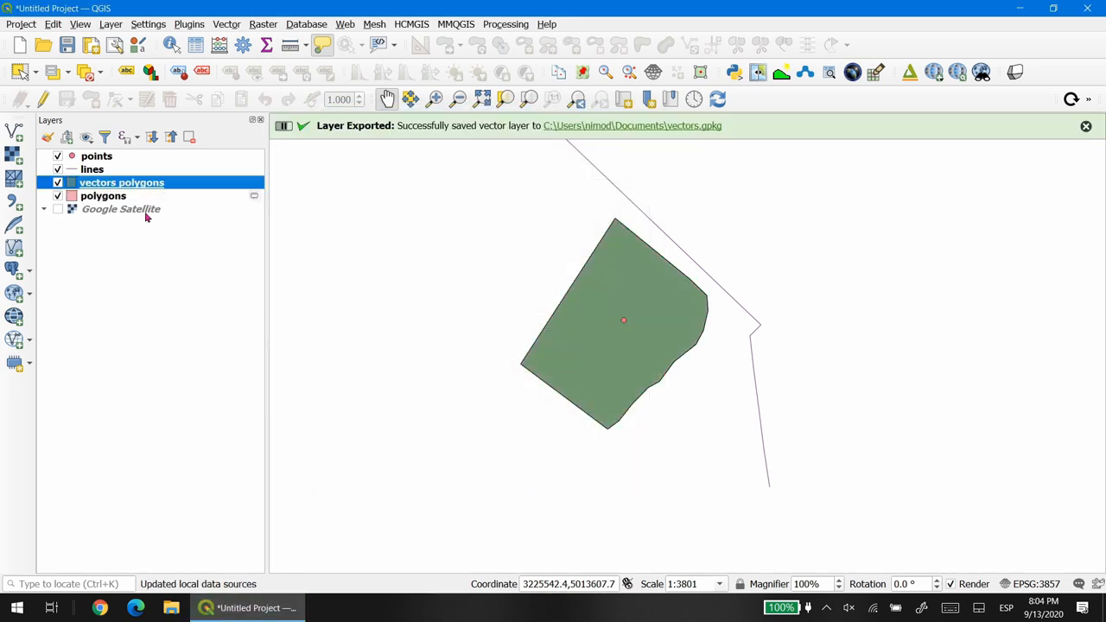
Select all four vector layers and remove them, leaving only Google Satellite
right_click(103, 196)
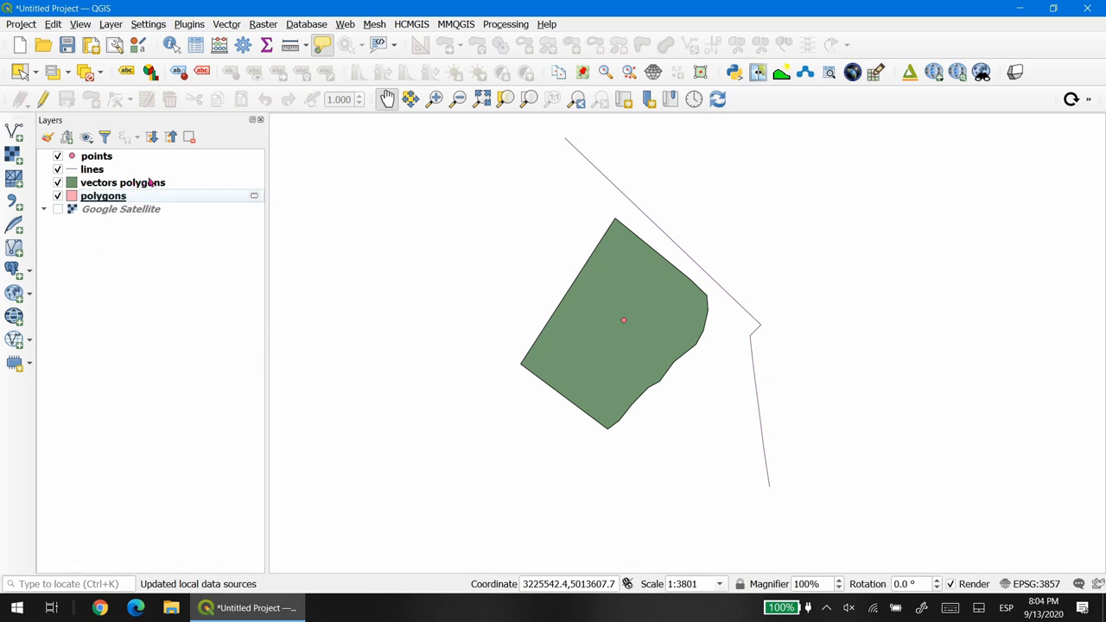
left_click(103, 196)
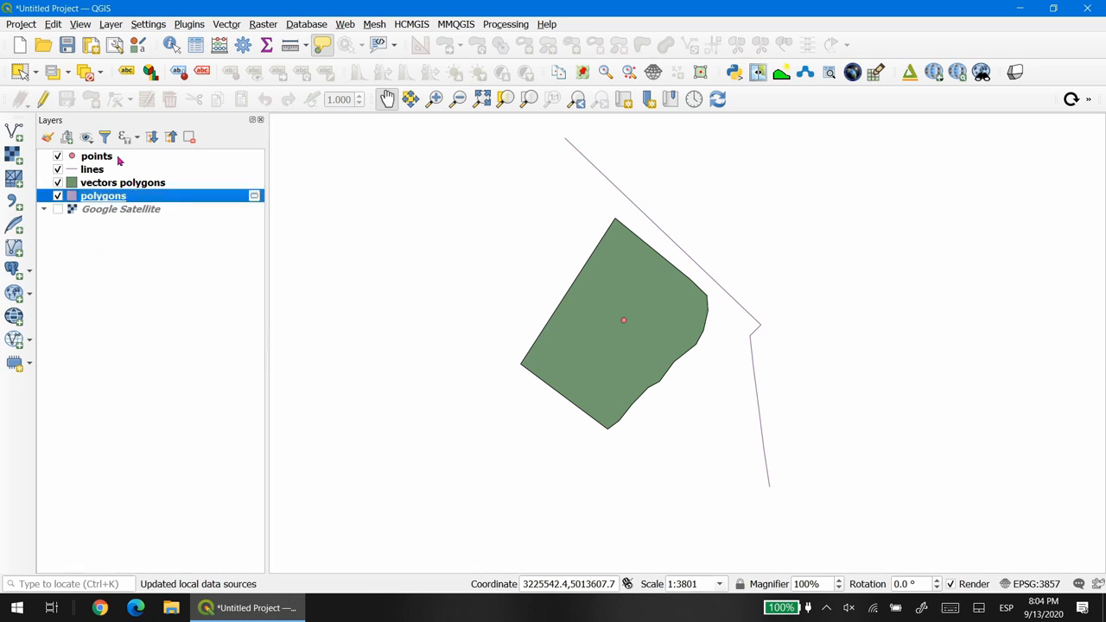
right_click(97, 155)
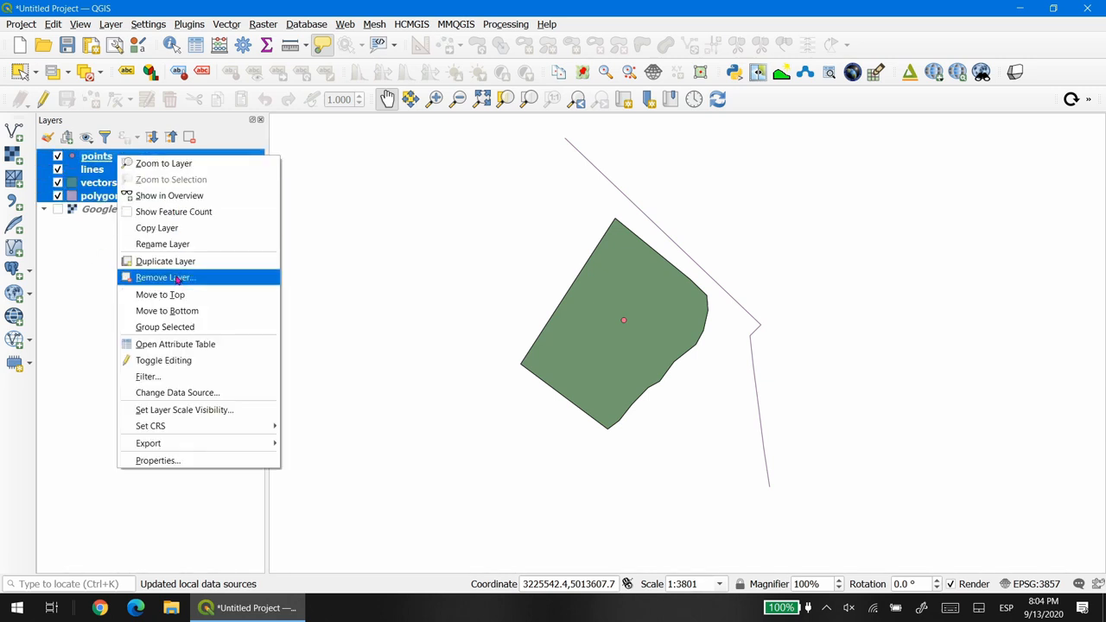
left_click(176, 276)
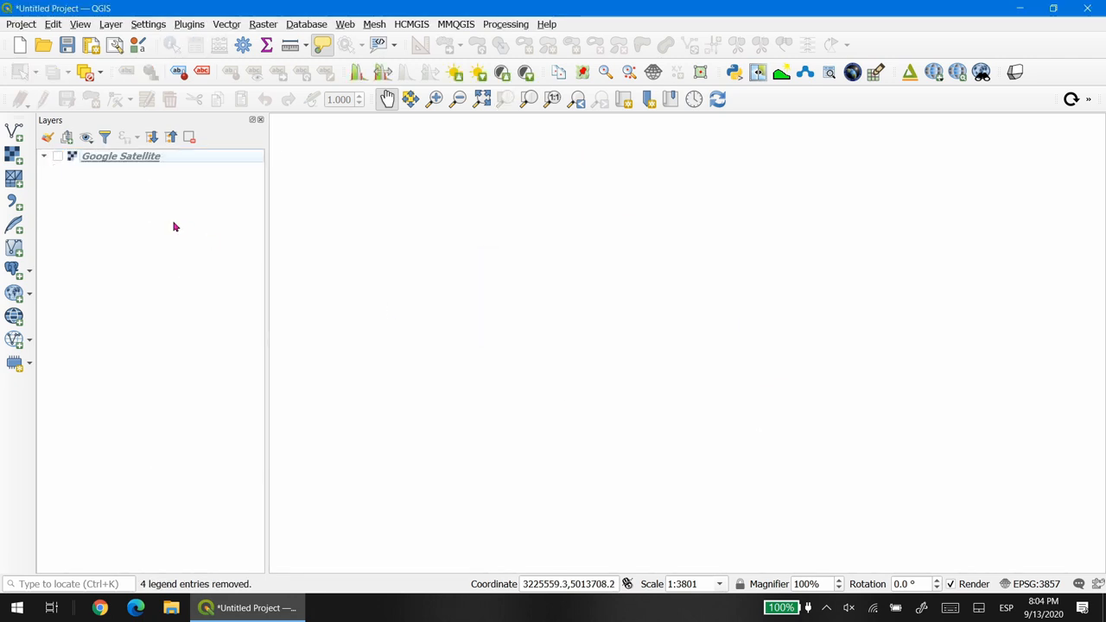
mouse_move(10, 130)
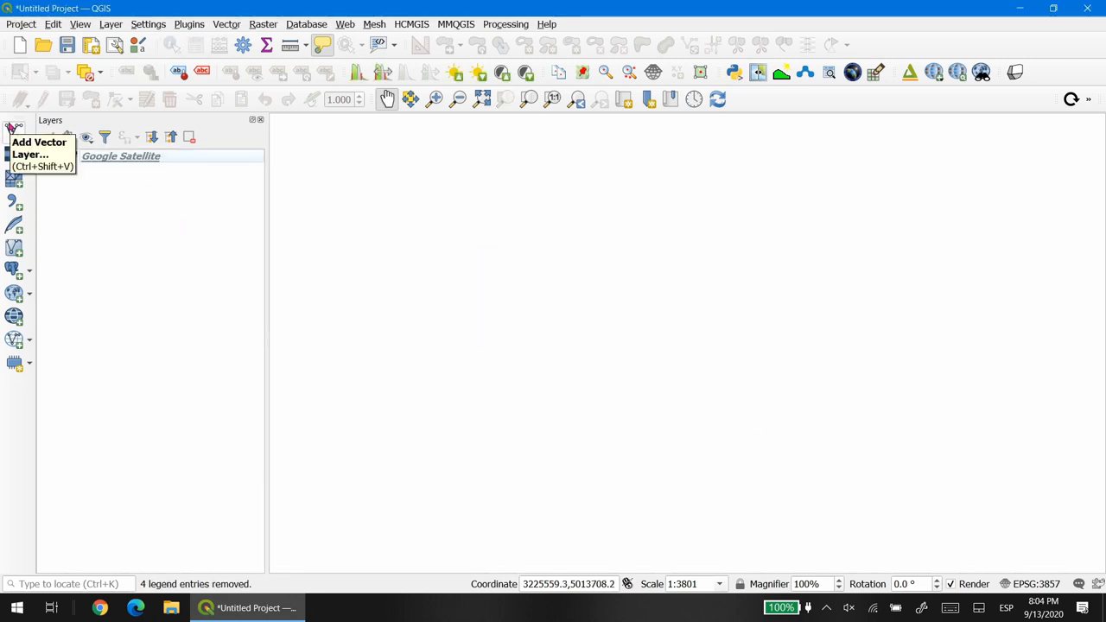
left_click(136, 25)
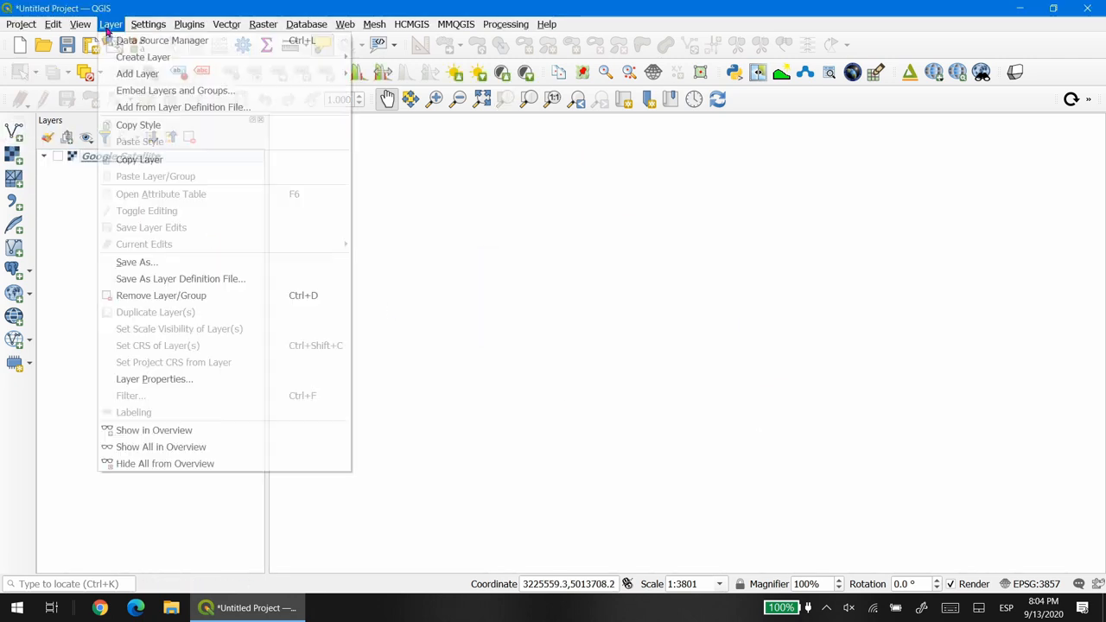
mouse_move(138, 72)
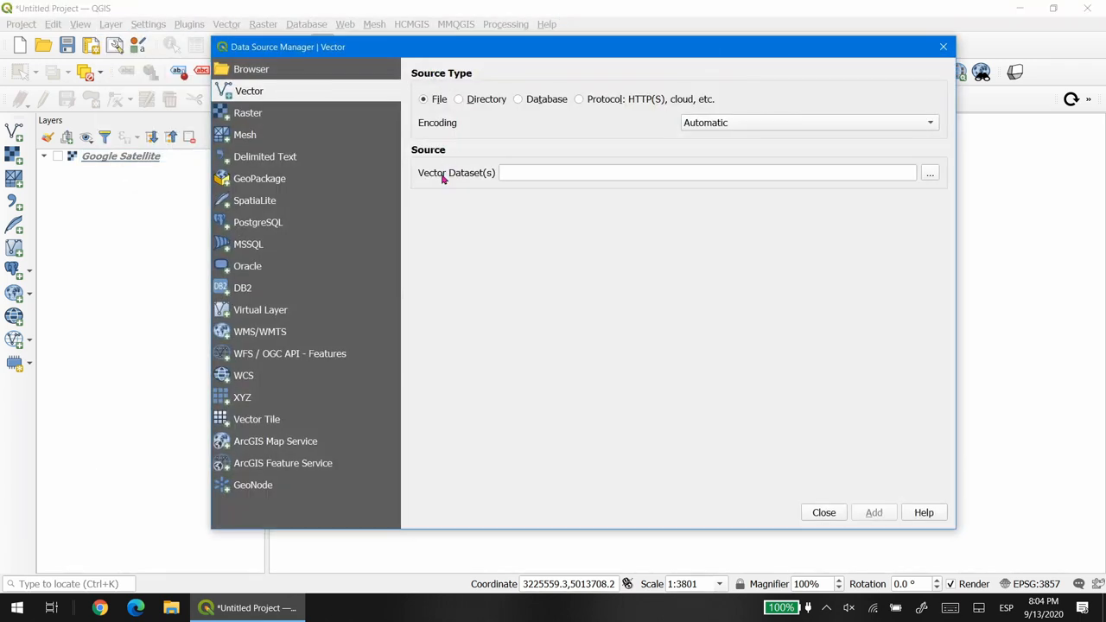
mouse_move(929, 173)
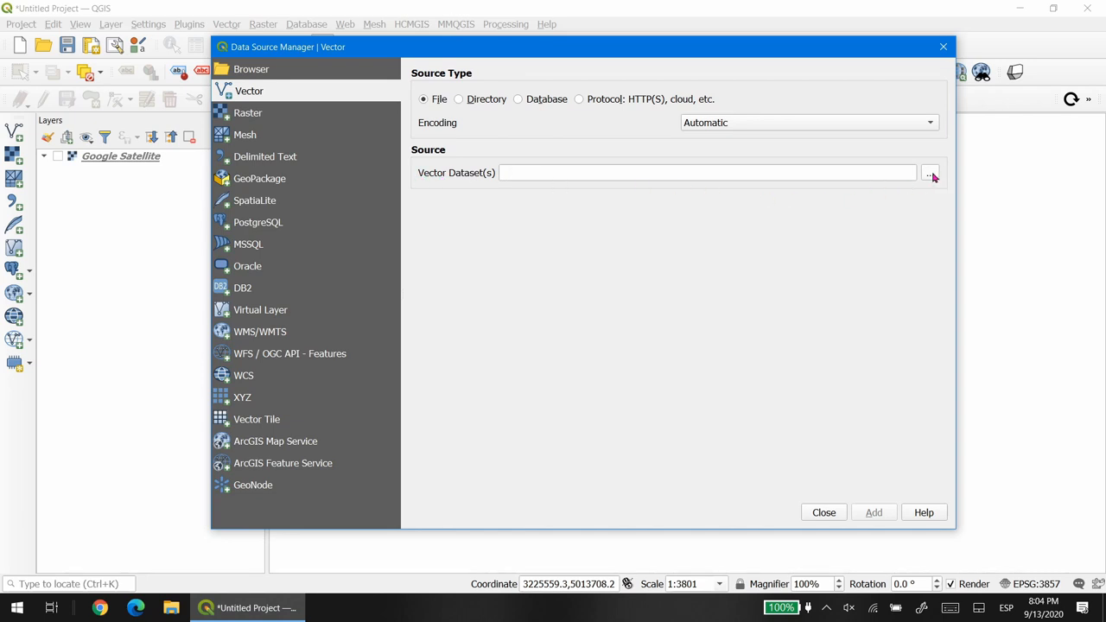
left_click(261, 178)
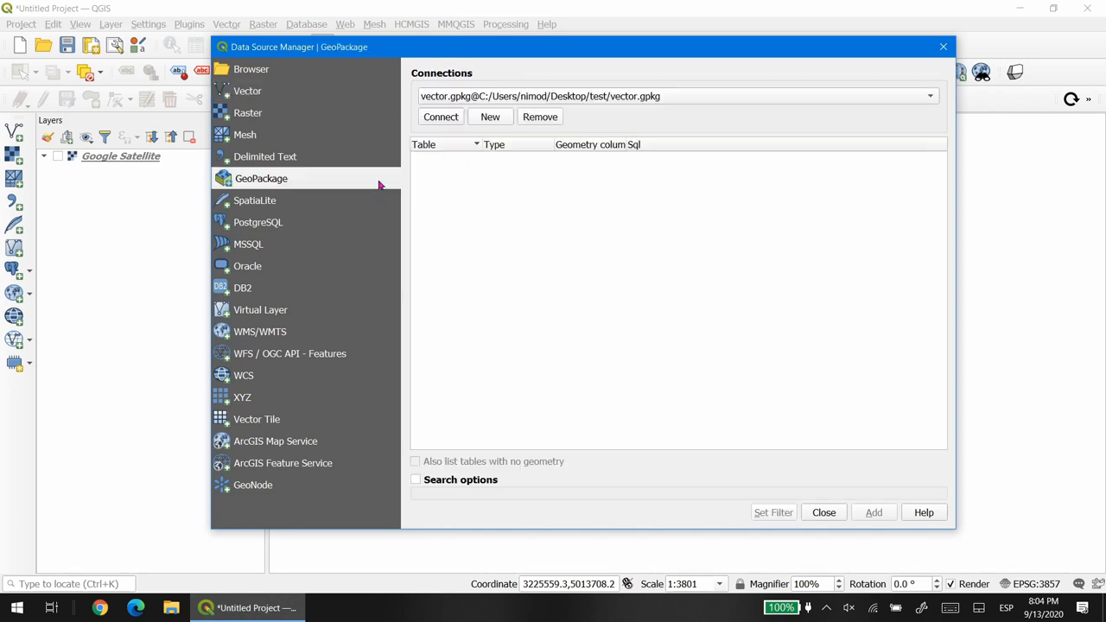
left_click(249, 90)
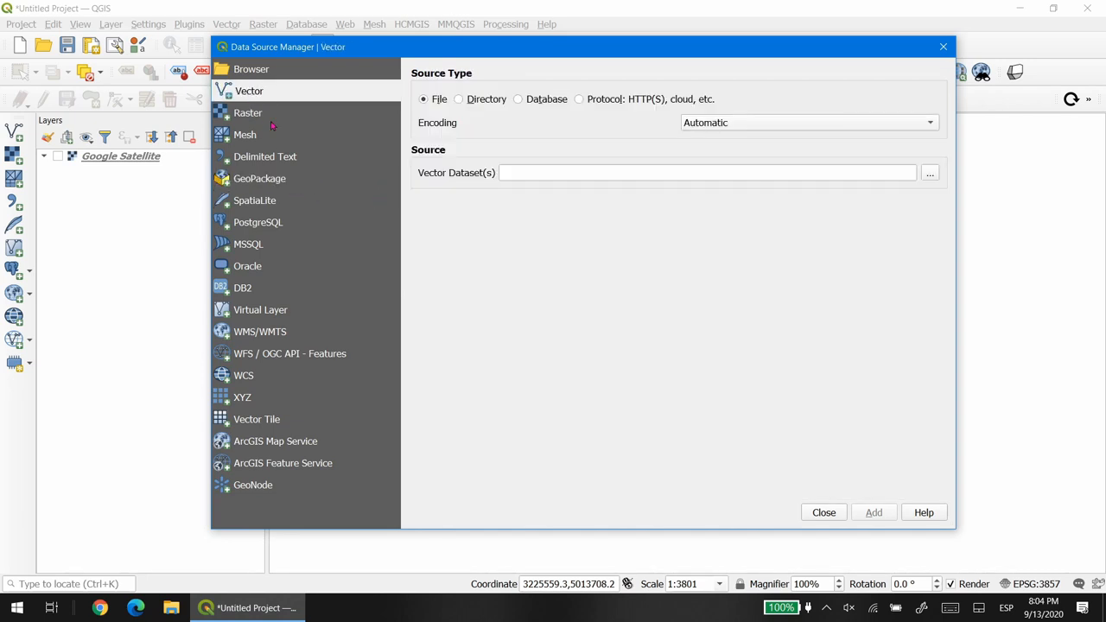
mouse_move(716, 208)
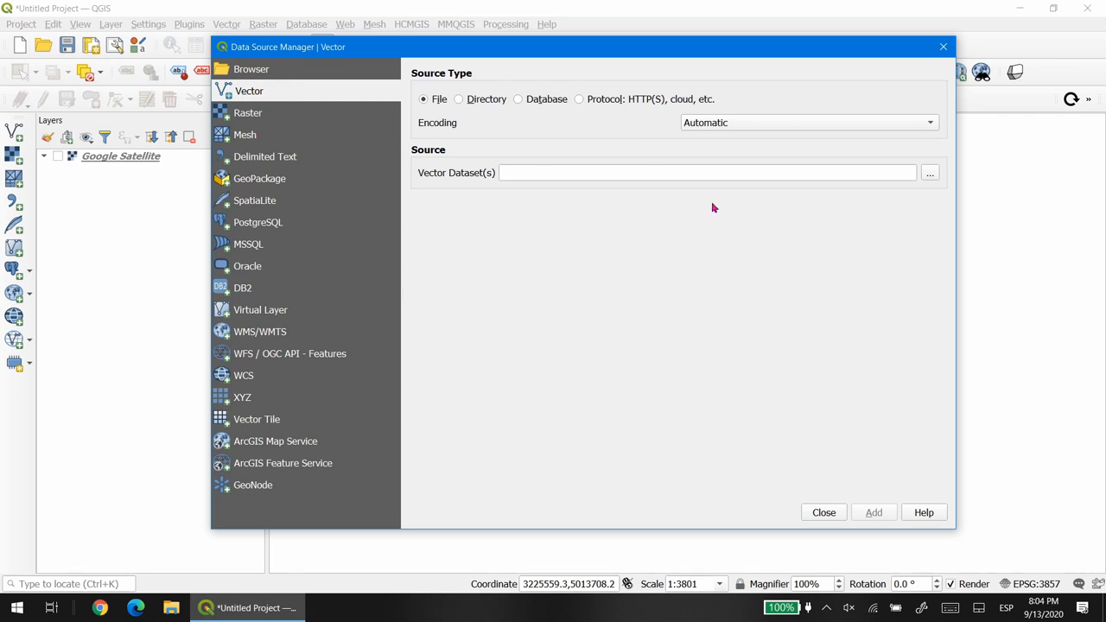
left_click(929, 173)
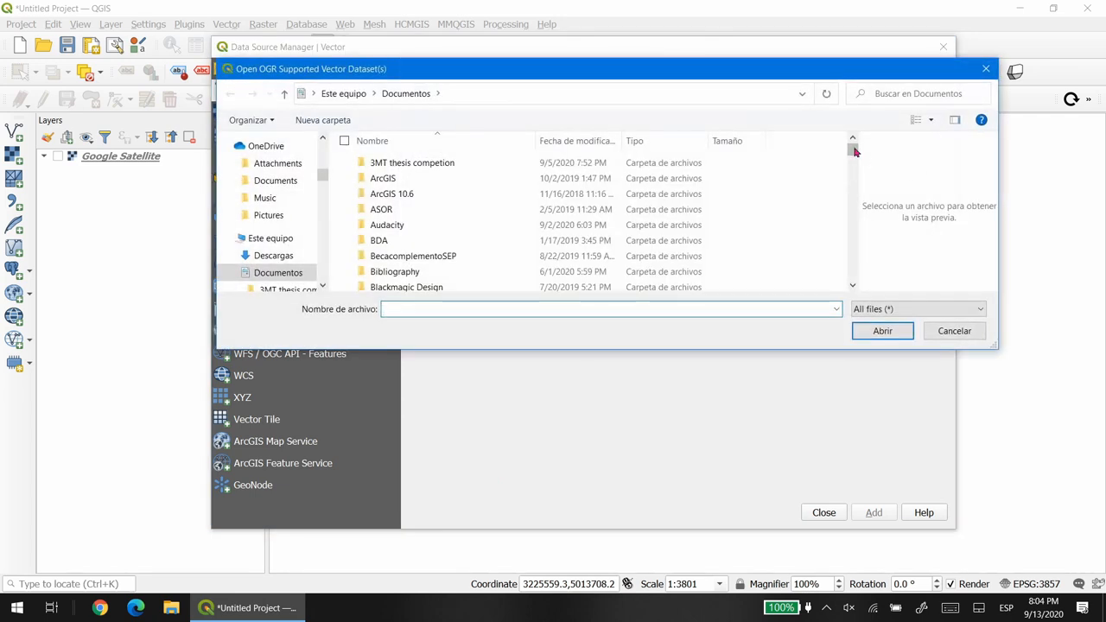
scroll("down", 3)
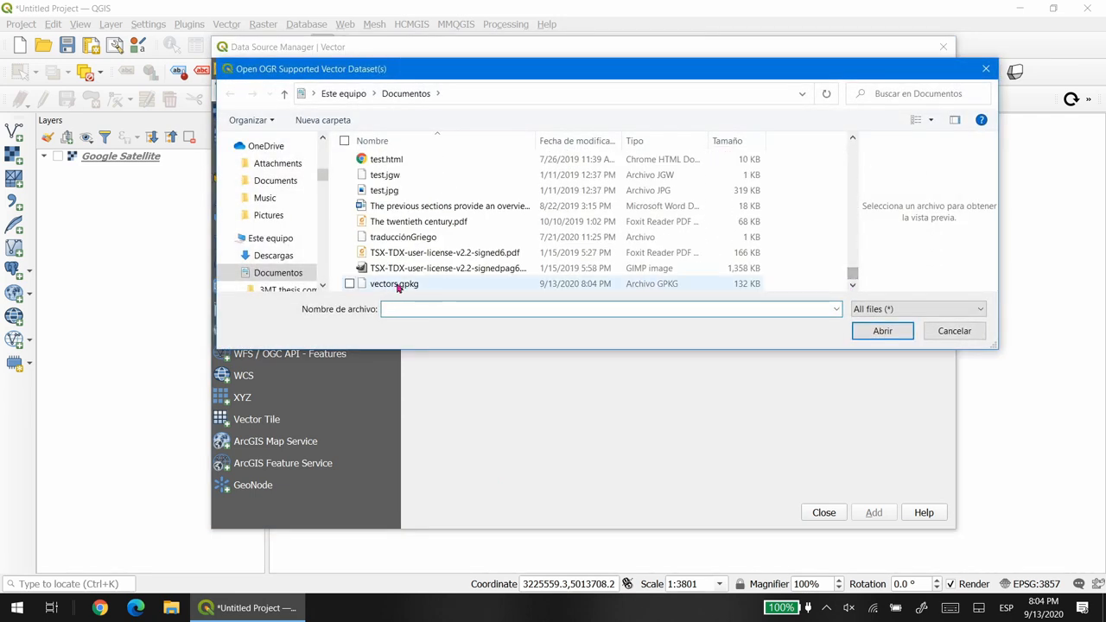
left_click(393, 283)
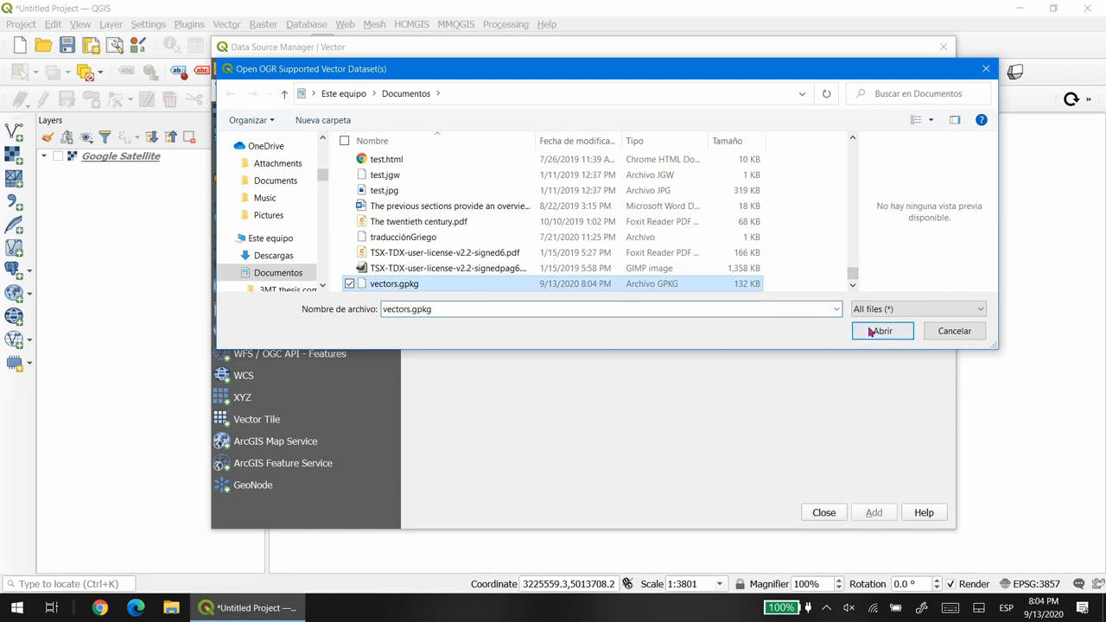
left_click(881, 332)
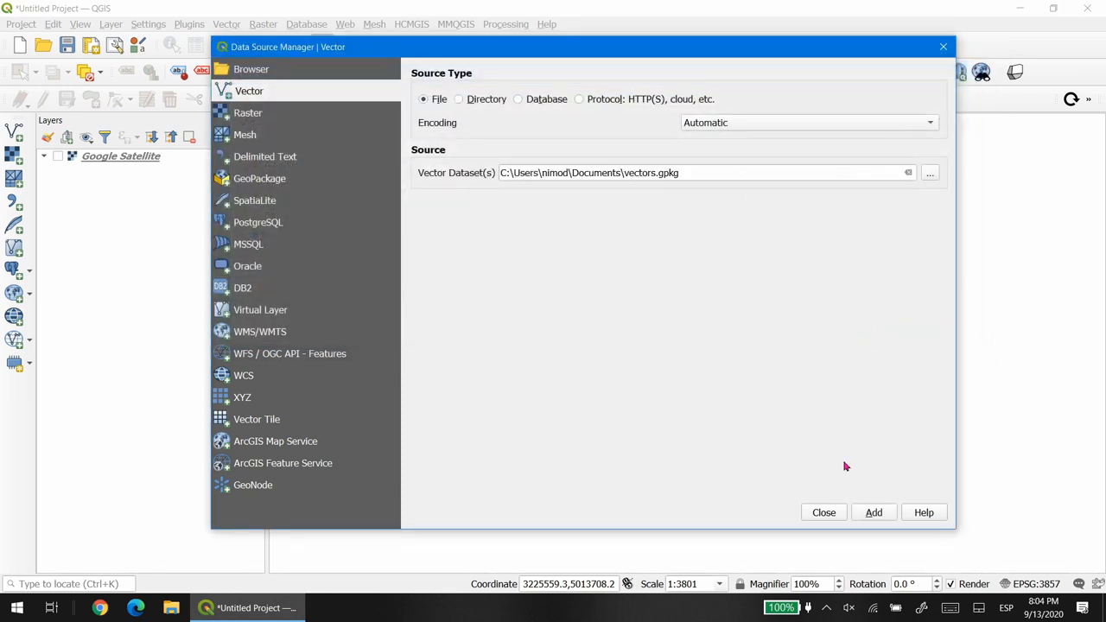
left_click(874, 511)
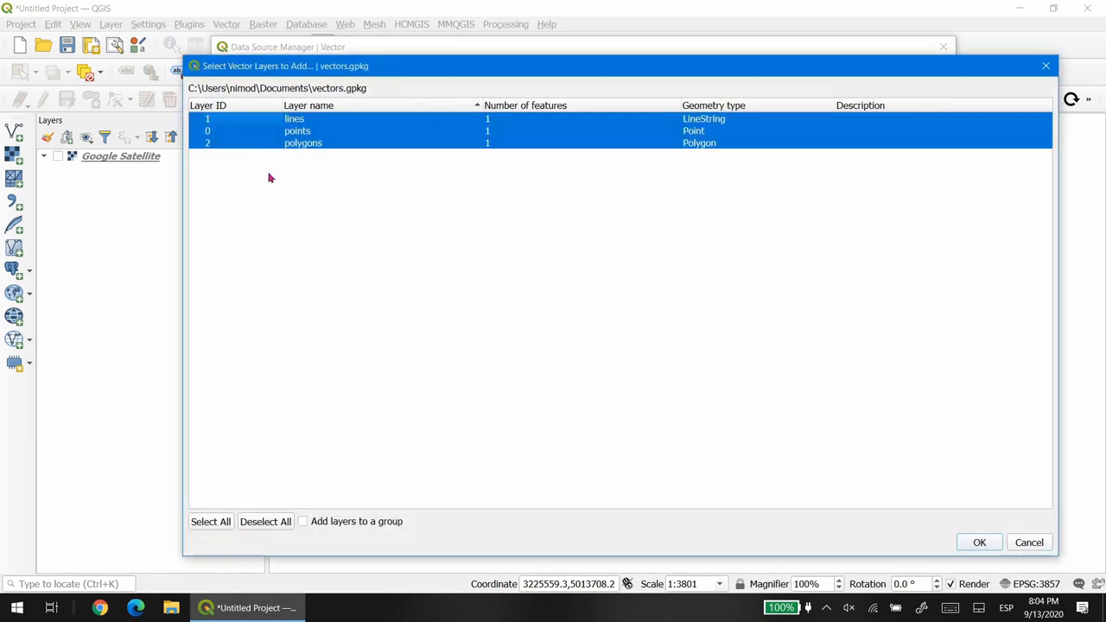
mouse_move(1052, 532)
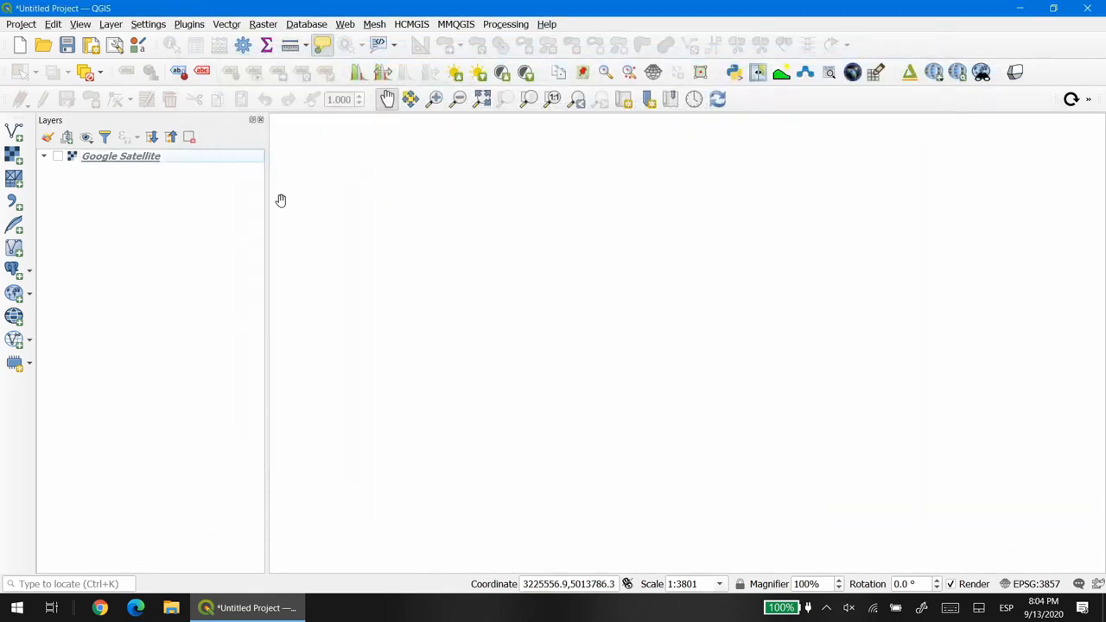
In the Data Source Manager's GeoPackage tab, create a new connection to vectors.gpkg
left_click(100, 24)
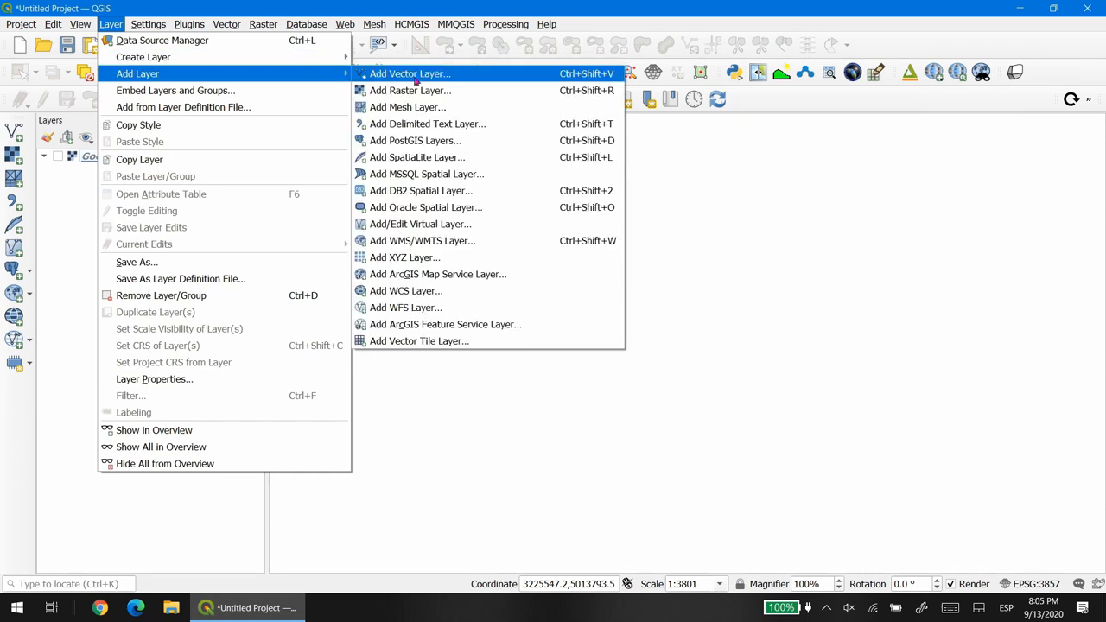
left_click(415, 72)
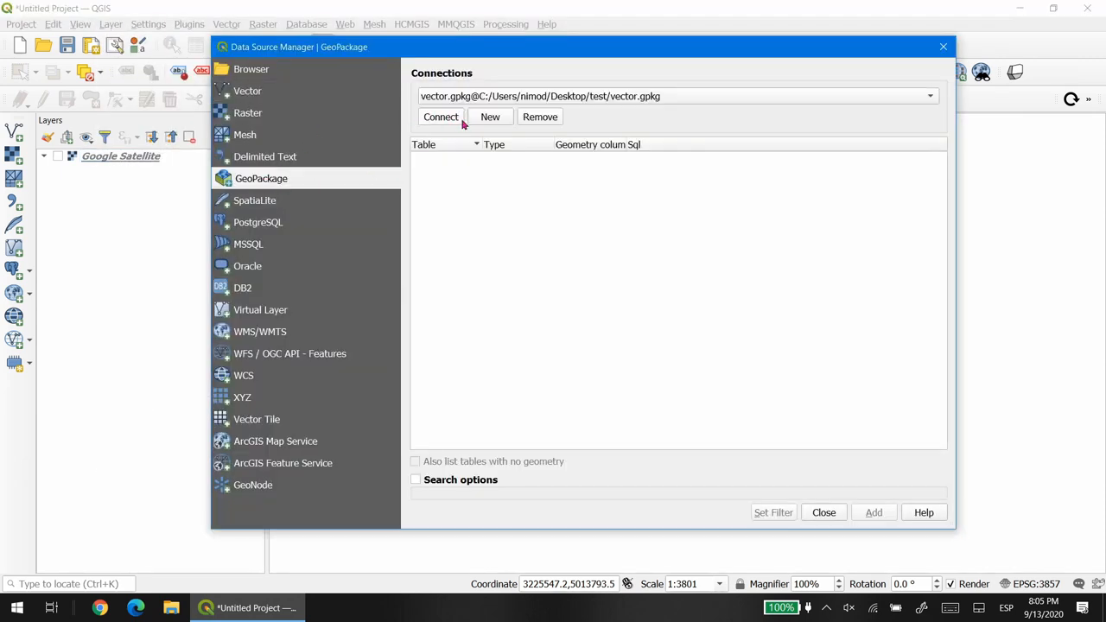
left_click(926, 95)
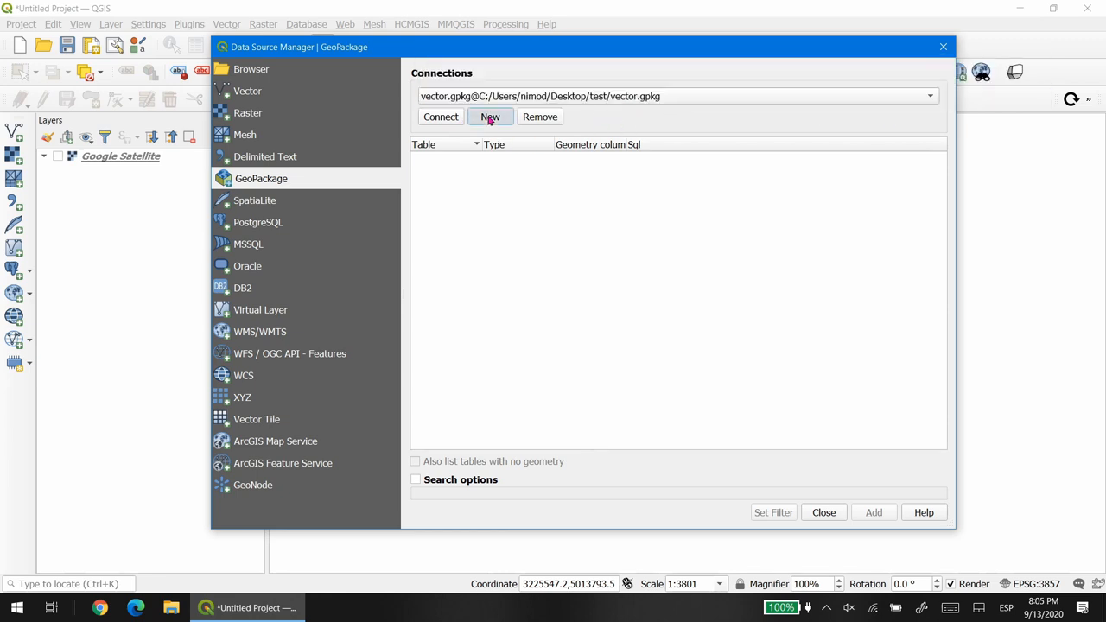
left_click(491, 118)
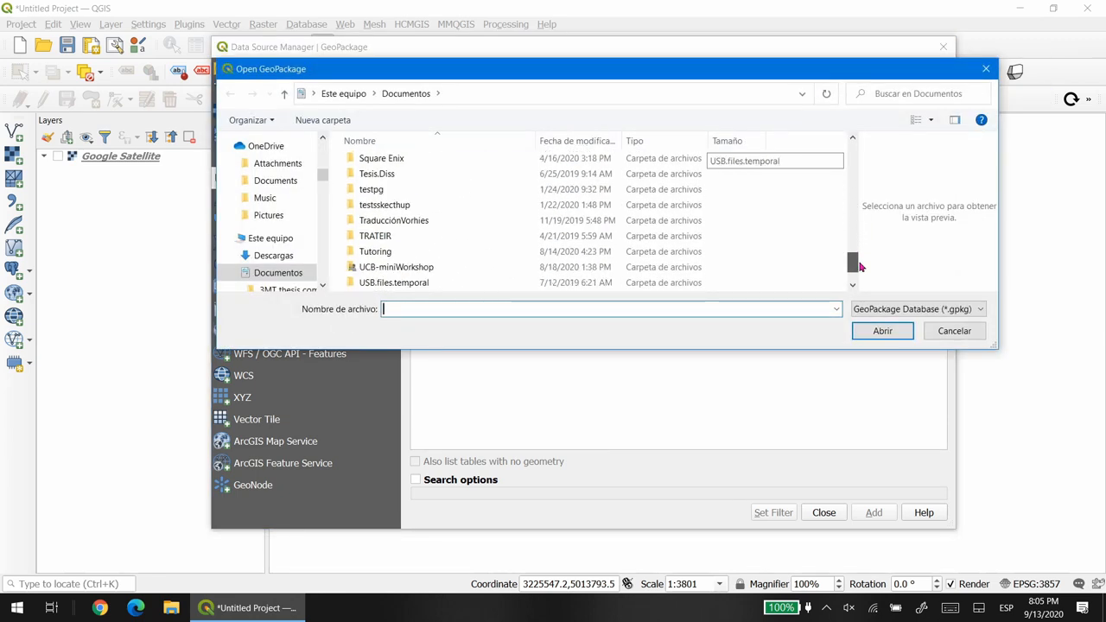
left_click(384, 283)
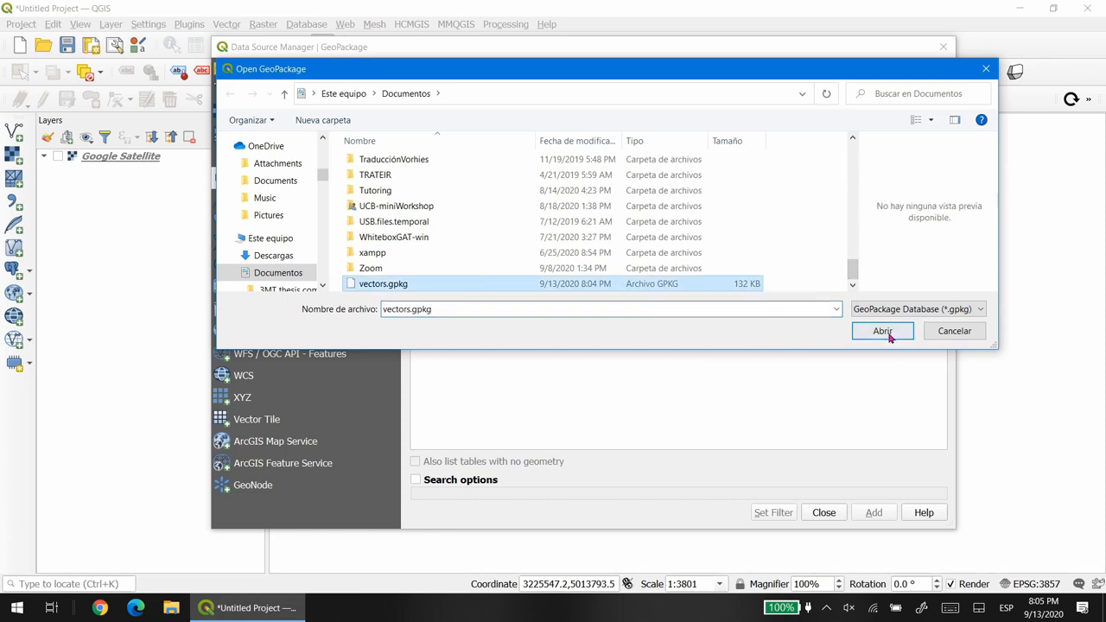
left_click(881, 332)
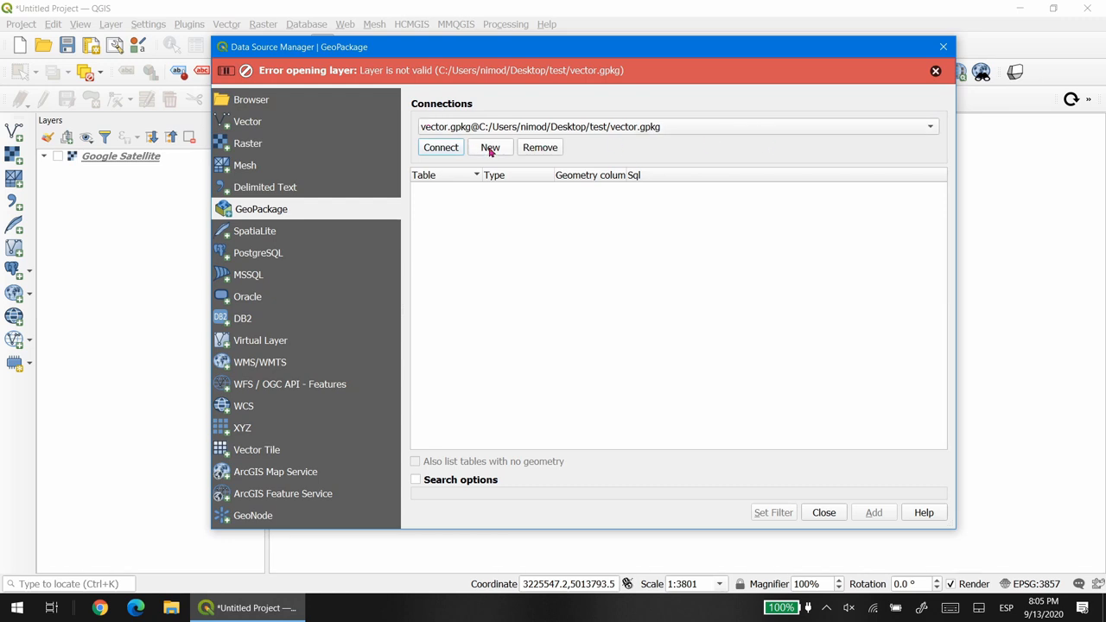
Connect to vectors.gpkg, add its points, lines and polygons tables as layers, and close
left_click(926, 125)
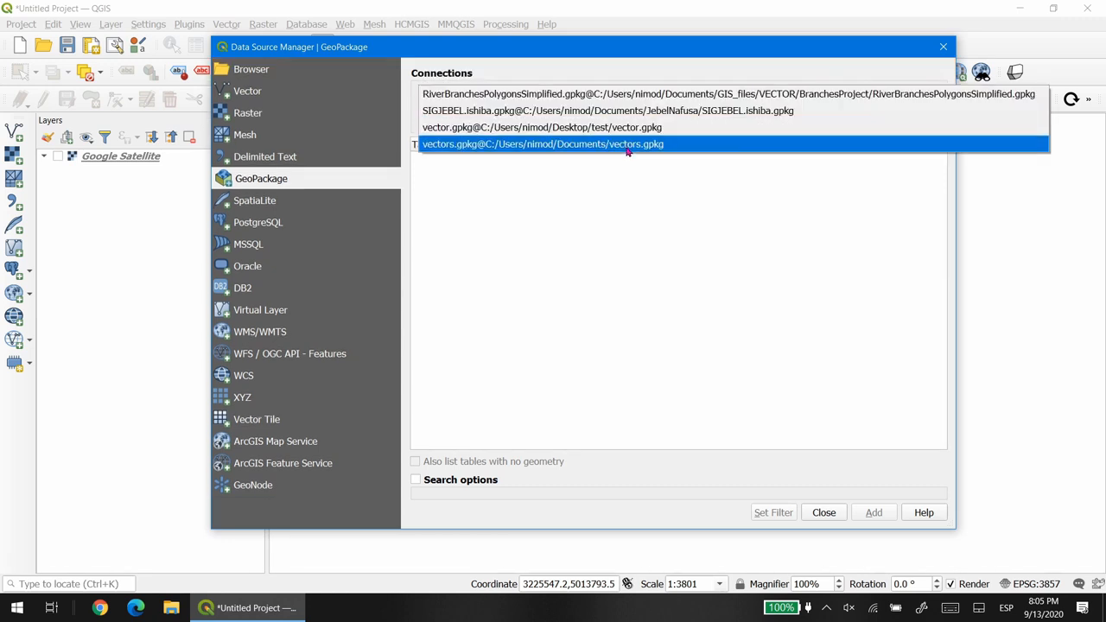
left_click(440, 117)
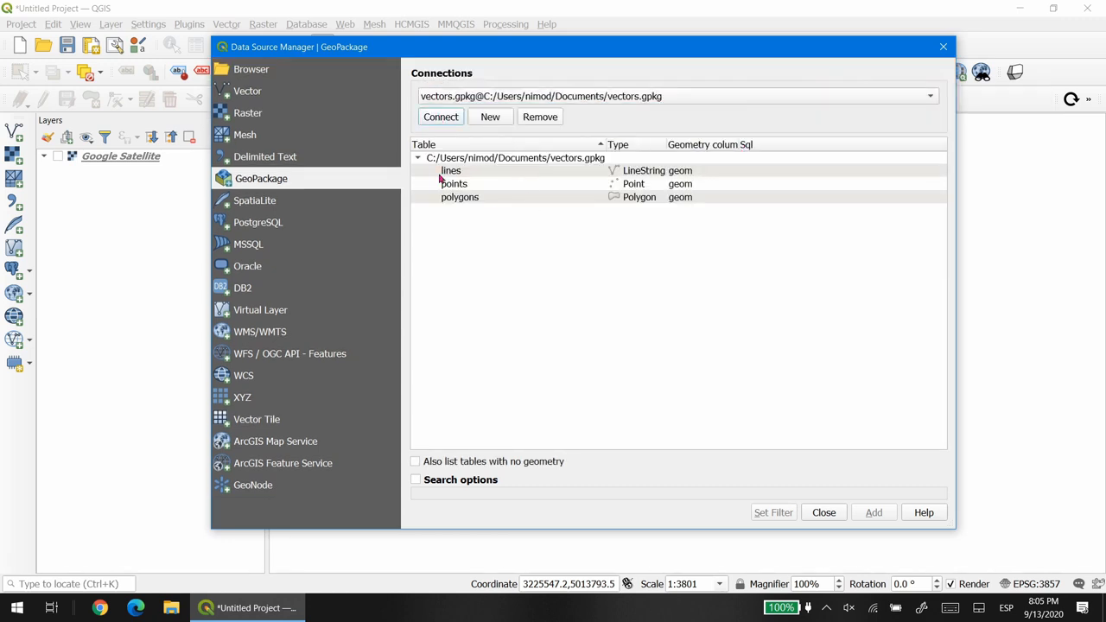
mouse_move(480, 200)
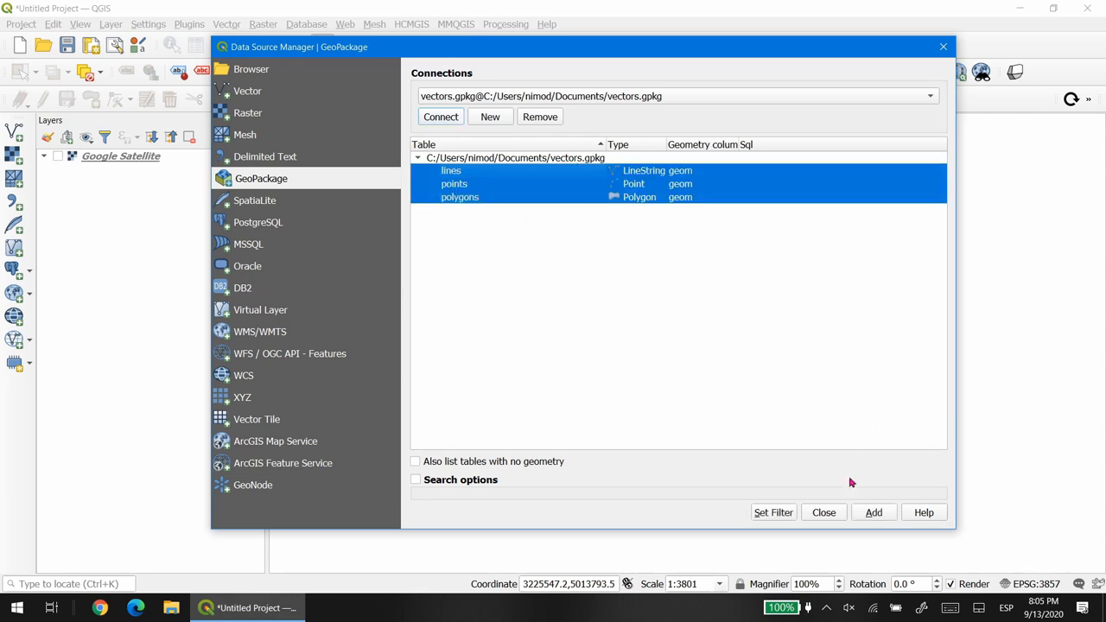
left_click(874, 512)
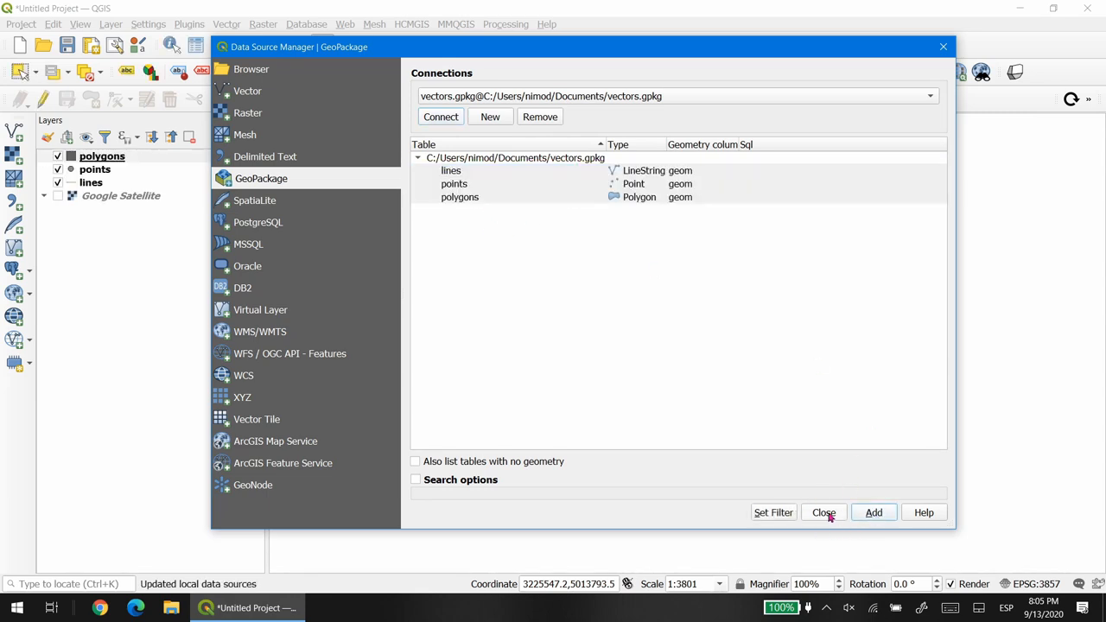
left_click(822, 512)
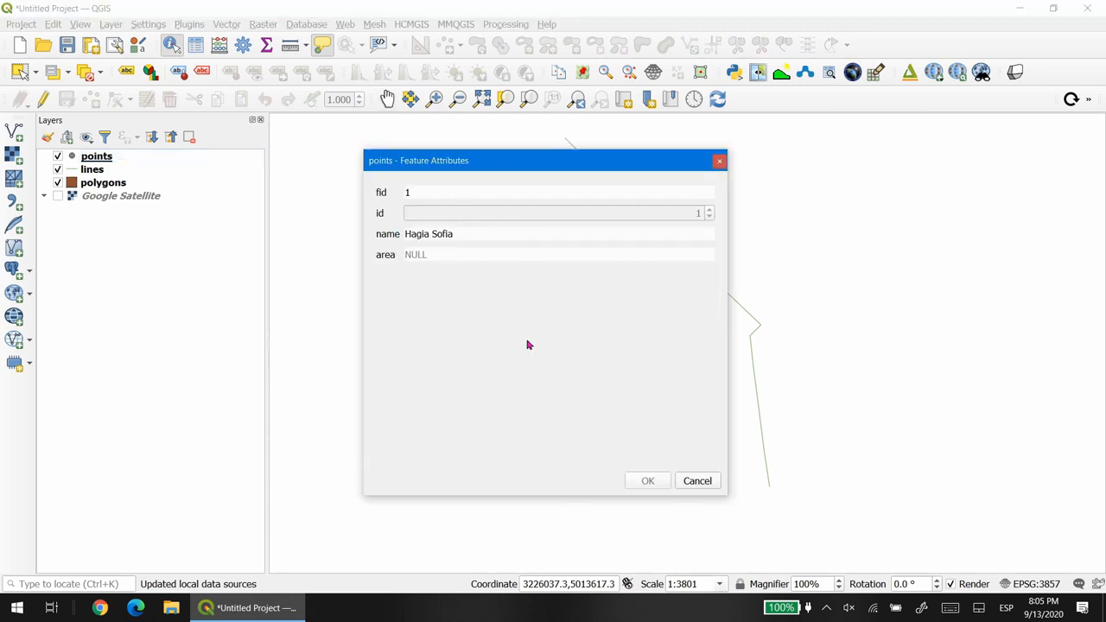
Cancel the point's attribute form and toggle editing on the polygons layer
left_click(646, 480)
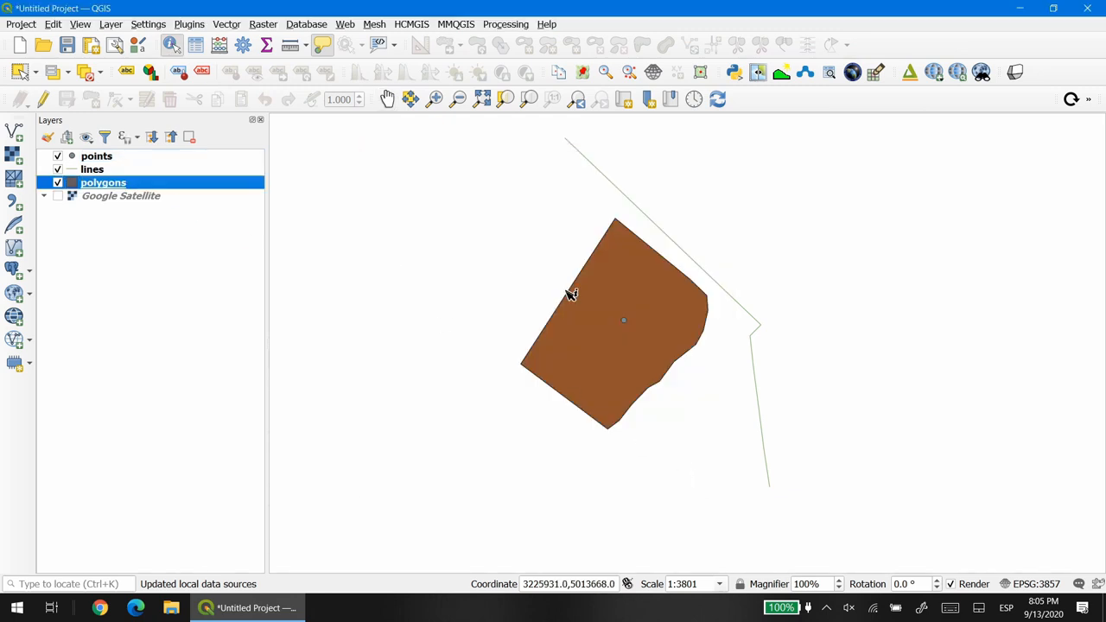
left_click(570, 294)
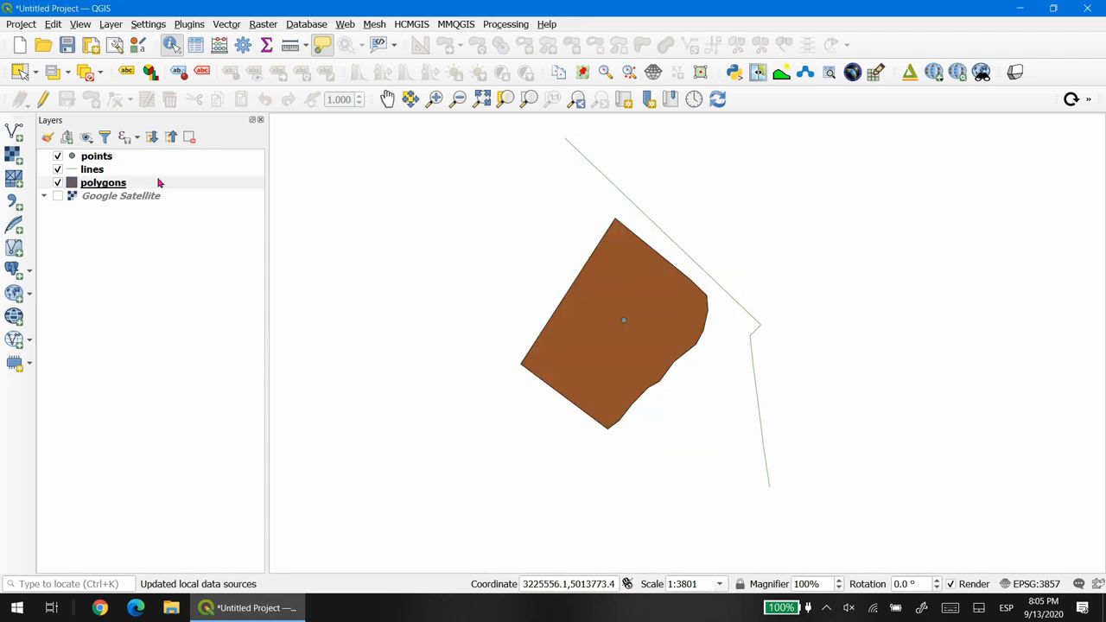
right_click(104, 183)
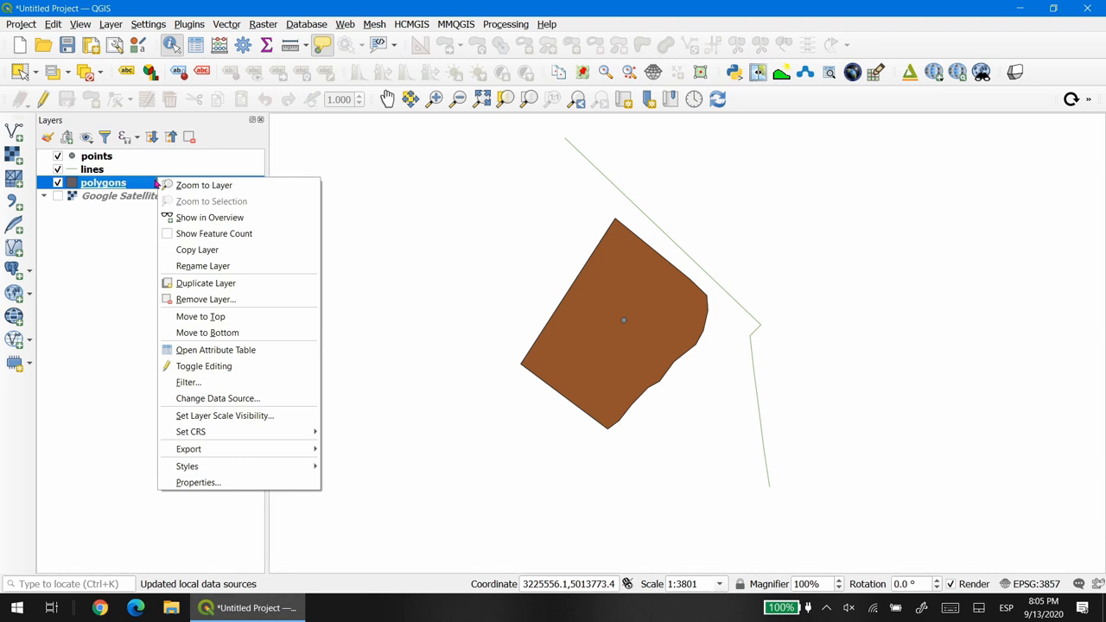
mouse_move(204, 367)
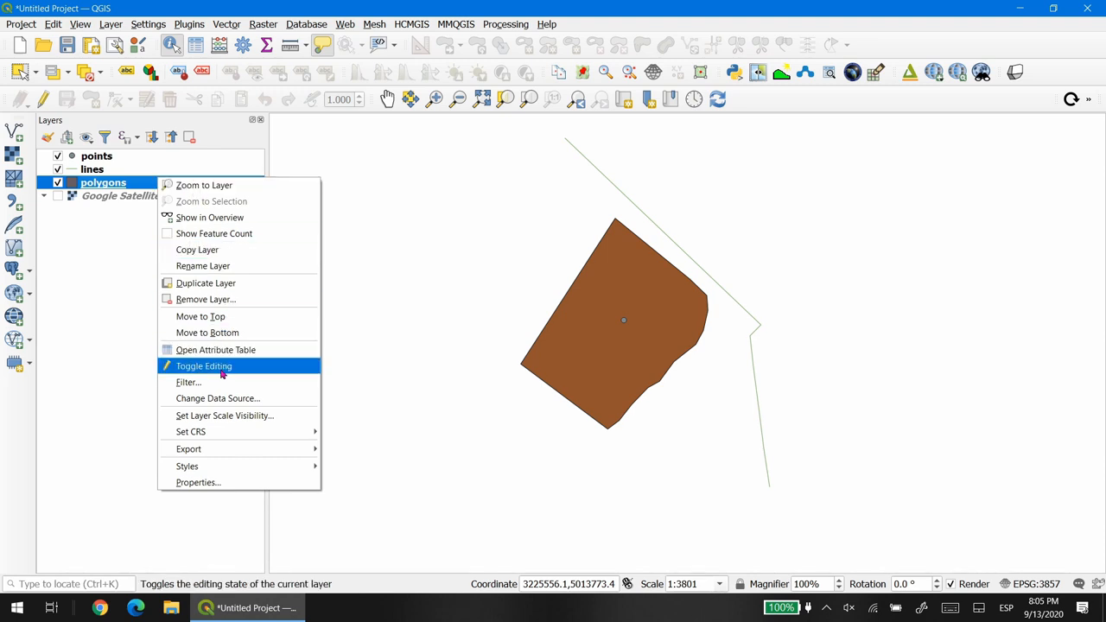
left_click(222, 366)
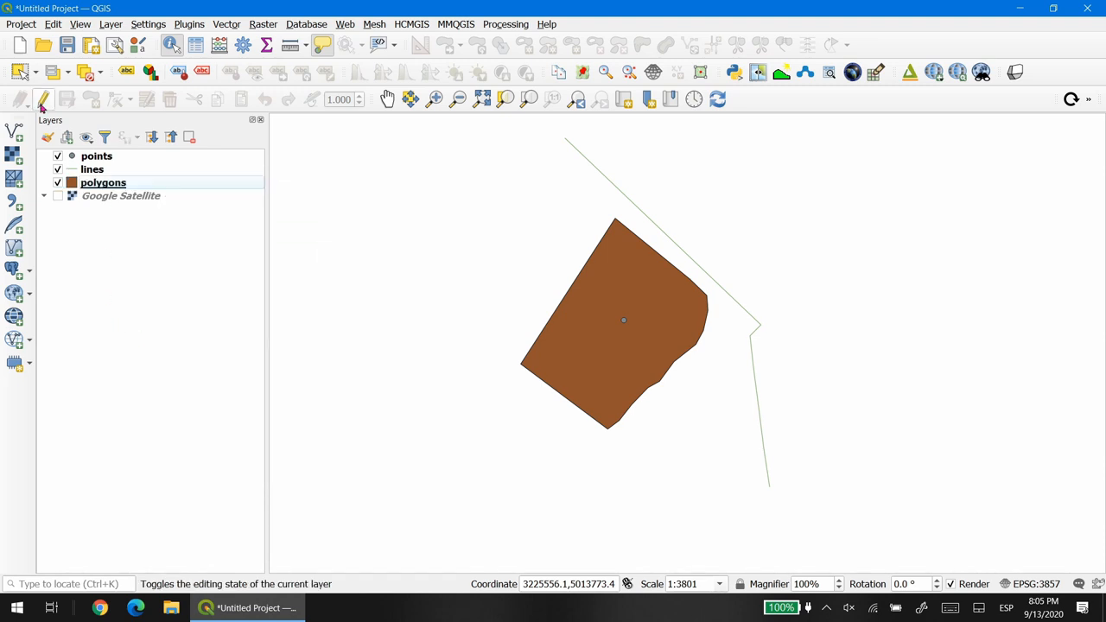
Open the polygons attribute table showing the 'area basilica' feature
left_click(42, 90)
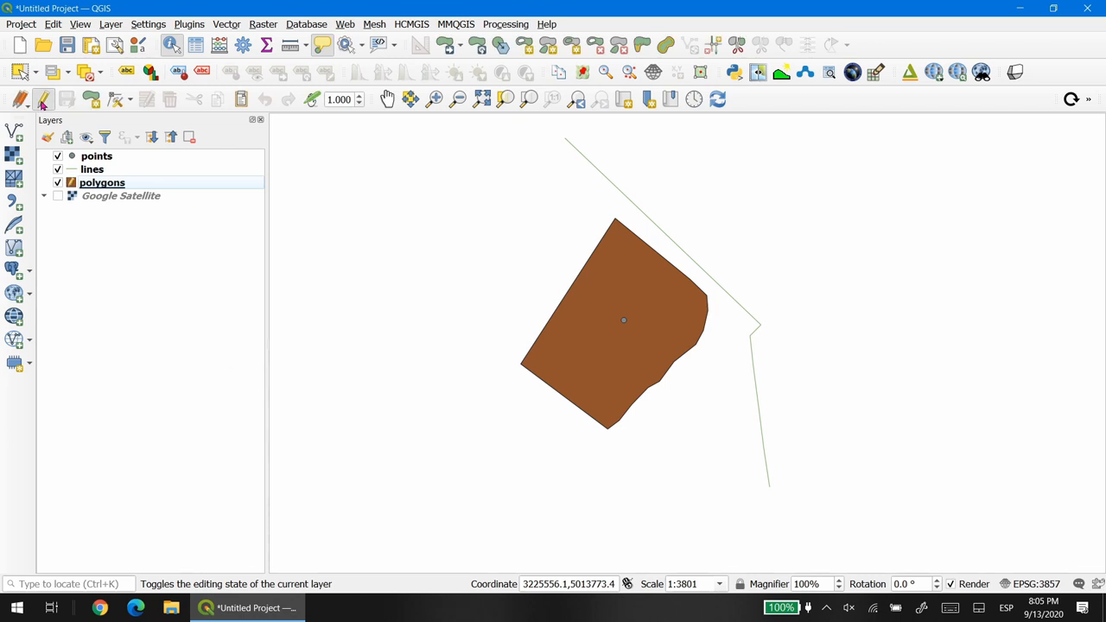
right_click(102, 183)
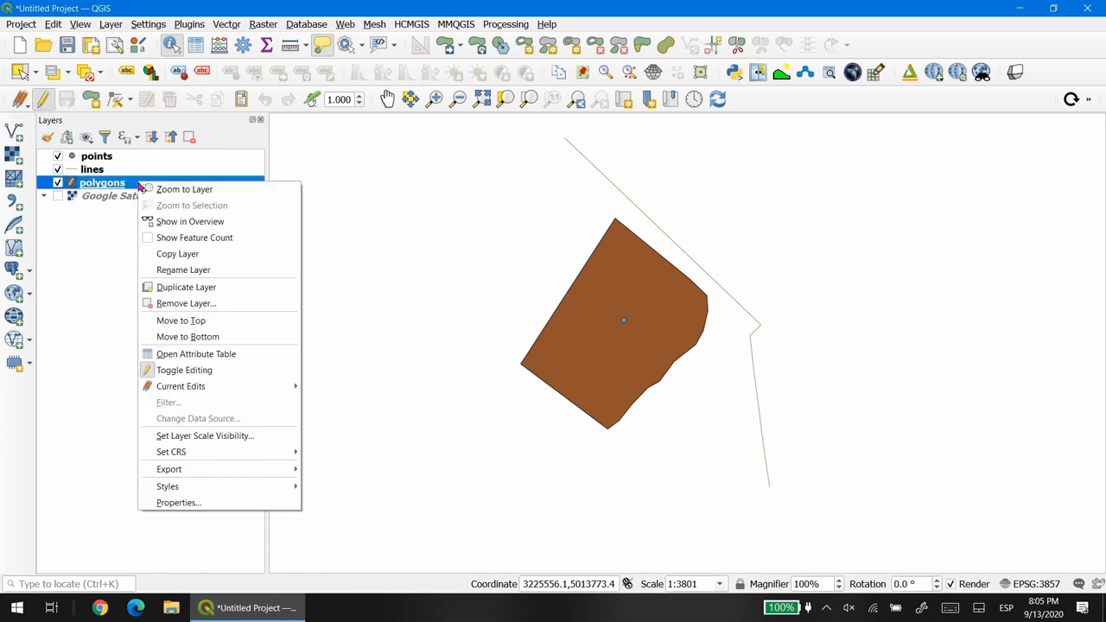
mouse_move(183, 369)
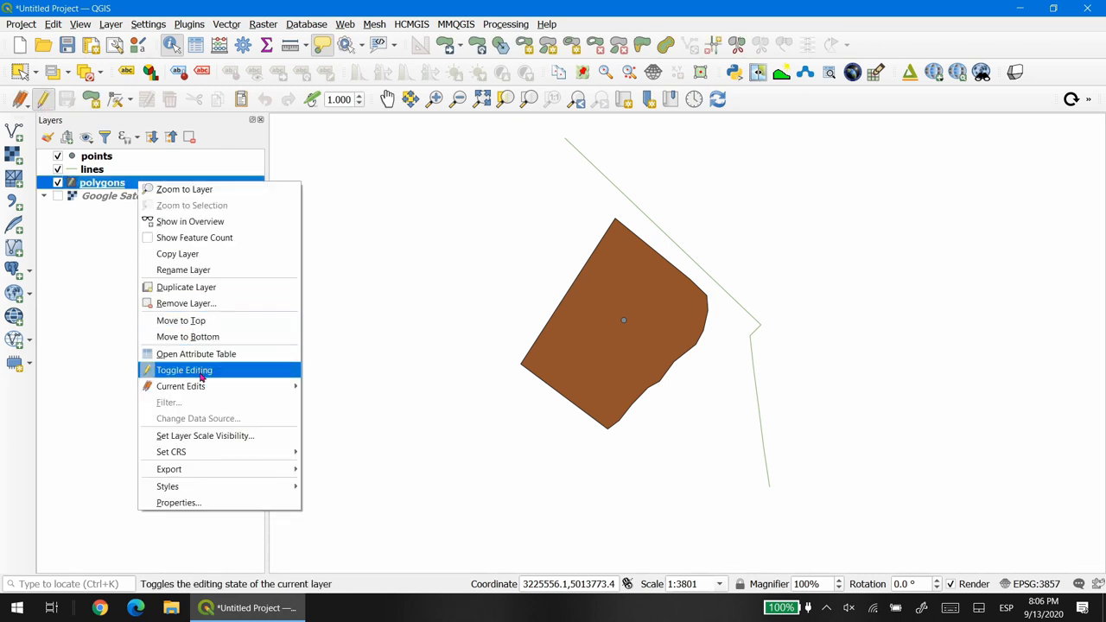
left_click(195, 352)
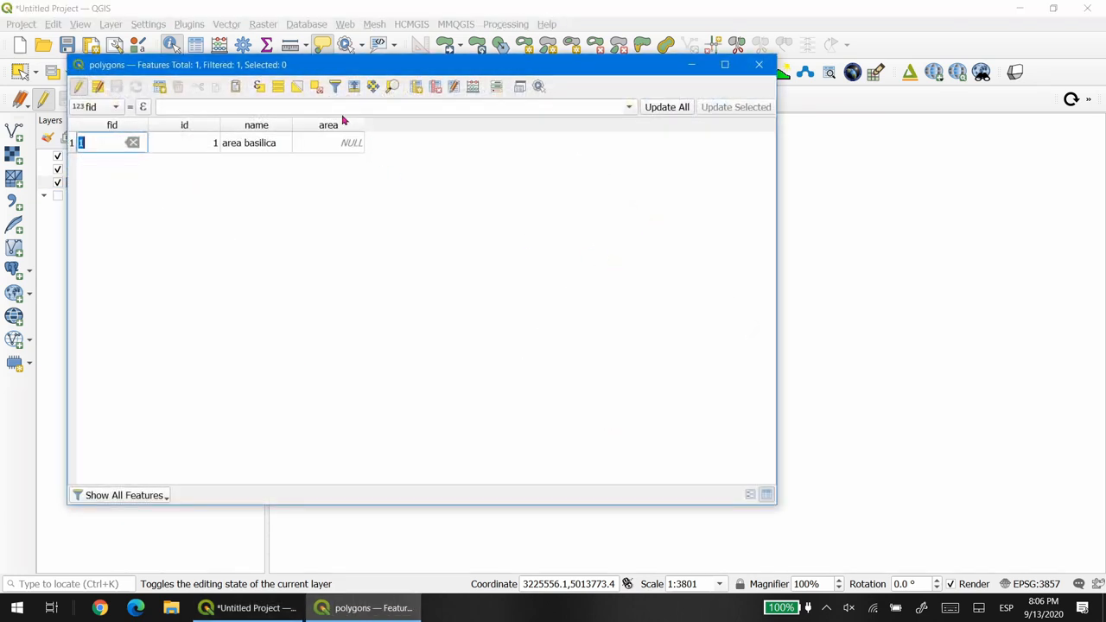
mouse_move(463, 156)
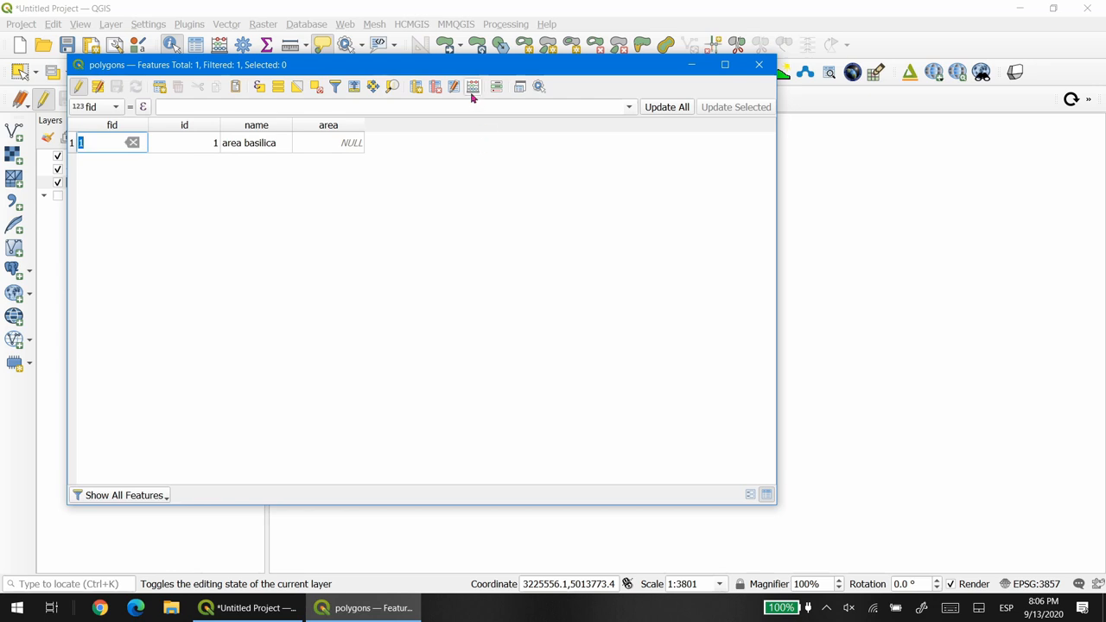
mouse_move(472, 86)
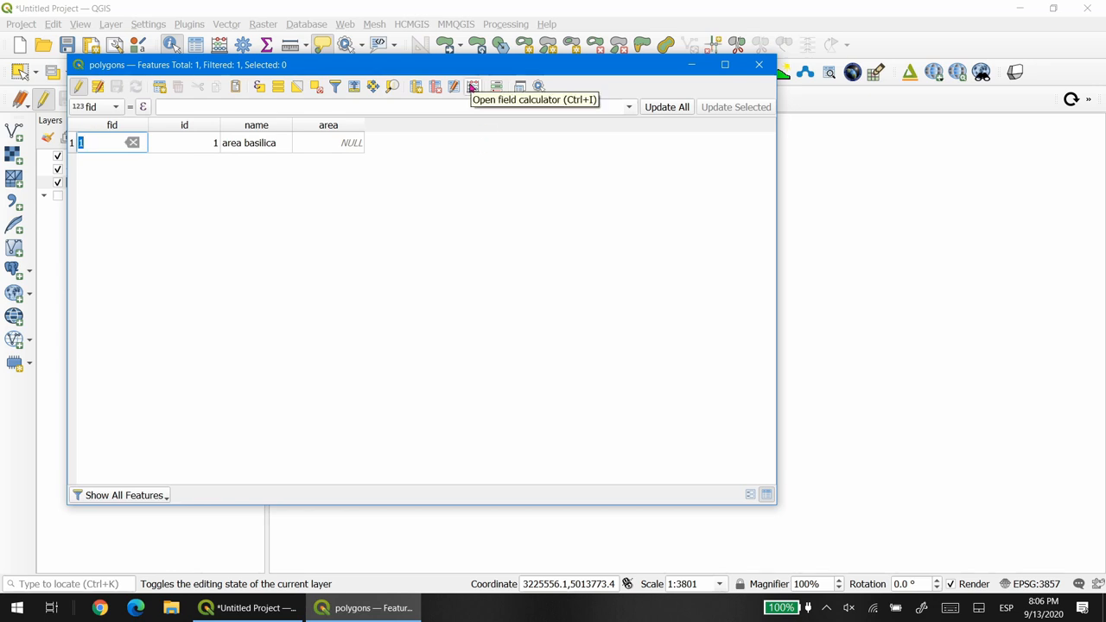
mouse_move(468, 95)
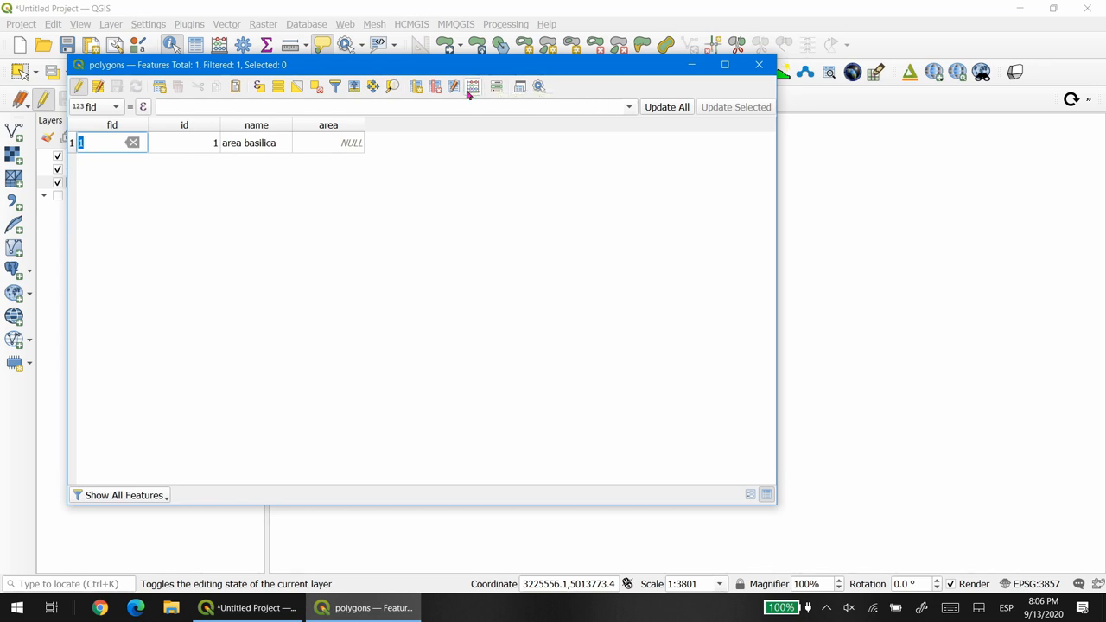
In Field Calculator, update the existing area field with $area, giving 23559.66619 for area basilica
left_click(471, 87)
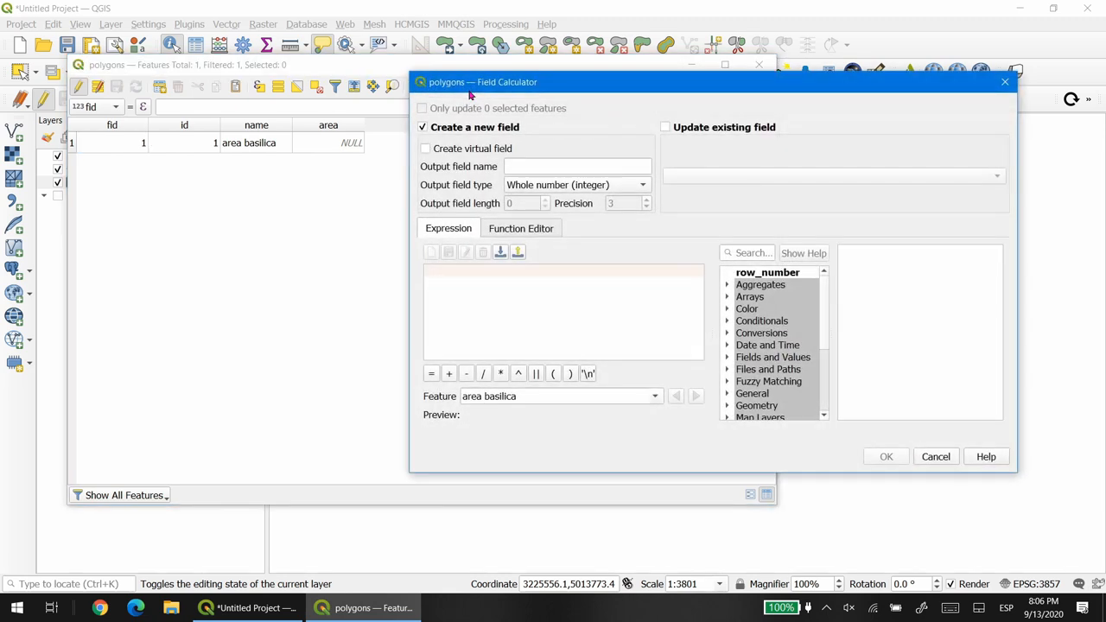
left_click(663, 127)
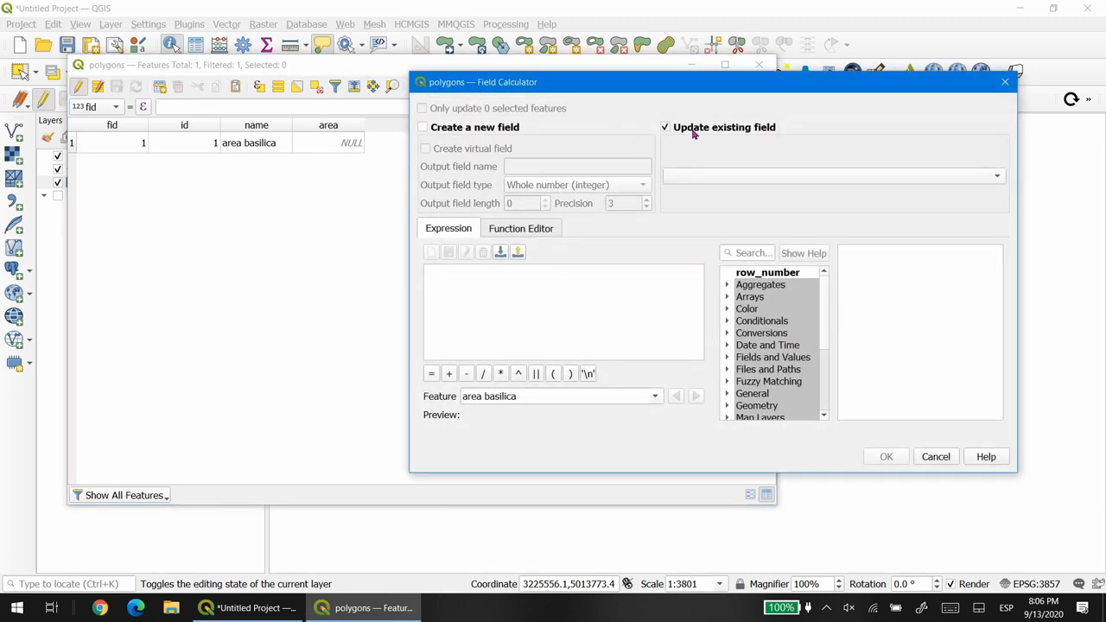
mouse_move(791, 171)
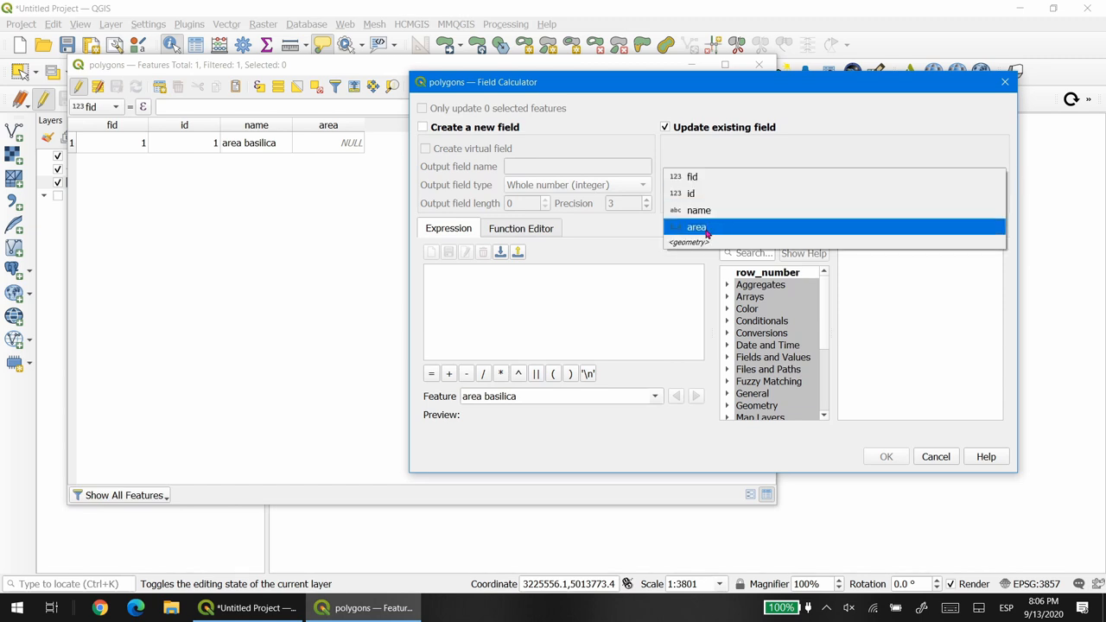
left_click(696, 226)
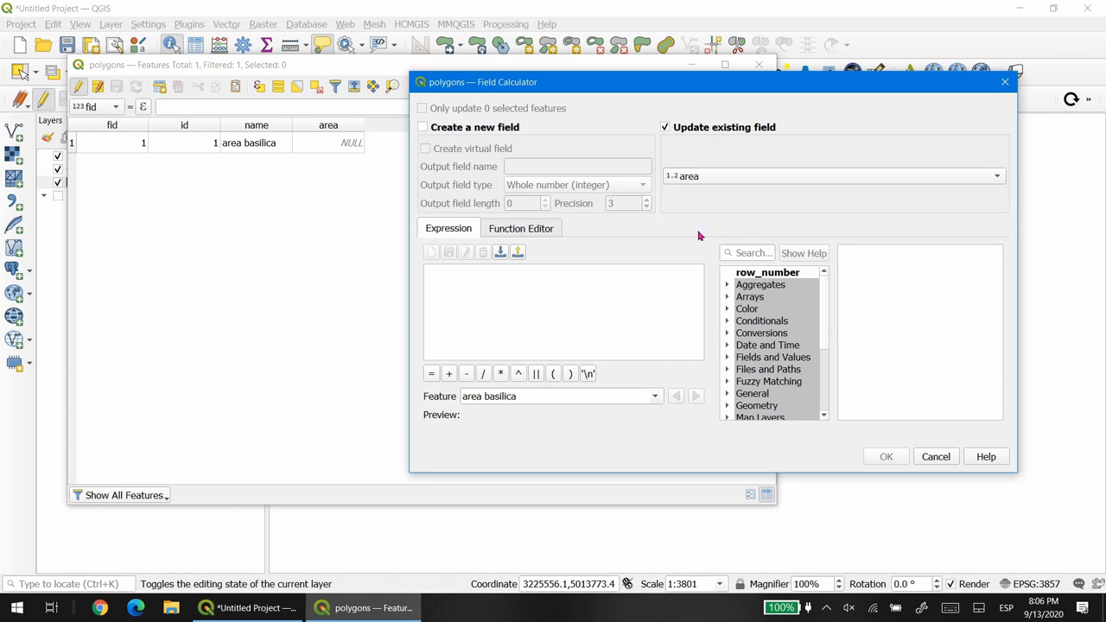
scroll("down", 3)
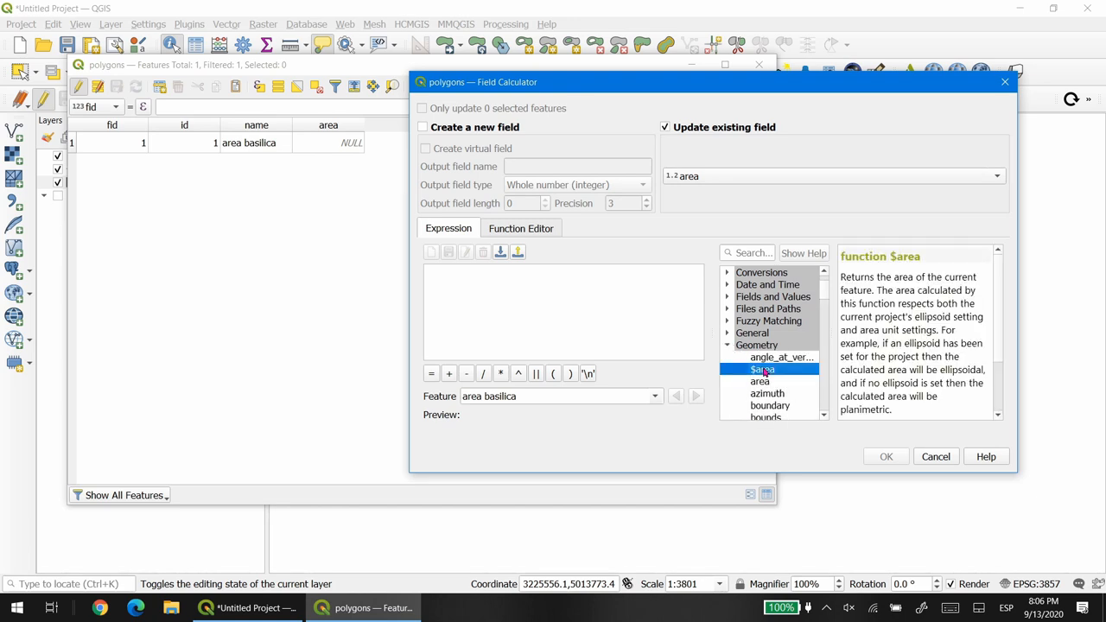
double_click(761, 370)
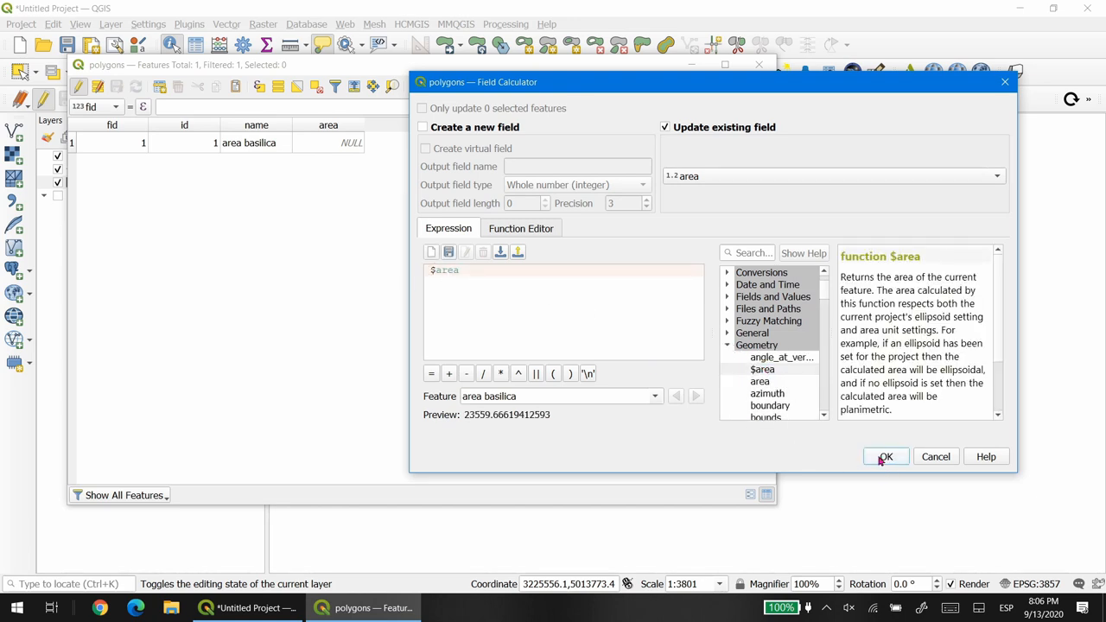
left_click(884, 456)
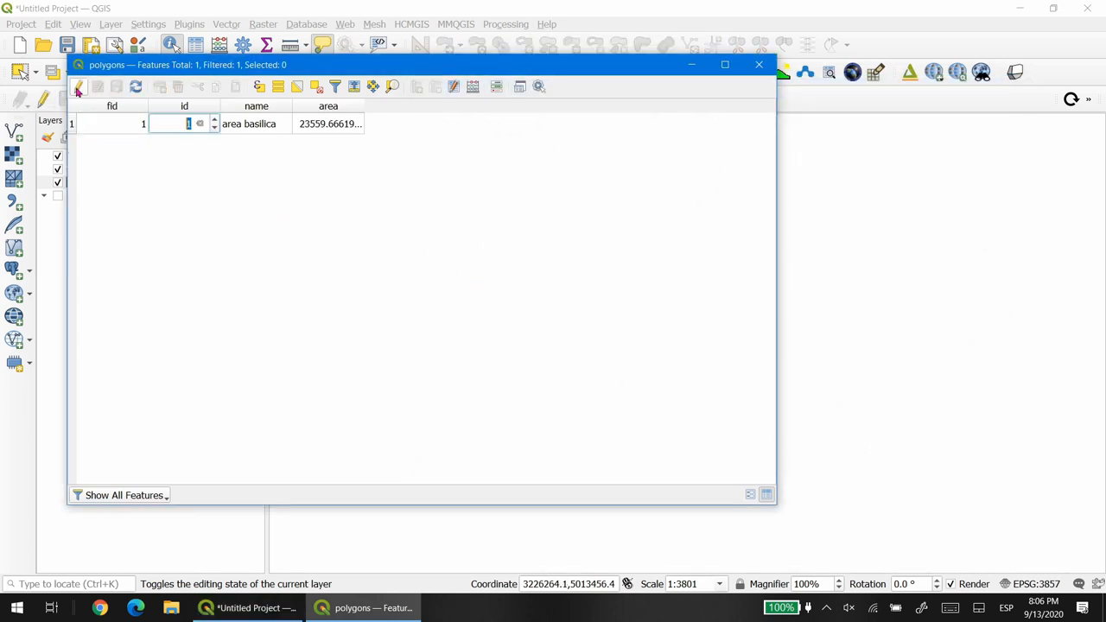
Check the basilica polygon's computed area in its attribute form, then highlight the lines layer
left_click(757, 66)
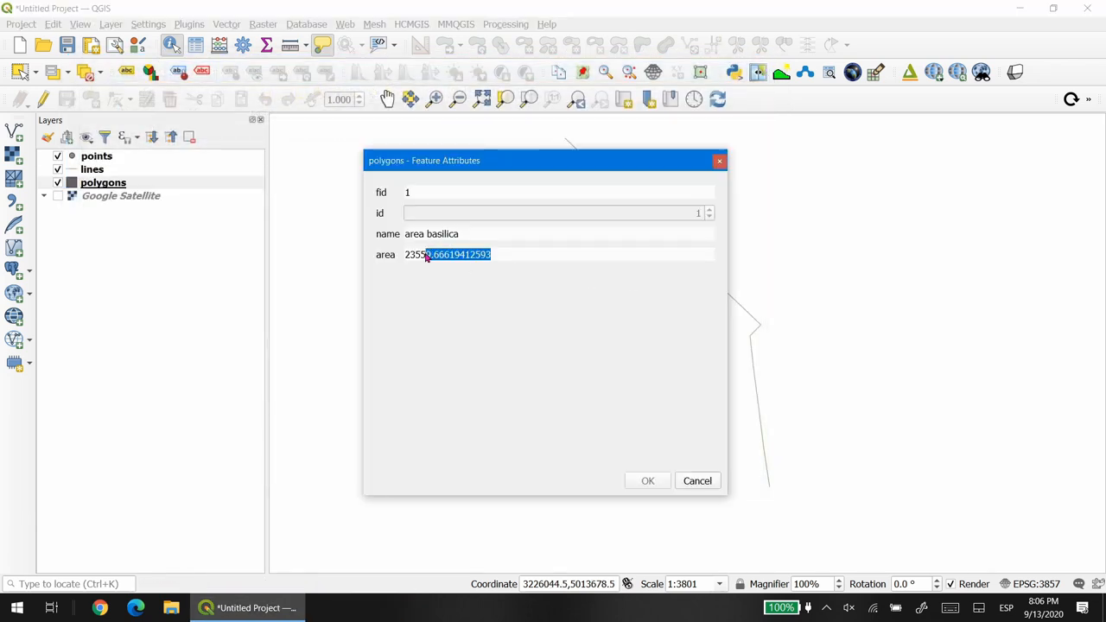
triple_click(446, 254)
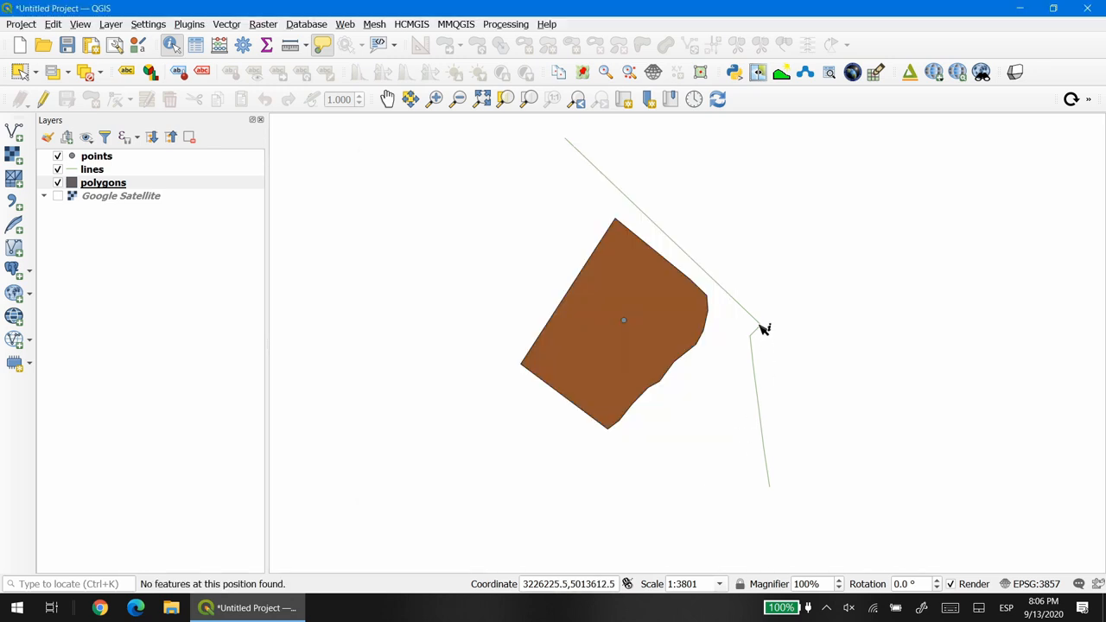
left_click(92, 169)
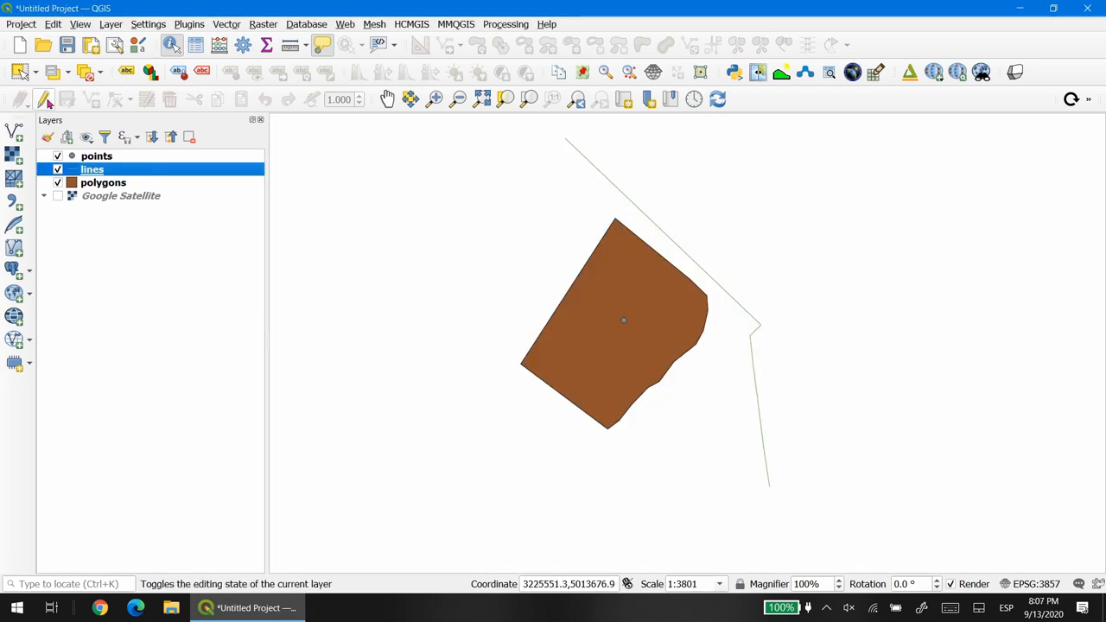
Start the Field Calculator on the lines attribute table in update-existing-field mode
right_click(92, 169)
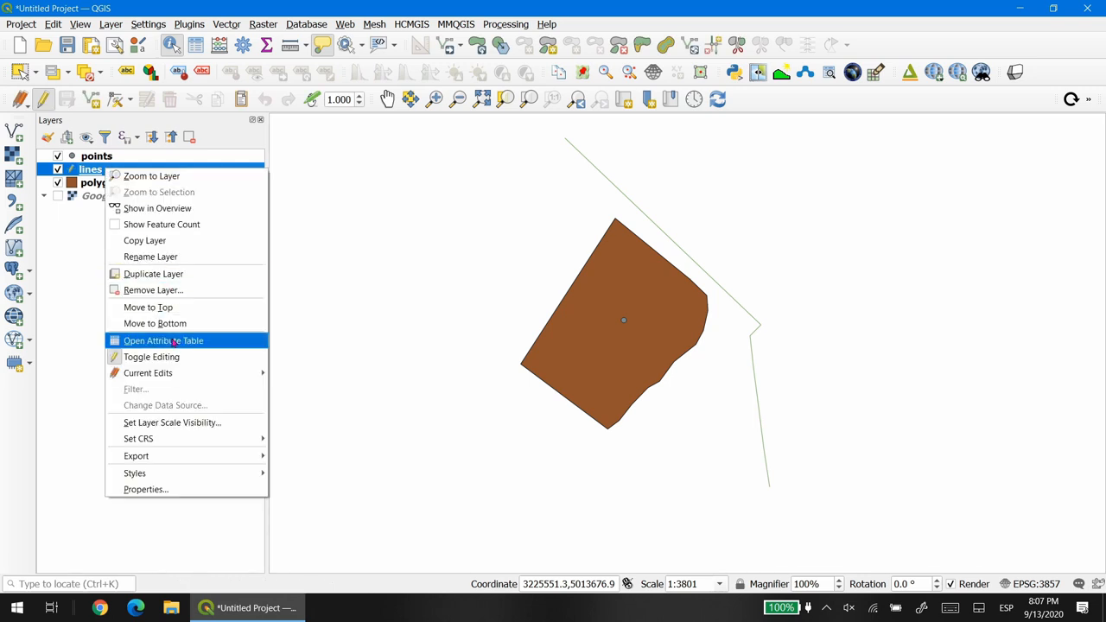
left_click(164, 340)
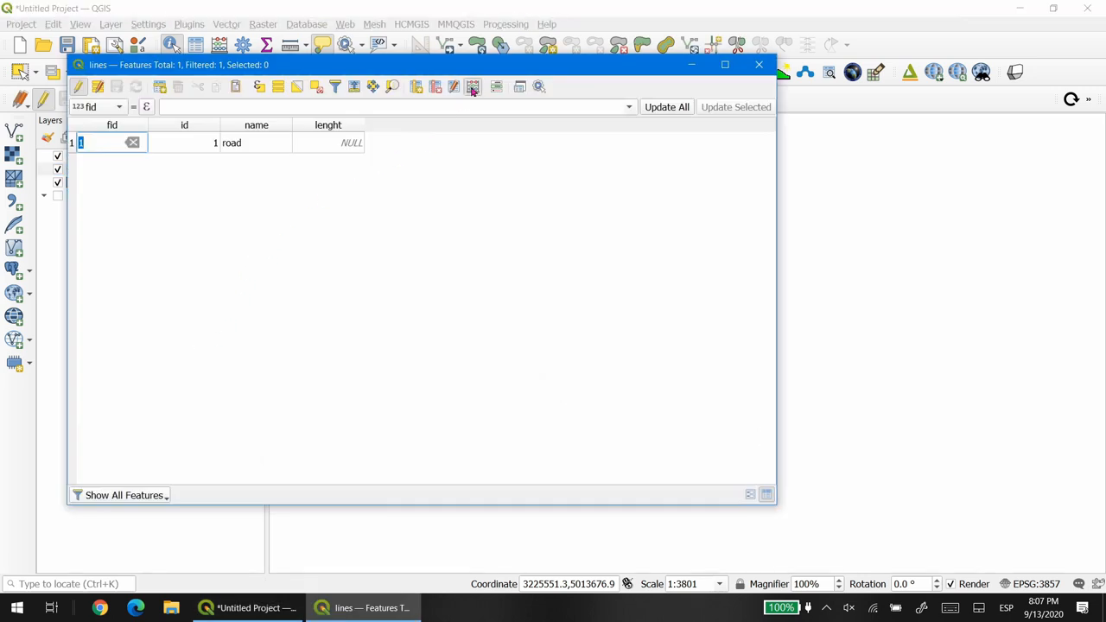
left_click(473, 87)
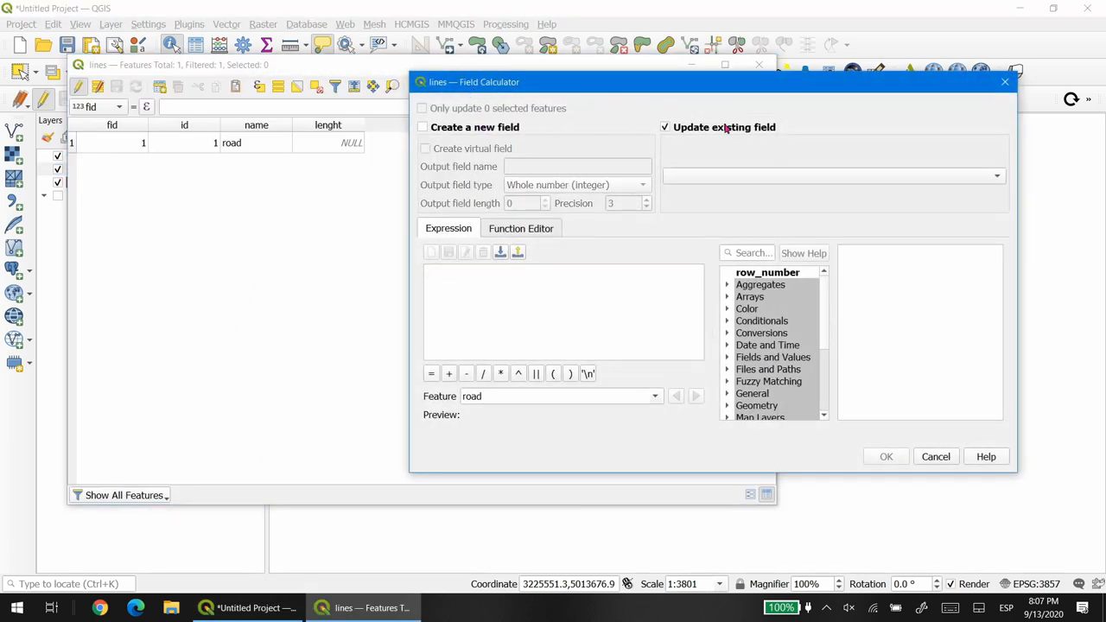
left_click(833, 176)
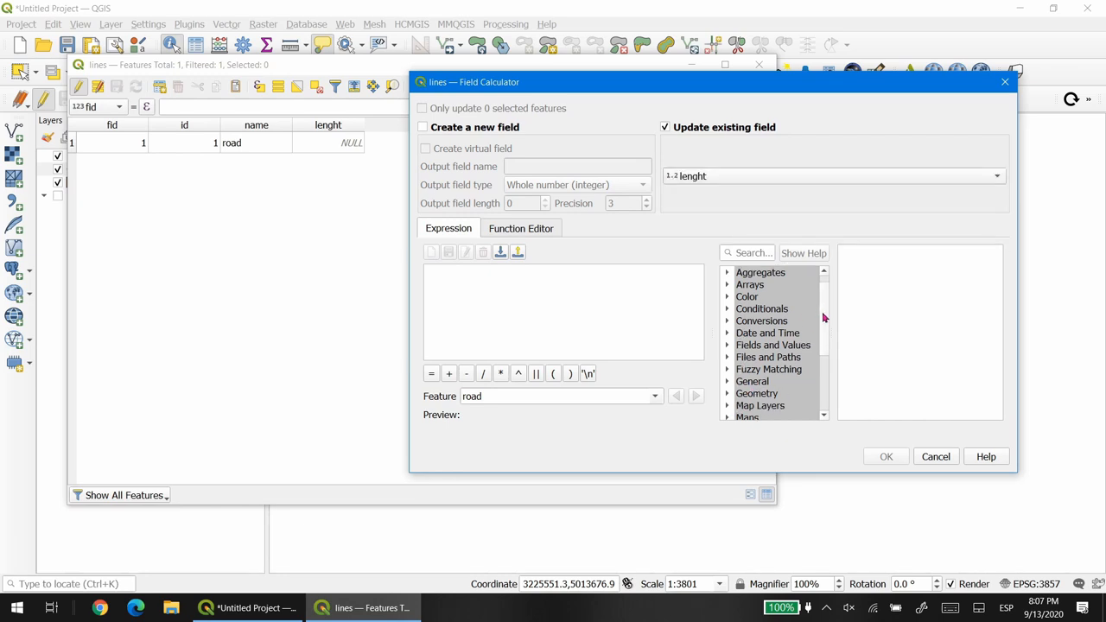
Fill the lenght field with $length, giving the road 461.40799444846726
left_click(727, 307)
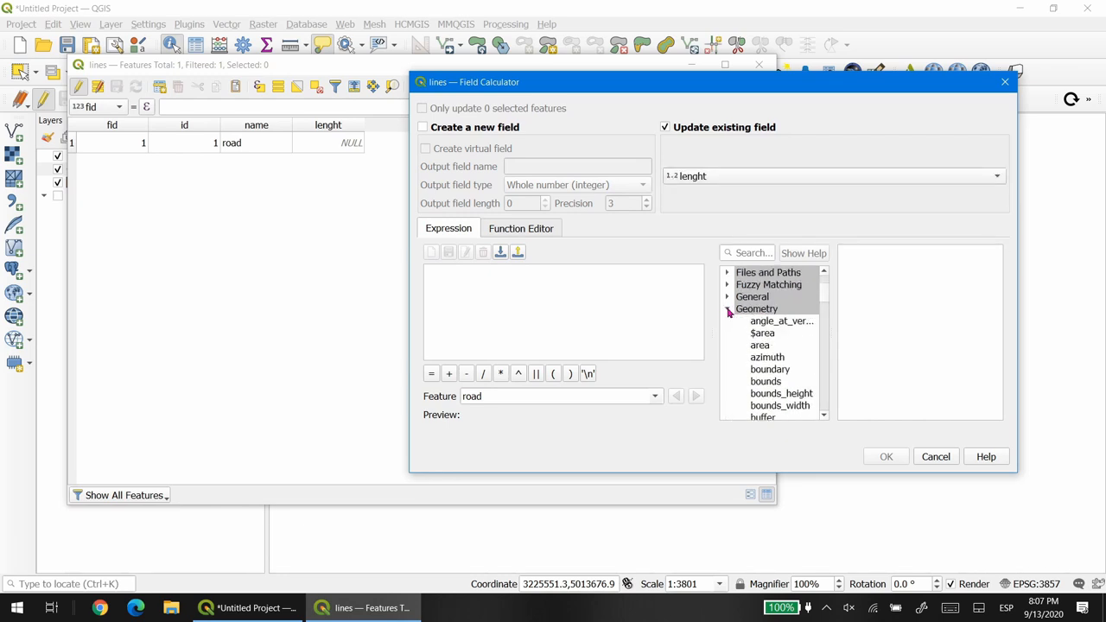
scroll("down", 3)
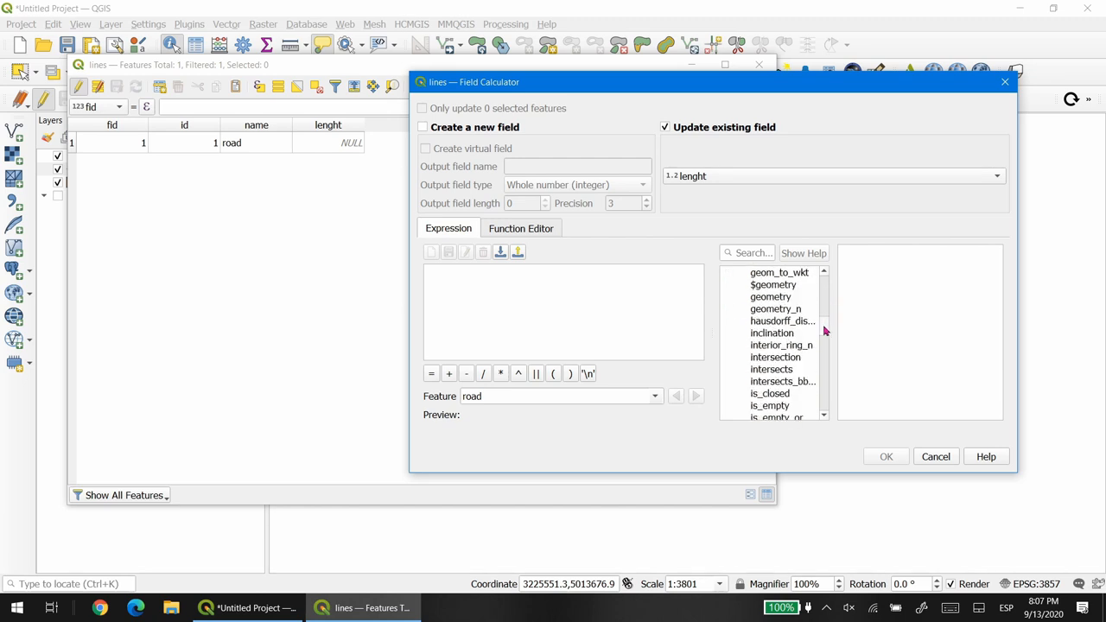
double_click(765, 332)
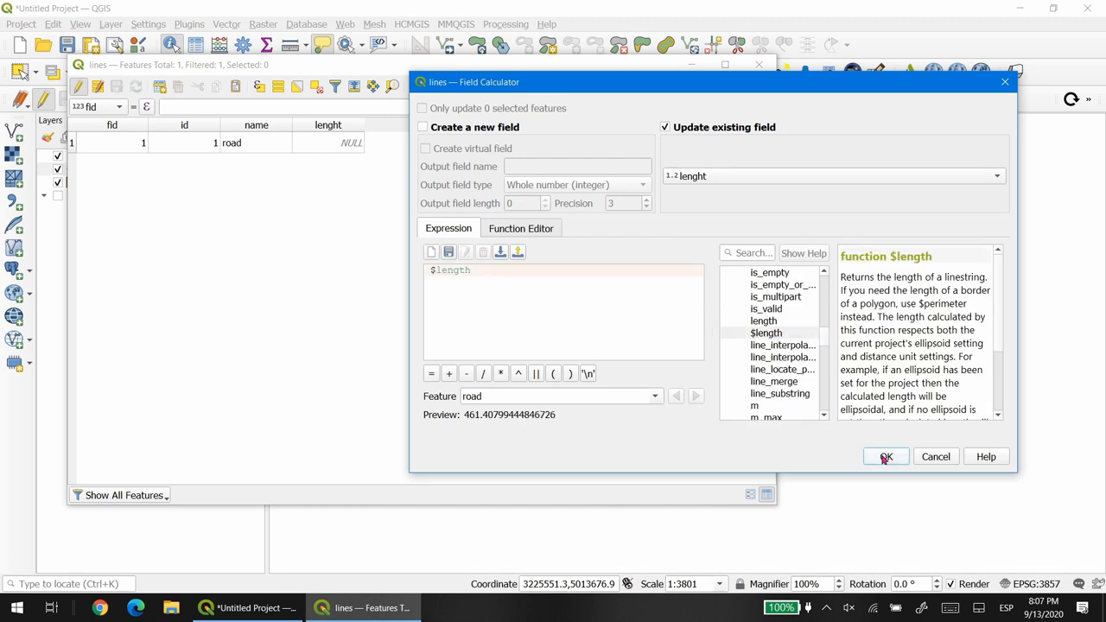
left_click(884, 456)
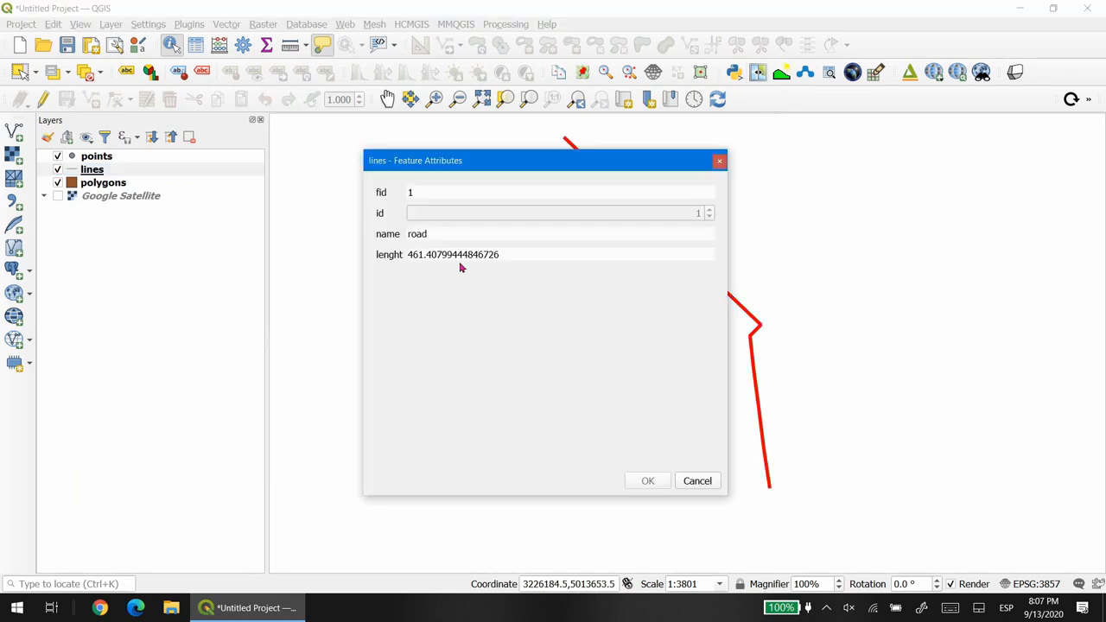
Measure the road at 461.391 m total and show the Google Satellite basemap beneath the polygon
double_click(415, 254)
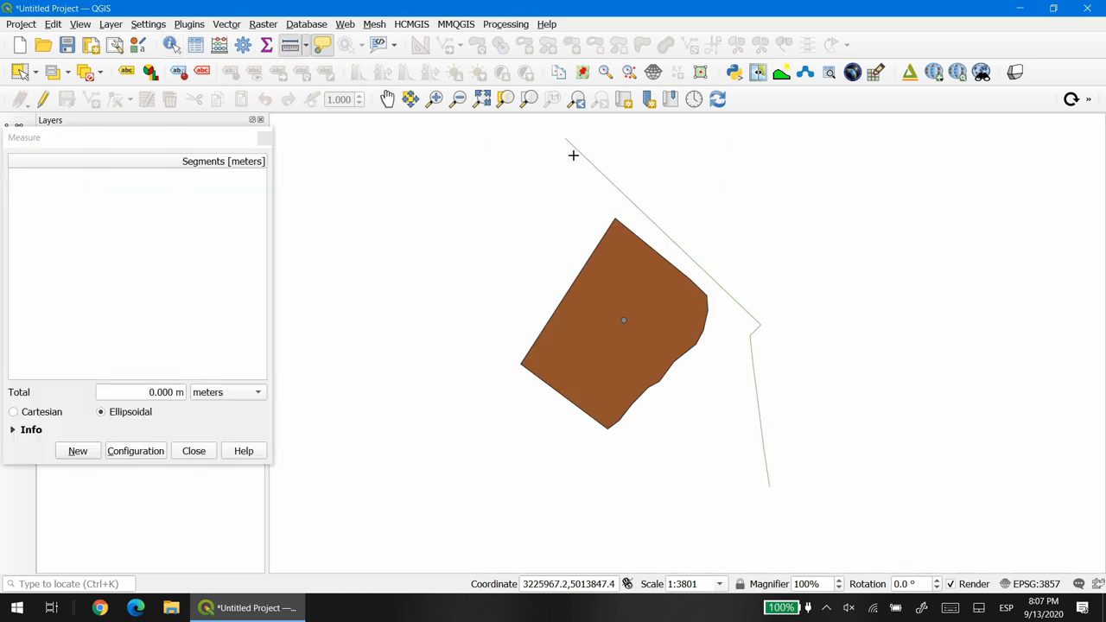
left_click(760, 323)
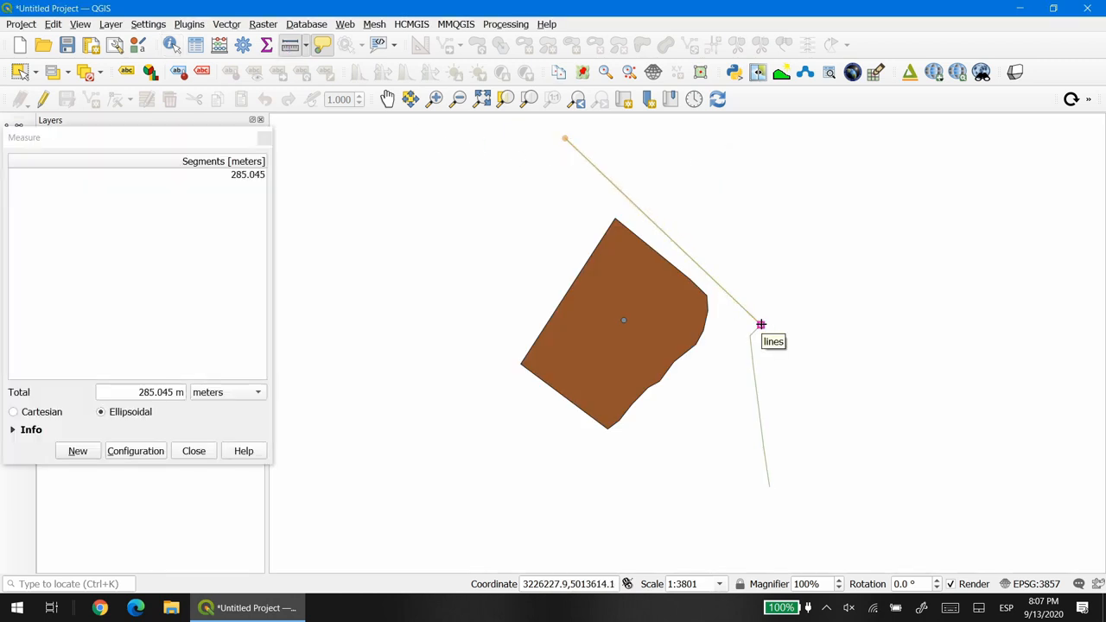
left_click(772, 483)
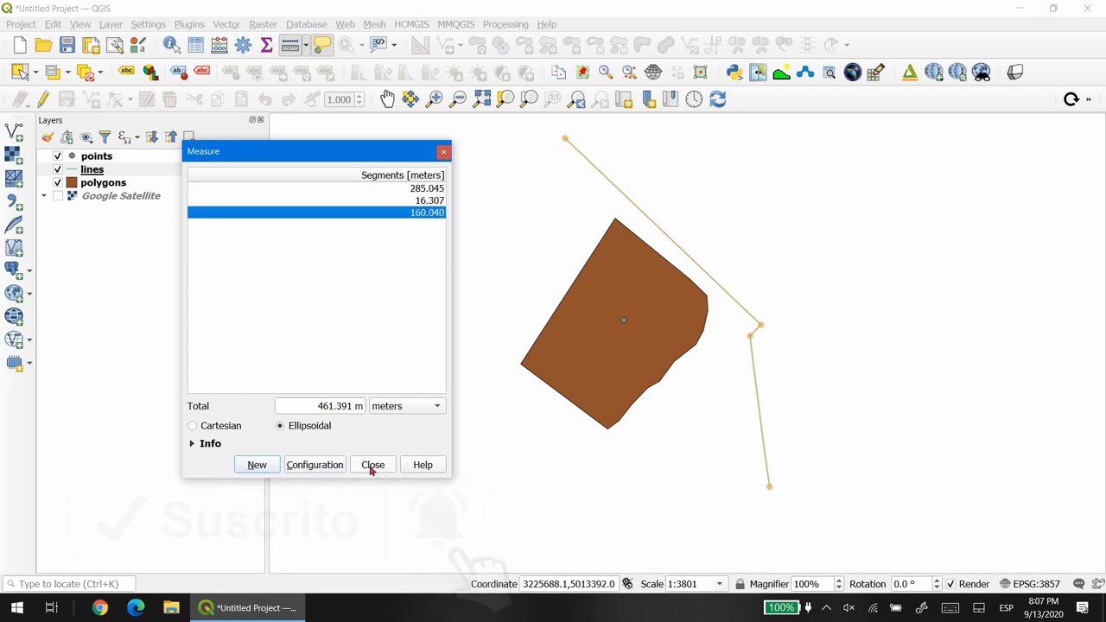
left_click(373, 463)
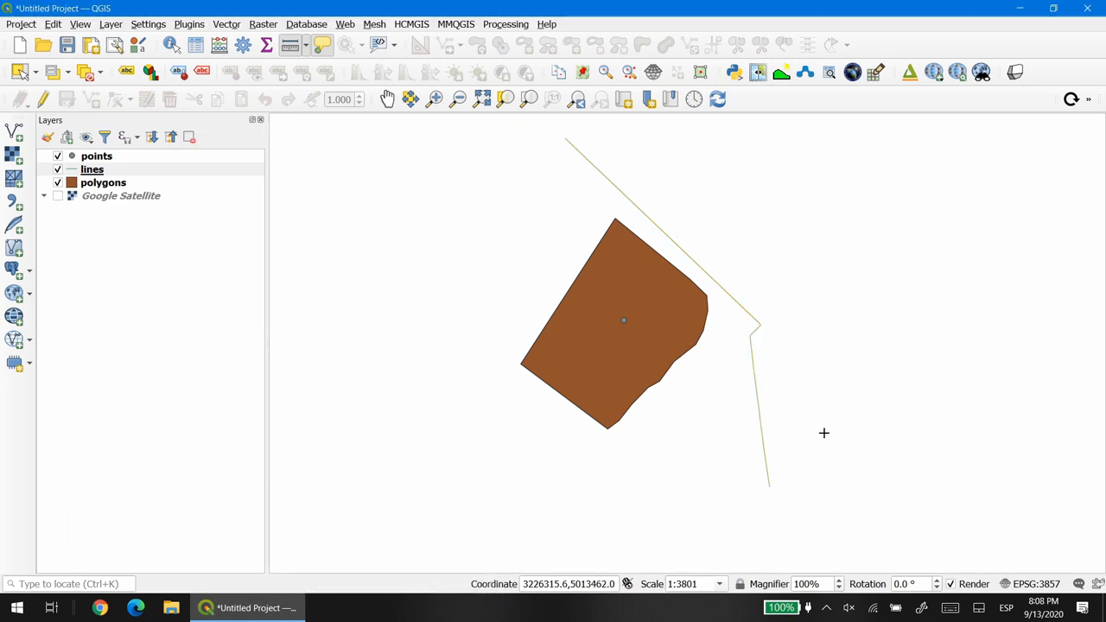
left_click(57, 196)
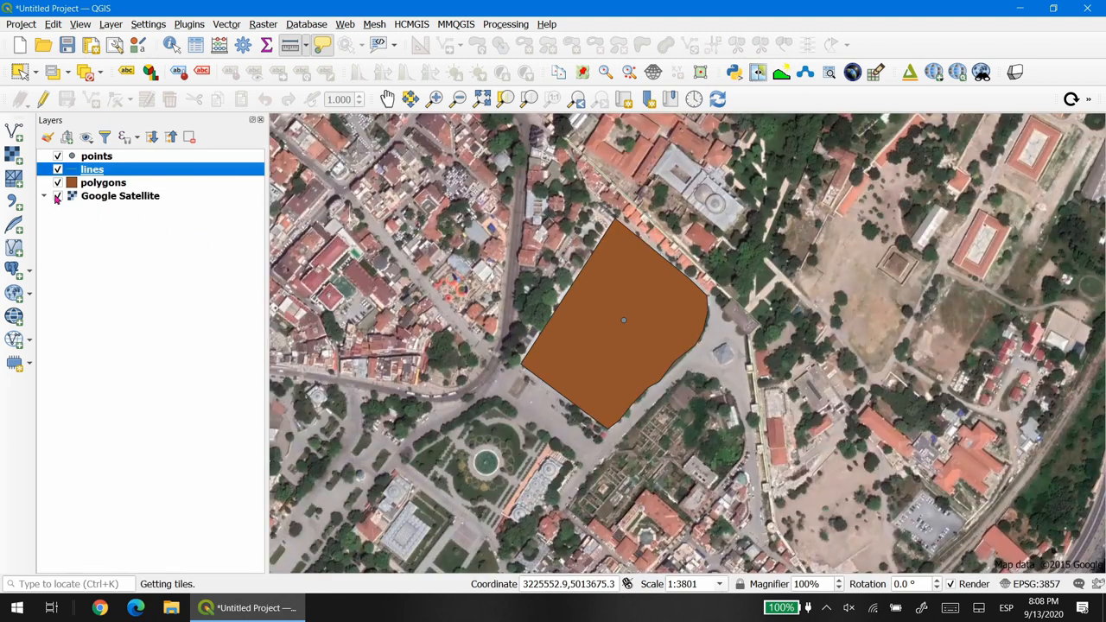